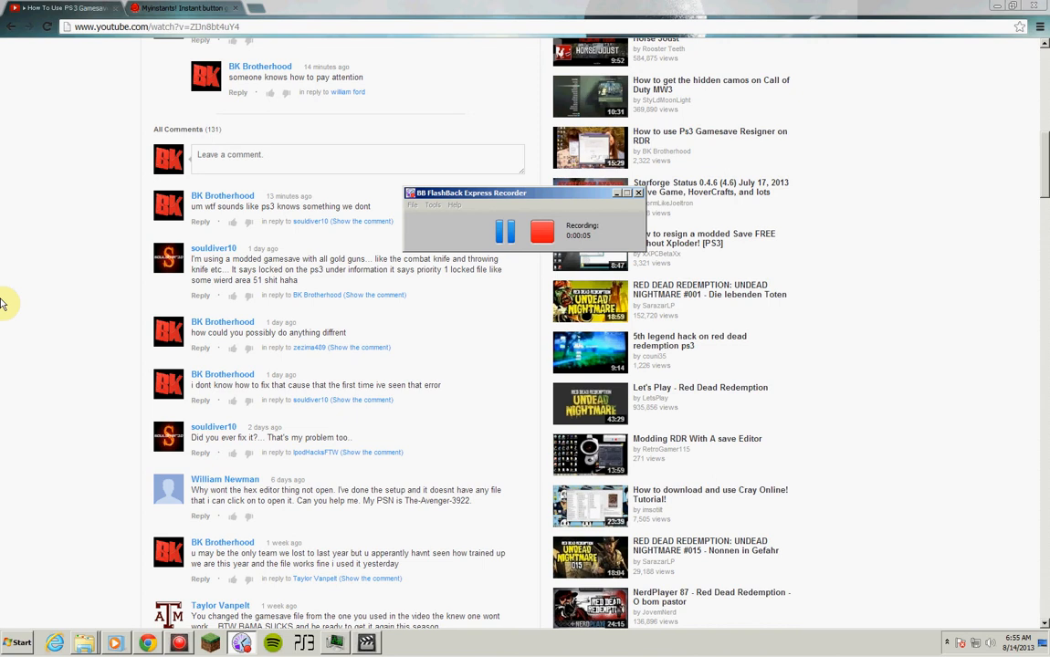
mouse_move(119, 277)
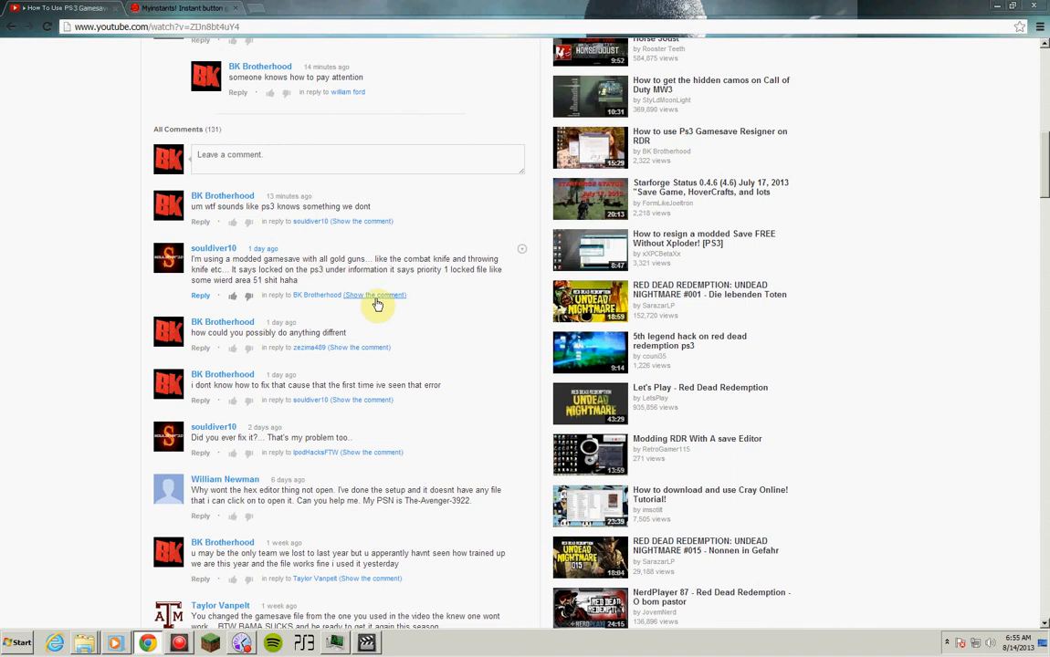
Reveal the parent comments behind the modded-gamesave reply and read the locked-save replies below.
click(371, 296)
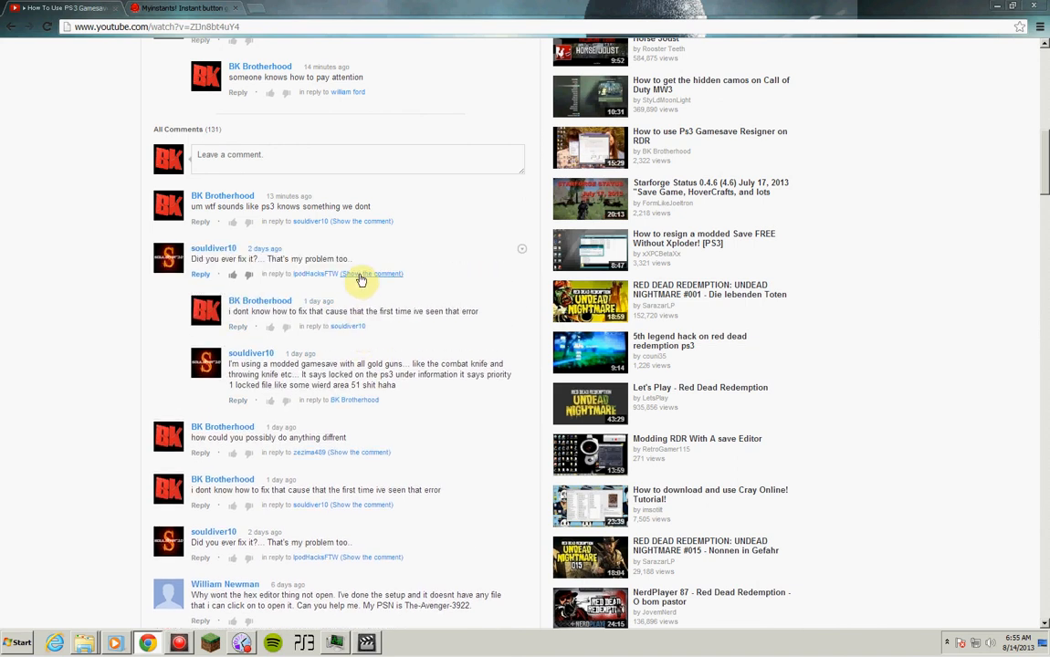
click(374, 274)
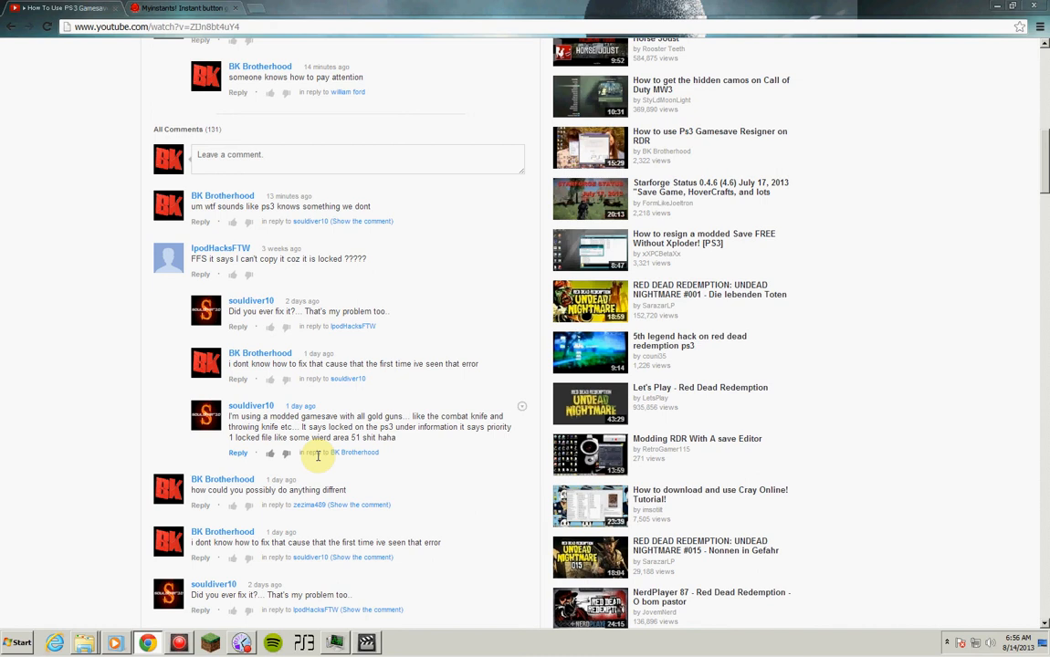
mouse_move(314, 465)
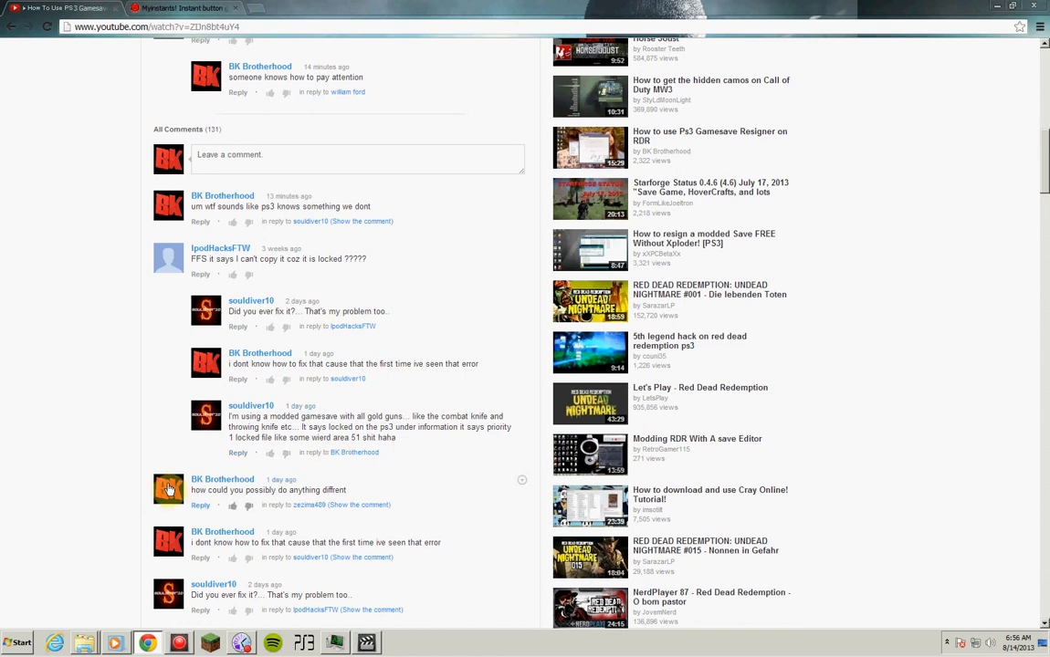
mouse_move(270, 460)
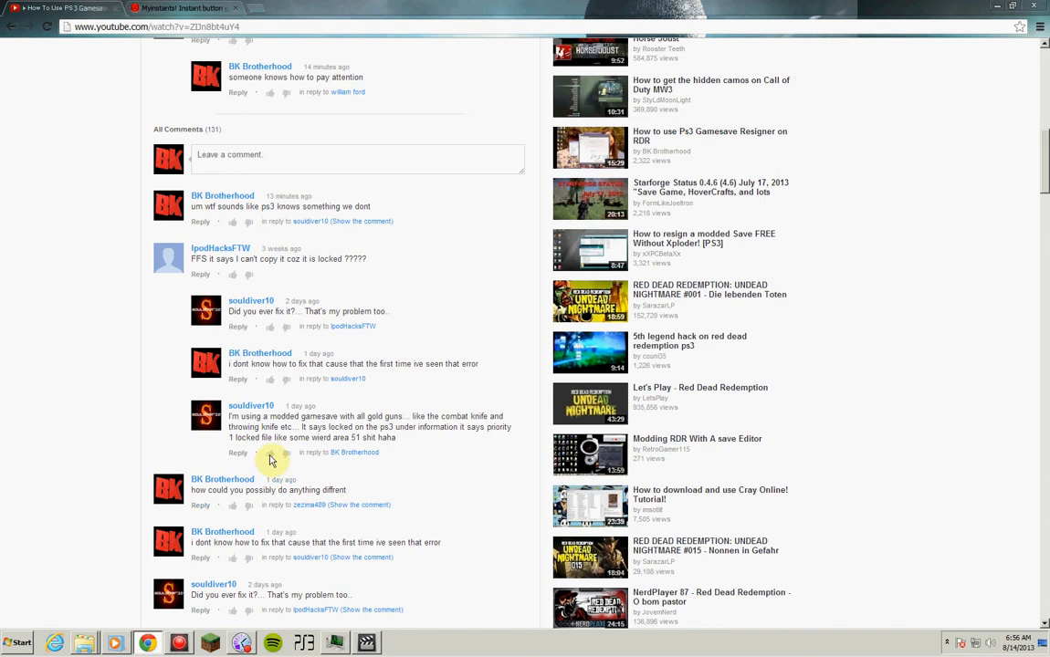
mouse_move(268, 469)
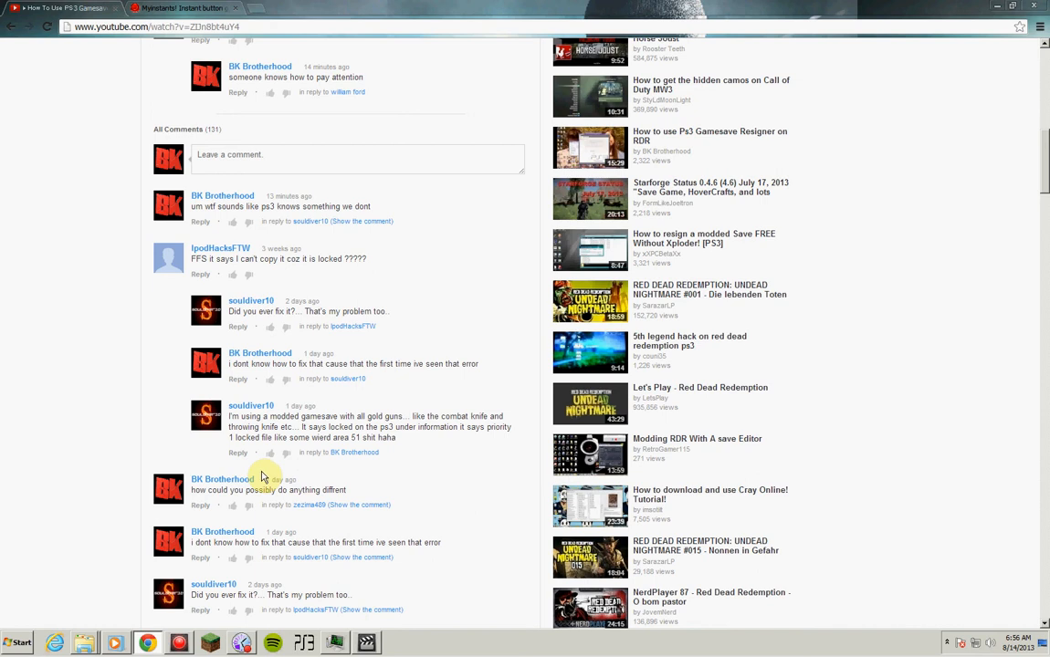
mouse_move(310, 465)
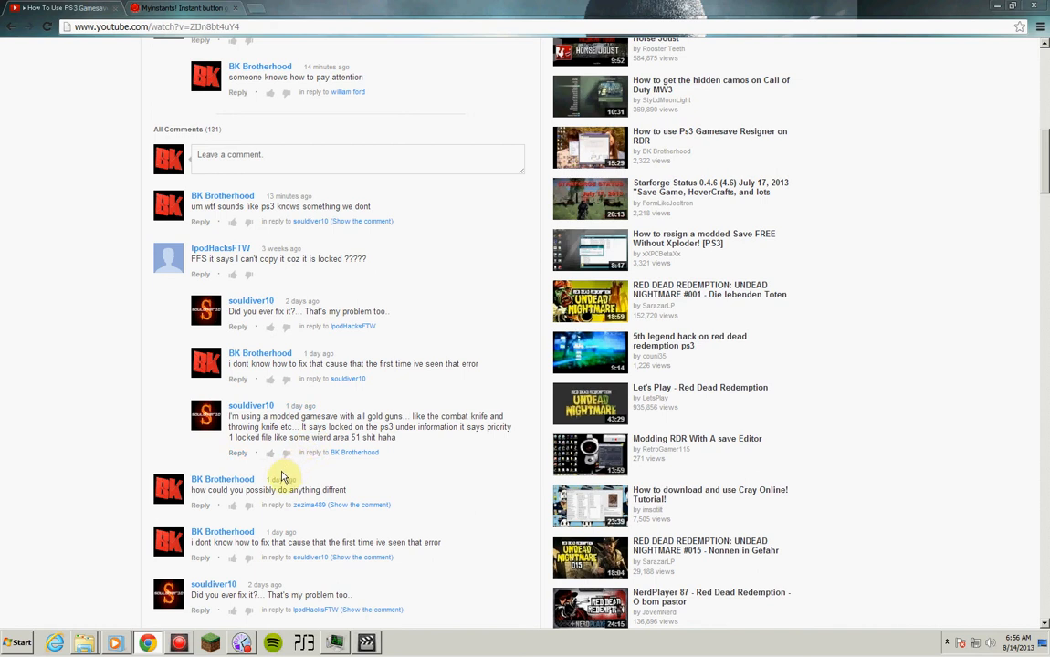
mouse_move(278, 474)
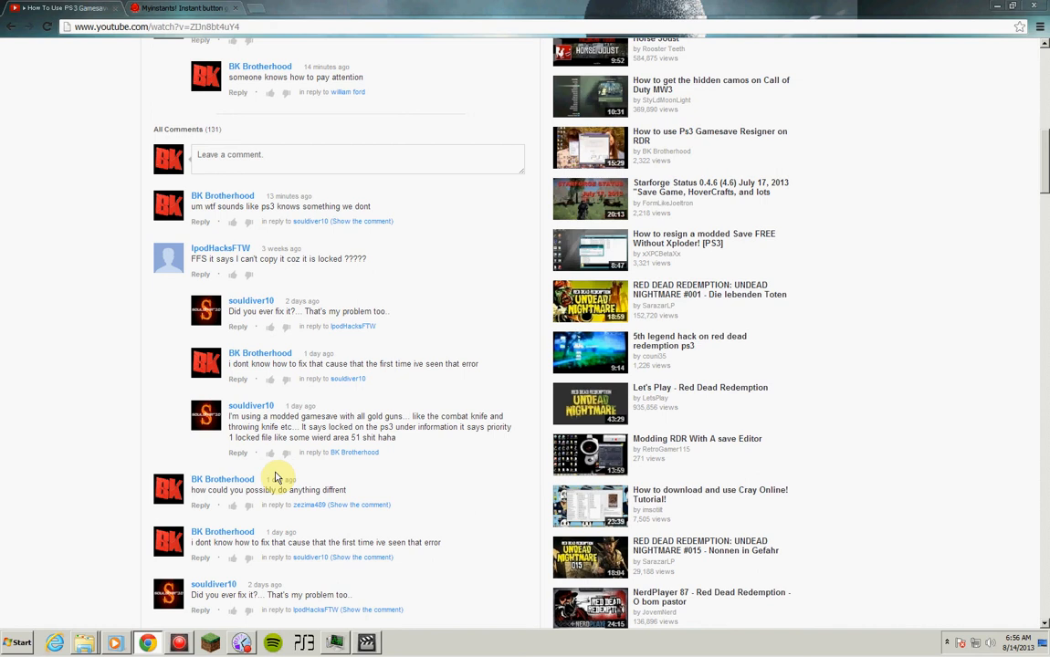
scroll(down, 3)
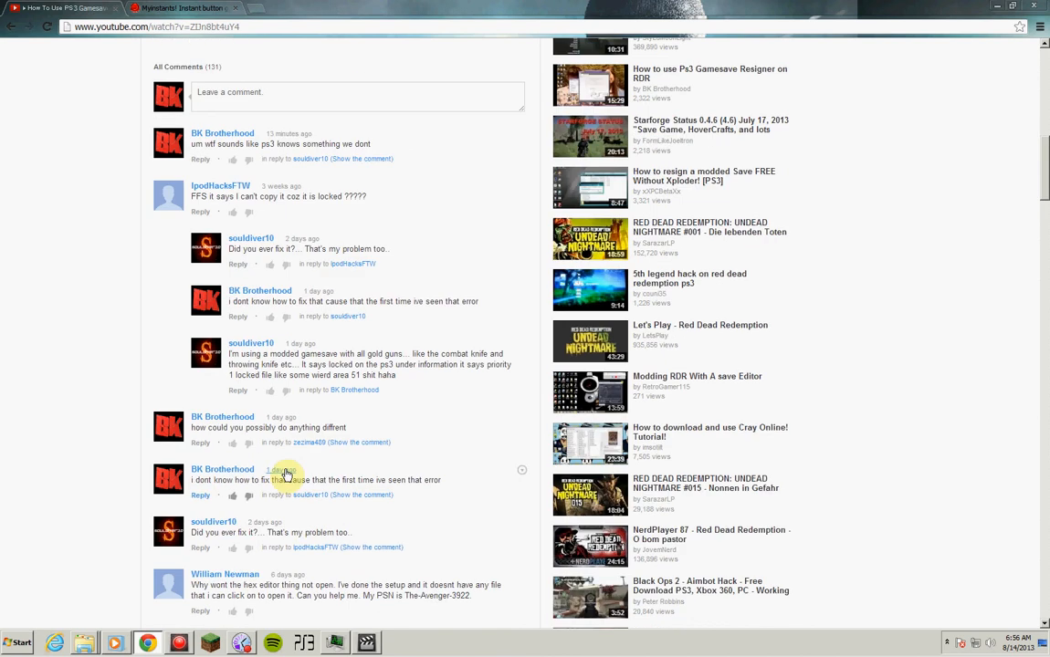
scroll(down, 3)
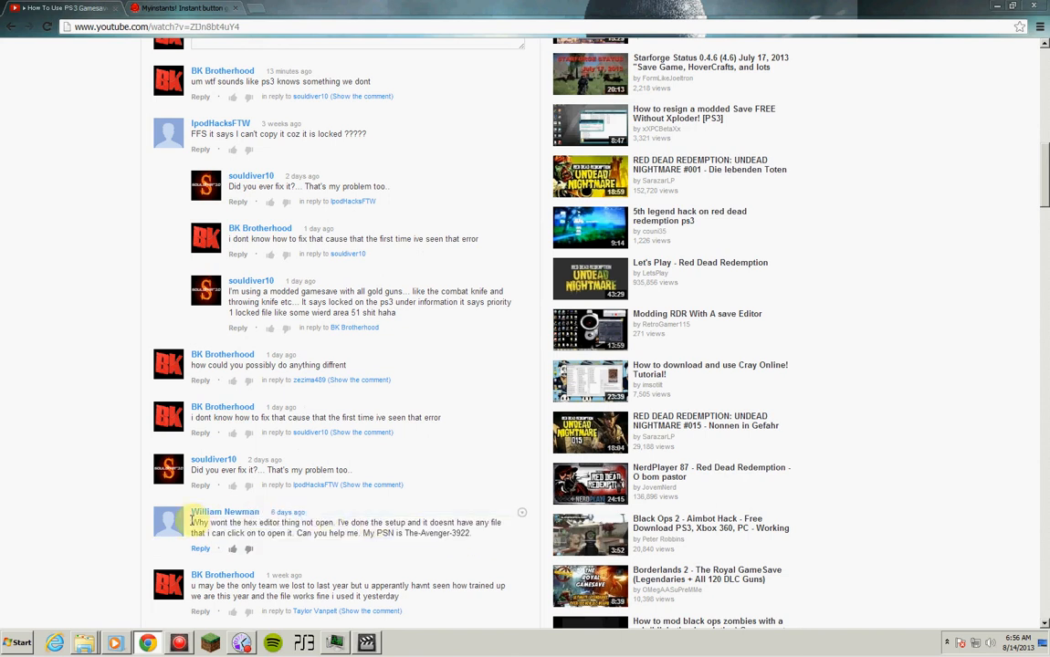
mouse_move(89, 592)
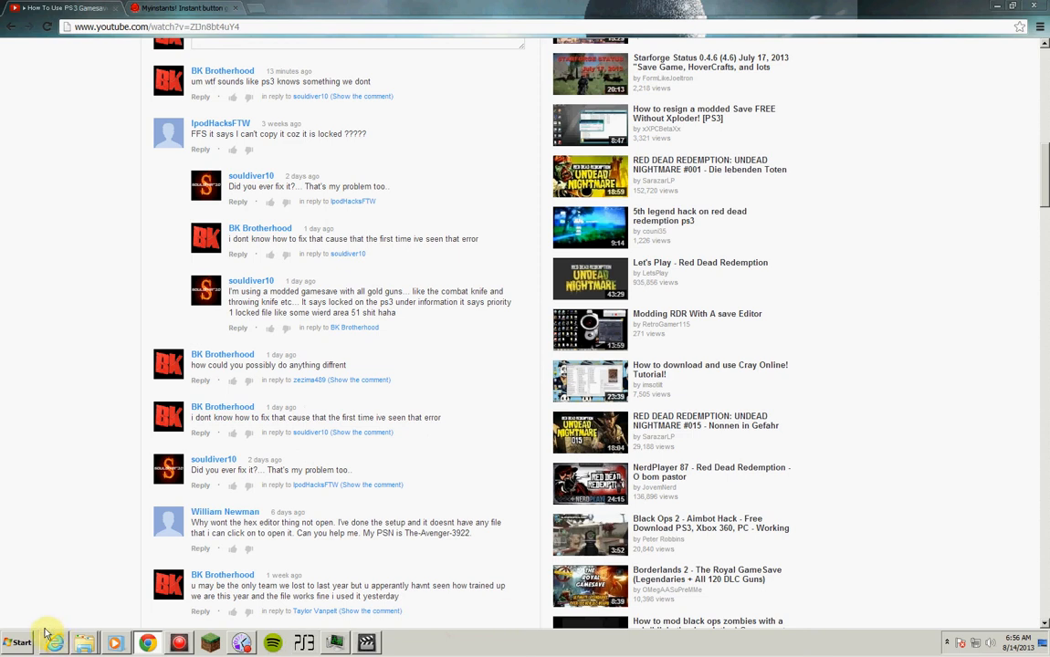
click(18, 643)
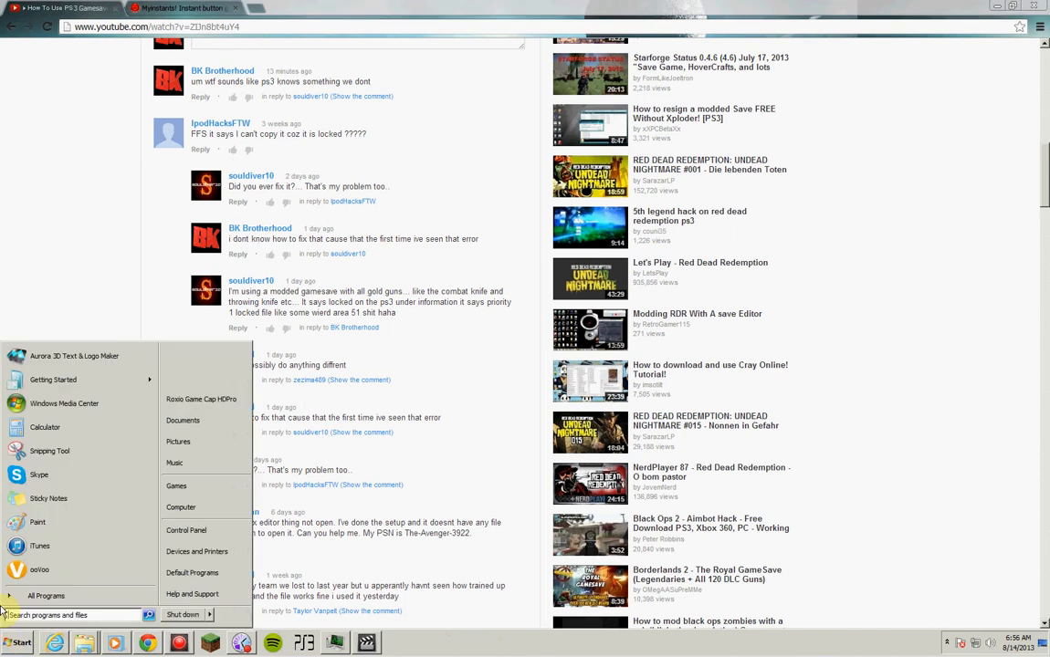
text(.net)
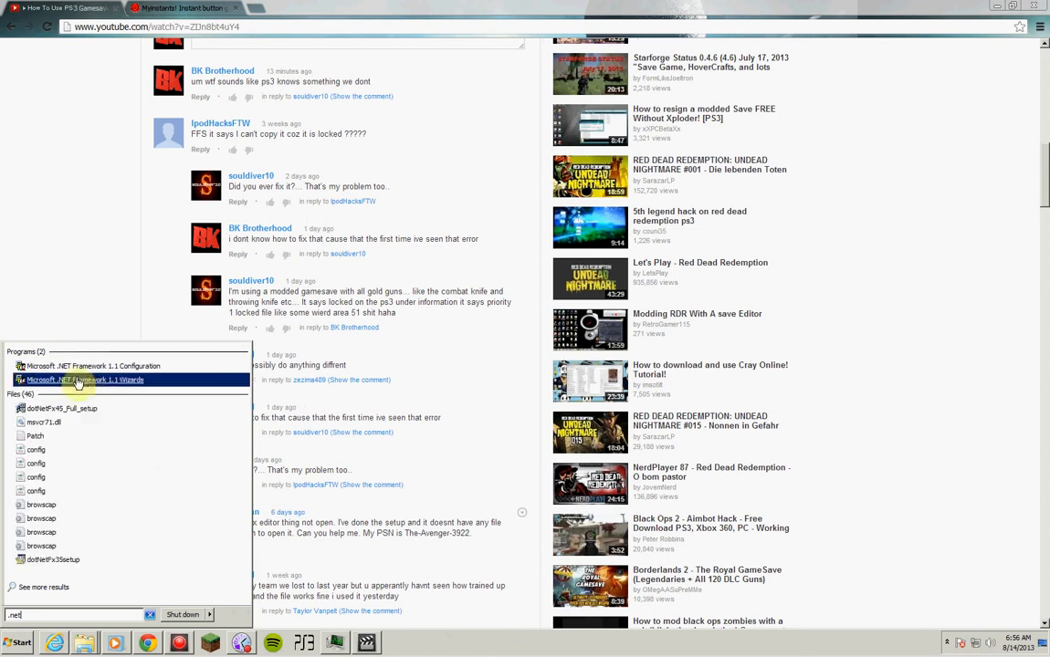
mouse_move(88, 378)
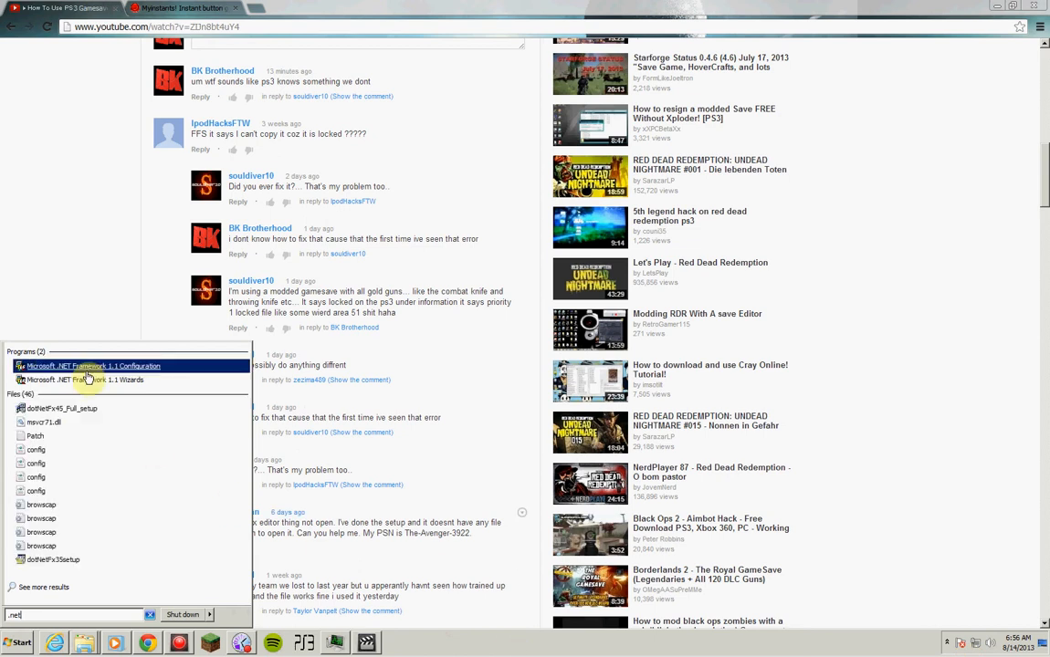
mouse_move(80, 299)
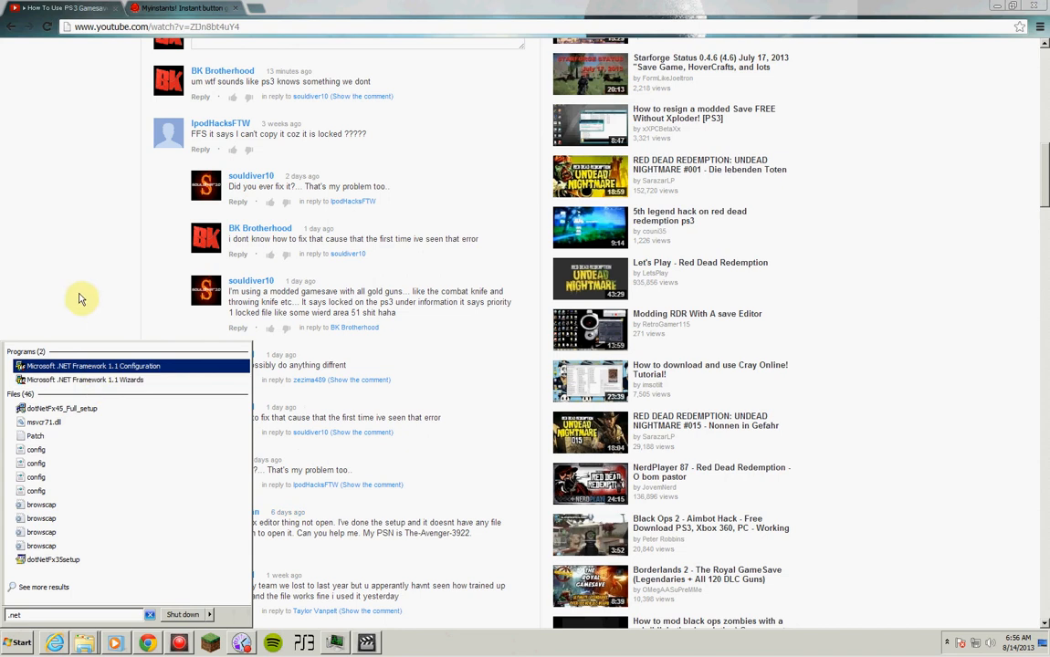
mouse_move(80, 290)
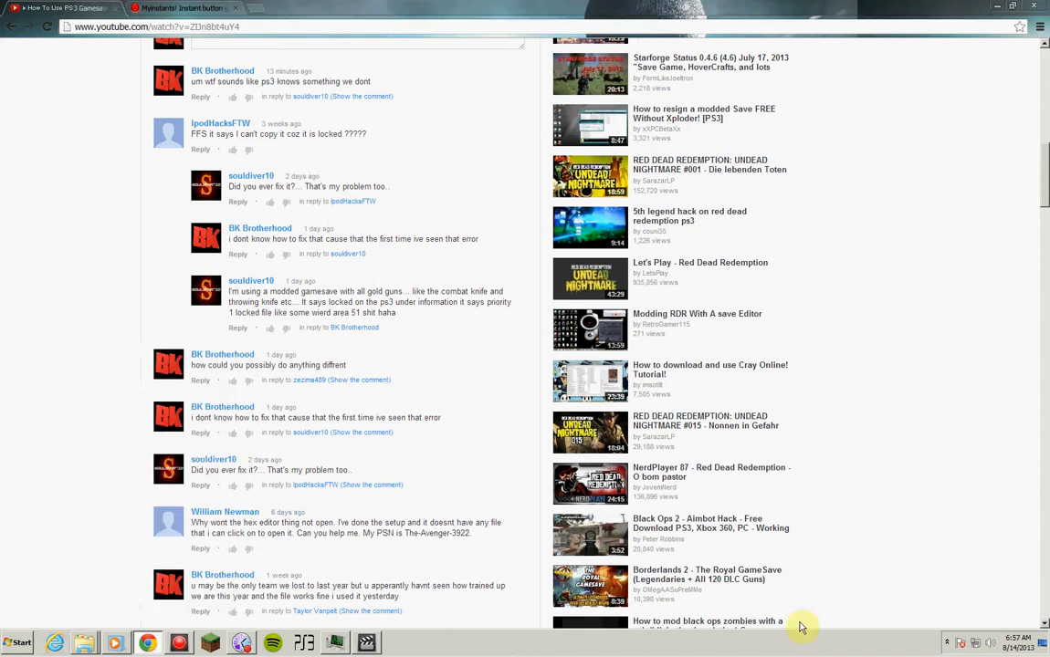
mouse_move(527, 354)
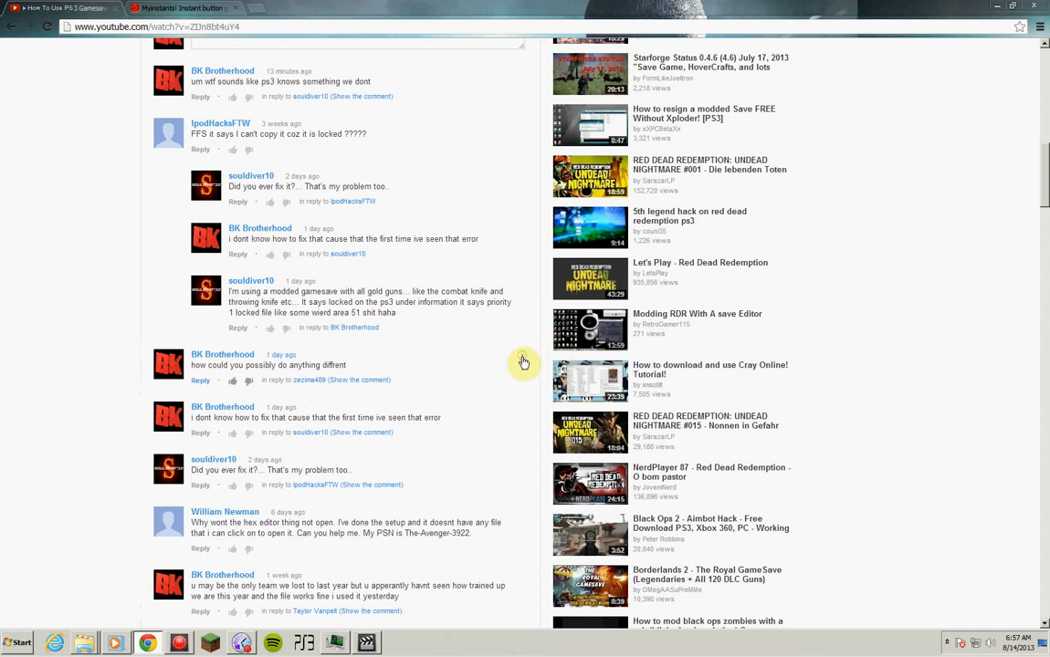
Read the first save-error comments and expand the video description with its download links.
scroll(down, 3)
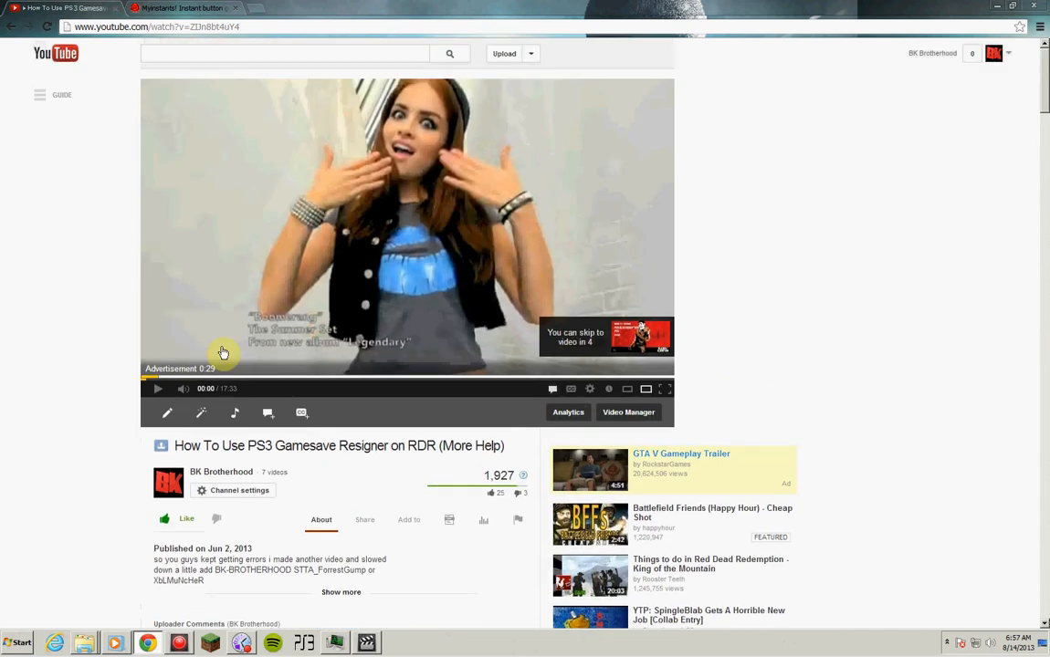
scroll(down, 3)
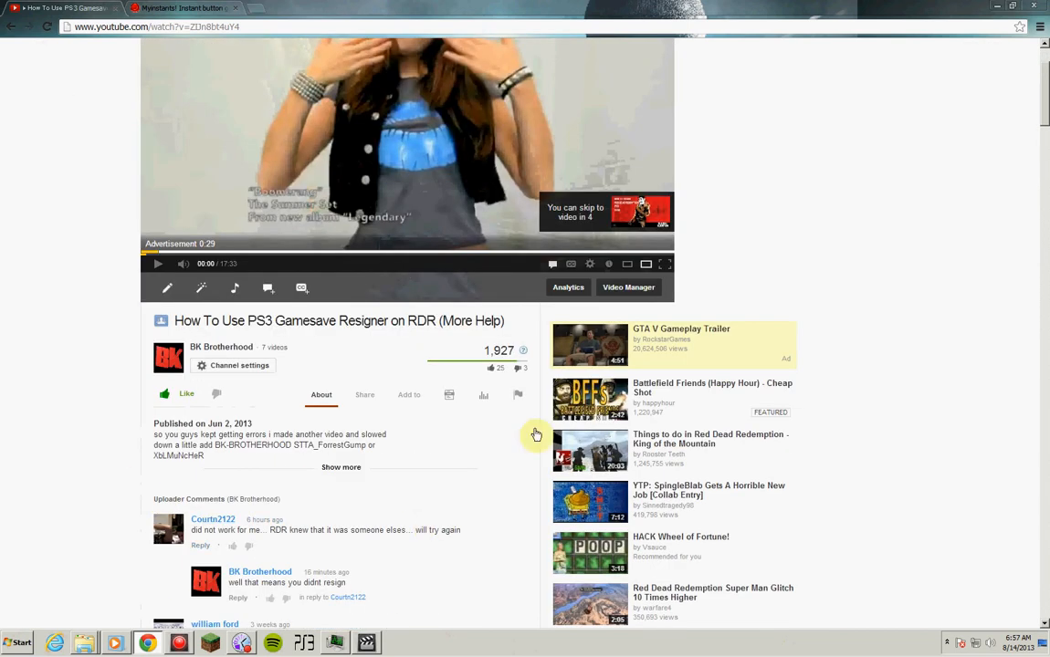
scroll(down, 3)
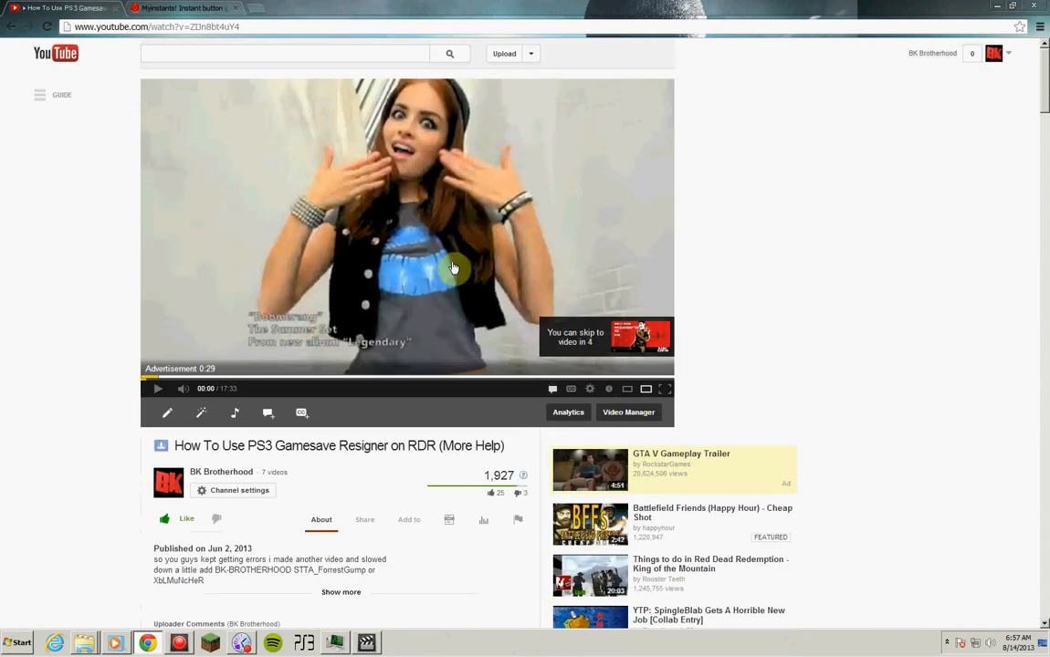
click(340, 591)
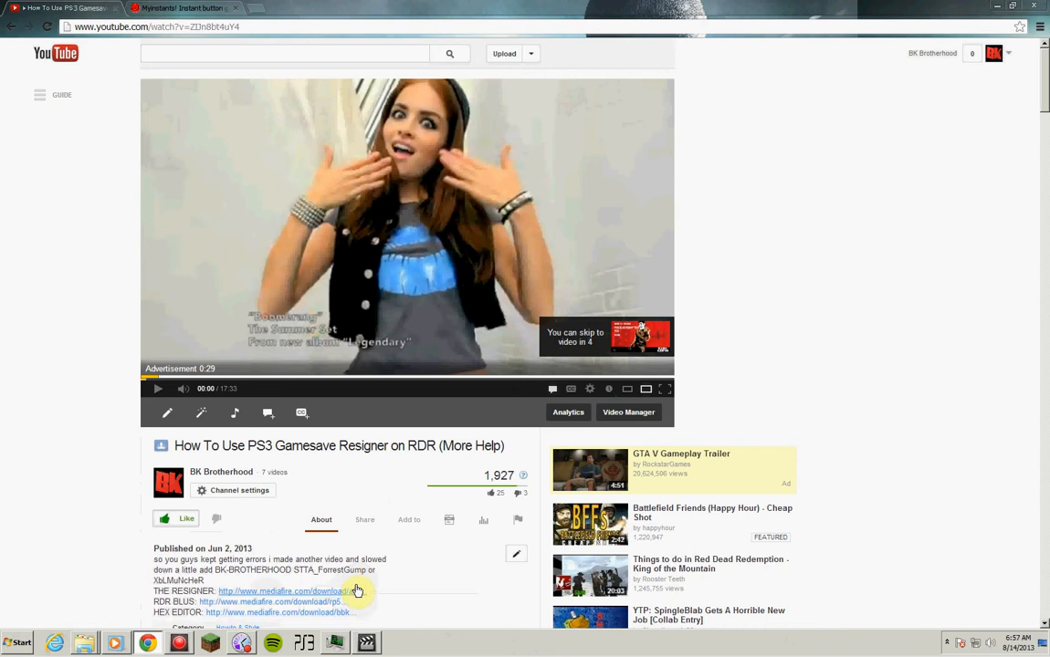
Read further down the comments about corrupt data and modded saves.
scroll(down, 3)
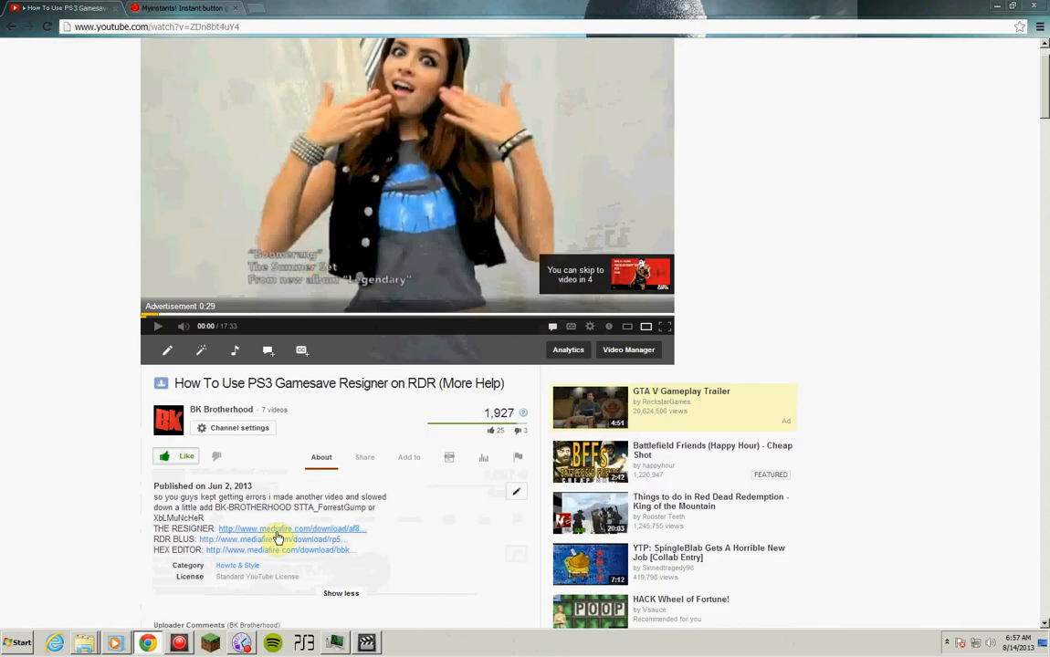
mouse_move(466, 566)
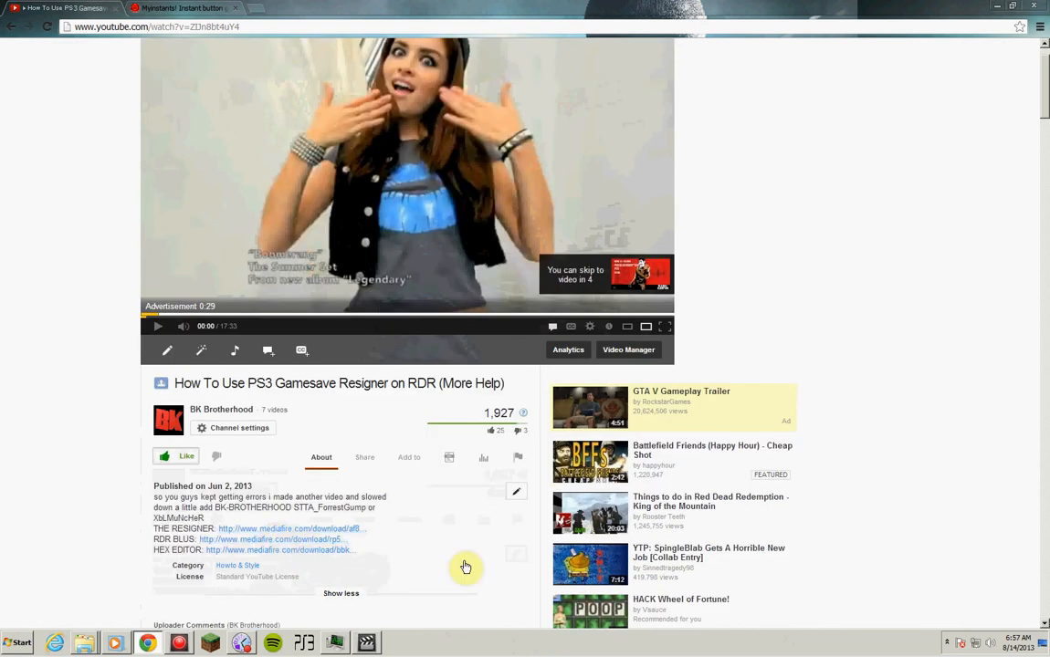
scroll(down, 3)
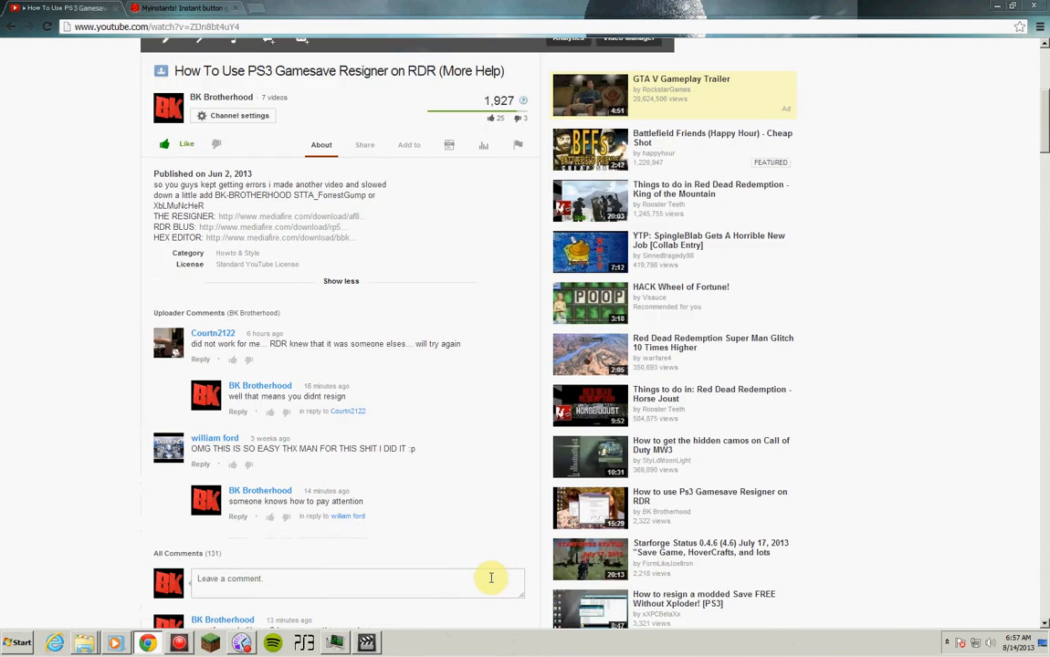
scroll(down, 3)
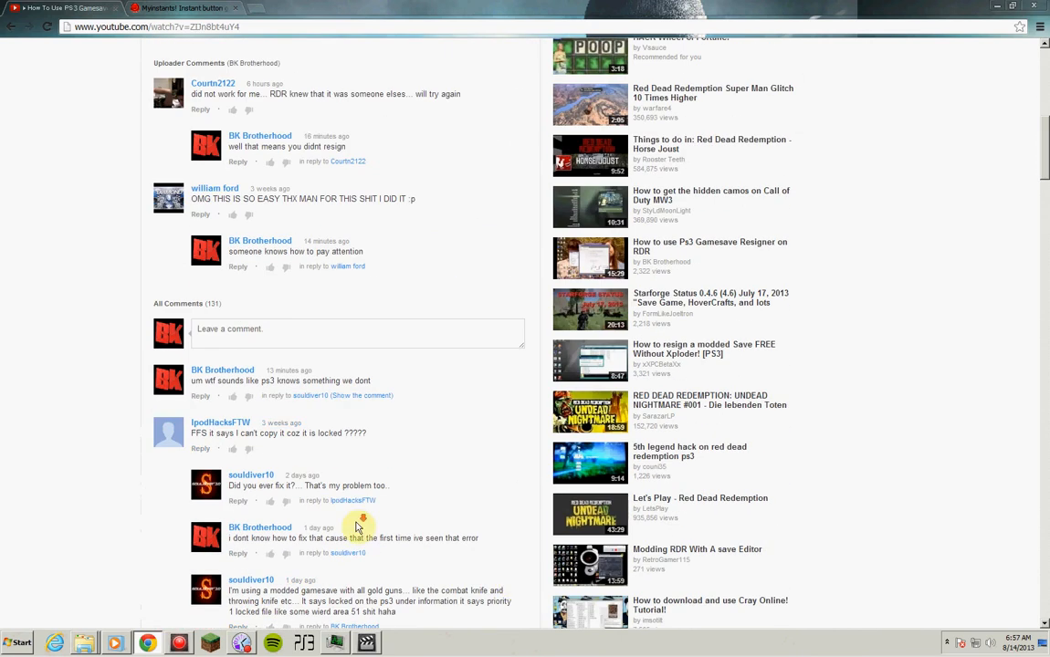
scroll(down, 3)
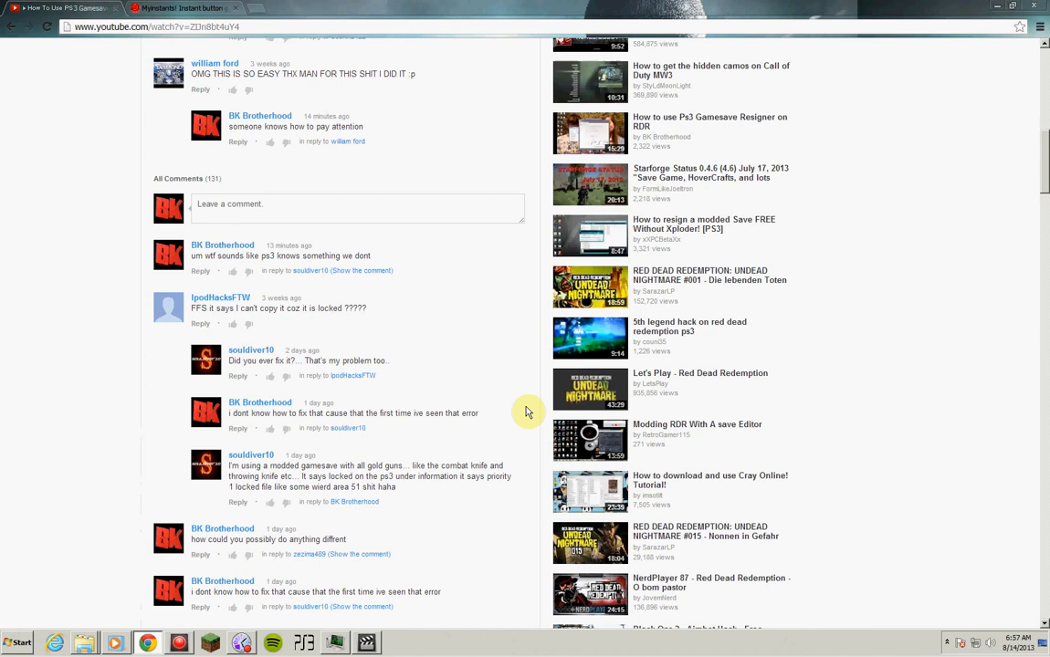
scroll(down, 3)
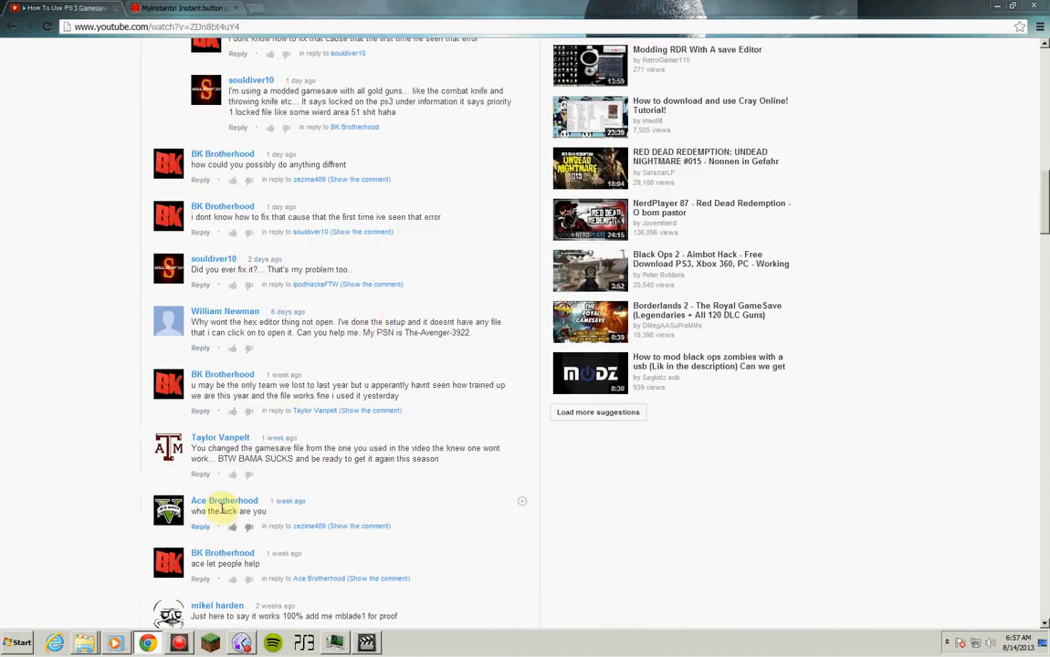
scroll(down, 3)
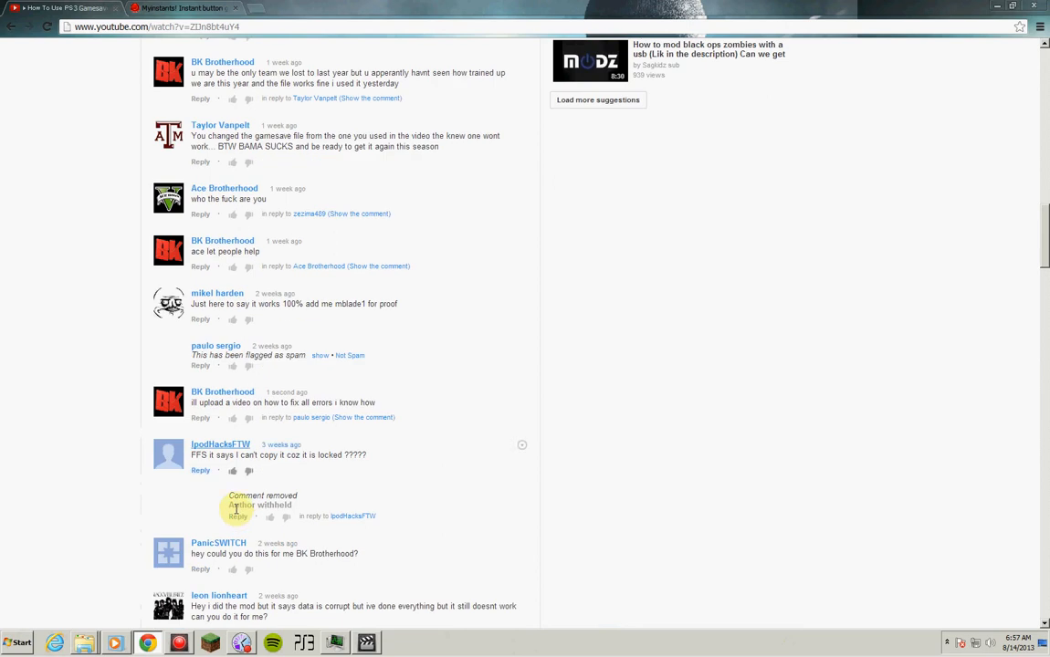
scroll(down, 3)
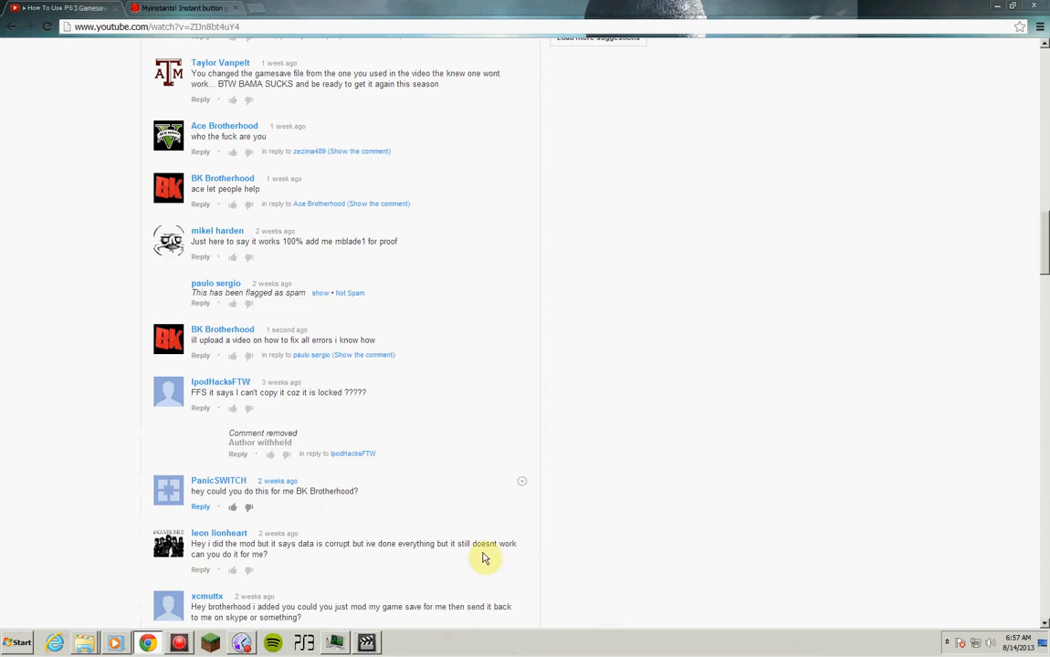
scroll(down, 3)
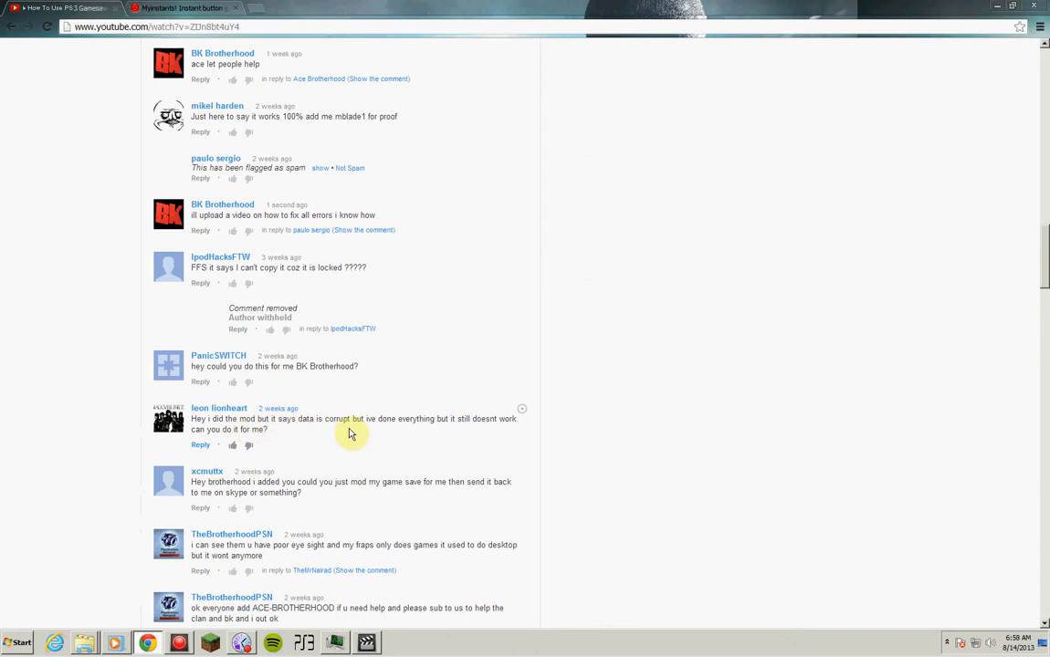
mouse_move(471, 438)
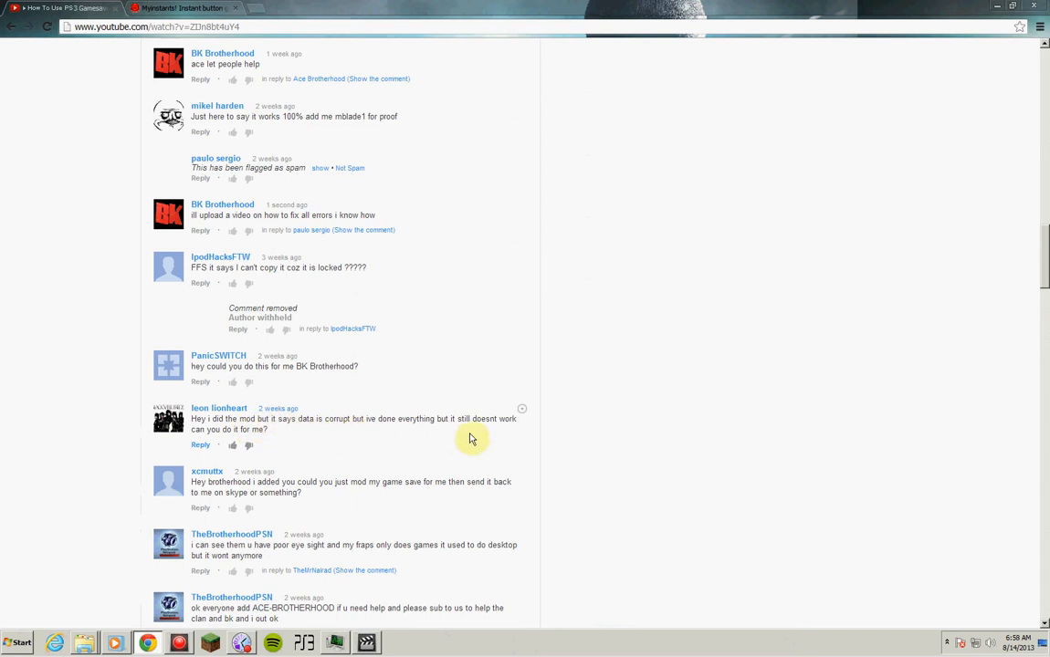
mouse_move(371, 451)
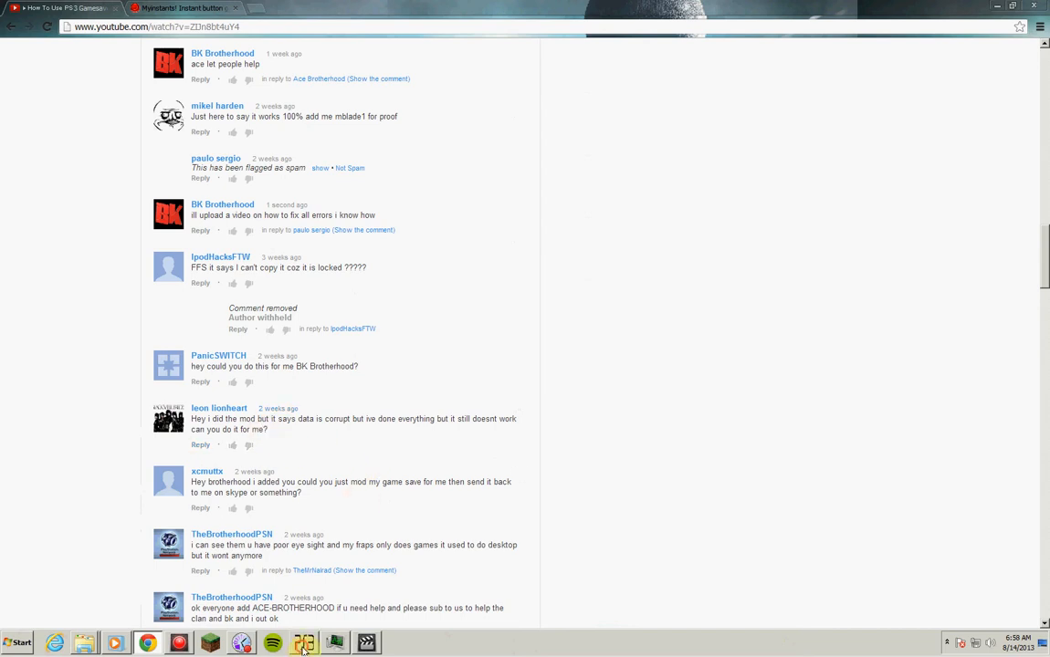
mouse_move(716, 356)
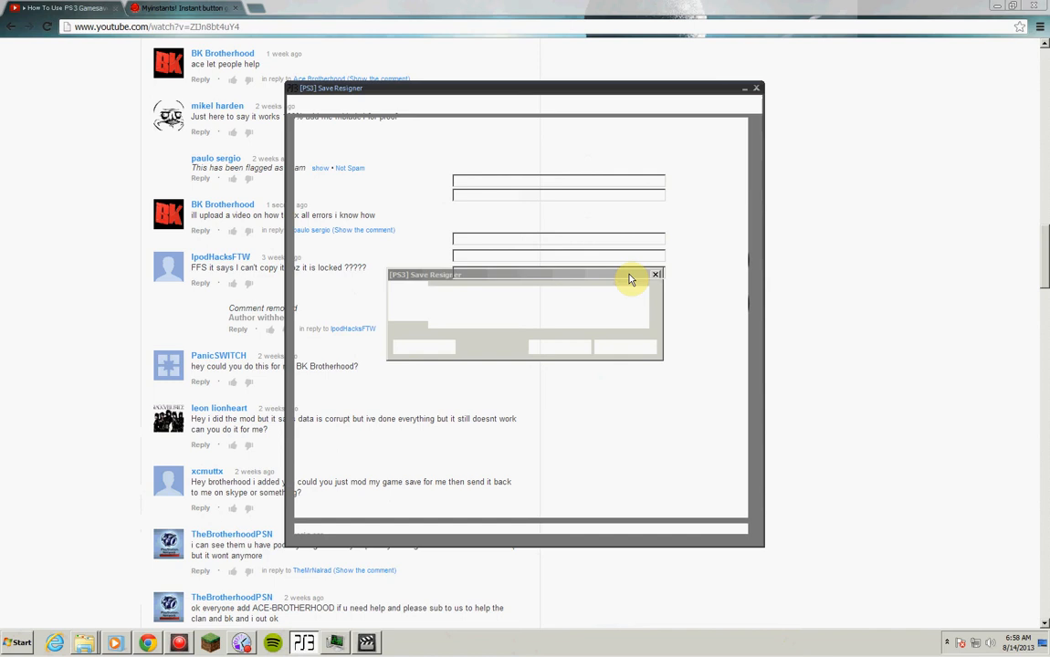
Focus the PS3 Save Resigner window showing its empty Save Resigner form.
click(656, 274)
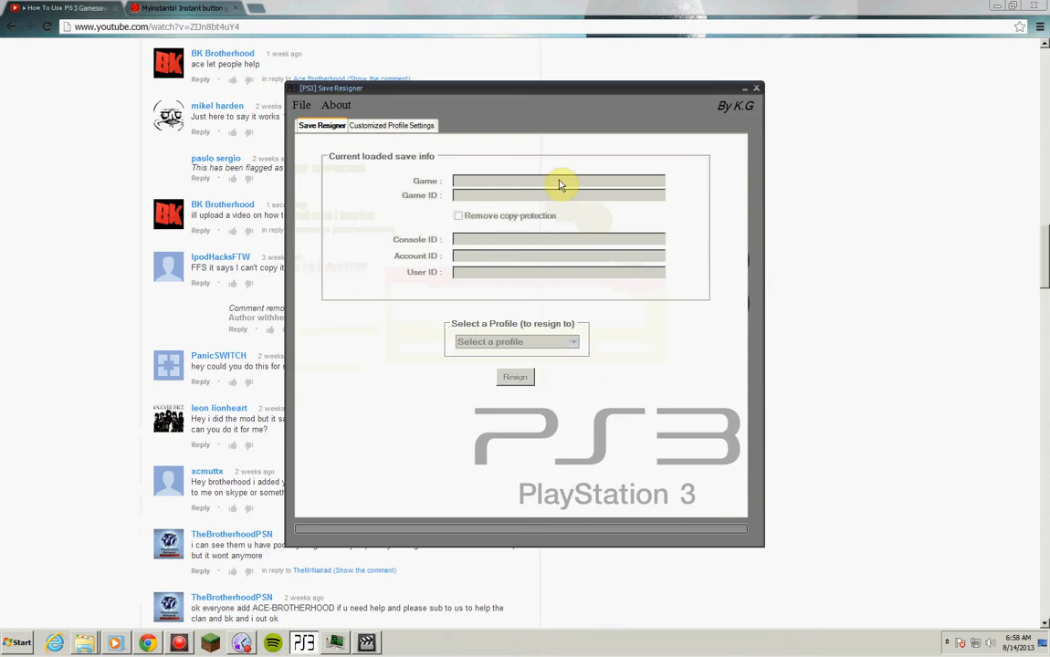
mouse_move(492, 212)
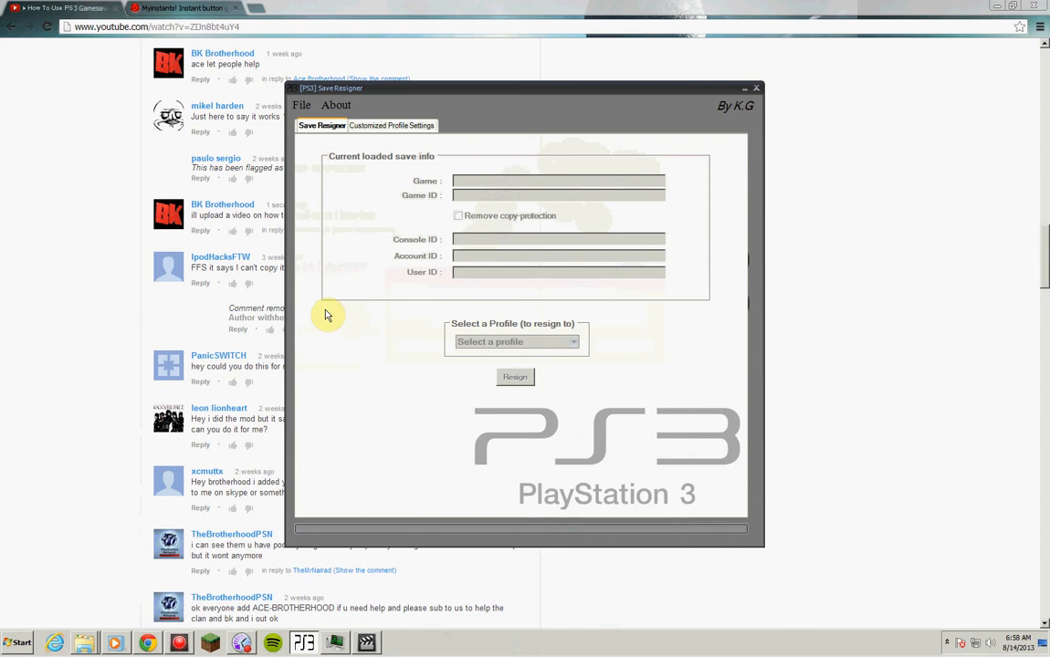
Enter the third profile ID value in Customized Profile Settings and start loading a game save profile.
click(390, 125)
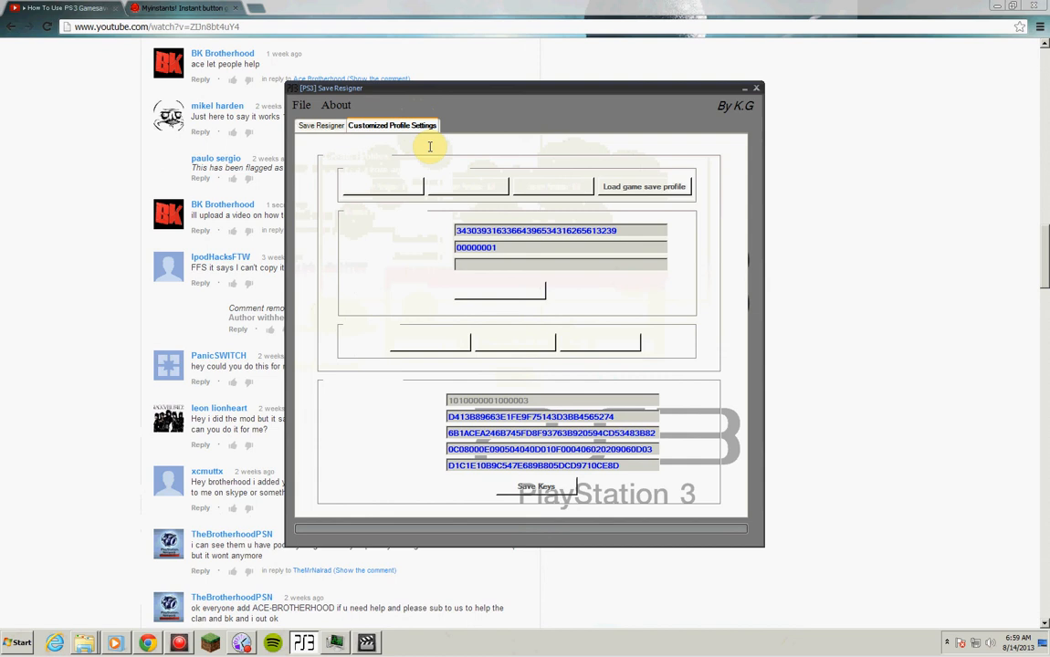
mouse_move(375, 186)
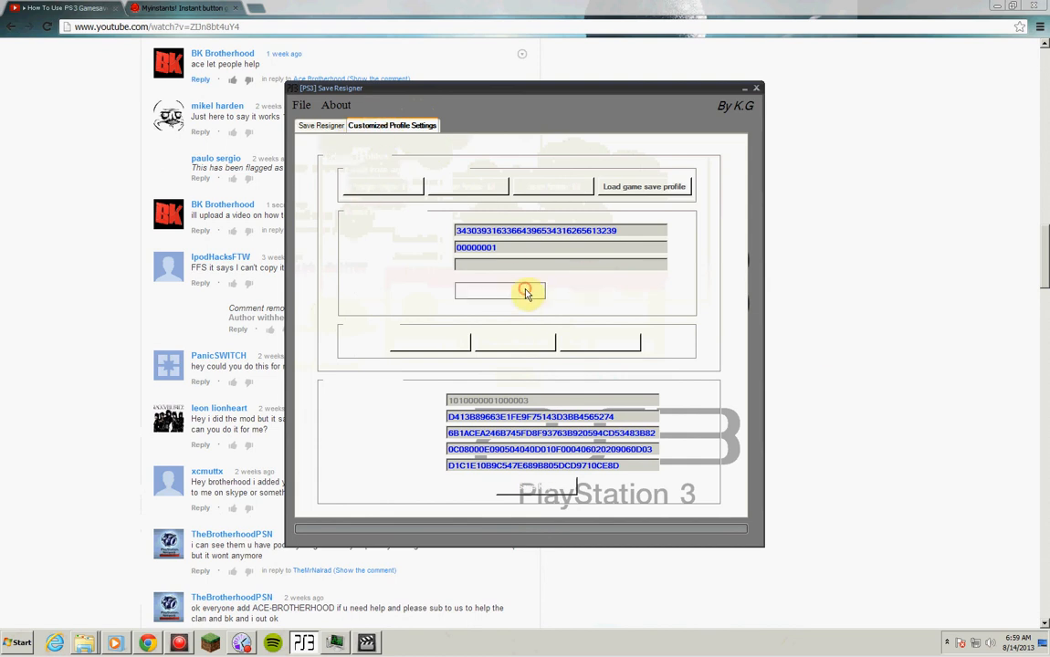
click(515, 292)
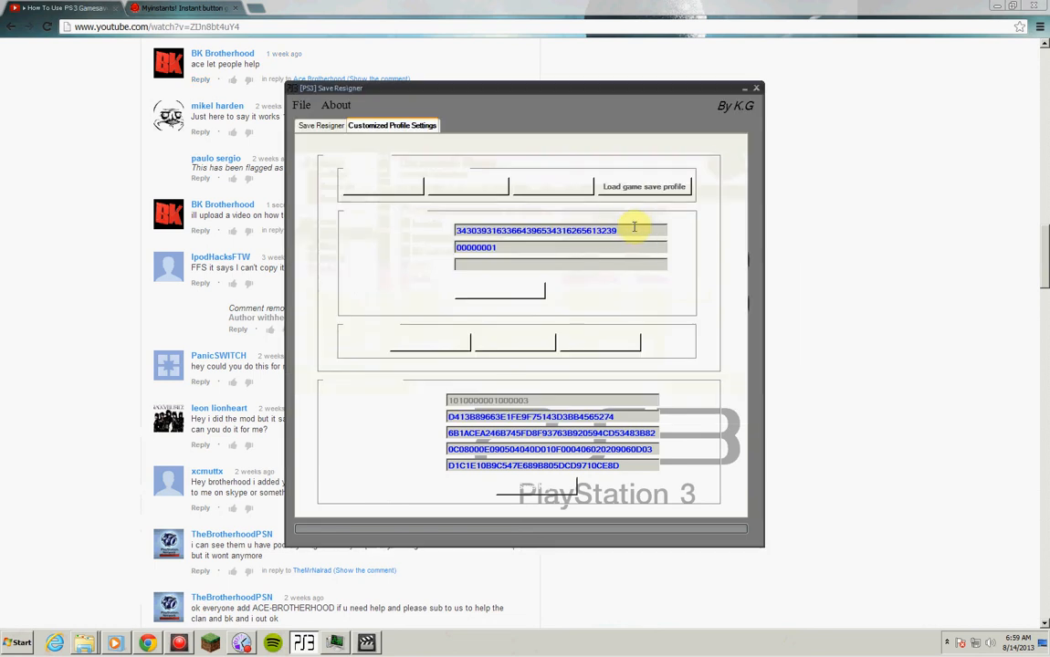
mouse_move(384, 216)
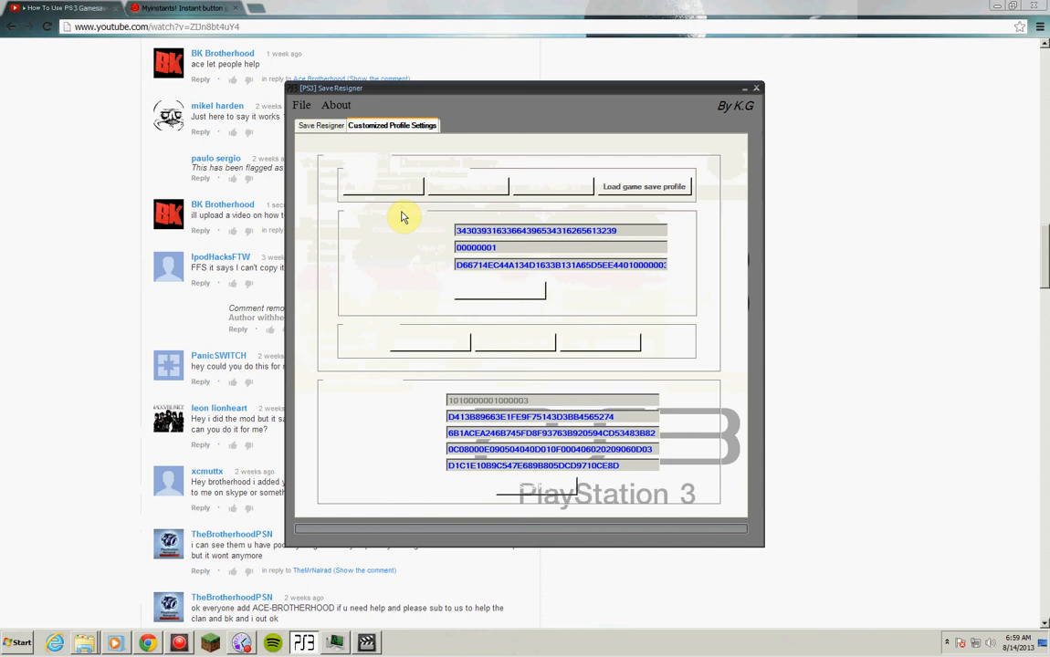
mouse_move(378, 244)
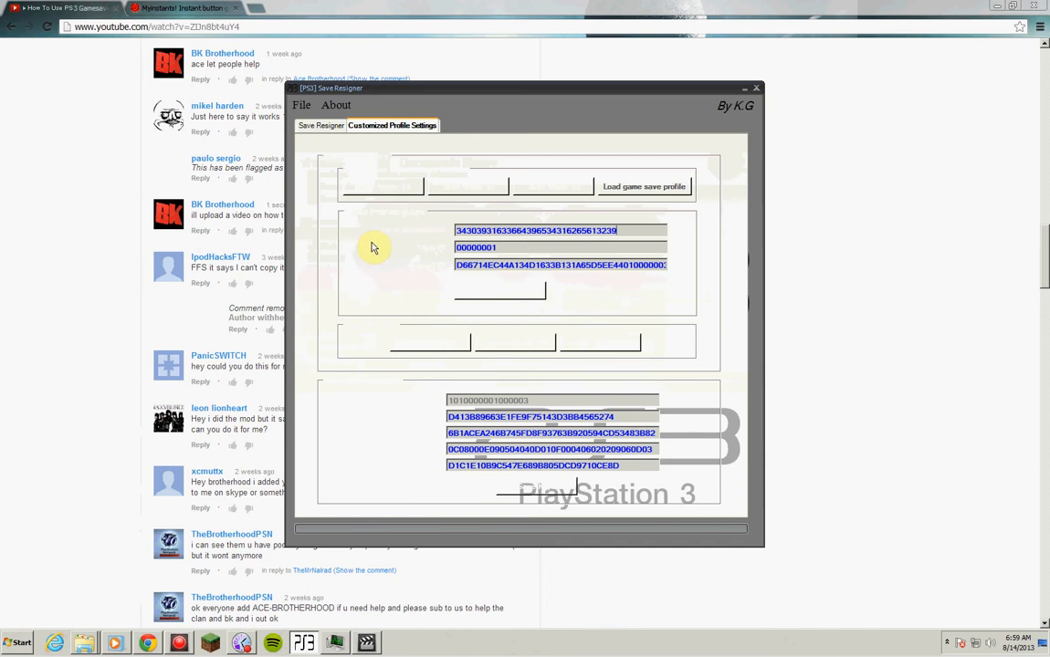
mouse_move(372, 252)
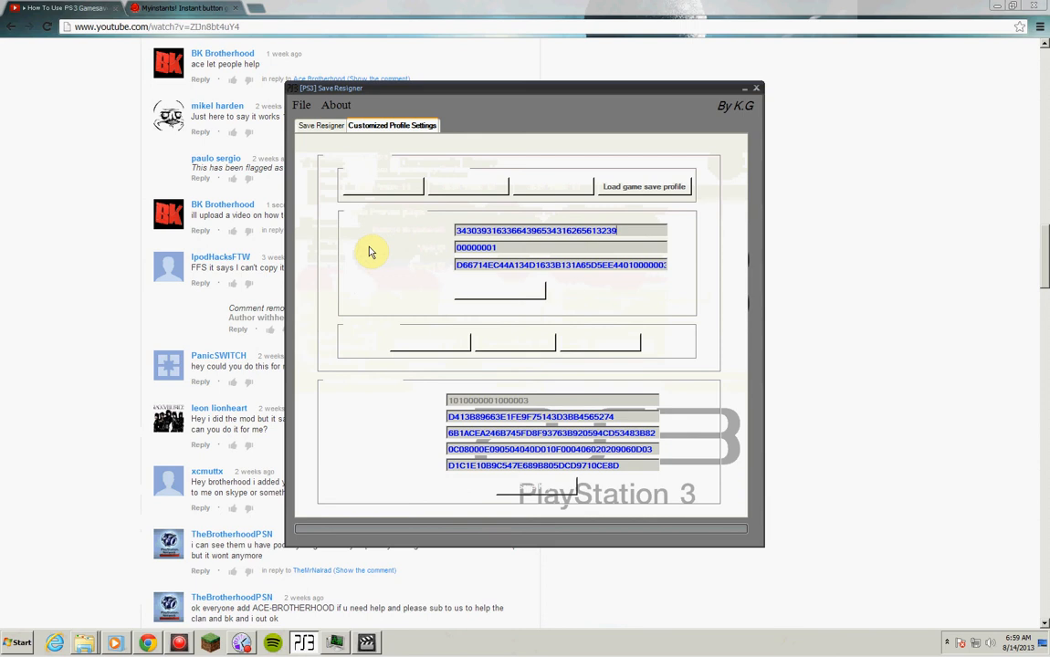
mouse_move(369, 256)
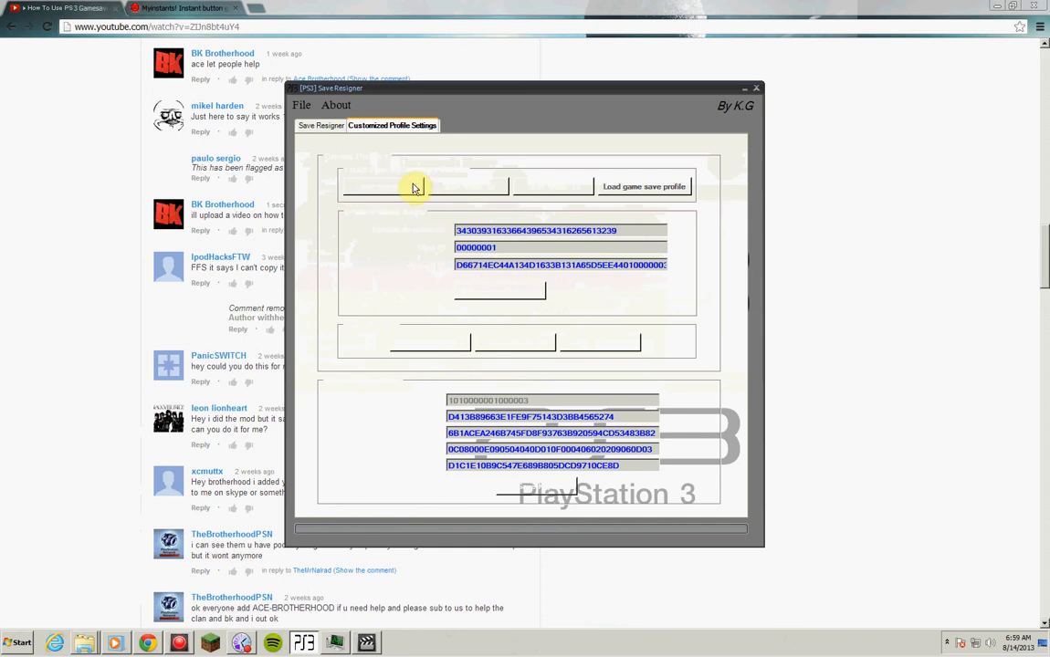
mouse_move(593, 197)
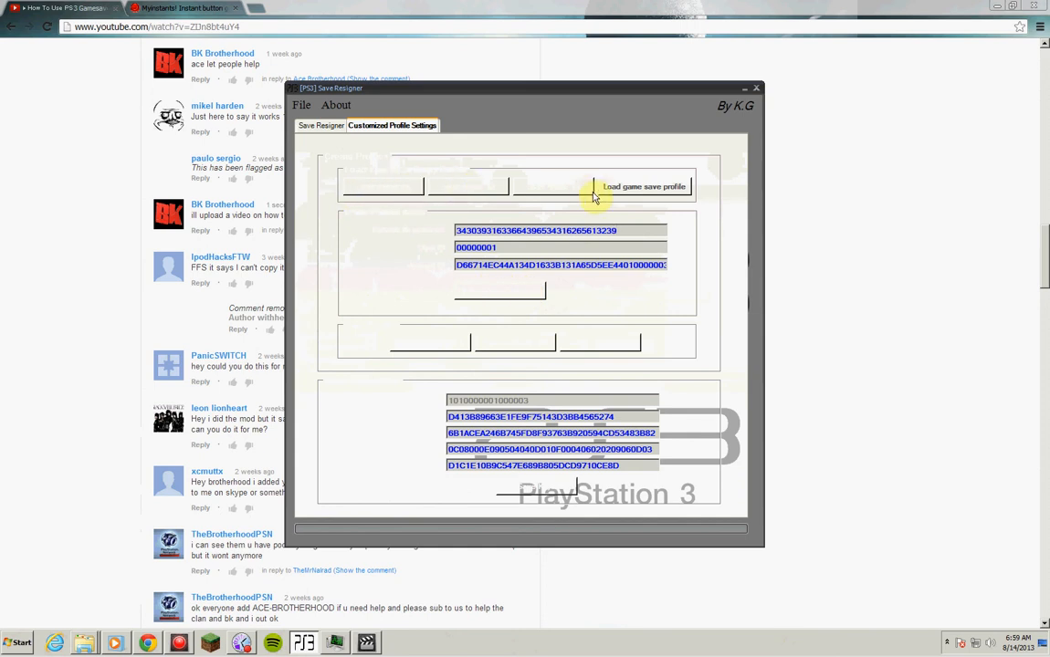
mouse_move(442, 179)
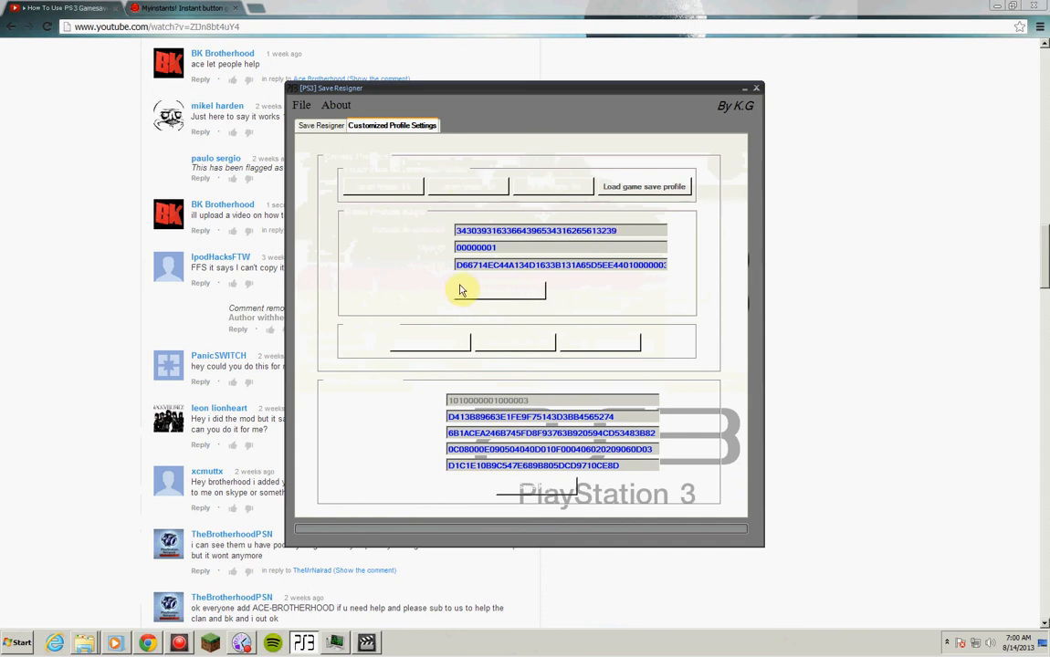
mouse_move(525, 299)
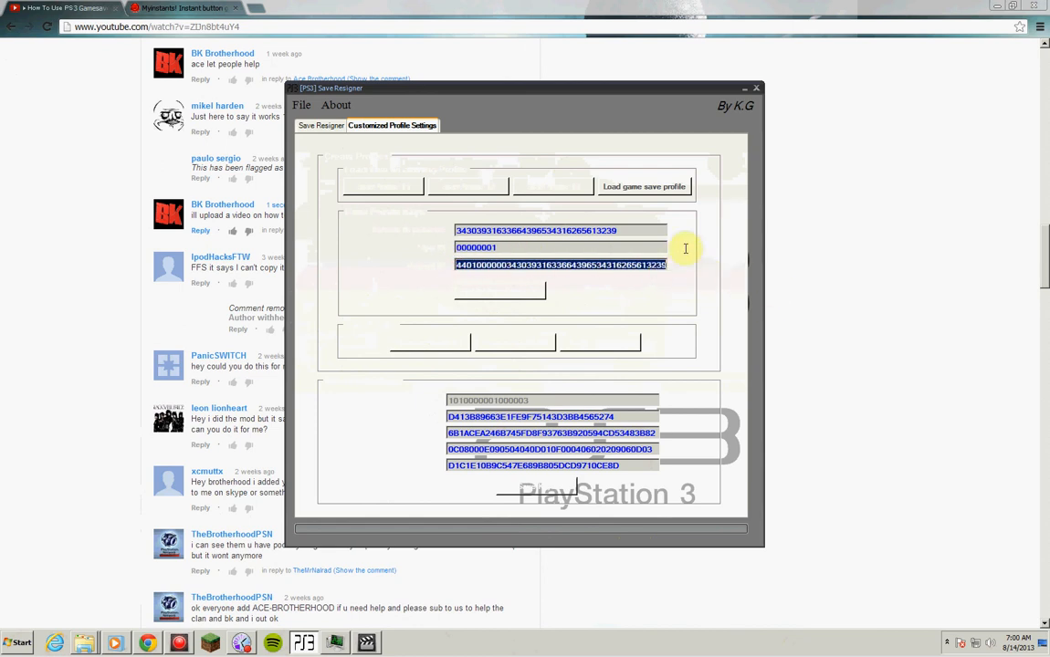
click(321, 124)
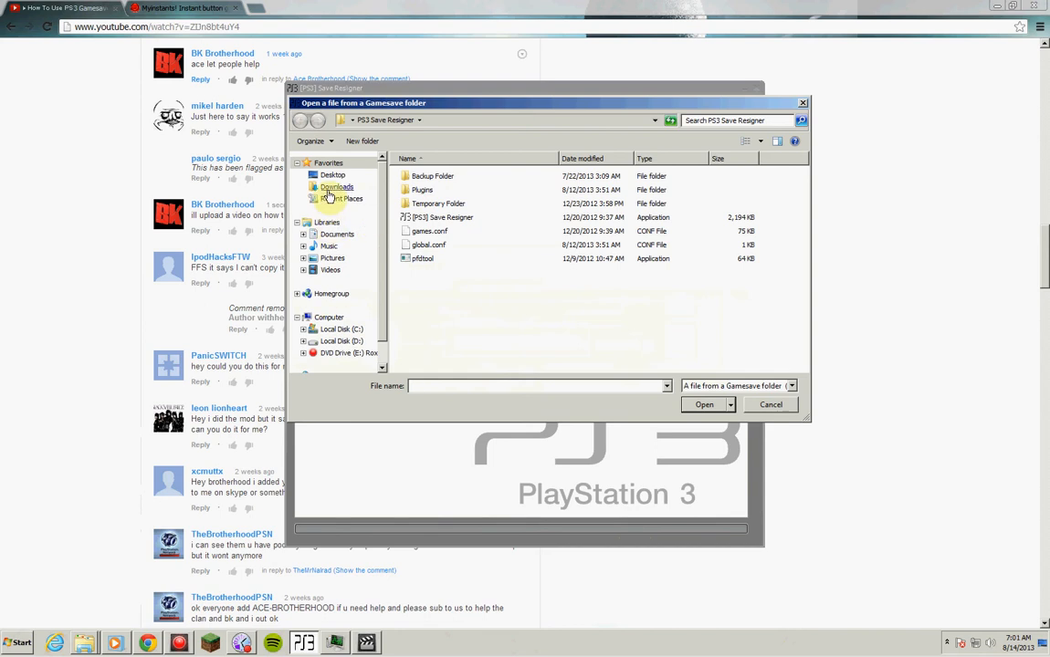
Browse from Downloads to the Desktop and into the PS3 MOD FILES folder.
click(336, 186)
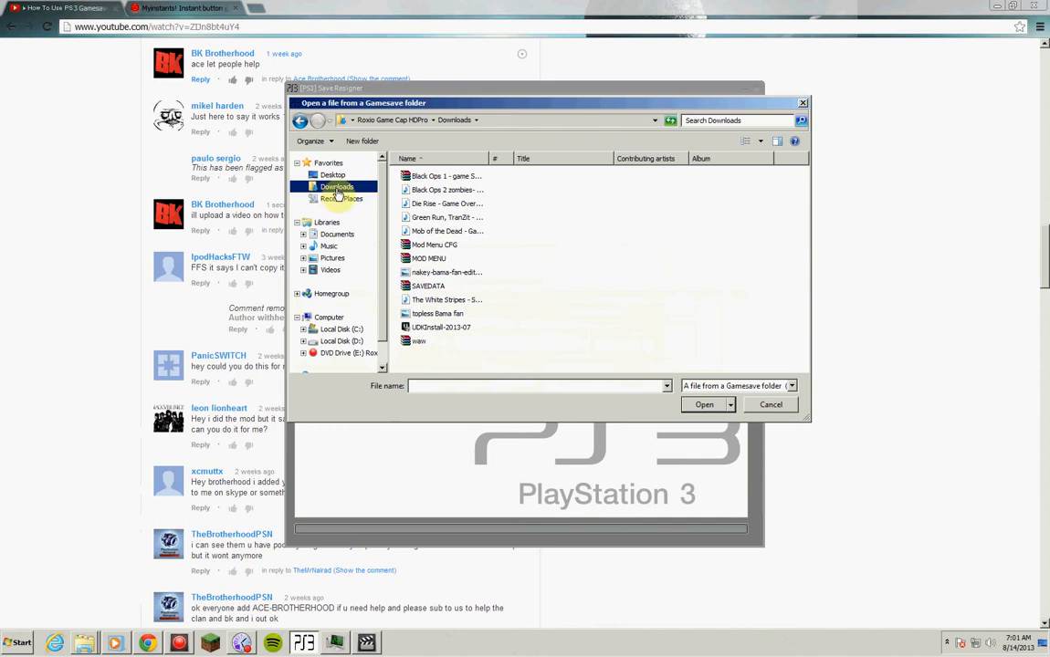
click(332, 175)
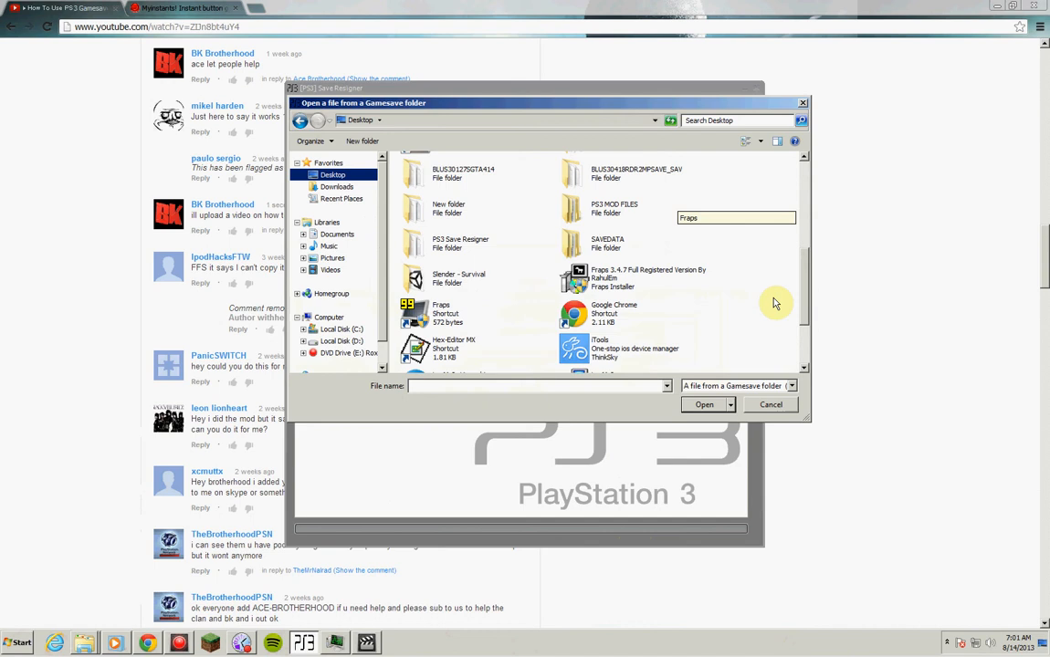
scroll(up, 3)
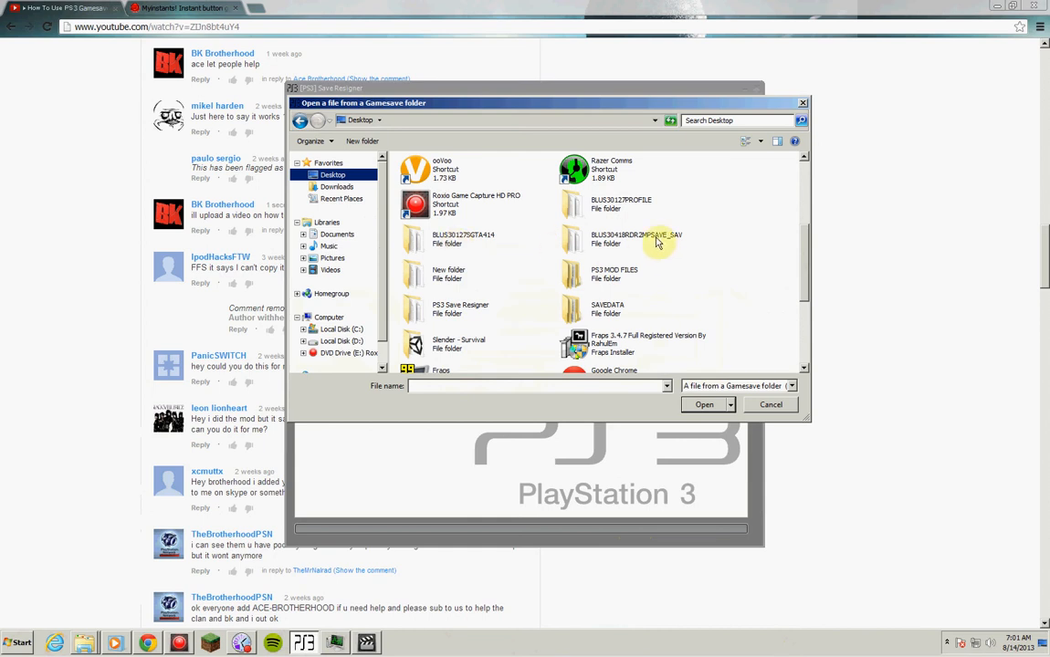
click(613, 274)
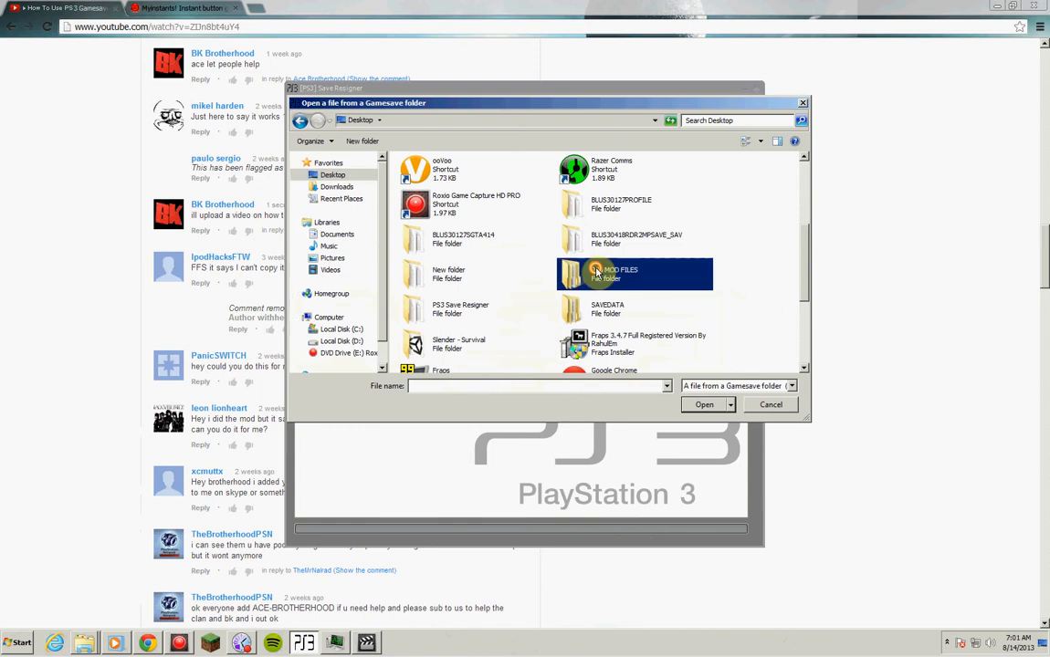
double_click(621, 273)
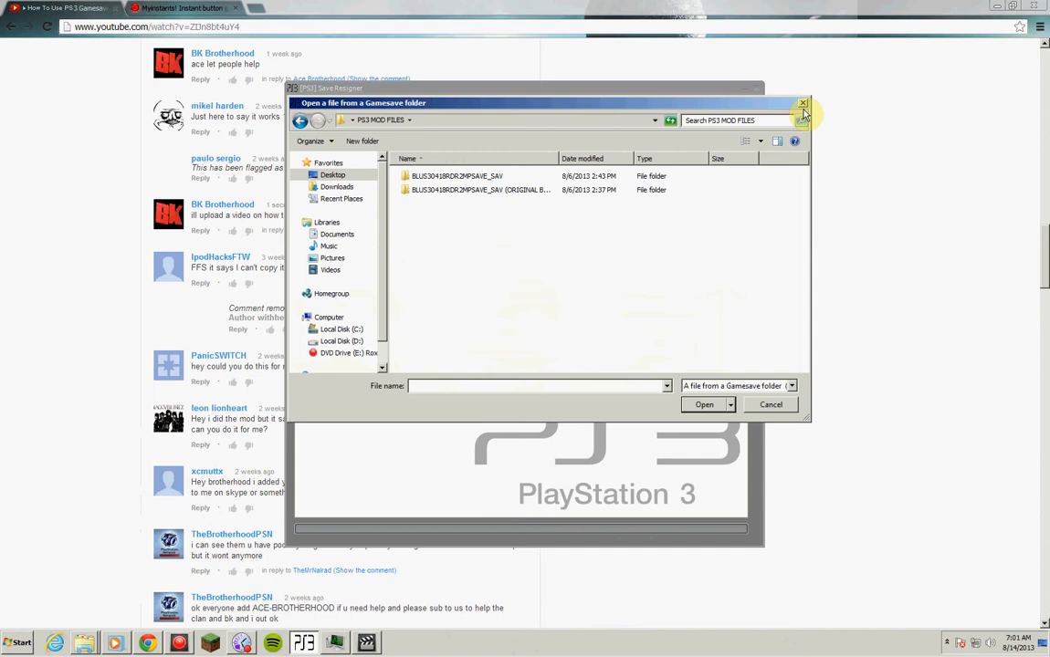
Cancel the file picker without loading and bring the resigner form back up.
click(803, 102)
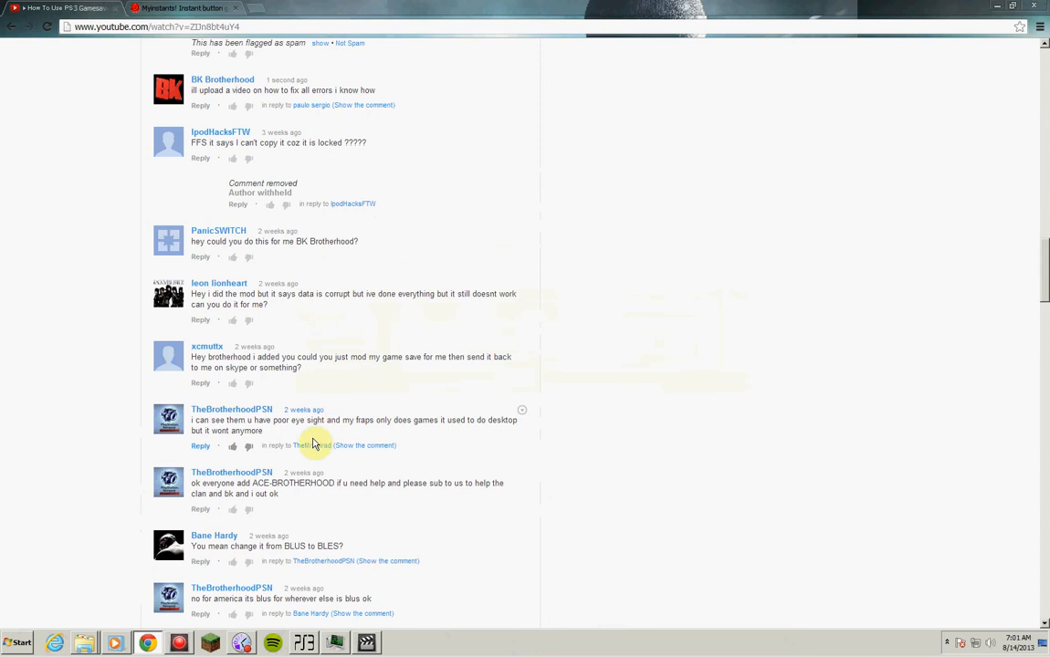
mouse_move(319, 557)
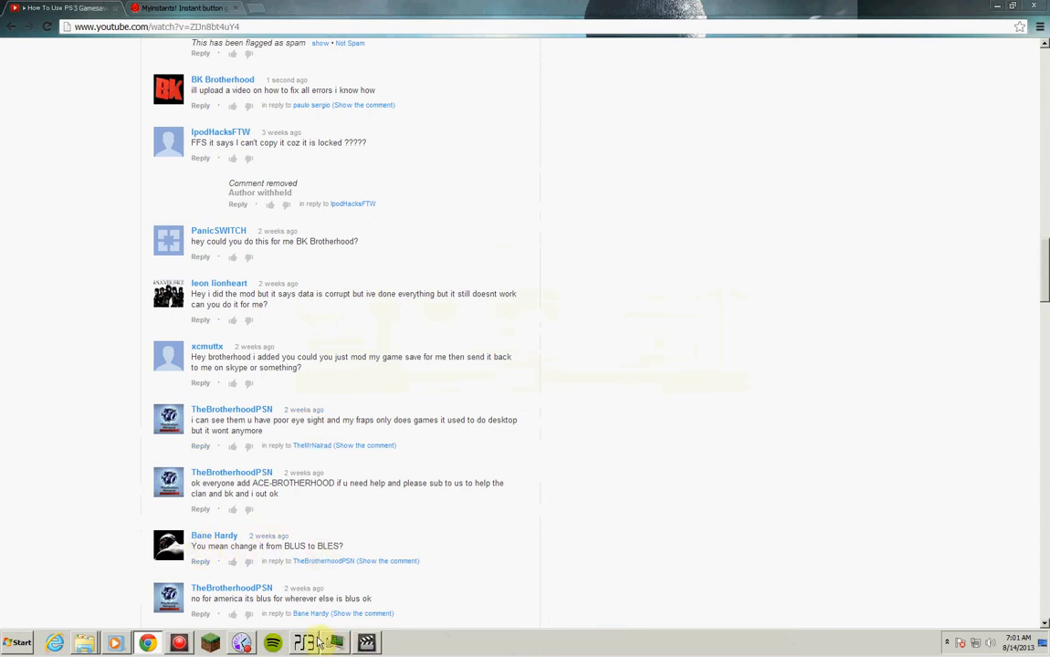
click(303, 643)
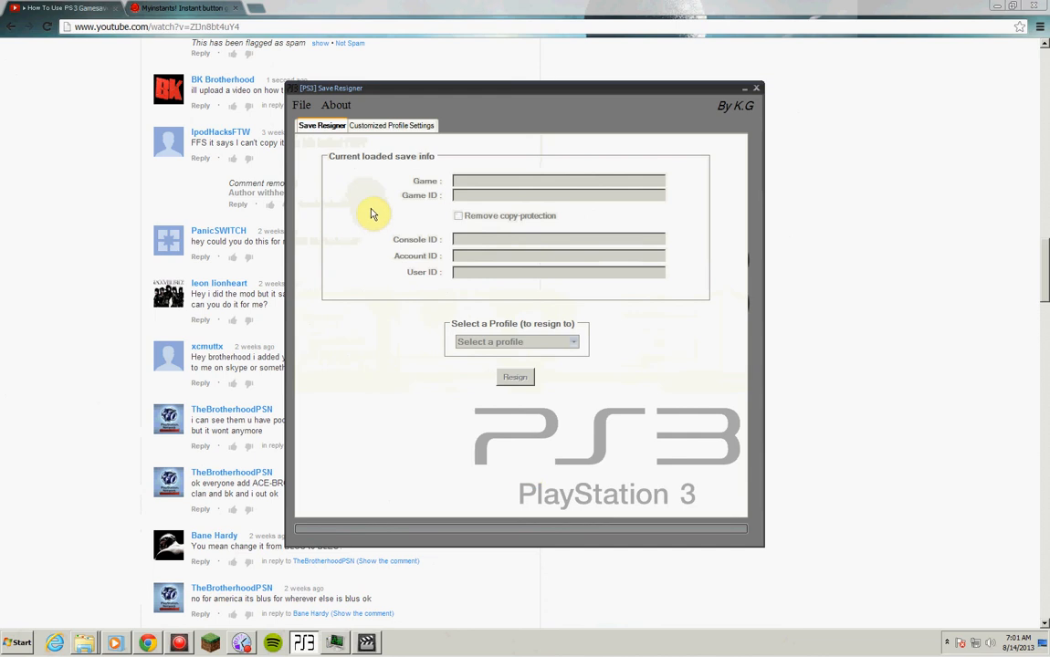
Use File > Open to load the BLUS Red Dead Redemption save folder from the Desktop.
click(301, 104)
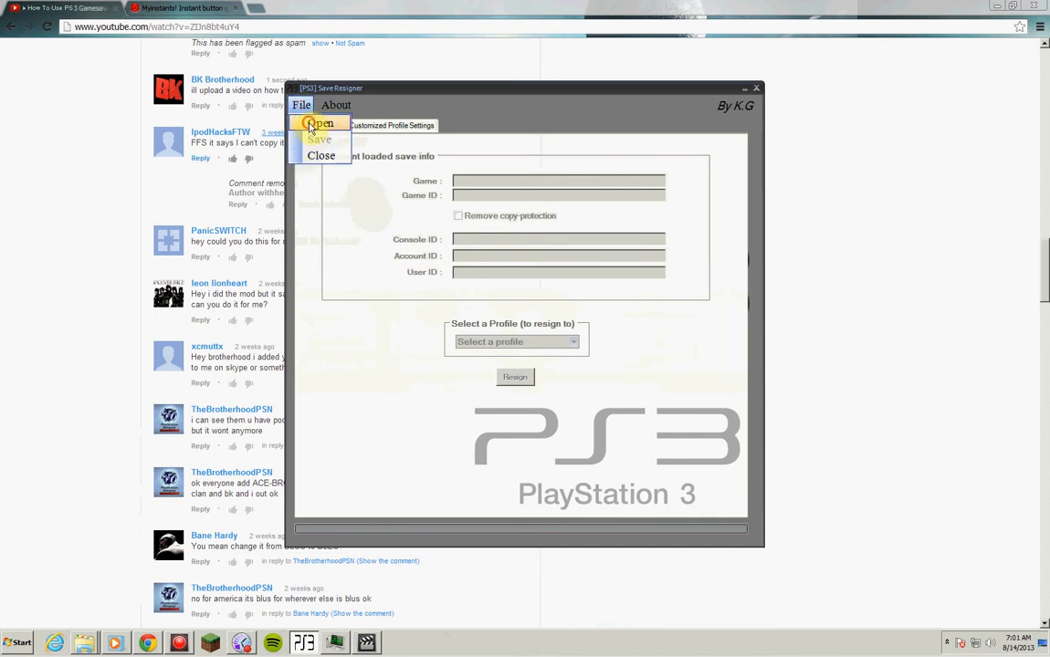
click(321, 124)
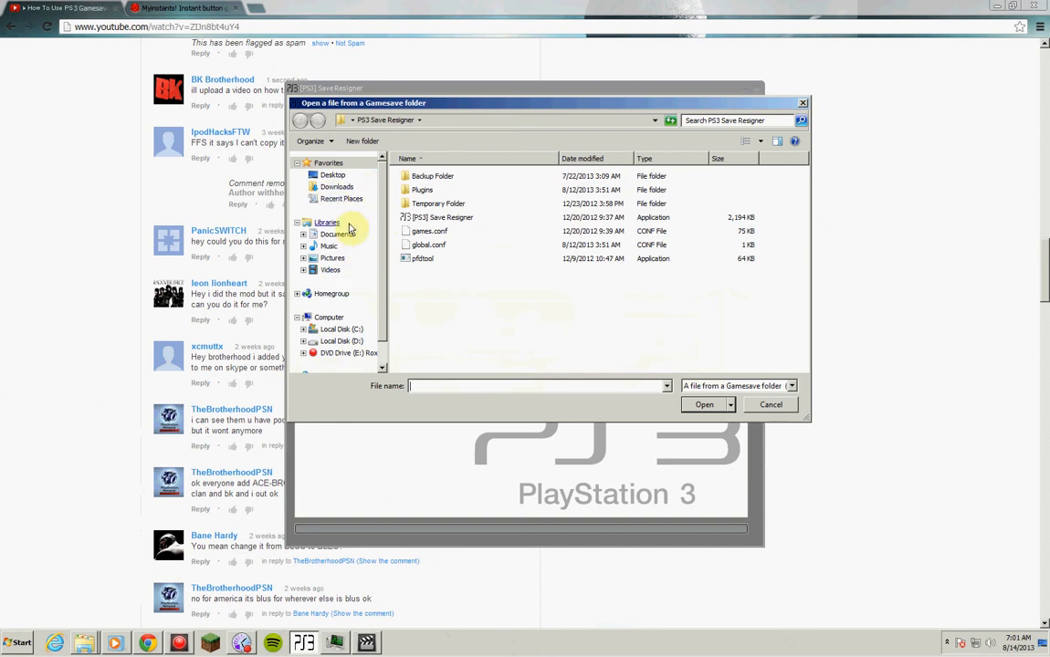
click(332, 175)
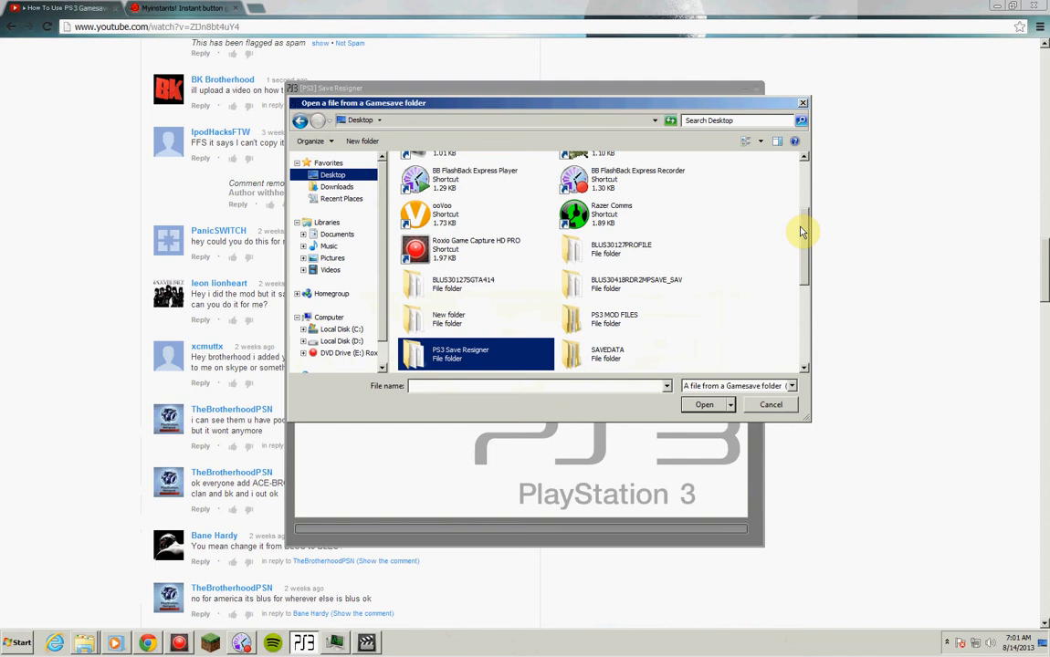
mouse_move(628, 300)
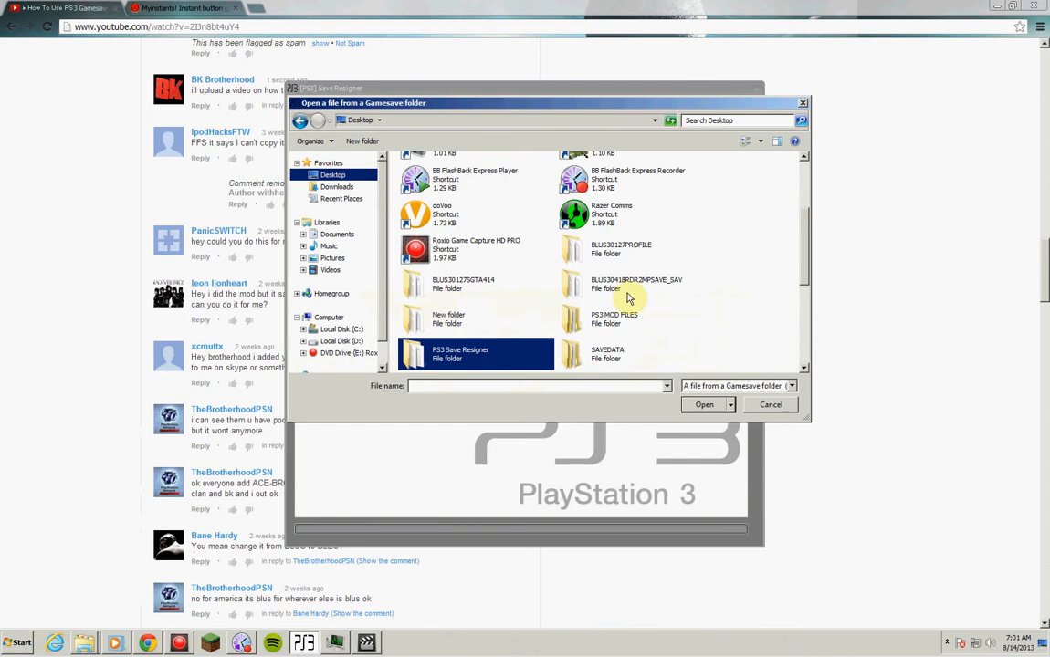
click(635, 285)
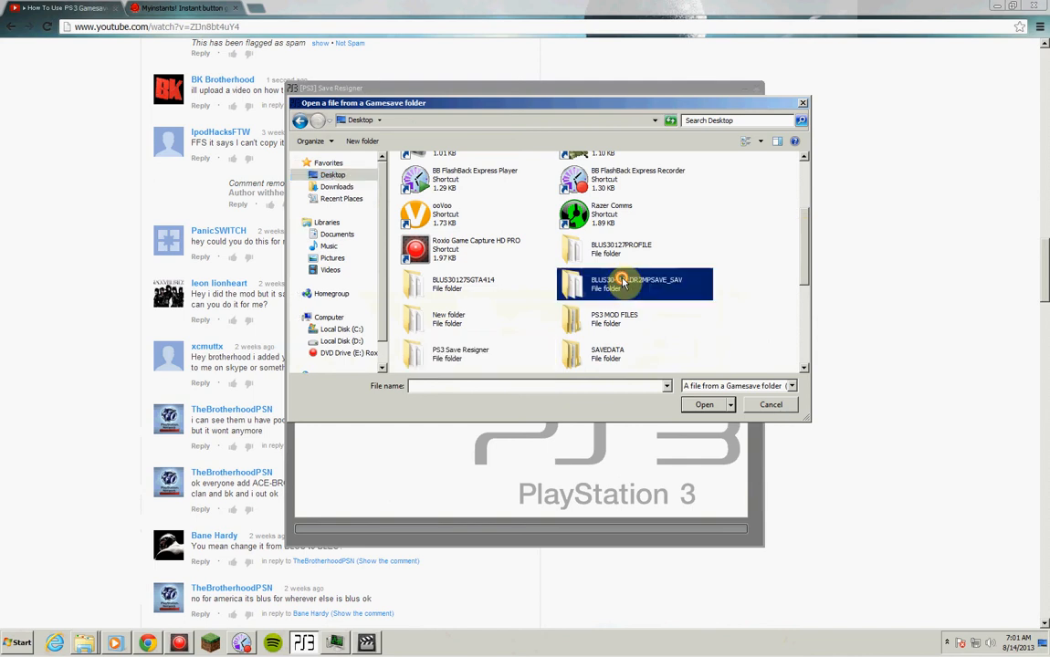
double_click(636, 283)
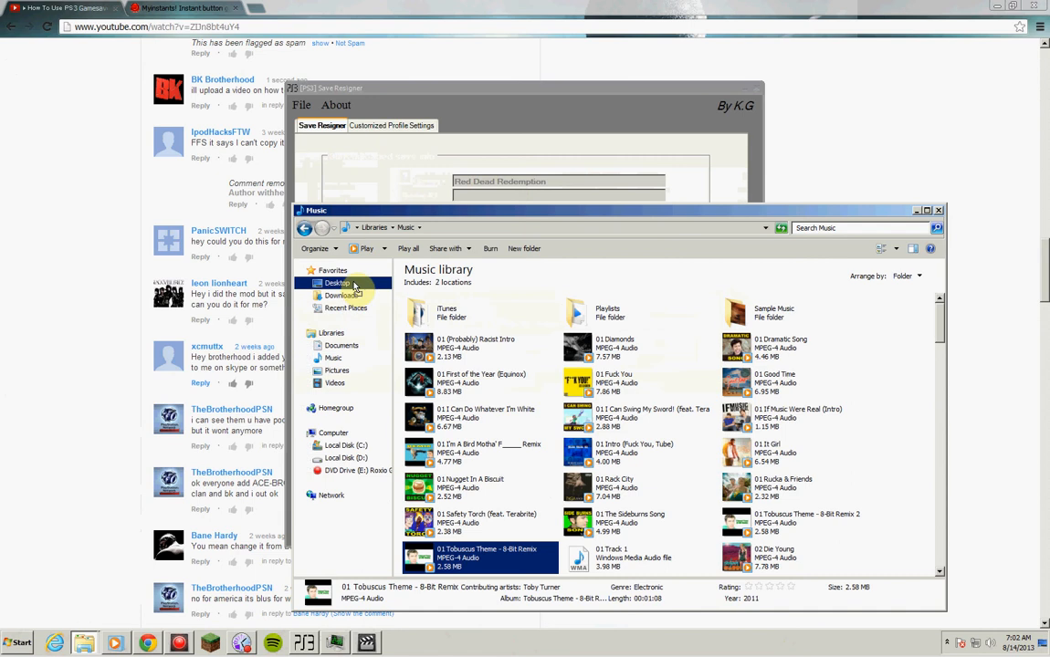
click(336, 283)
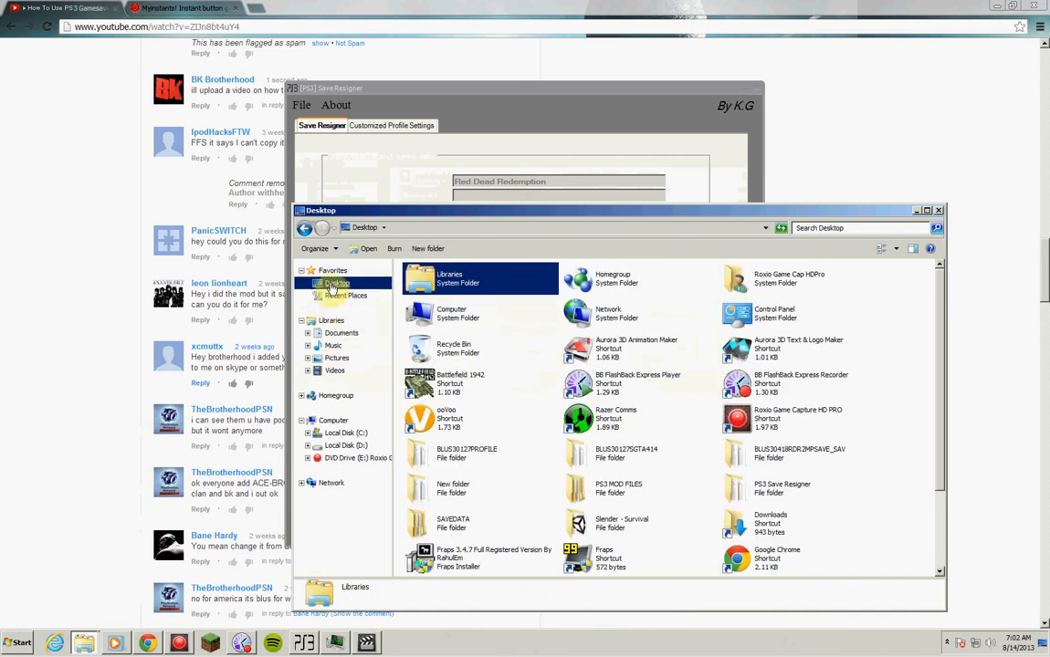
mouse_move(580, 456)
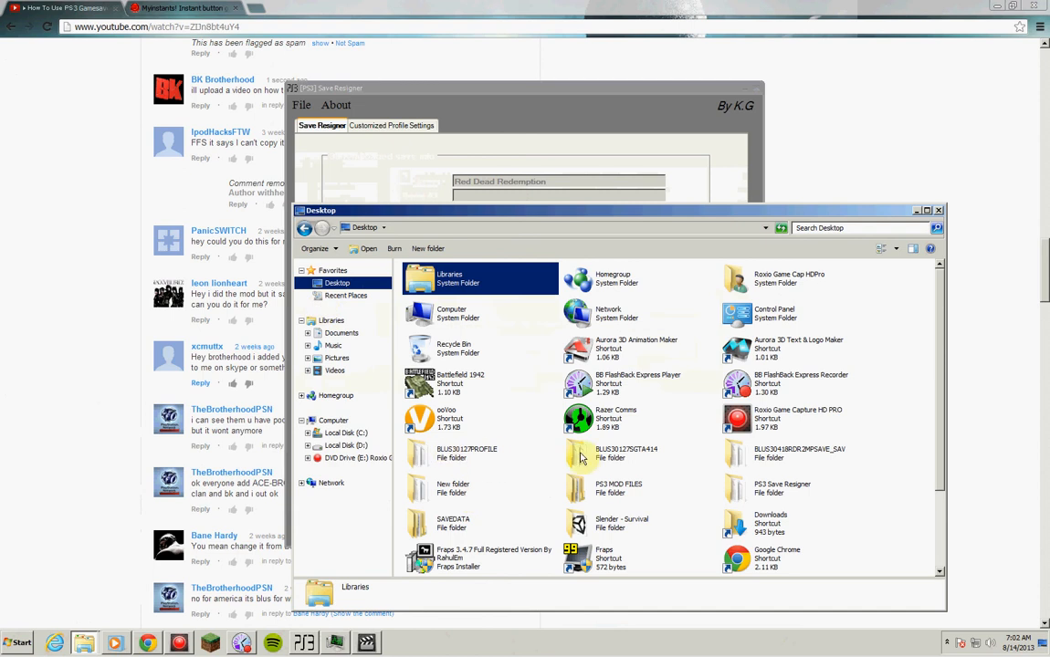
mouse_move(667, 458)
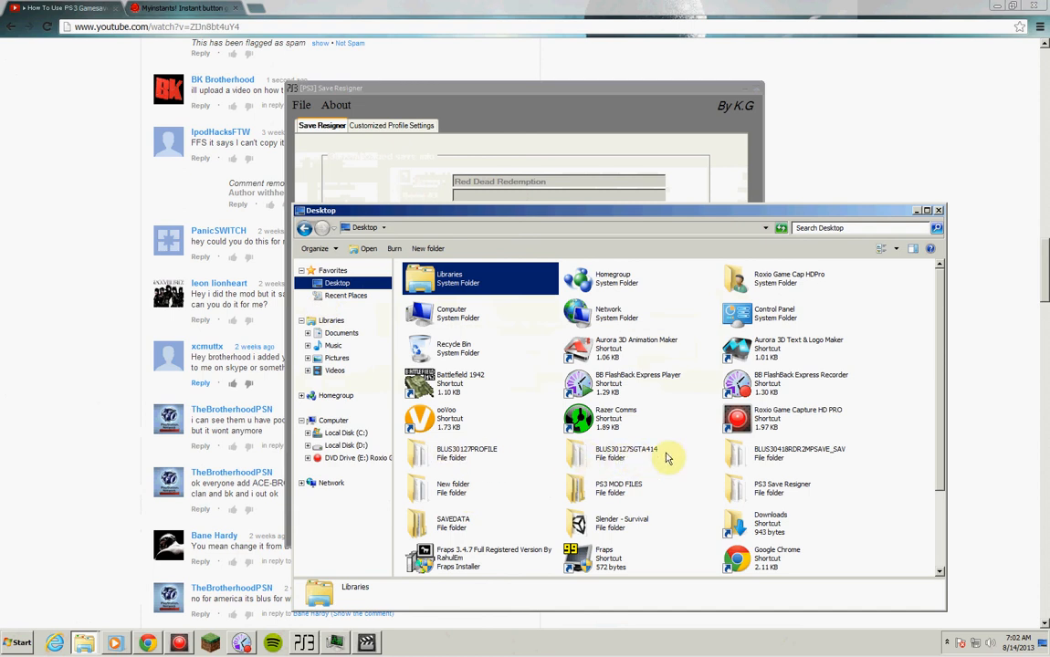
mouse_move(500, 493)
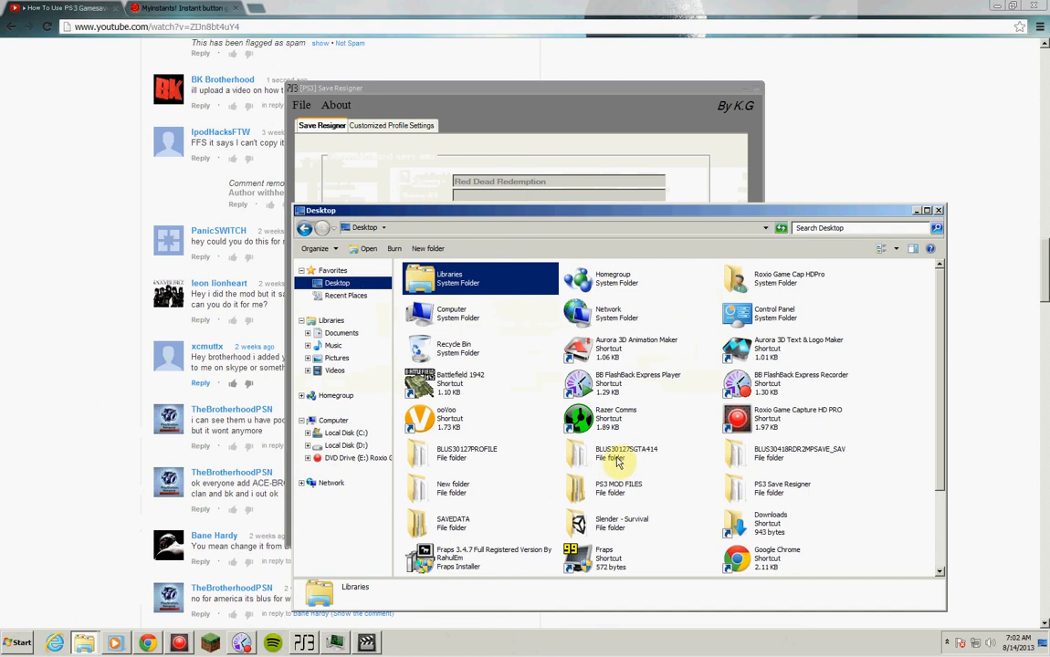
click(611, 453)
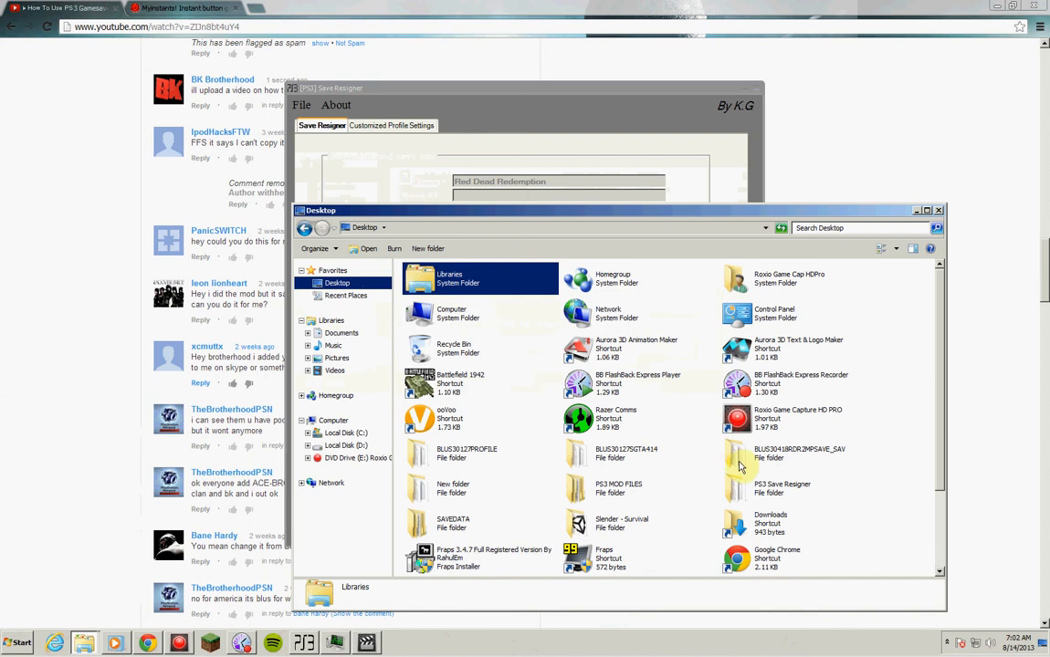
mouse_move(39, 539)
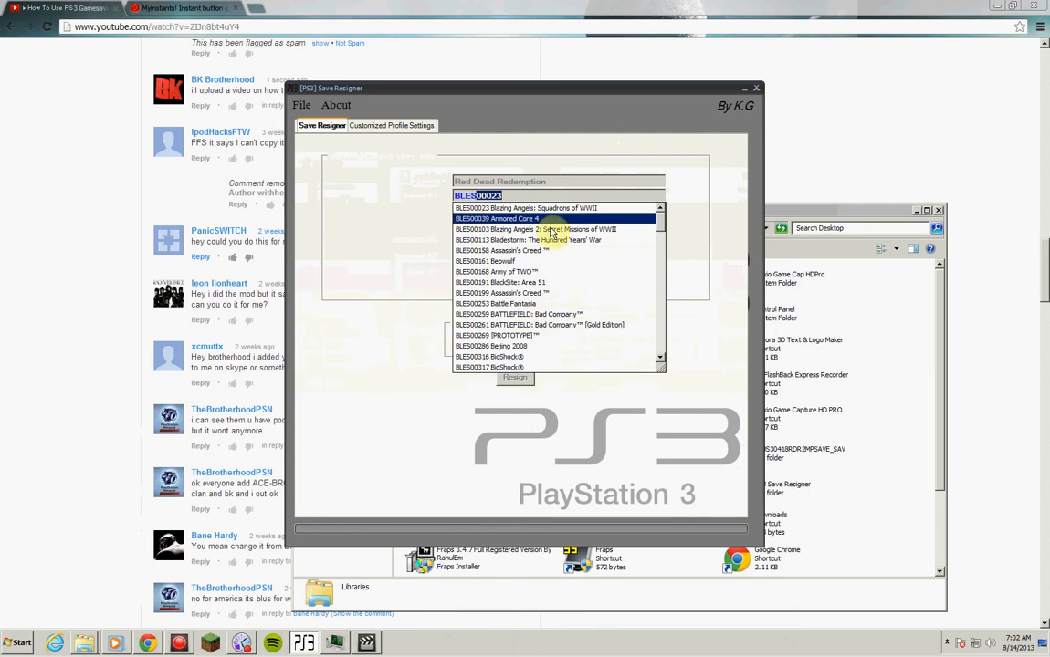
Pick the game title, set the ID to BLES00626 and tick Remove copy protection.
click(519, 314)
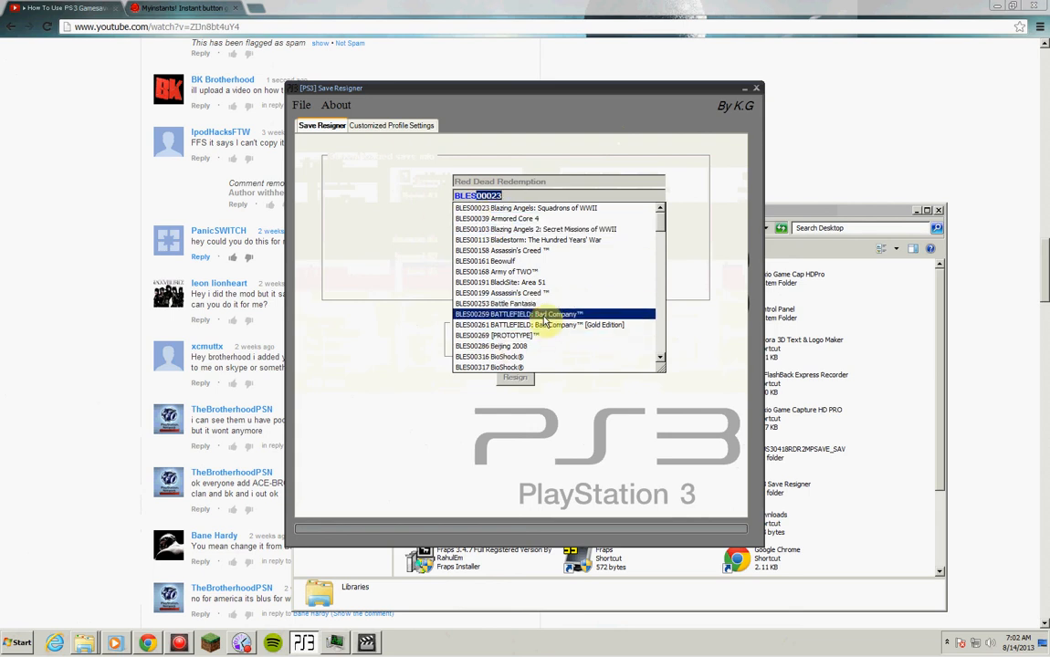
click(544, 325)
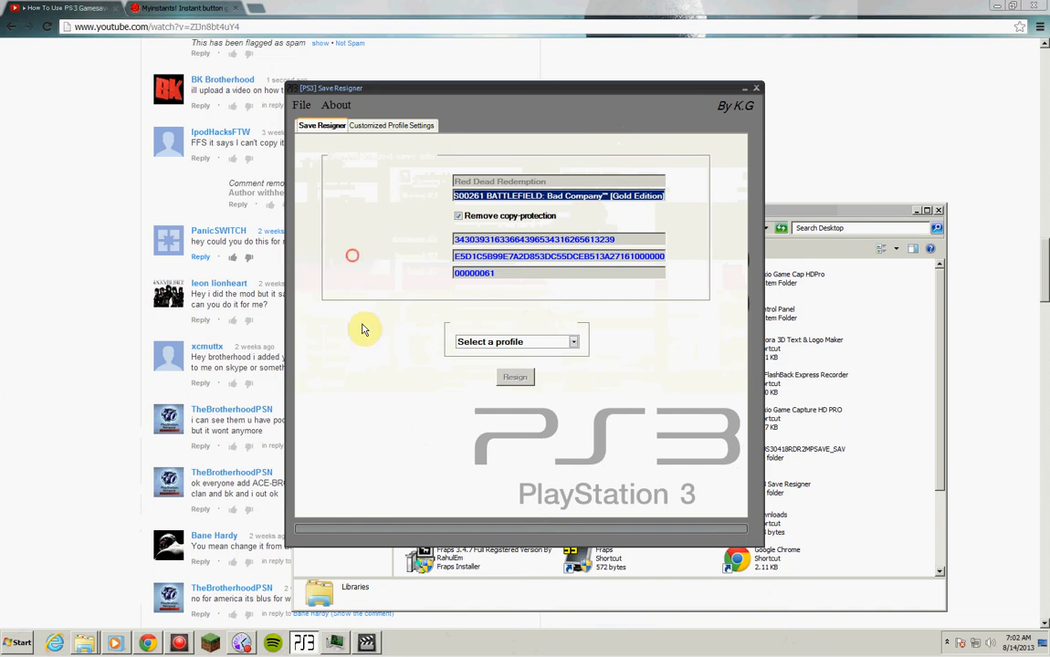
click(558, 195)
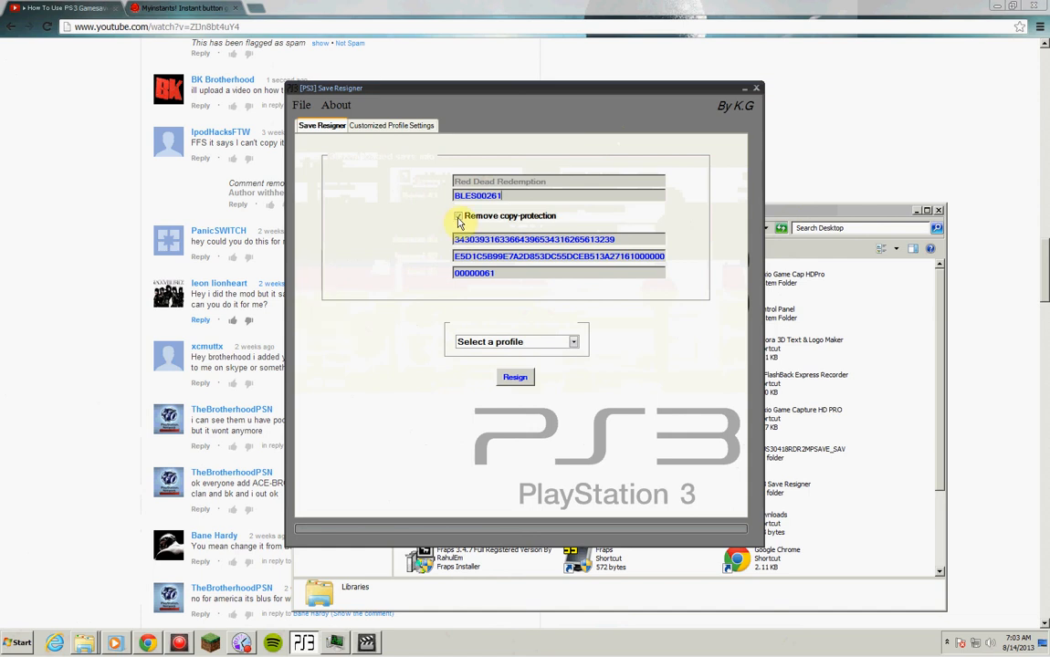
click(458, 216)
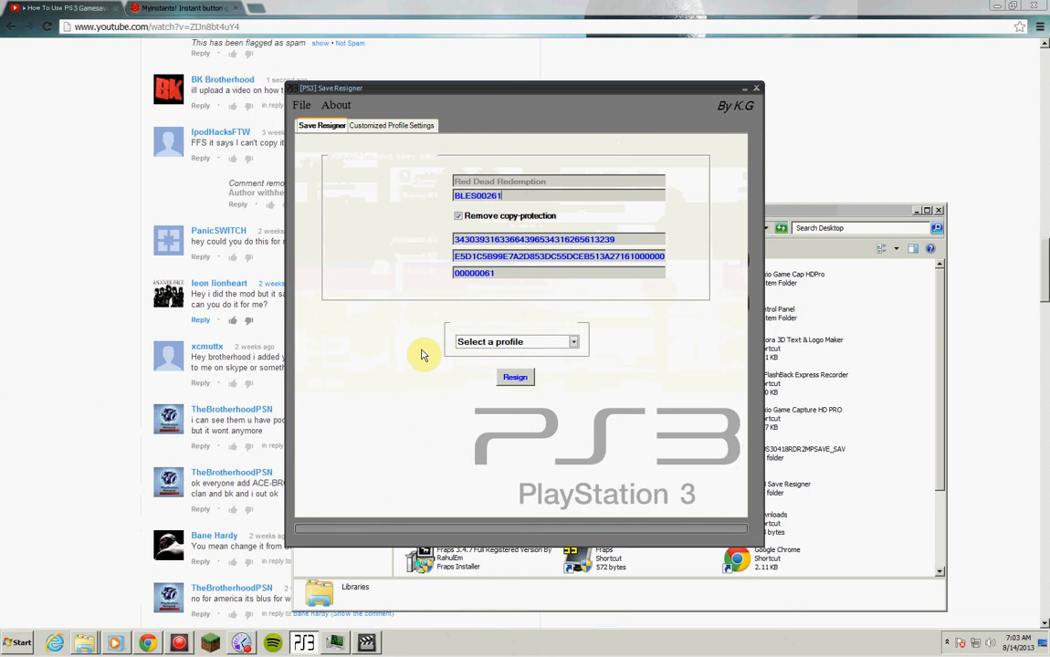
mouse_move(83, 514)
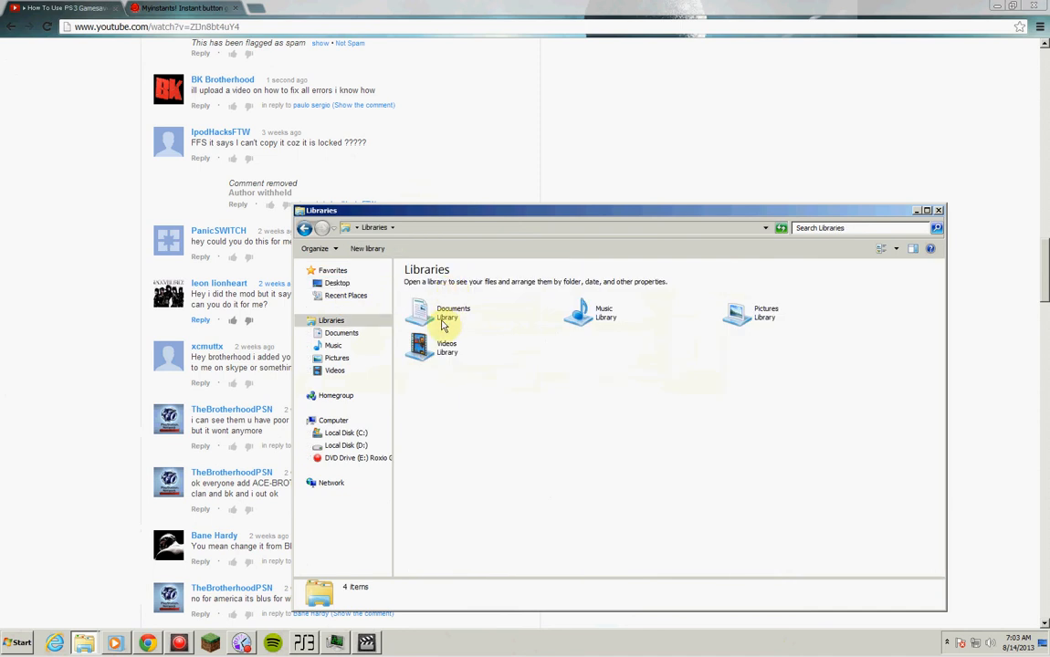
mouse_move(447, 362)
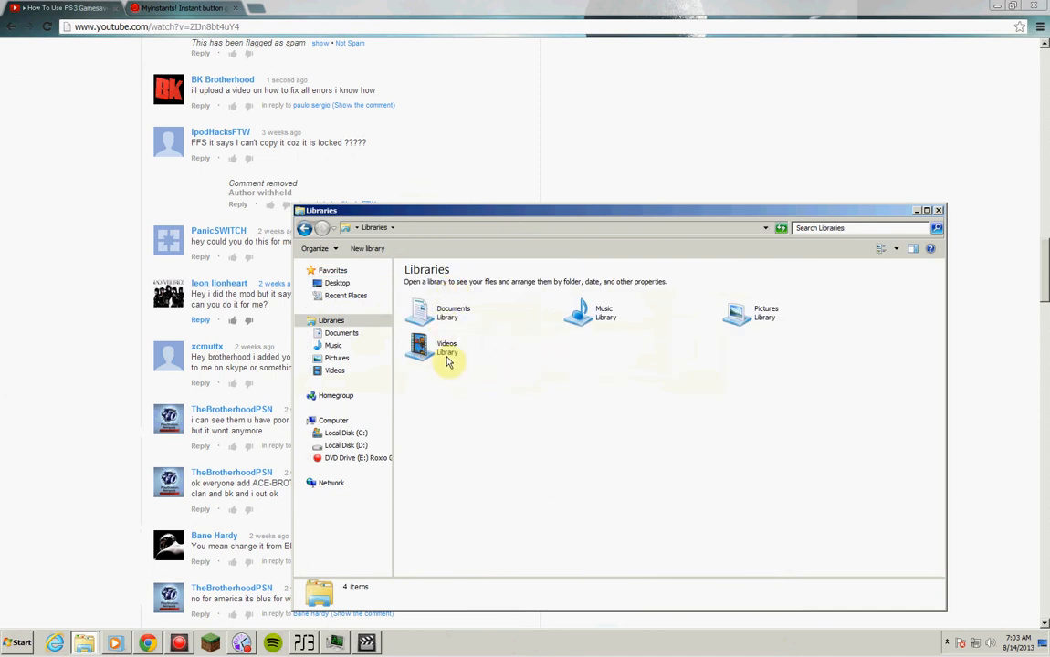
mouse_move(672, 314)
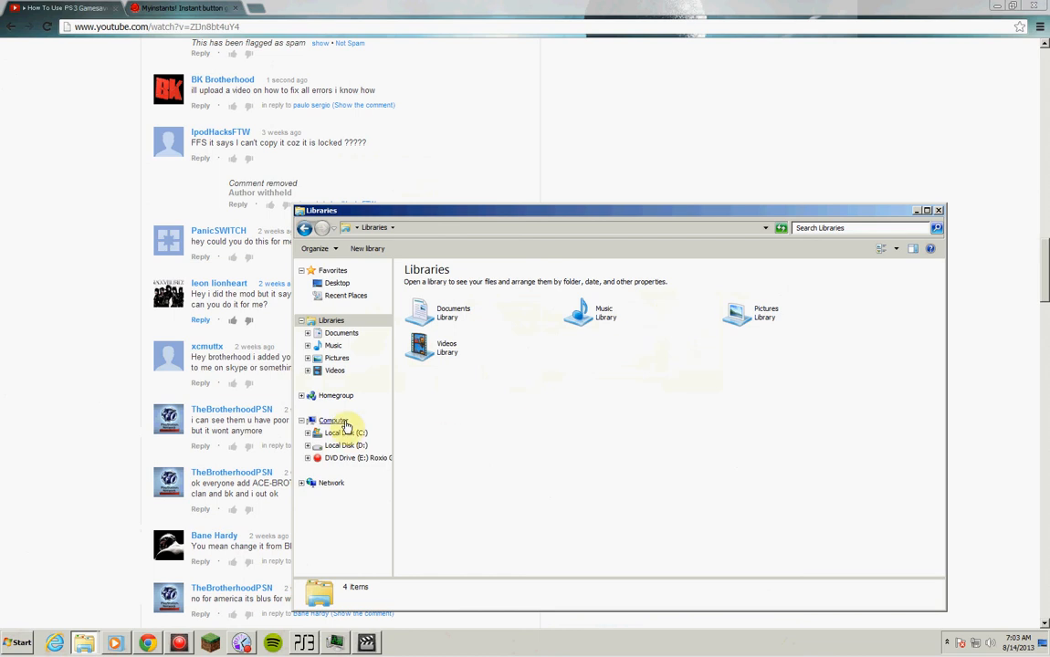
Browse Local Disk (C:) > Users > Roxio Game Cap HDPro, check Recent Places, then close Explorer.
click(332, 420)
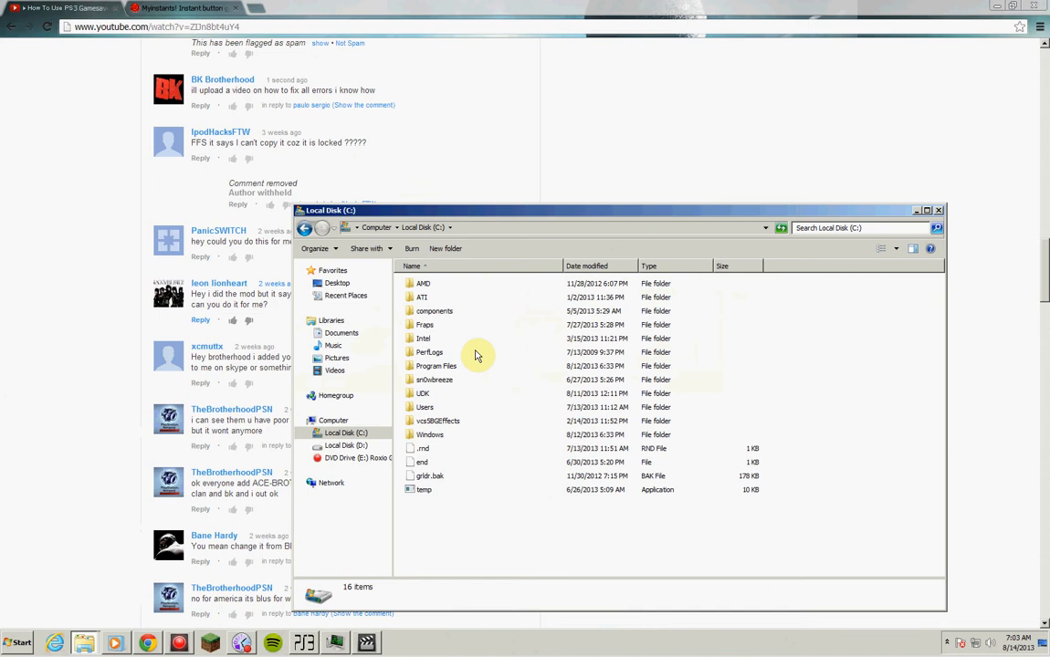
double_click(424, 407)
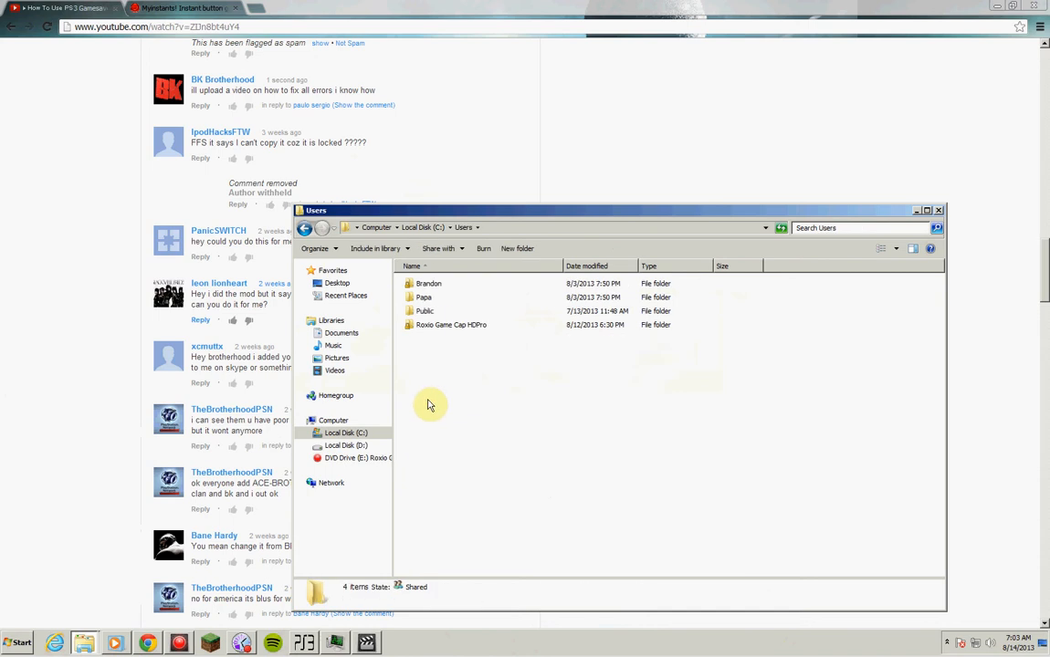
double_click(449, 325)
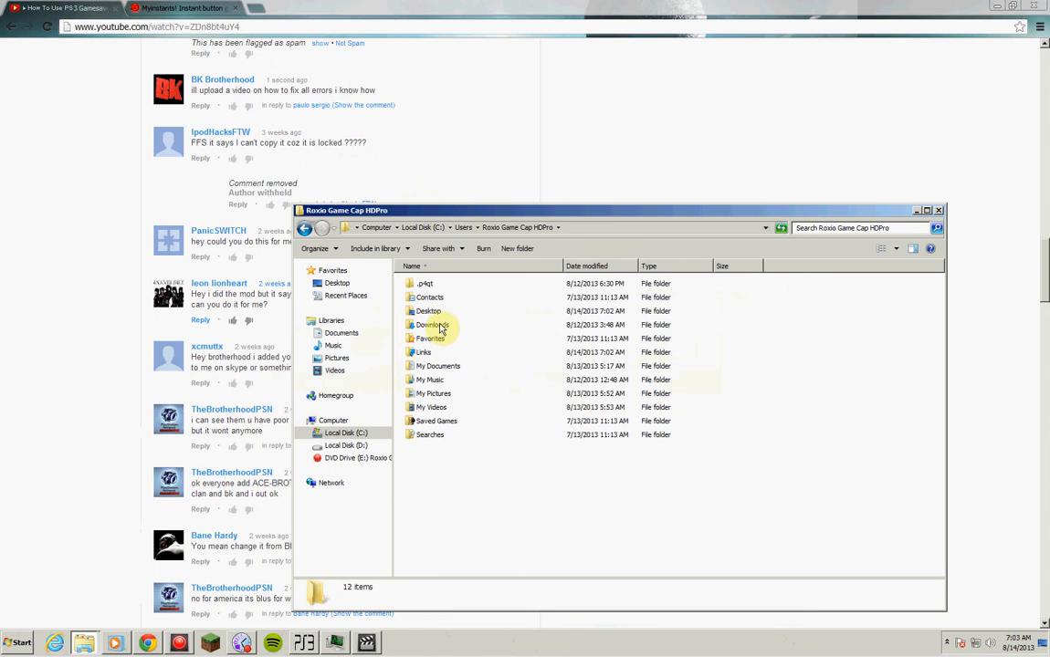
click(431, 325)
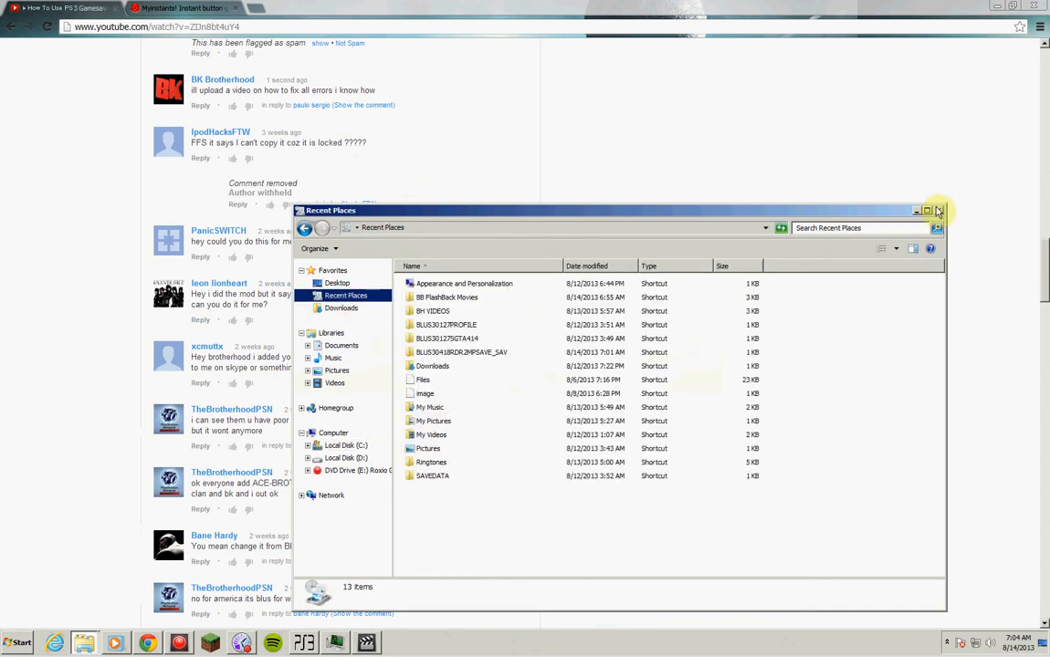
click(936, 210)
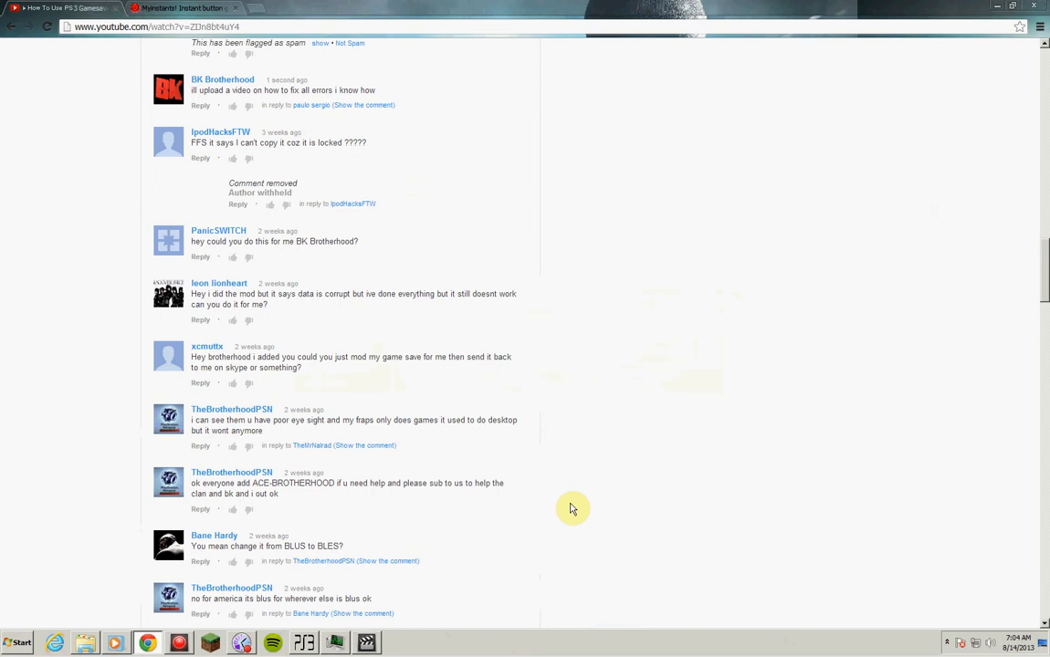
Scroll down the video page into the viewer comments on the resigner video.
scroll(down, 3)
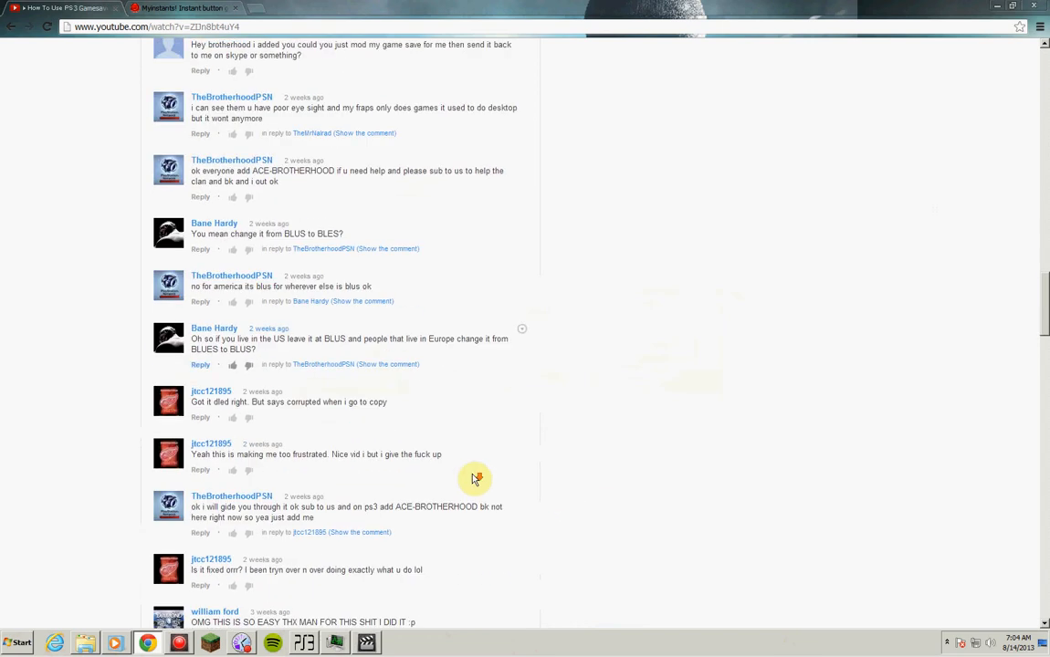
mouse_move(283, 438)
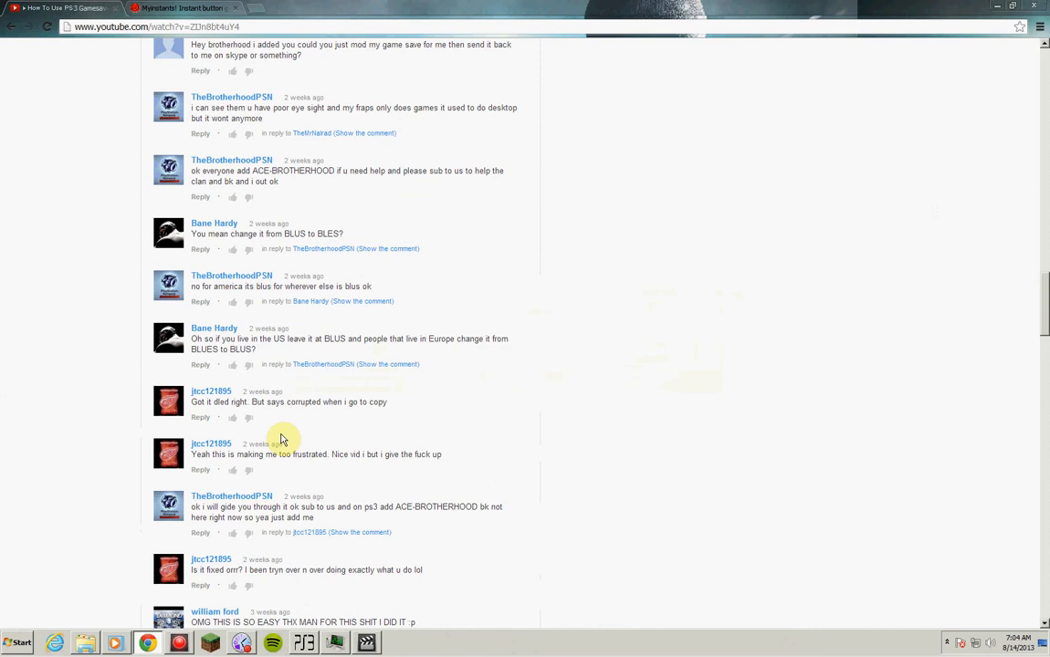
scroll(down, 3)
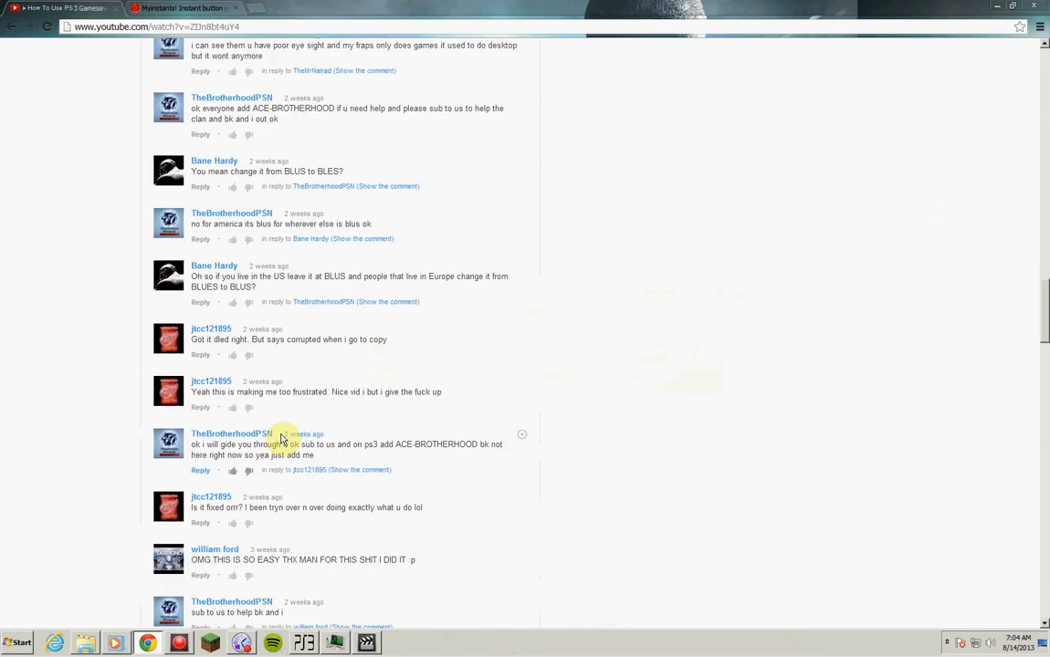
scroll(down, 3)
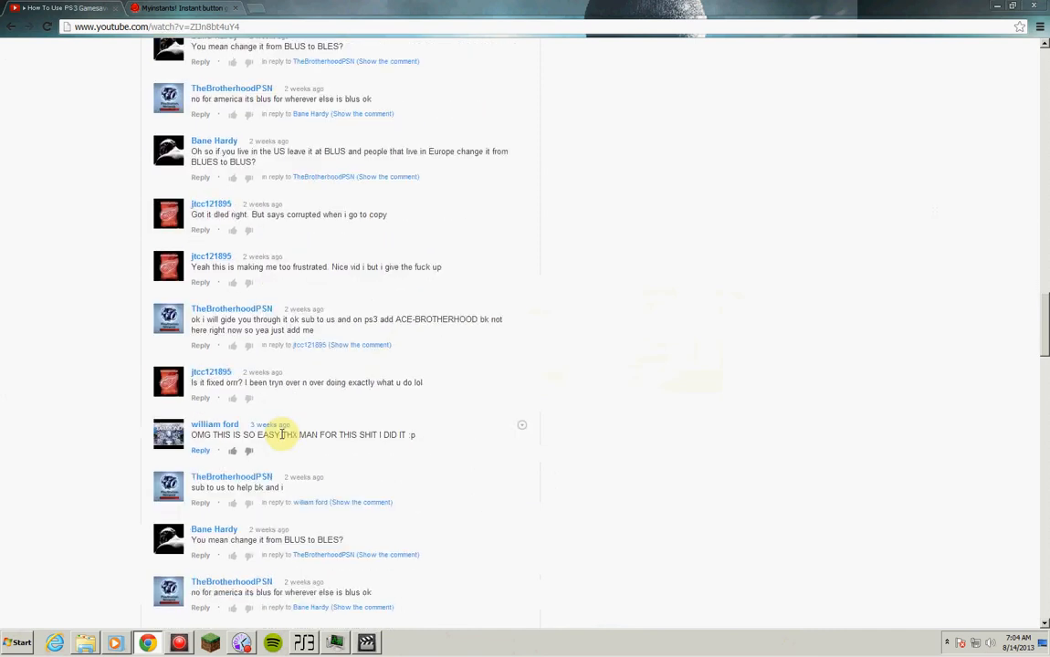
mouse_move(245, 448)
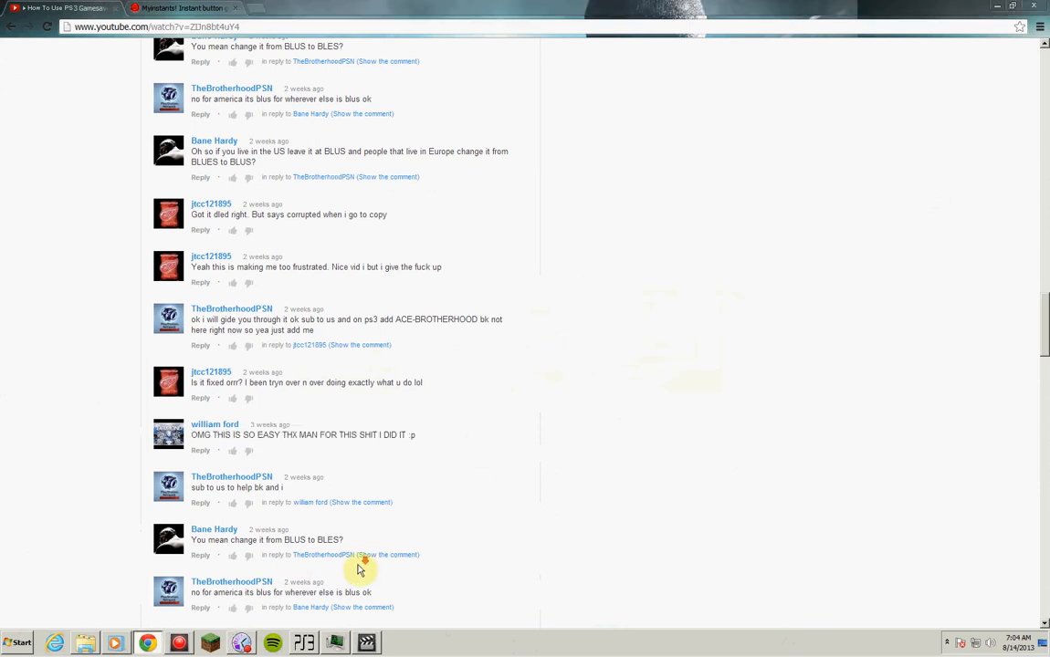
scroll(down, 3)
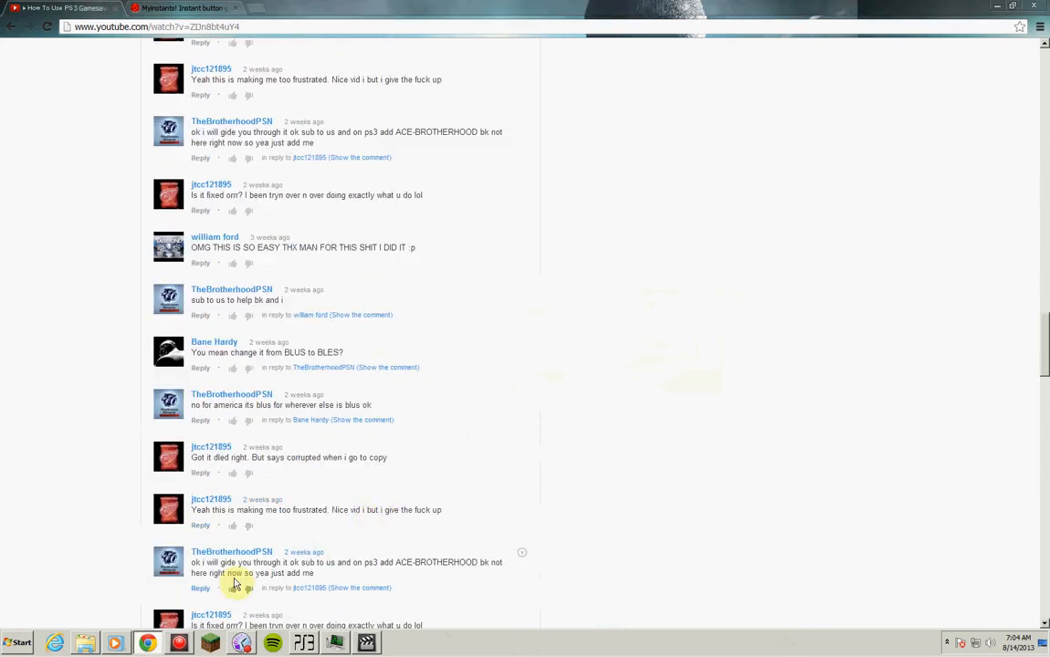
scroll(down, 3)
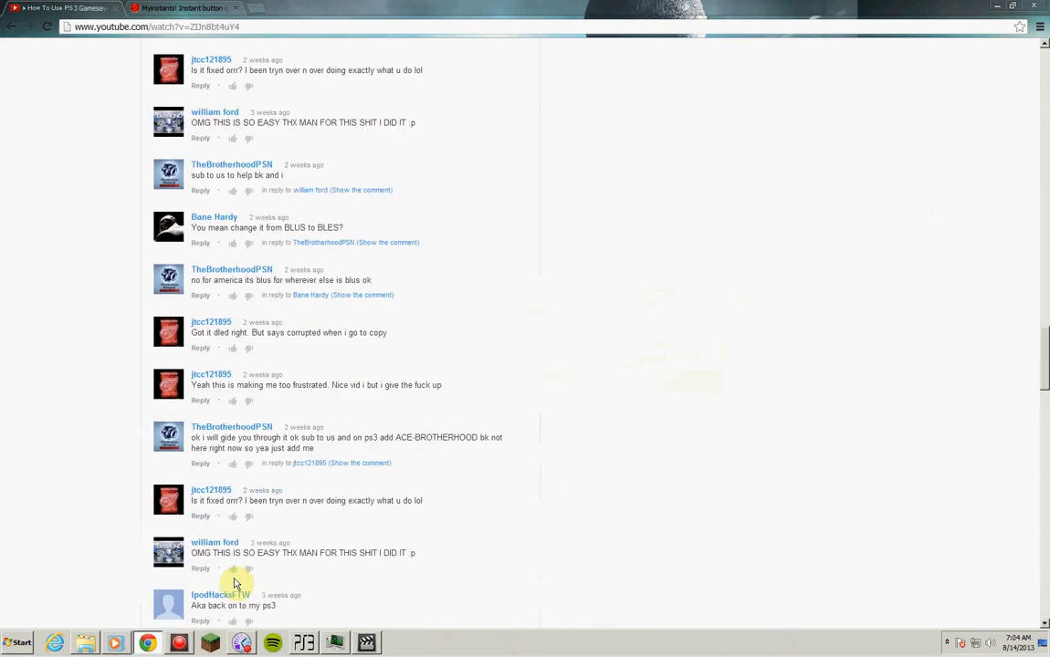
scroll(down, 3)
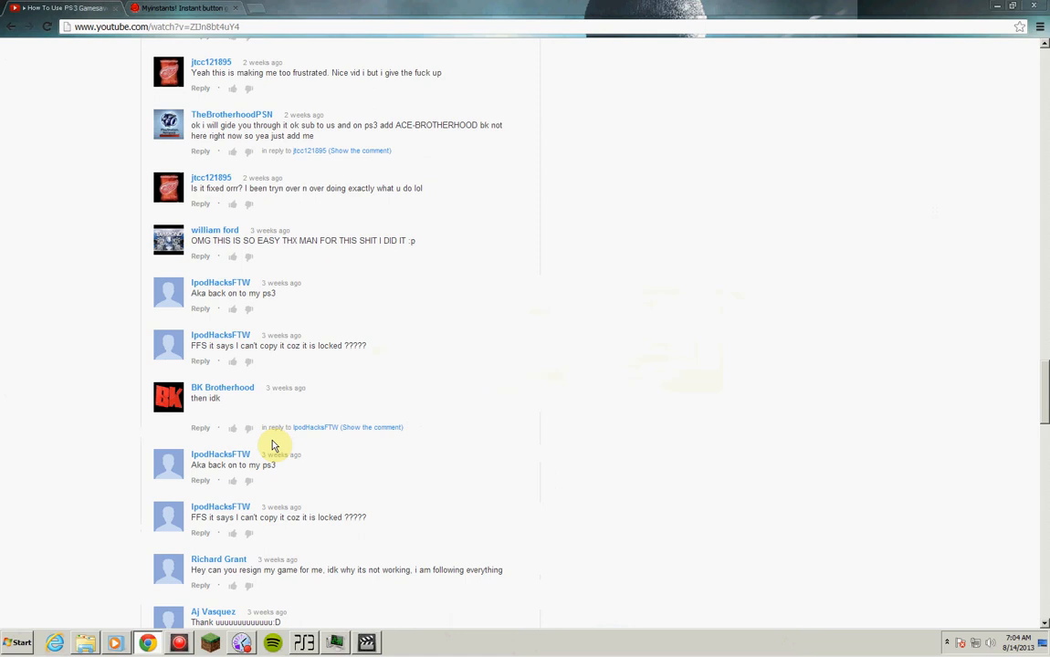
scroll(down, 3)
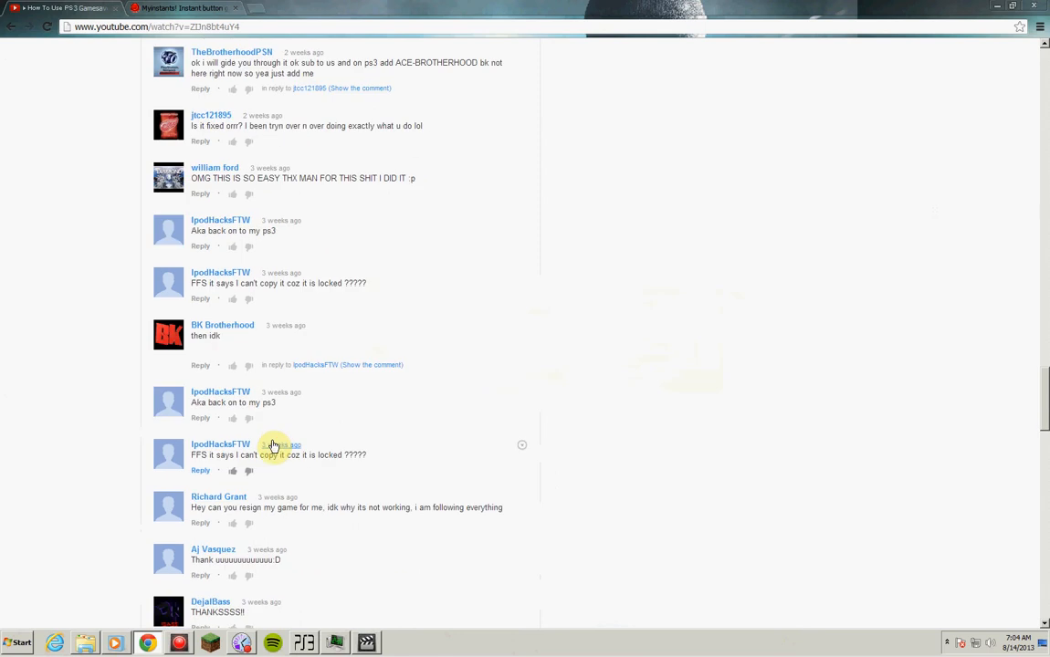
Continue reading the later comments, selecting text within one of them.
scroll(down, 3)
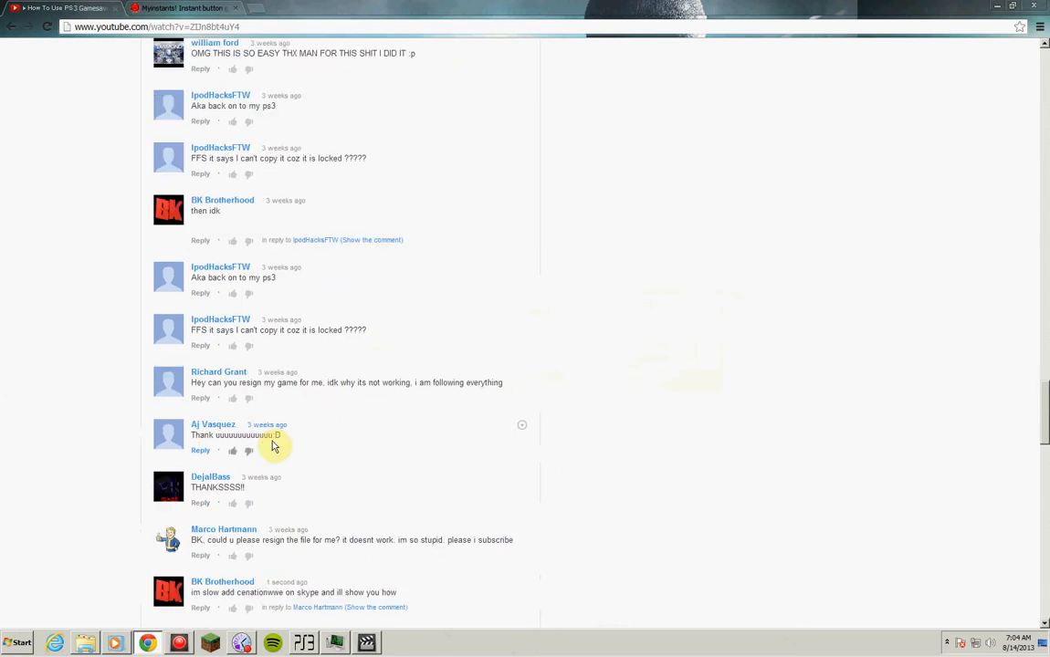
scroll(down, 3)
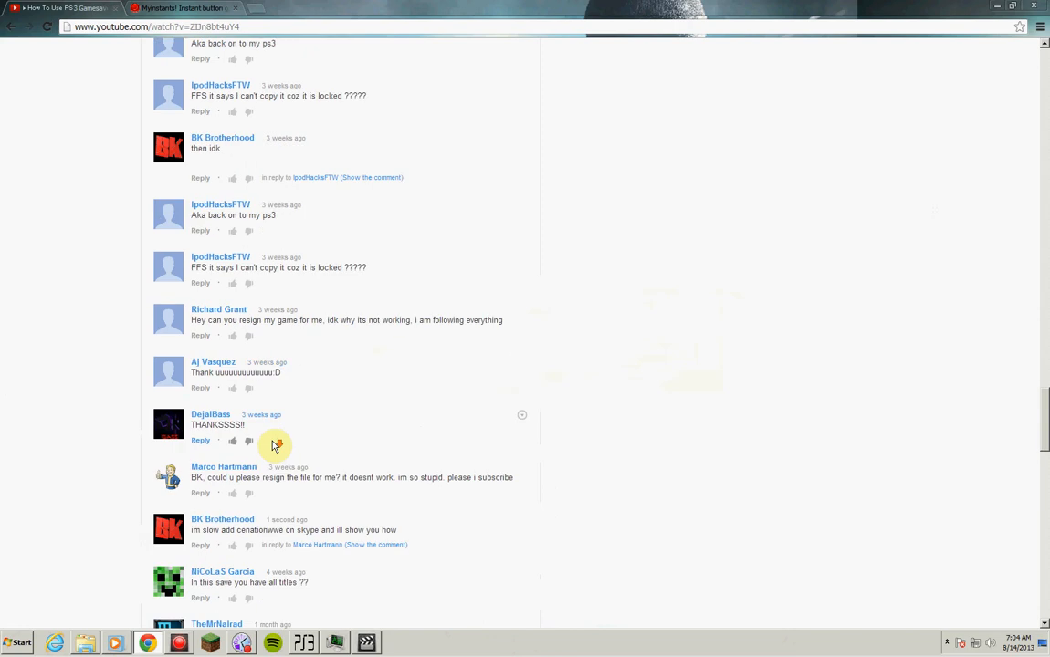
scroll(down, 3)
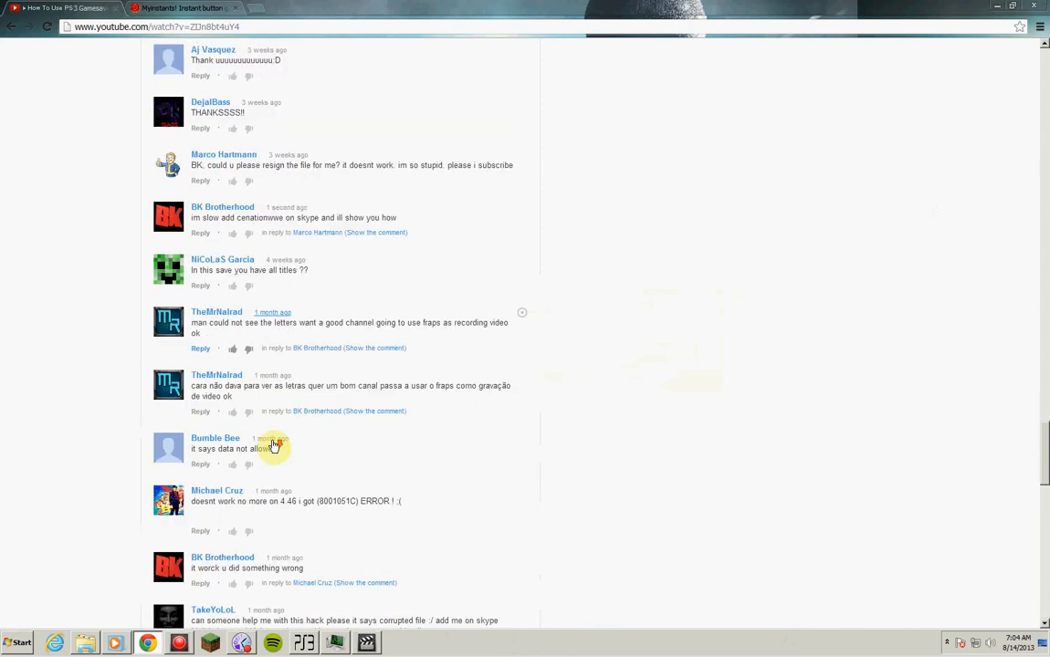
scroll(down, 3)
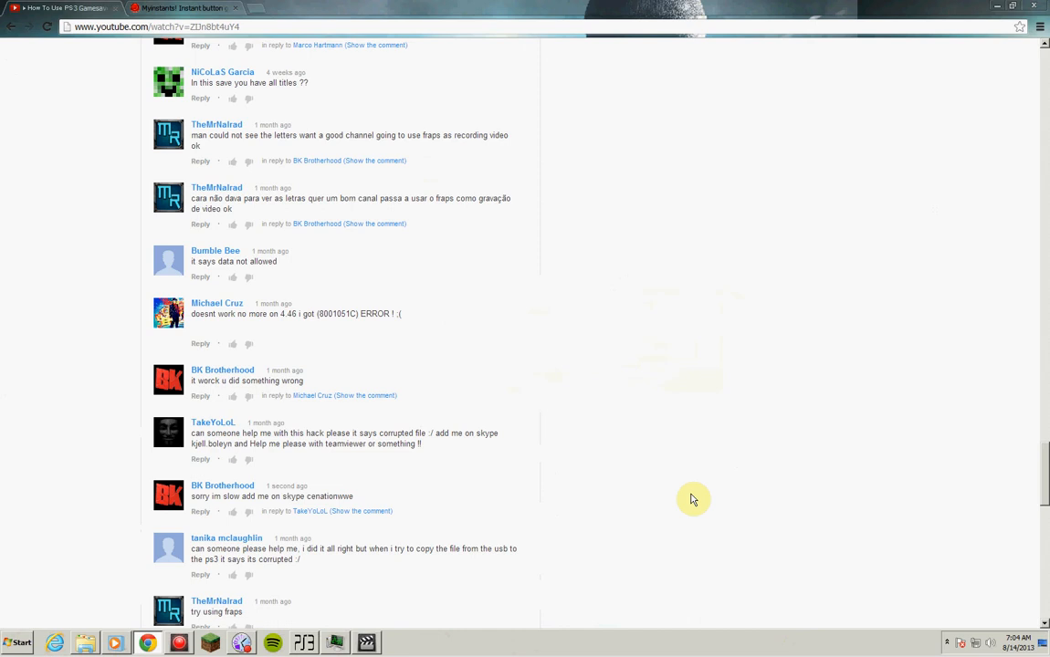
click(303, 642)
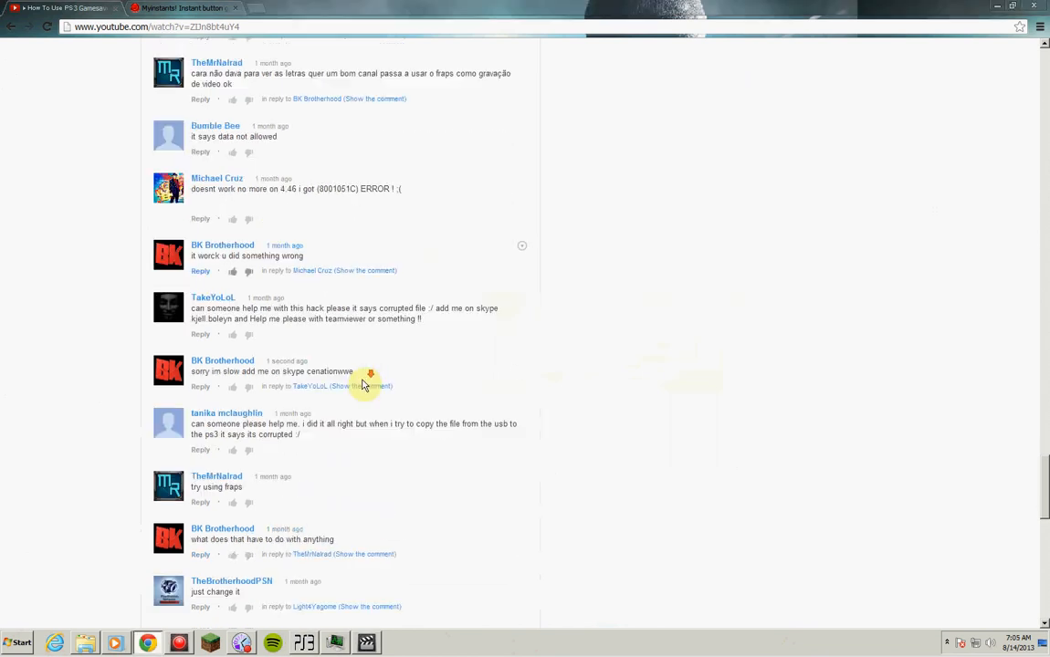
scroll(down, 3)
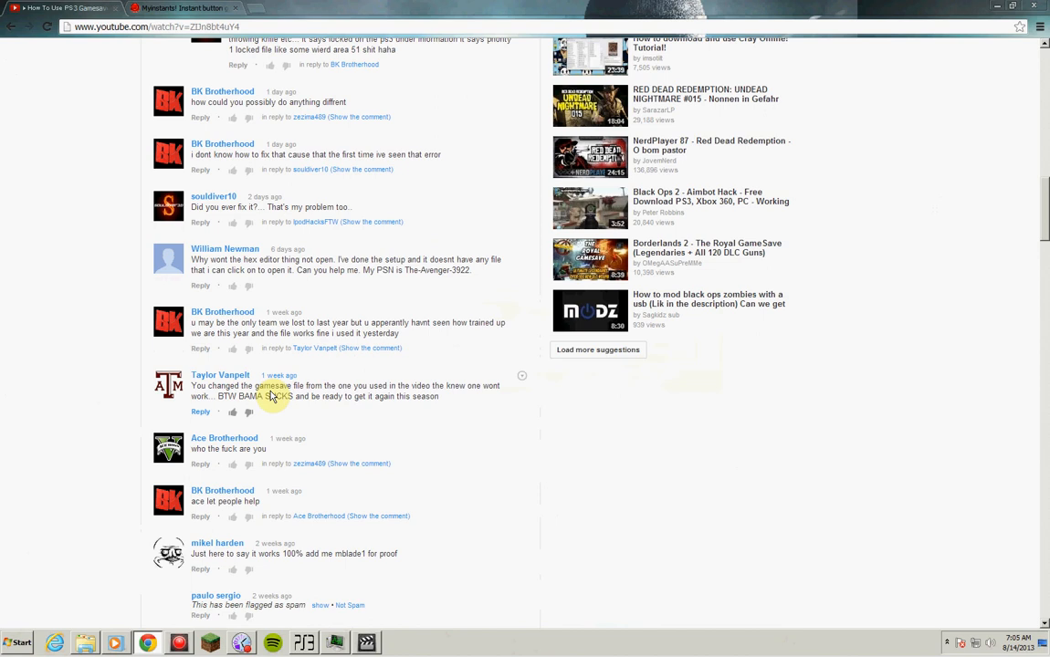
double_click(265, 385)
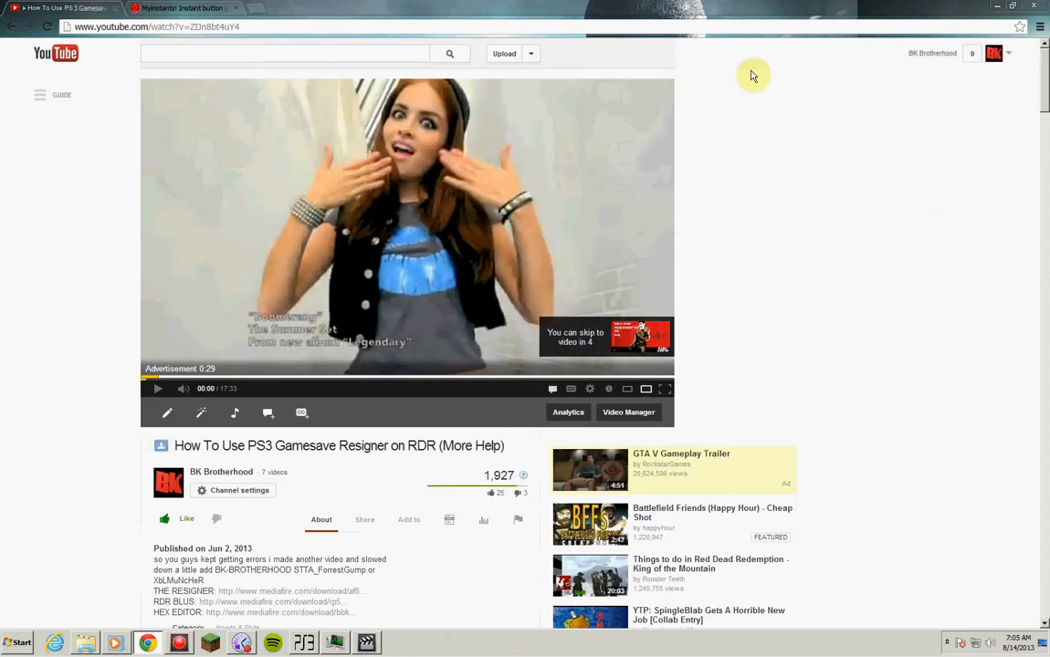
mouse_move(738, 117)
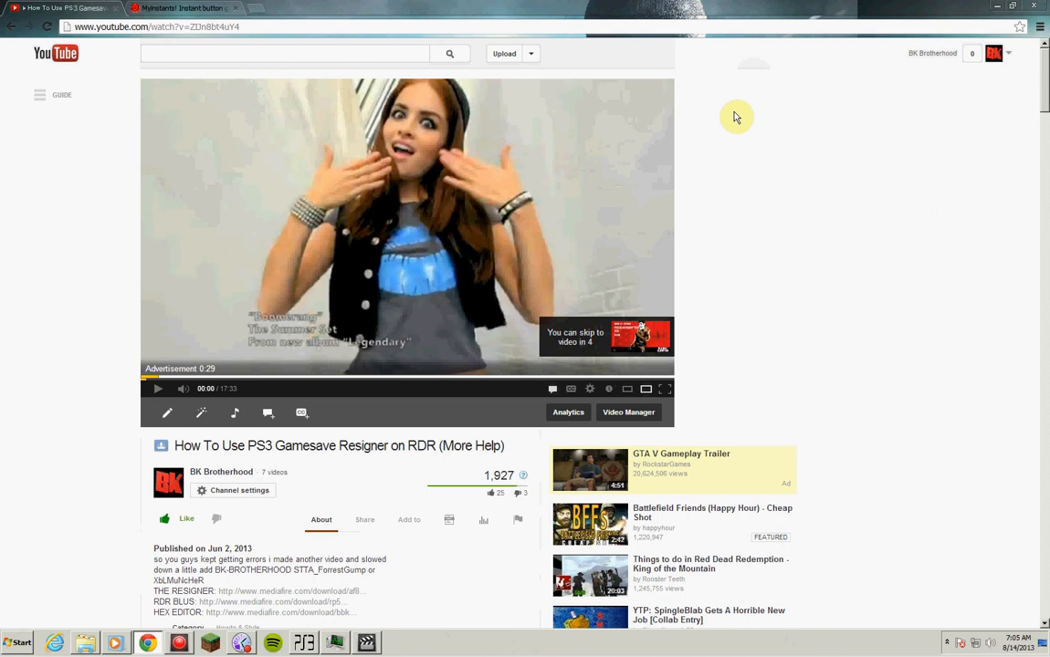
mouse_move(210, 7)
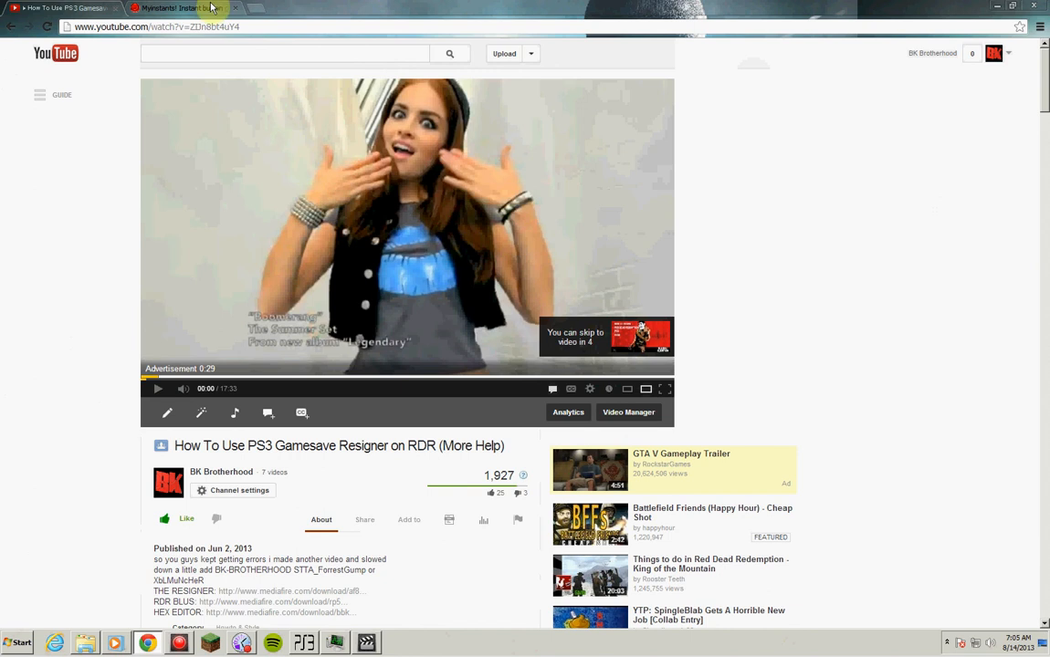
scroll(down, 3)
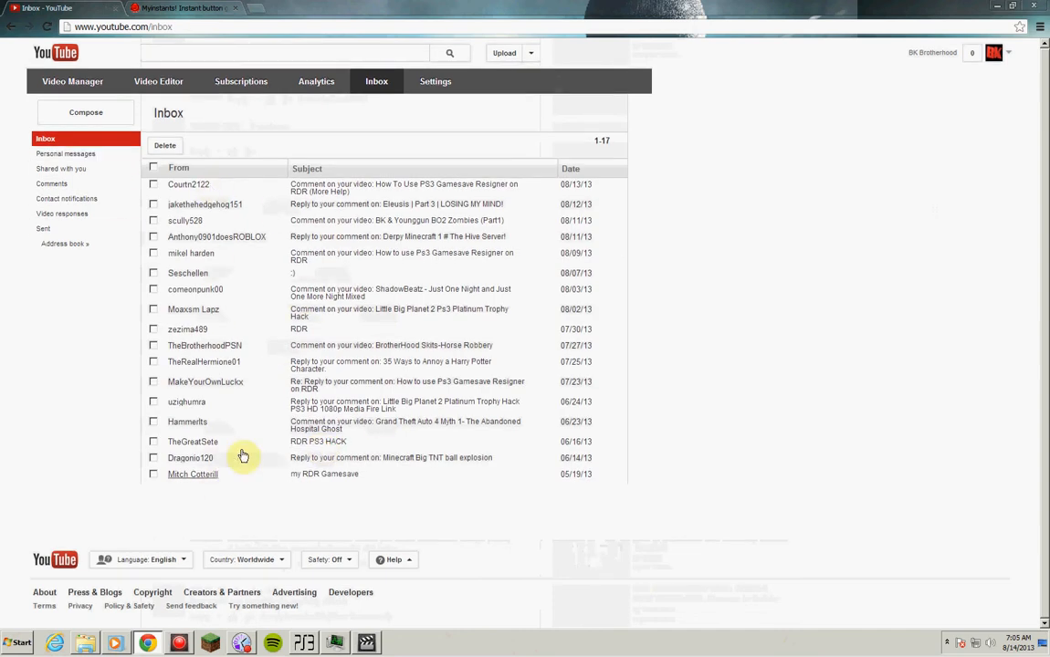
mouse_move(205, 197)
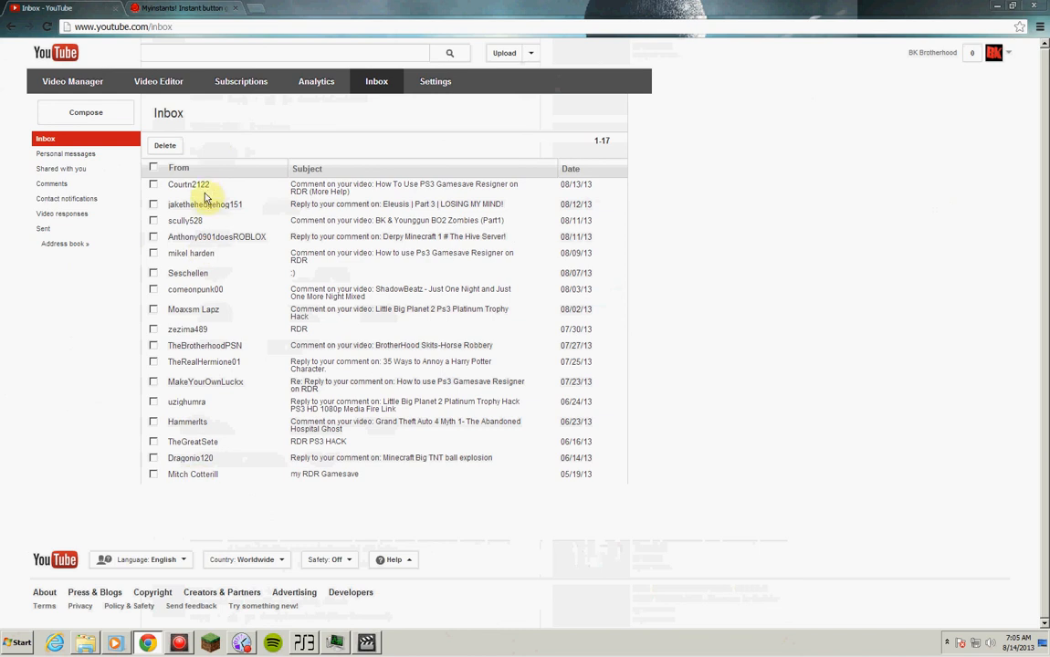
mouse_move(384, 187)
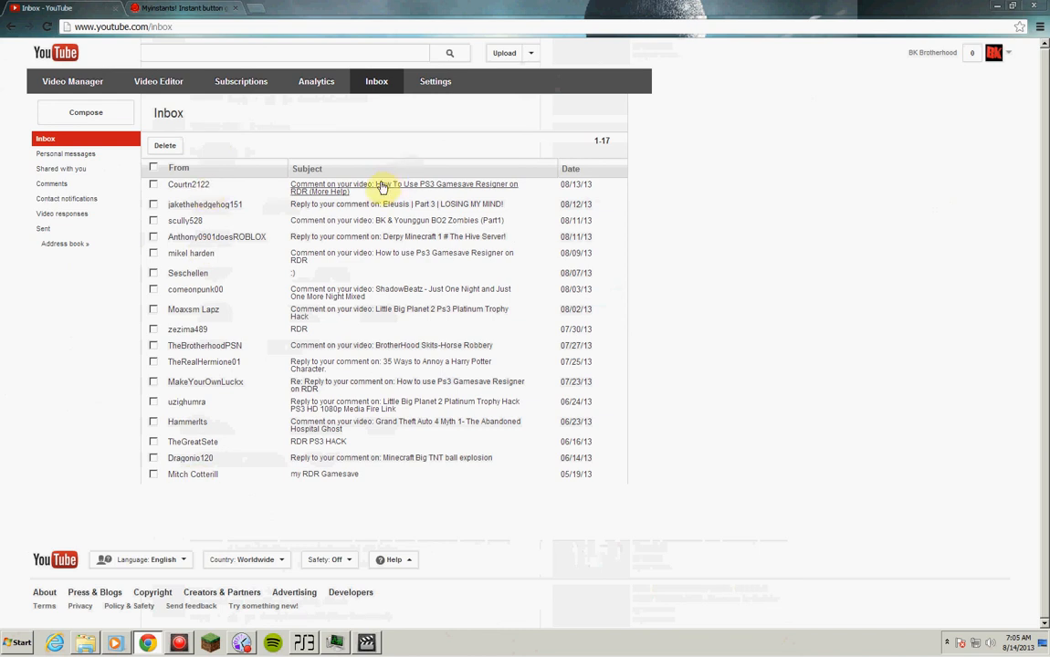
Read the inbox comment messages including the ShadowBeatz one, then go to My channel.
click(403, 188)
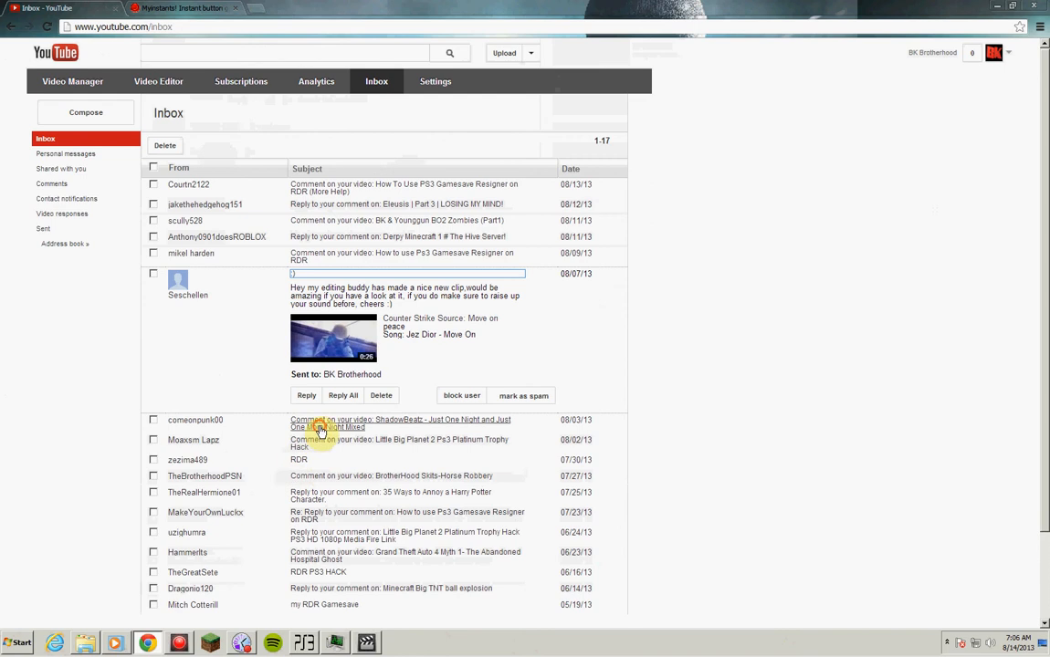
click(400, 423)
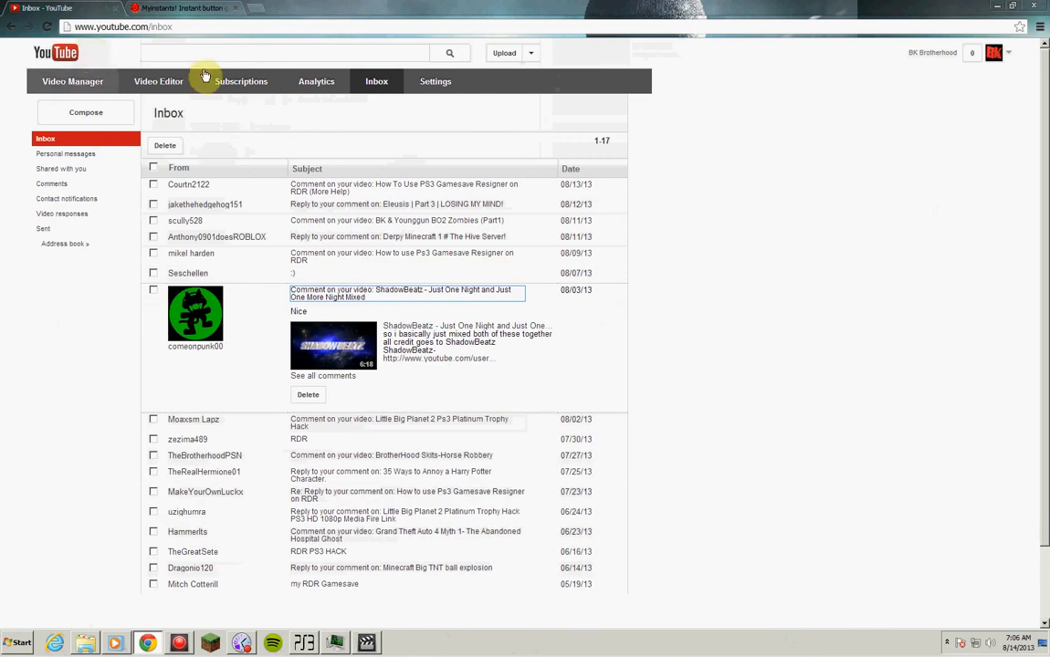
mouse_move(734, 93)
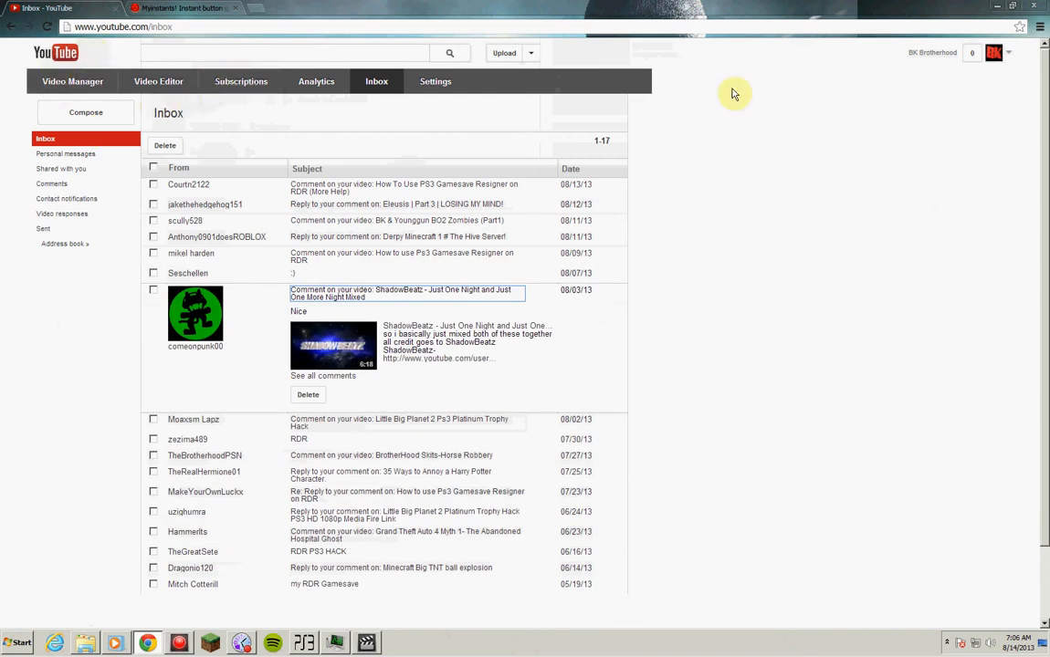
click(993, 51)
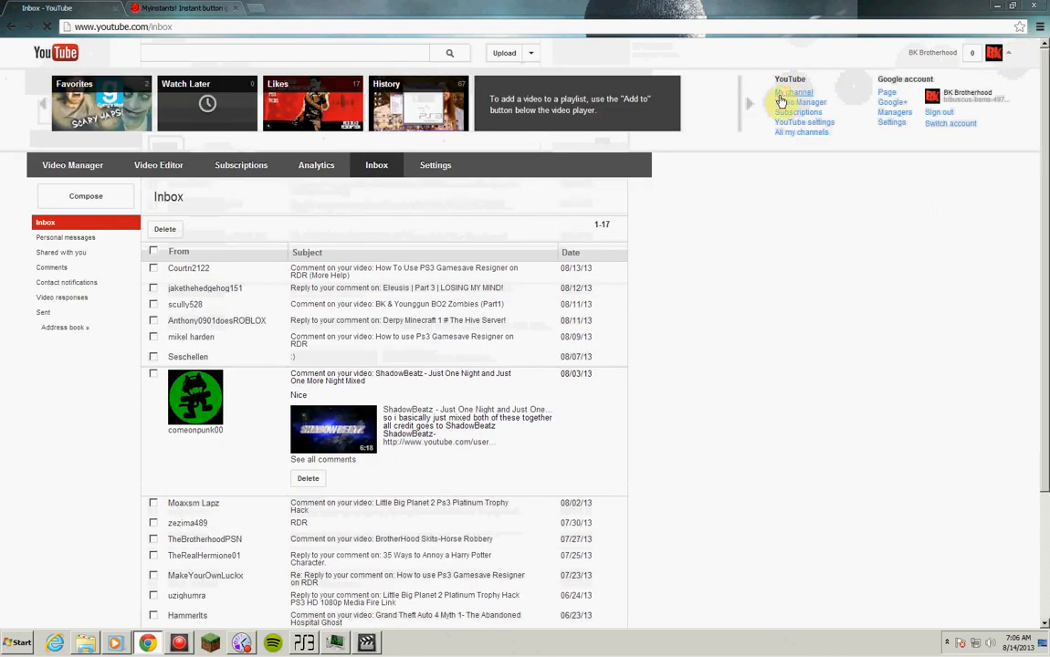
click(792, 91)
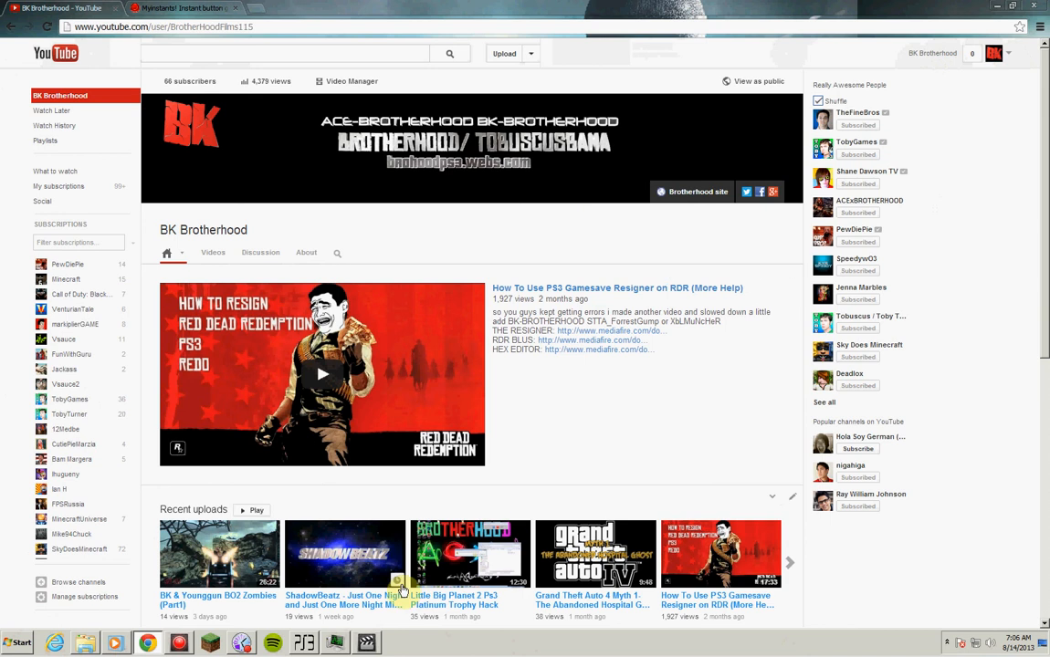
Follow the channel banner link to the Brotherhood clan website.
scroll(down, 3)
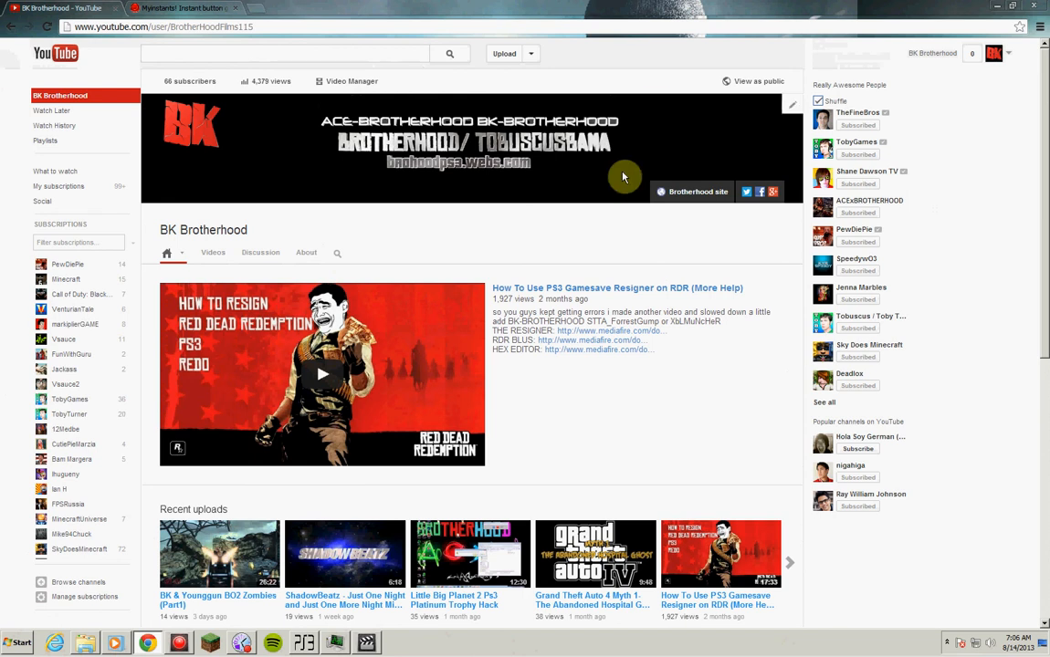
click(697, 191)
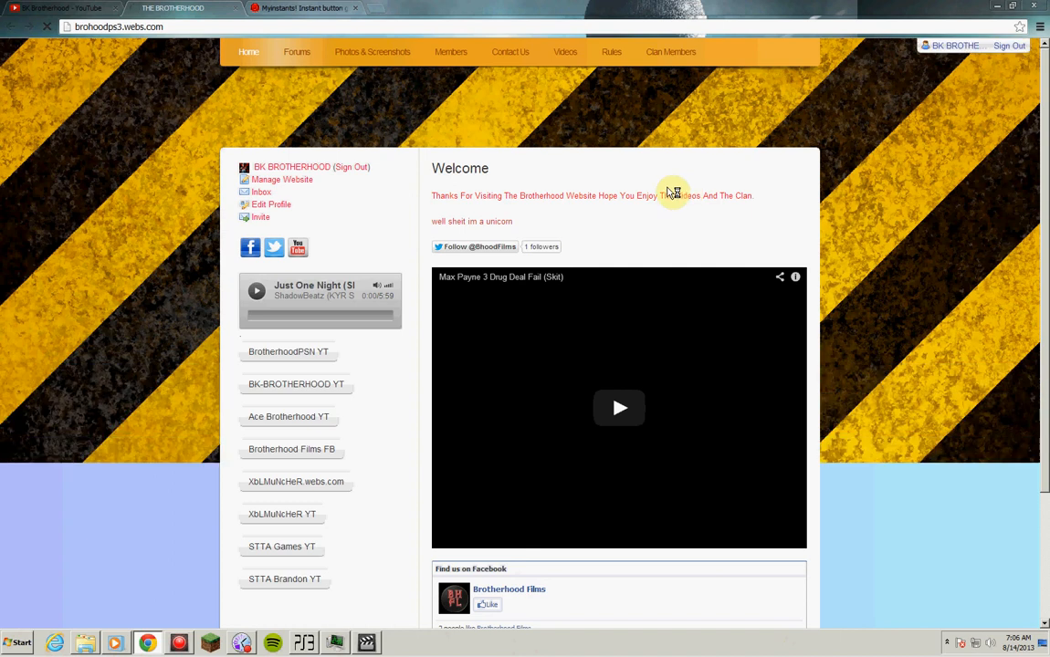
Go to the Forums page from the clan site's top navigation.
click(619, 409)
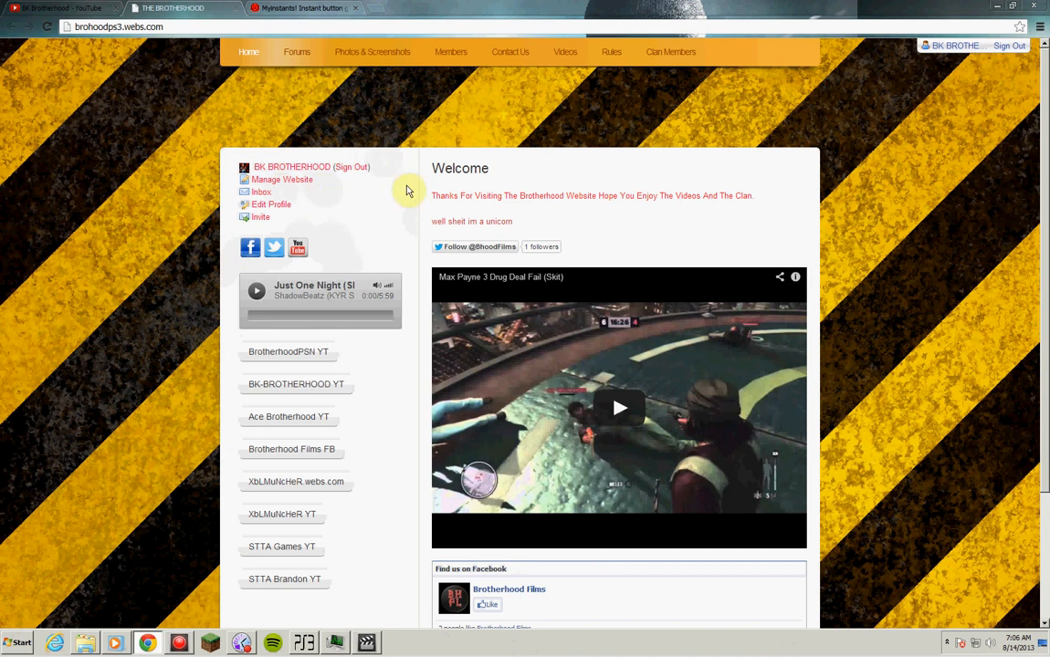
scroll(down, 3)
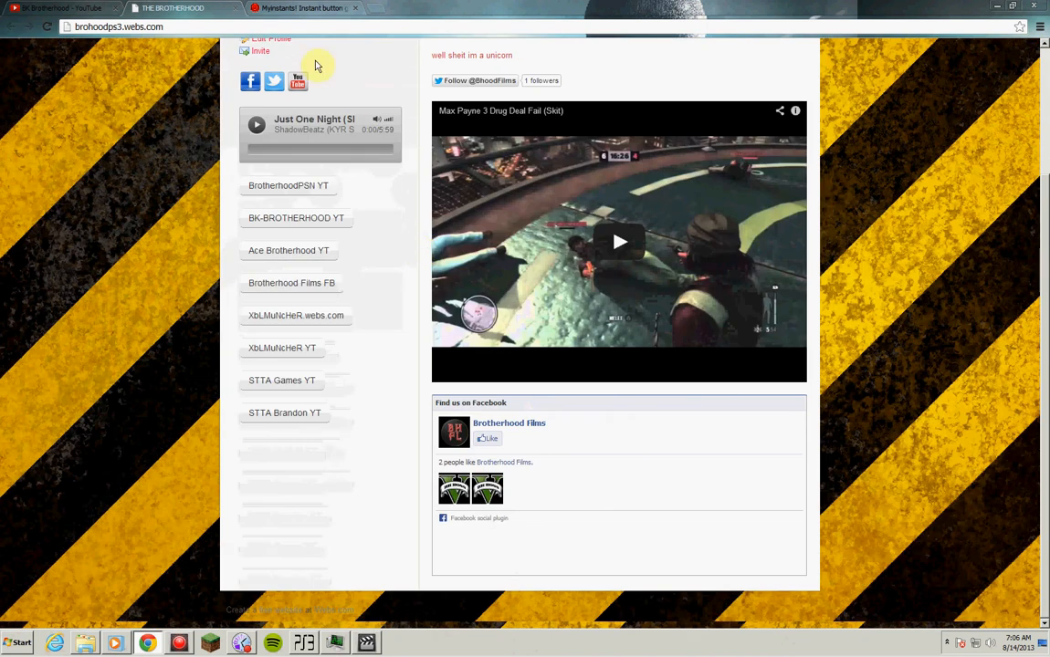
click(295, 51)
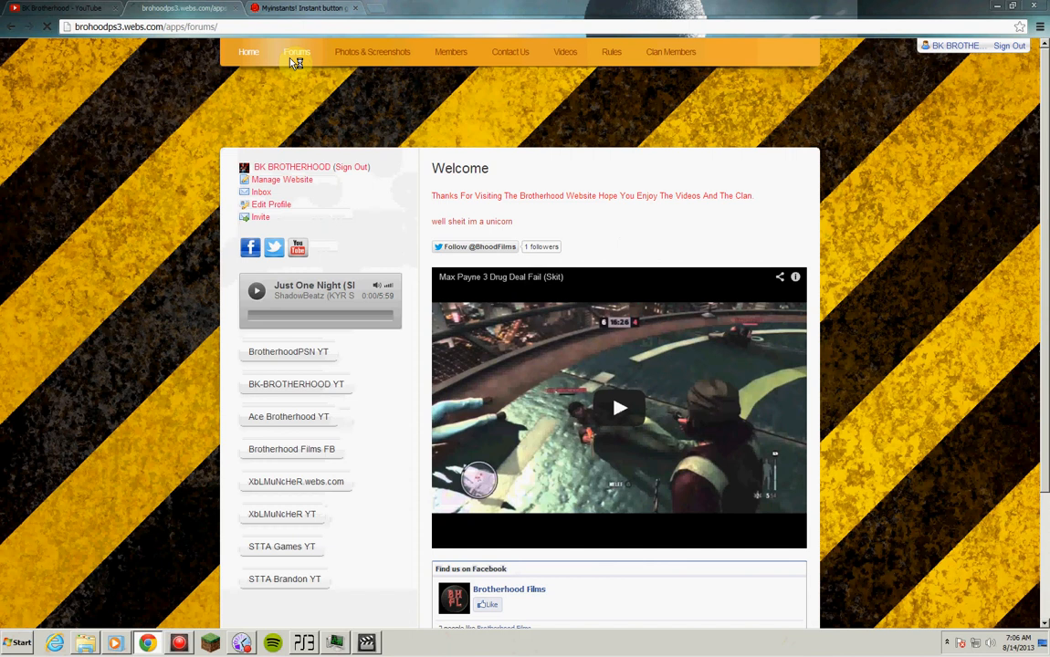
Enter the General Discussion board and load the Rockstar Myths topic.
click(295, 52)
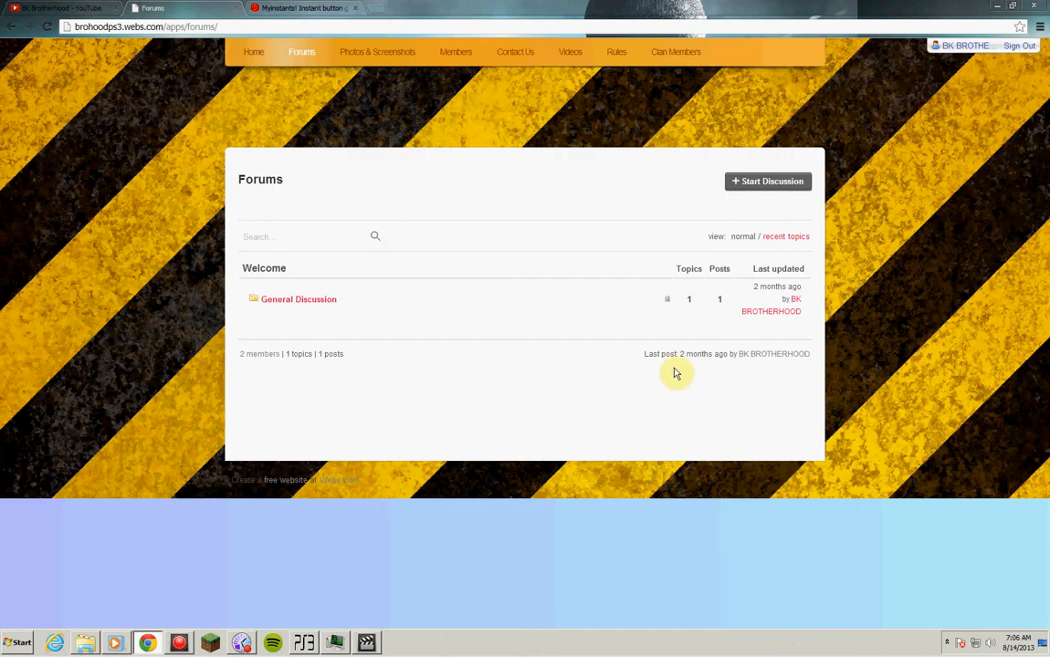
mouse_move(534, 375)
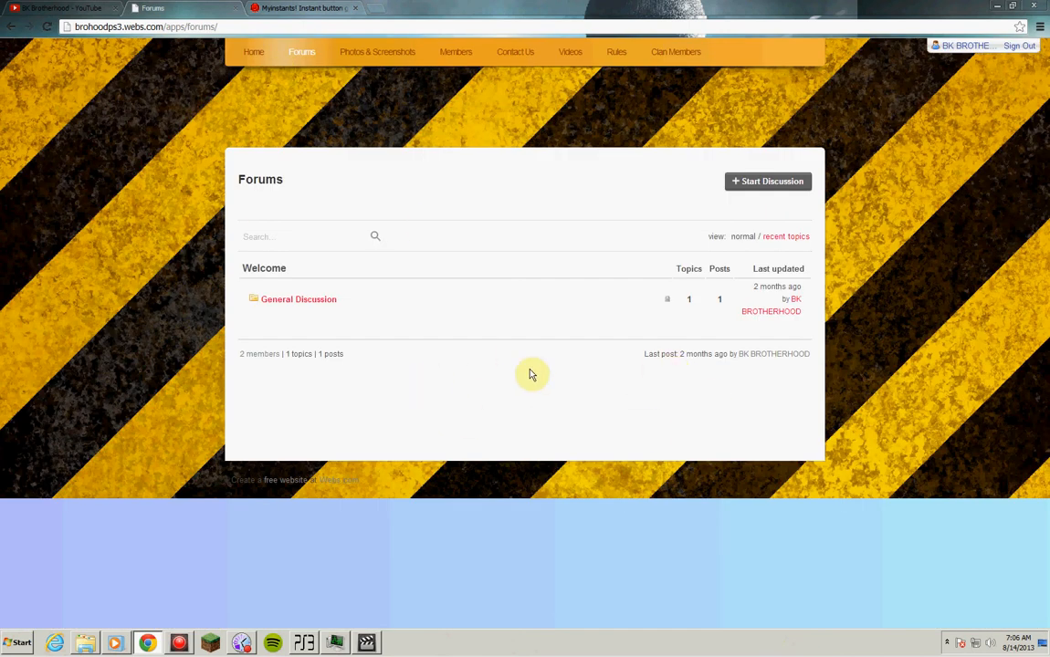
mouse_move(592, 387)
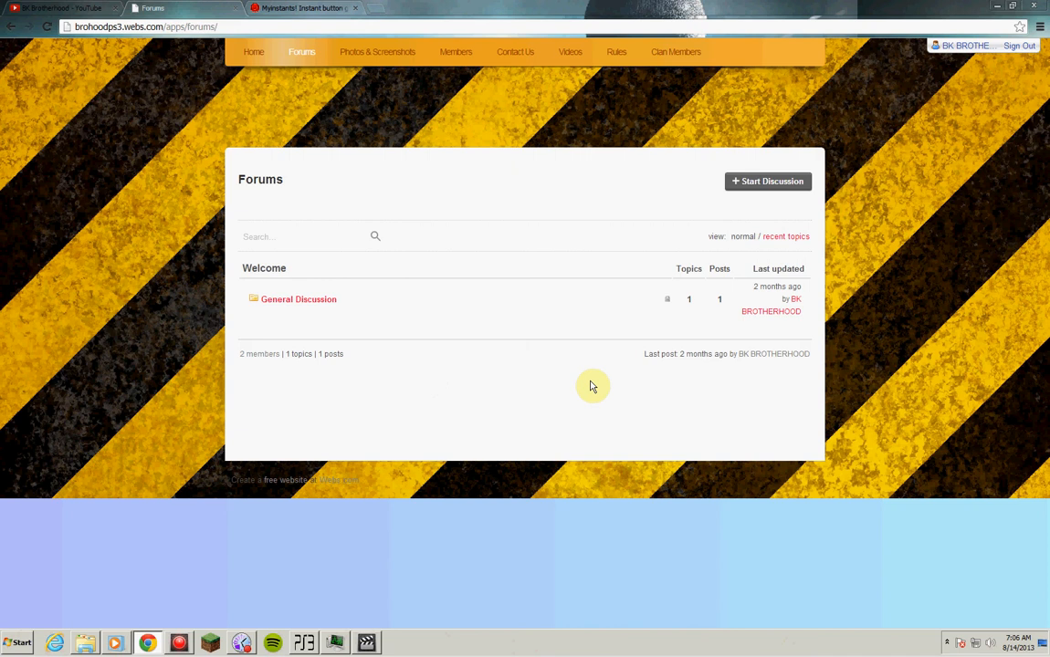
click(300, 300)
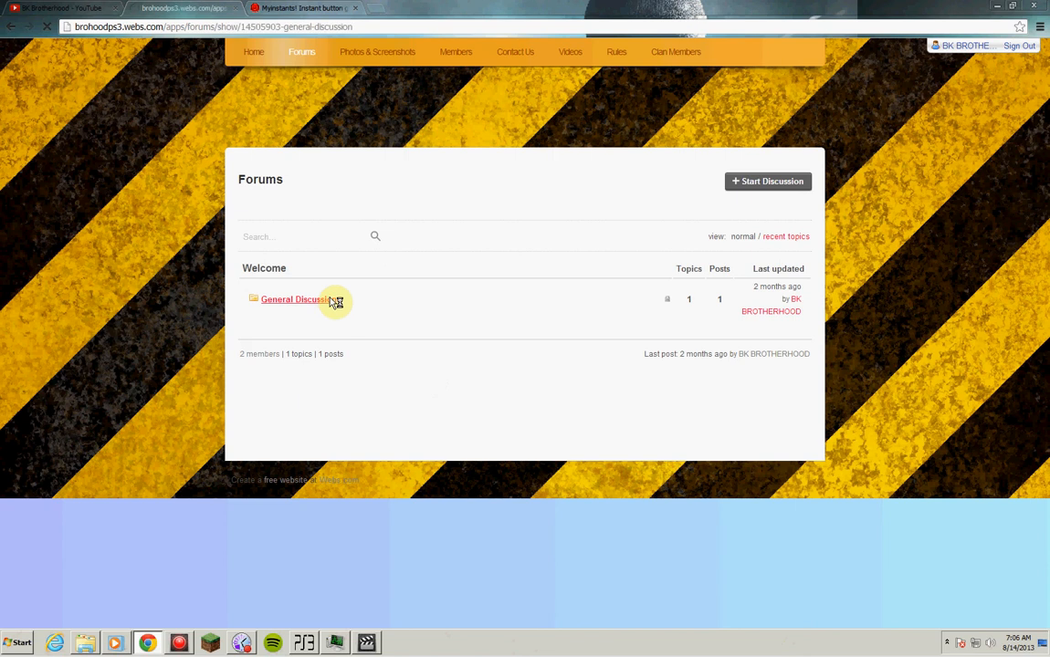
click(294, 300)
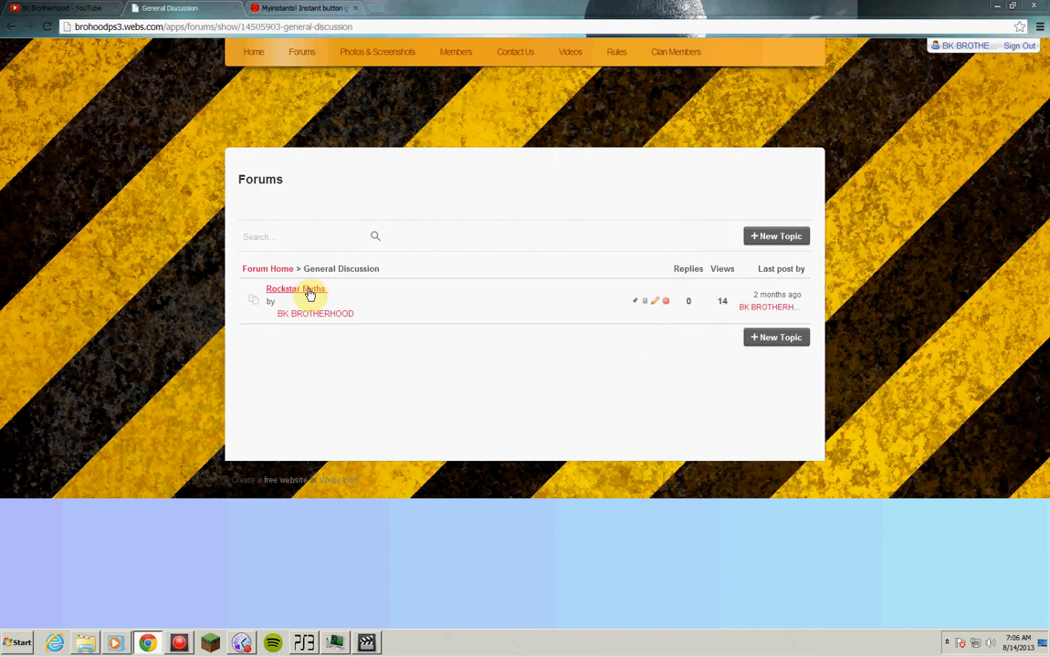
click(296, 288)
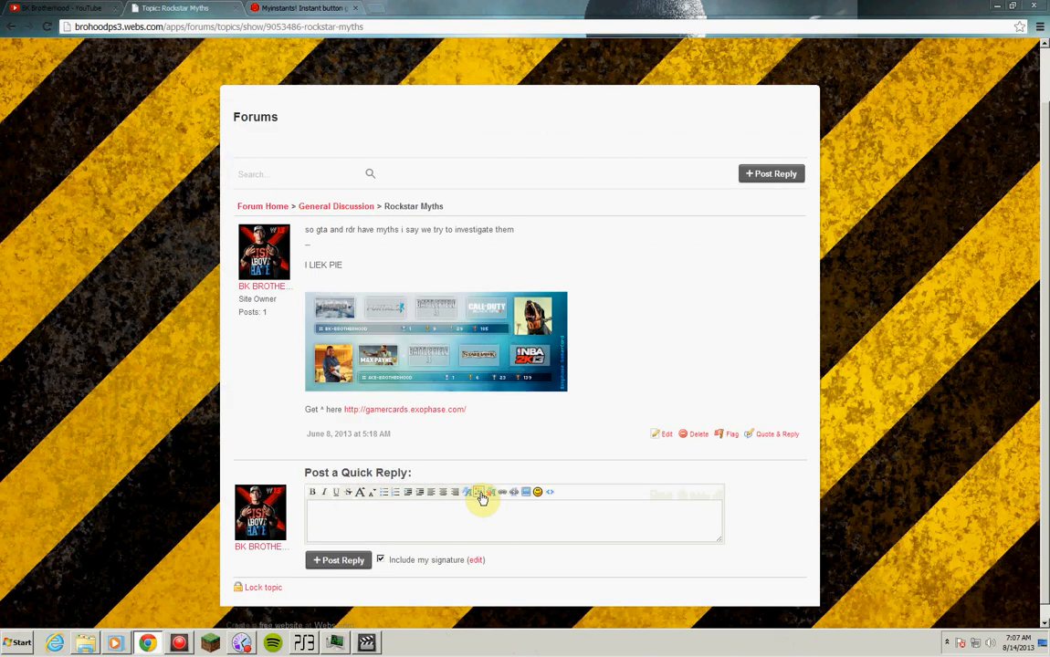
mouse_move(418, 492)
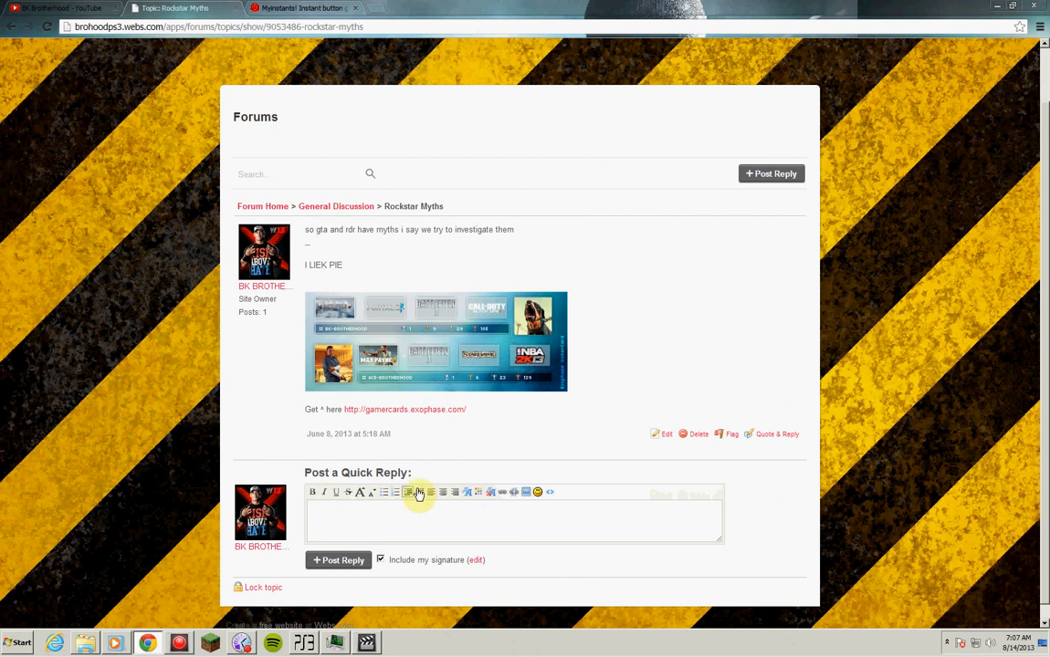
mouse_move(484, 496)
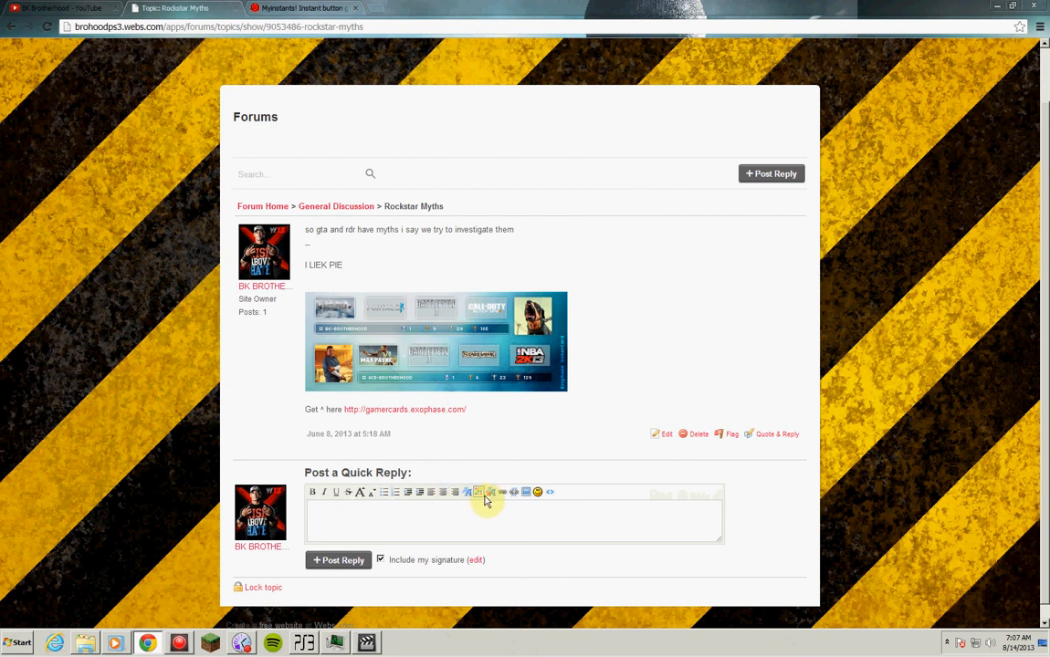
mouse_move(525, 496)
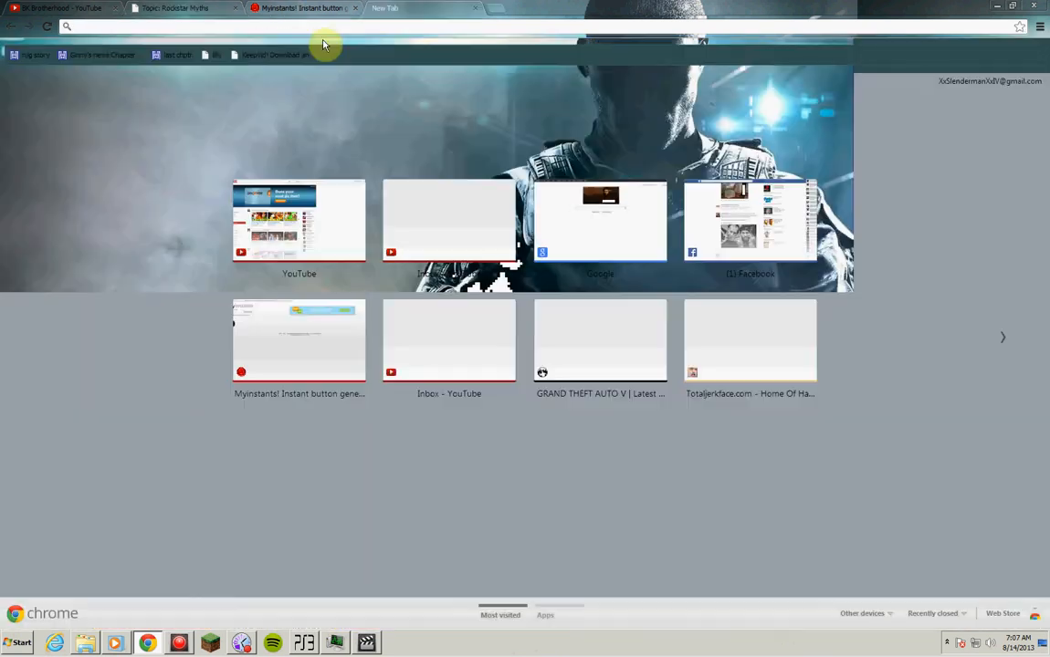
Reach the MediaFire home page in a new tab via the MED omnibox suggestion.
text(MED)
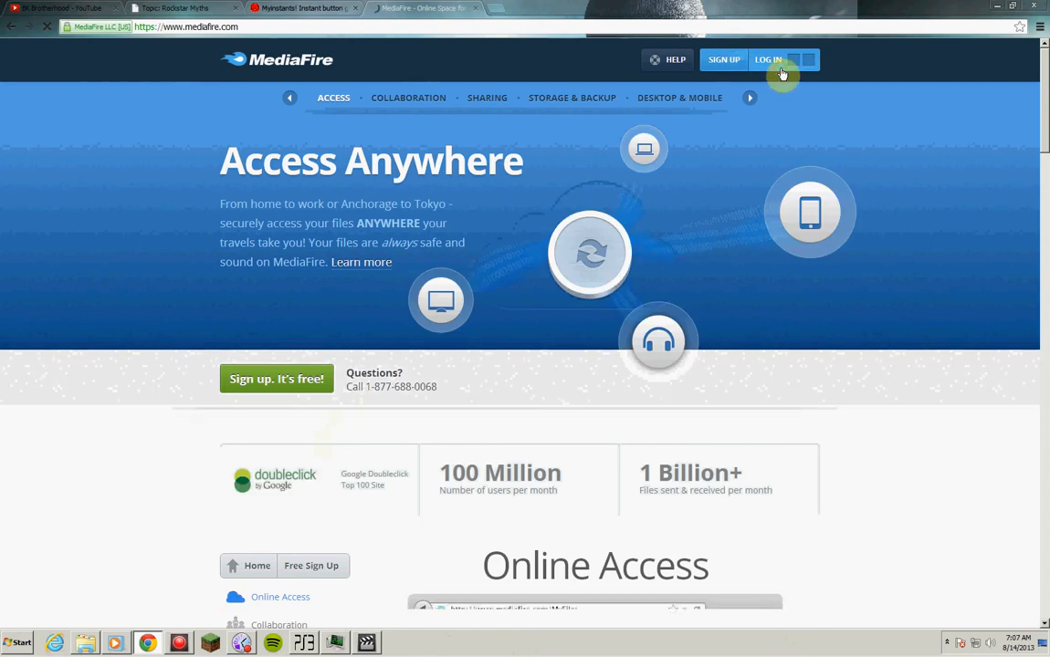
click(767, 59)
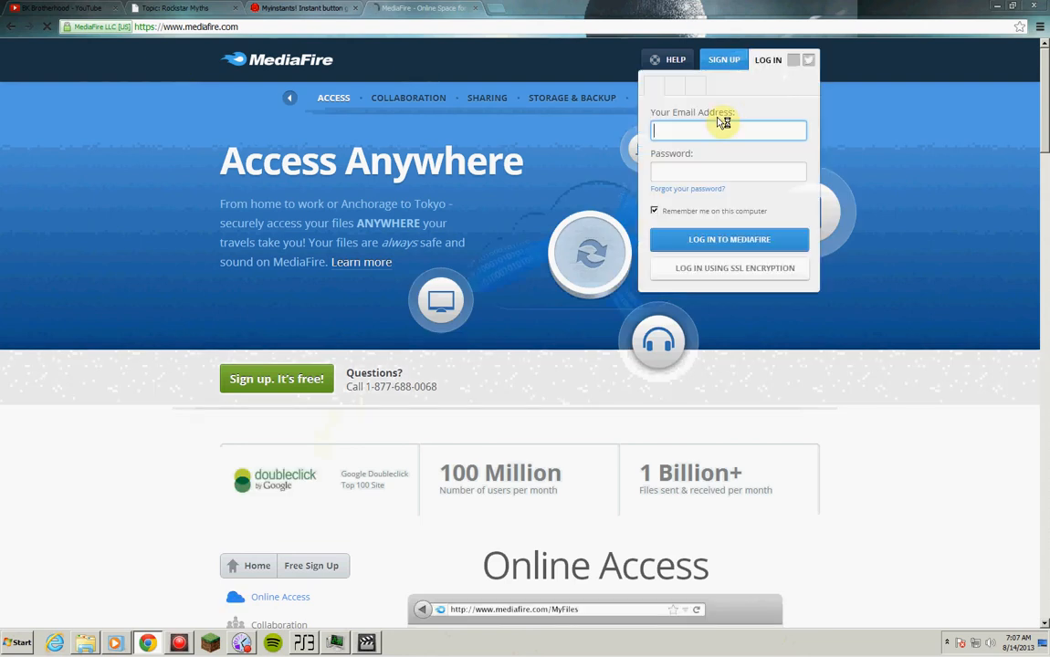
text(BK)
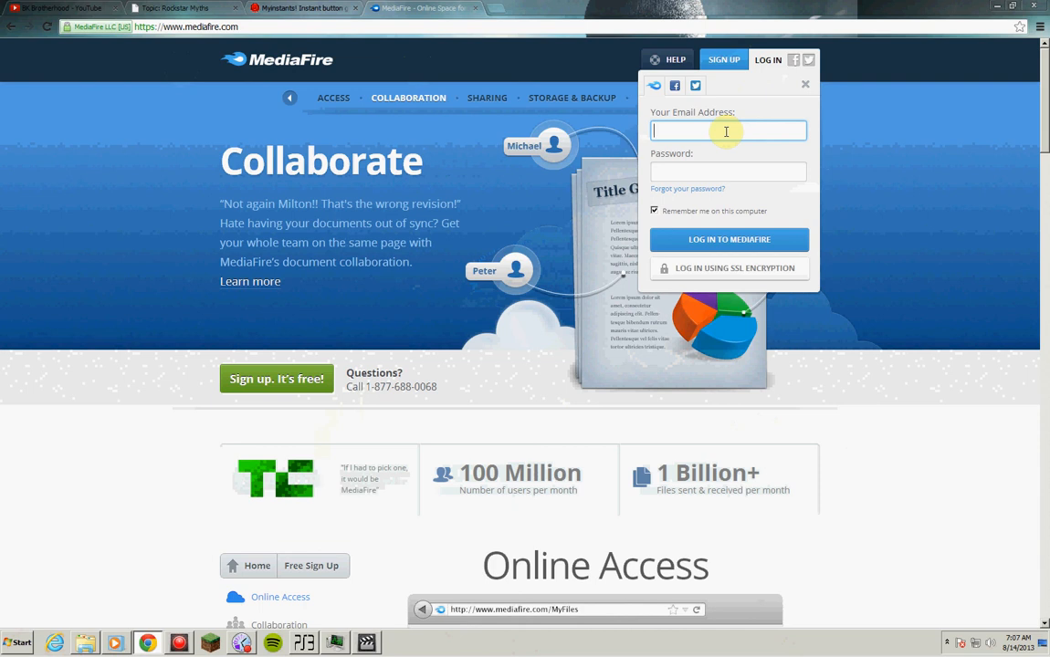
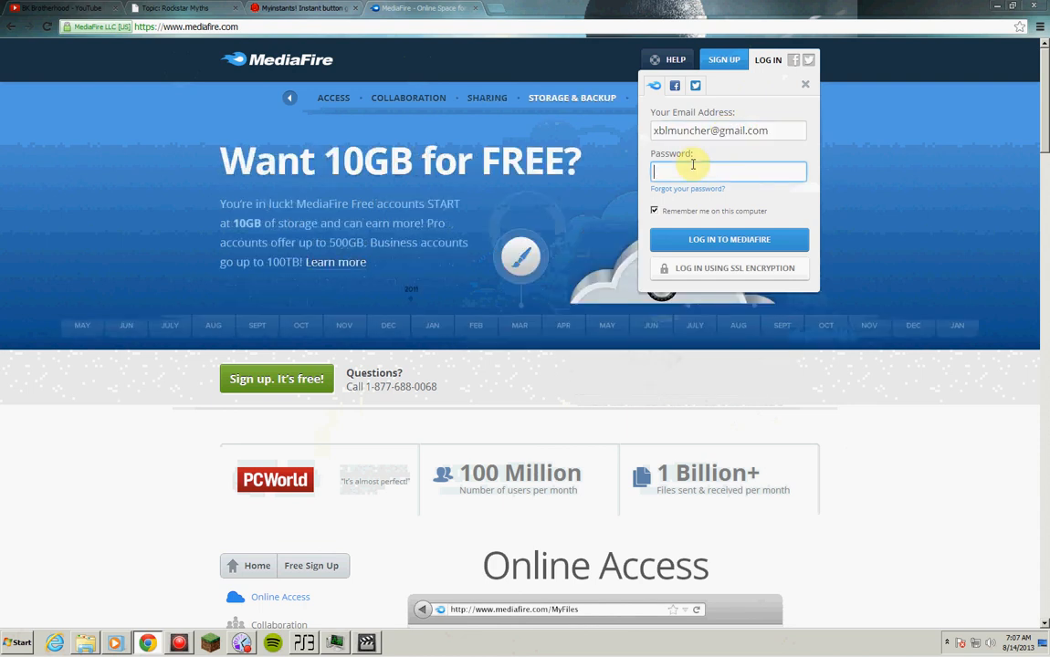
text(password)
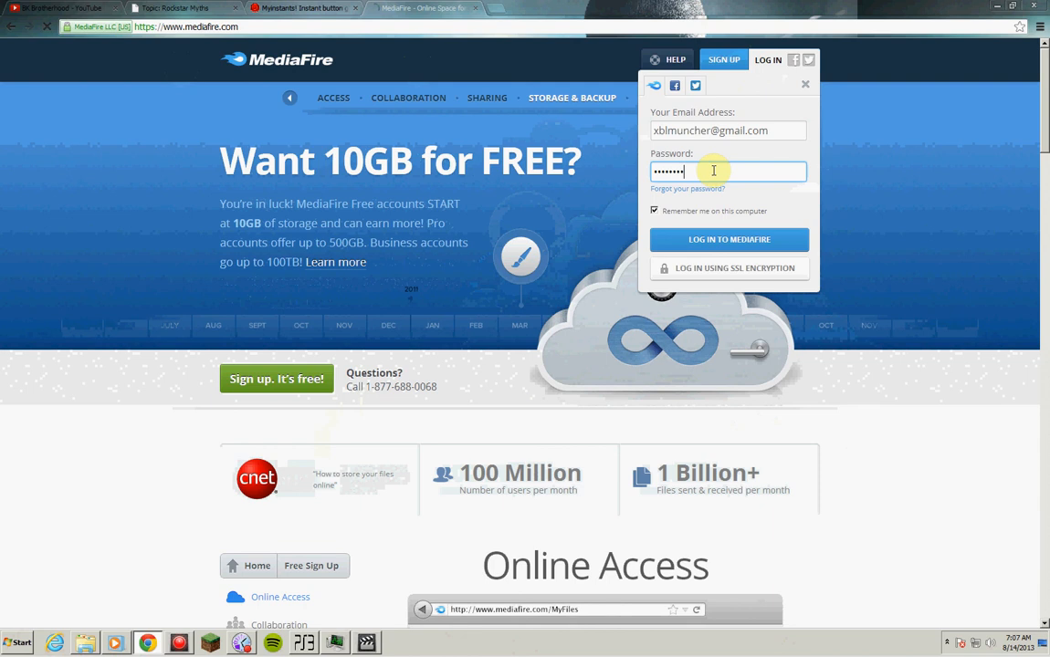
click(727, 239)
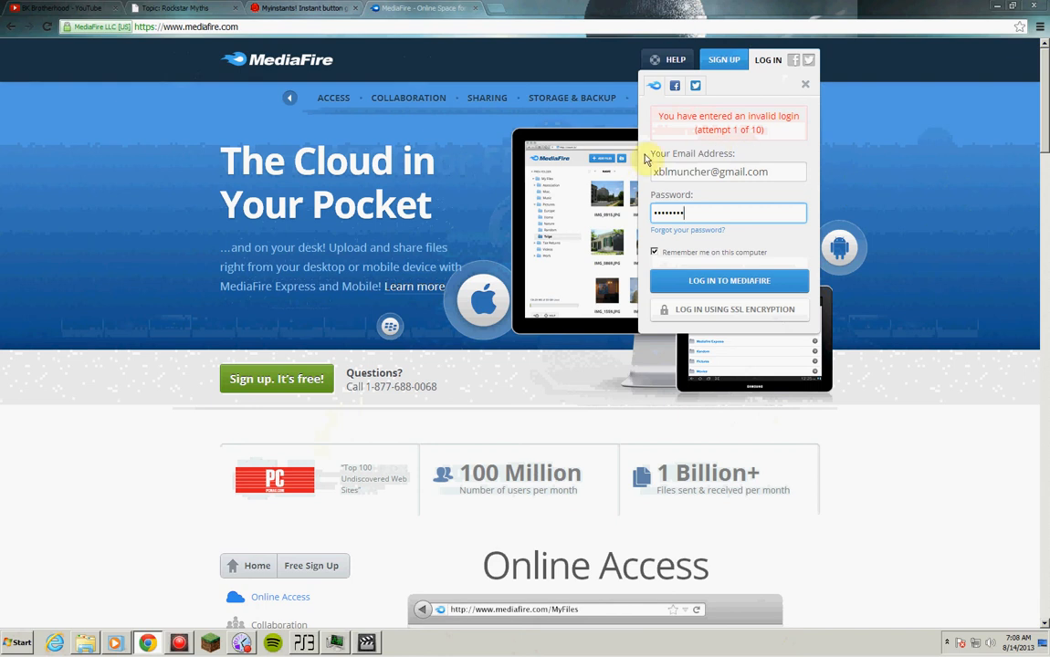
mouse_move(659, 132)
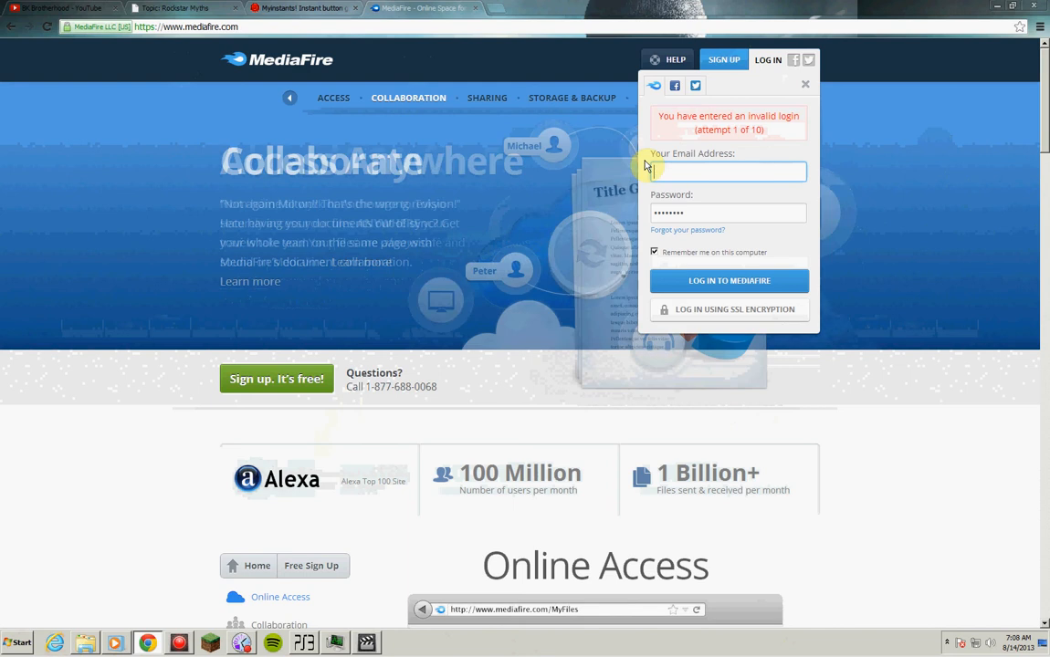
text(bke)
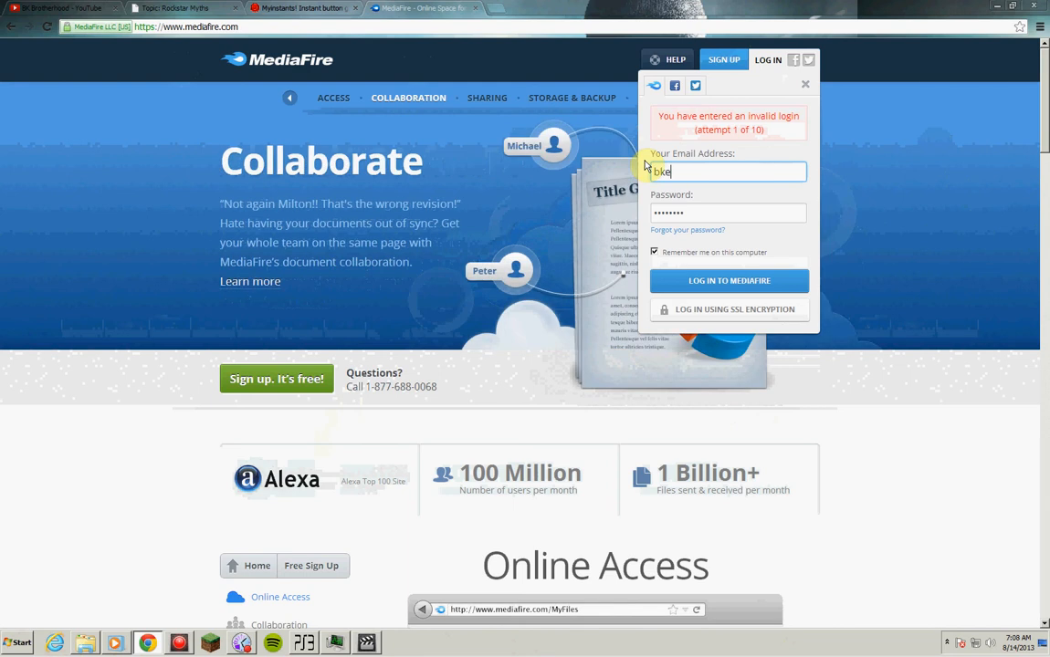
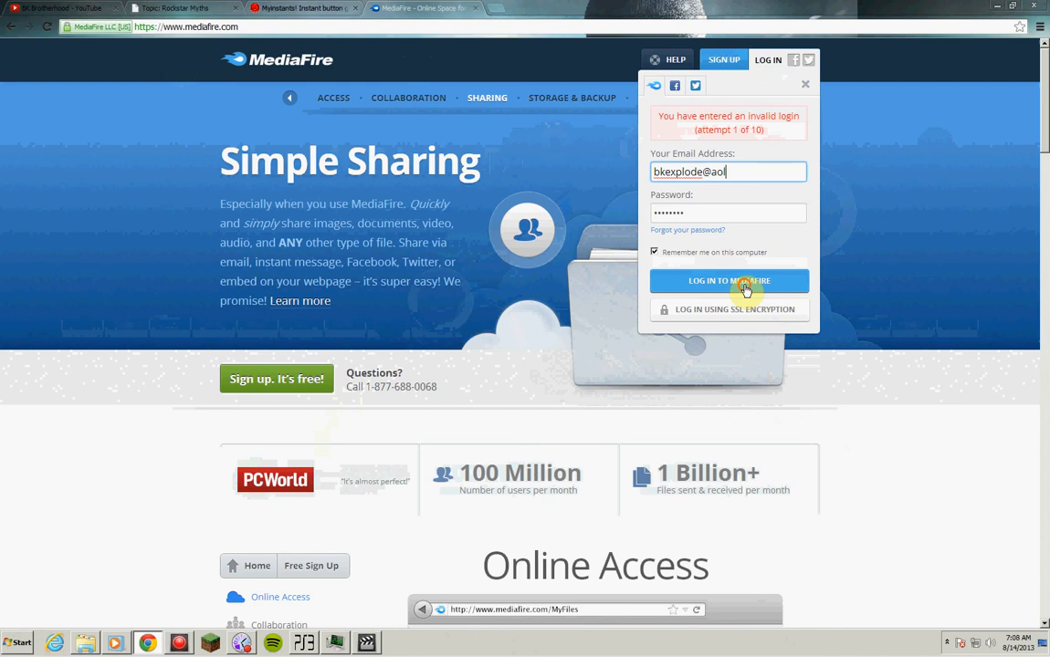
click(728, 281)
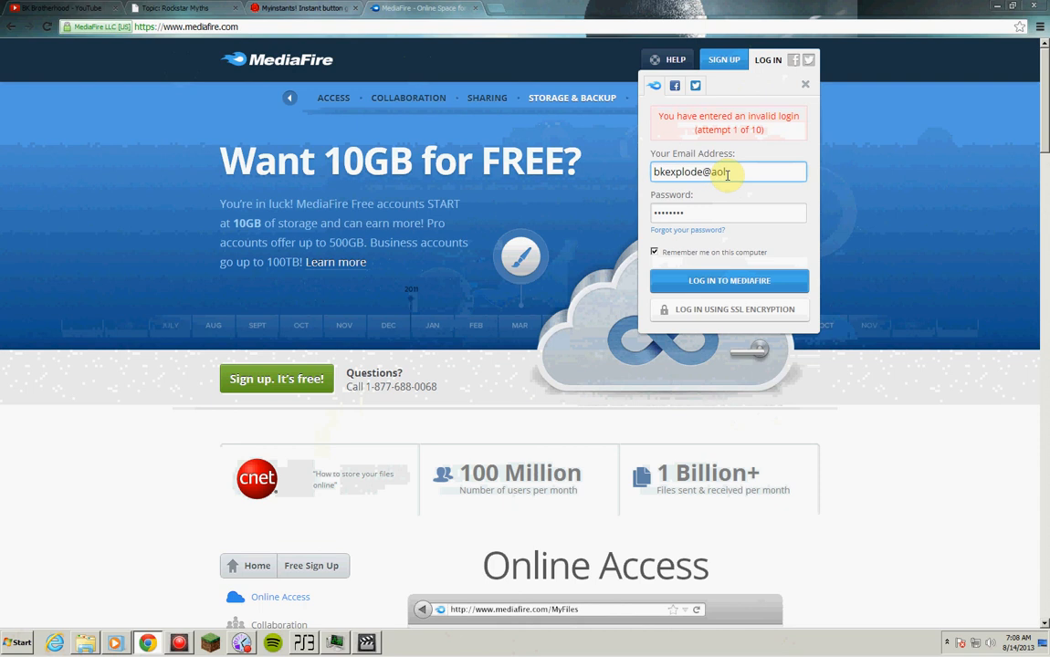
text(.com)
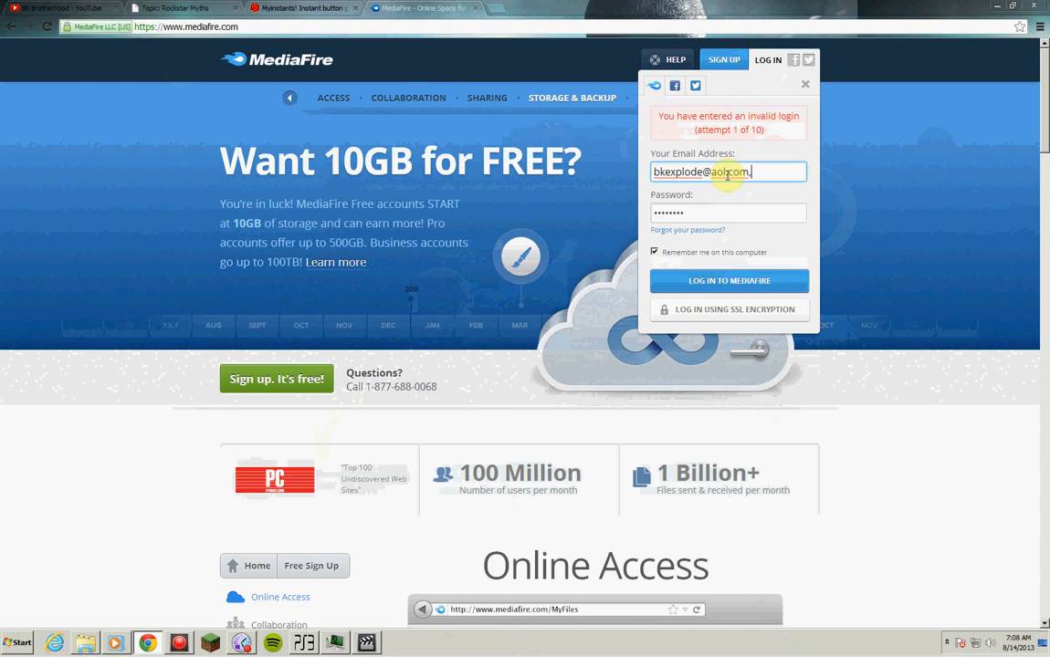
click(728, 281)
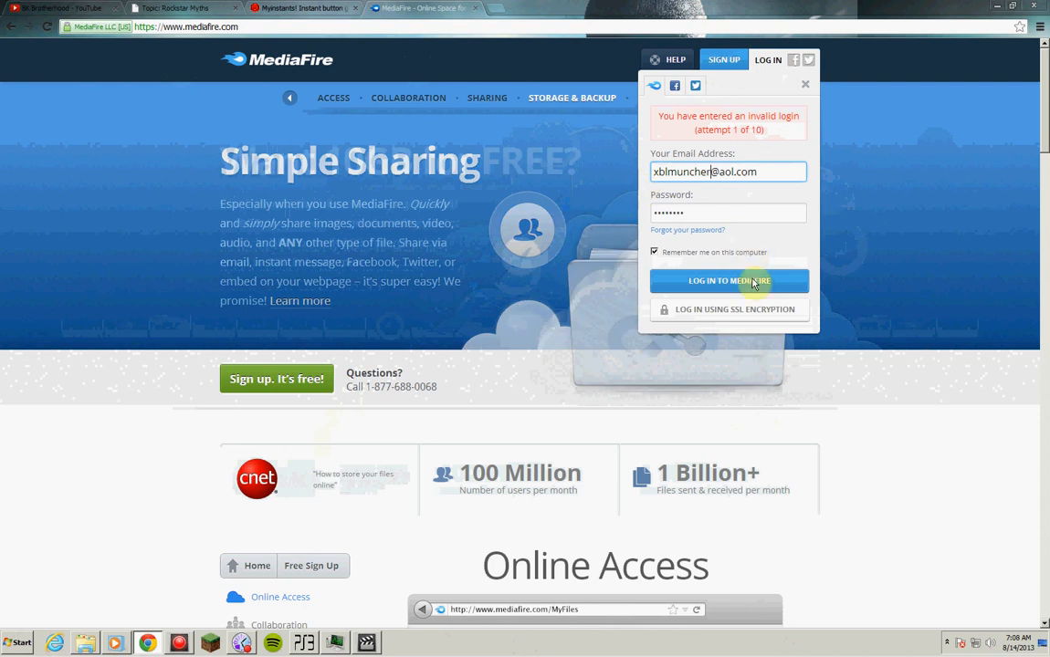
click(728, 281)
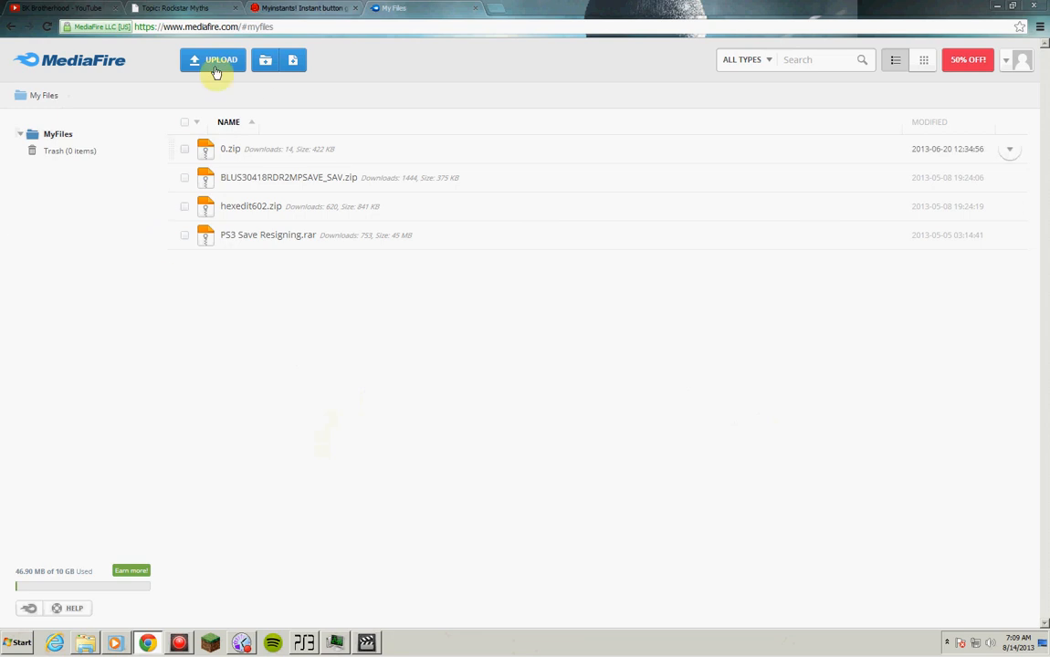
Copy the link to BLUS30418RDR2MPSAVE_SAV.zip and bring up the Downloads Explorer window.
click(210, 26)
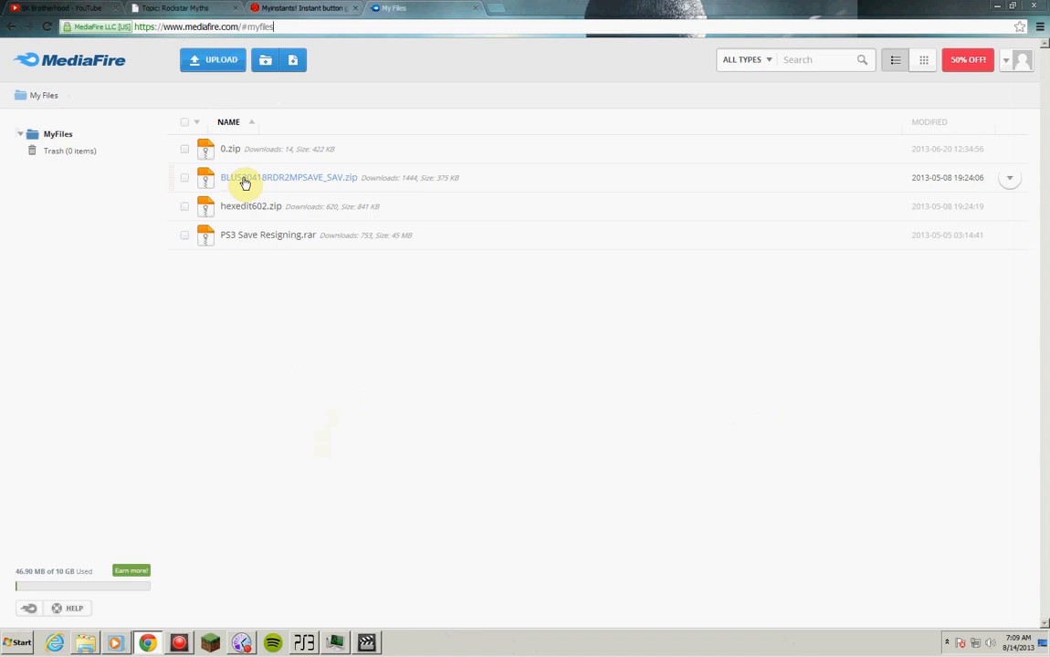
right_click(244, 177)
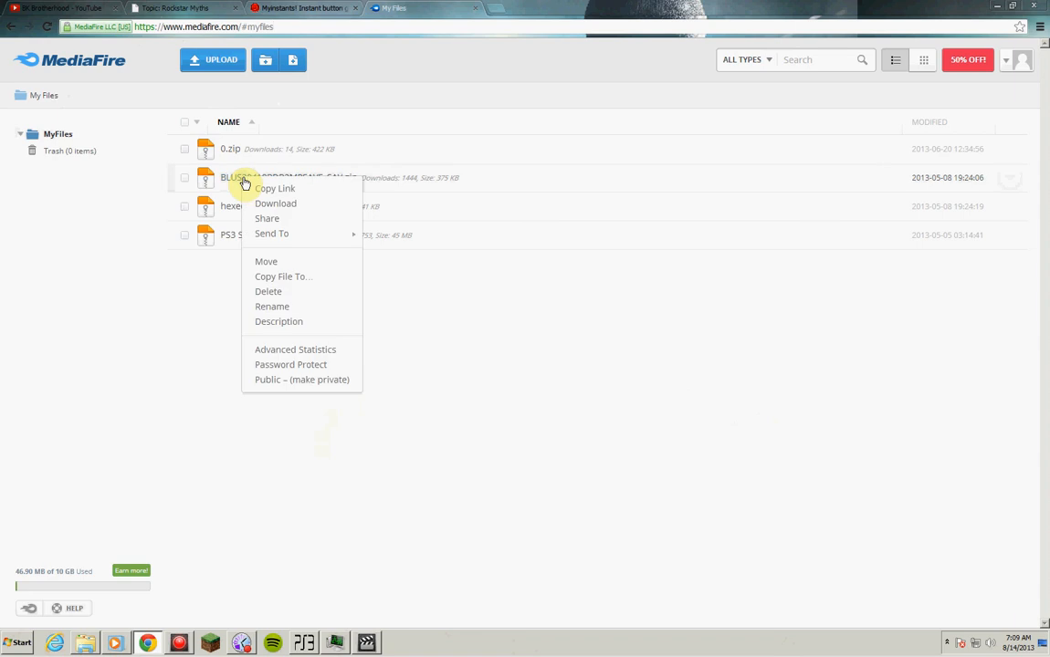
mouse_move(274, 191)
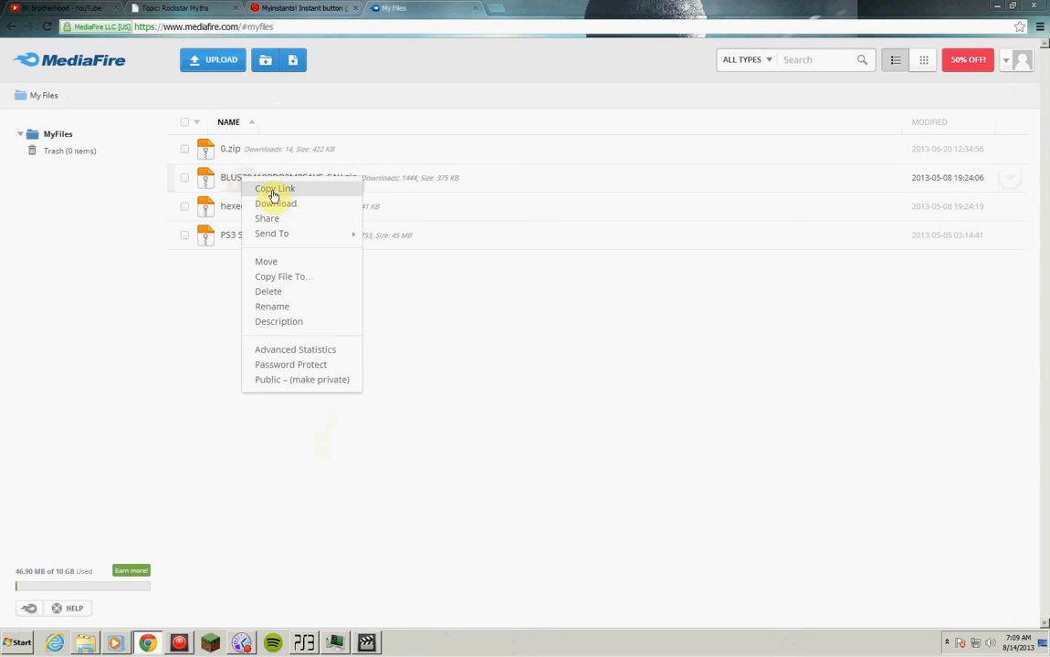
click(124, 387)
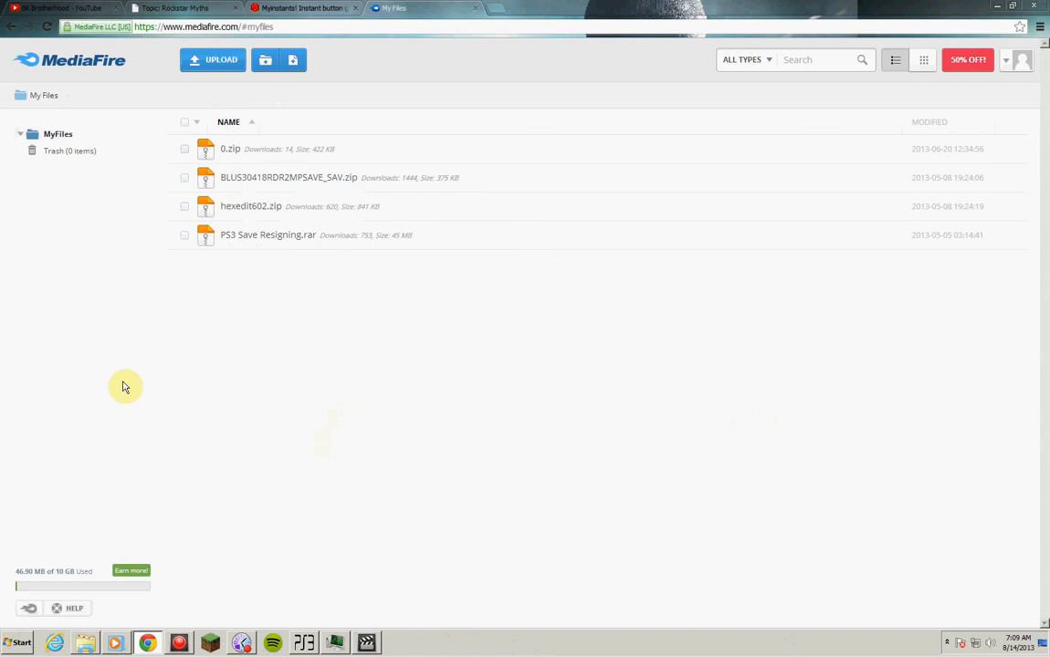
mouse_move(277, 201)
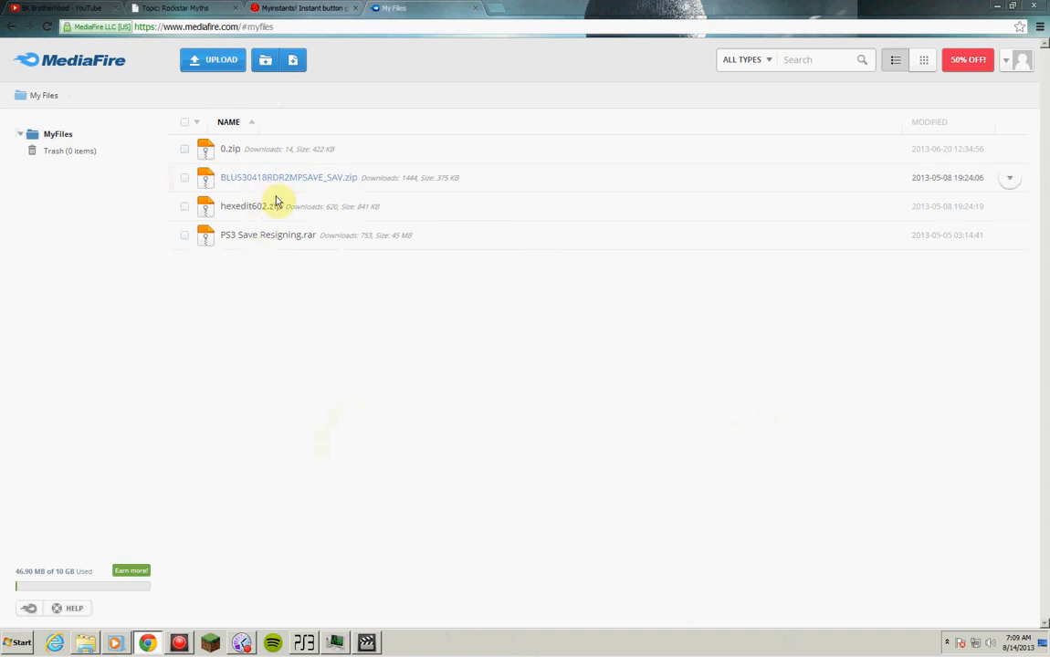
click(84, 643)
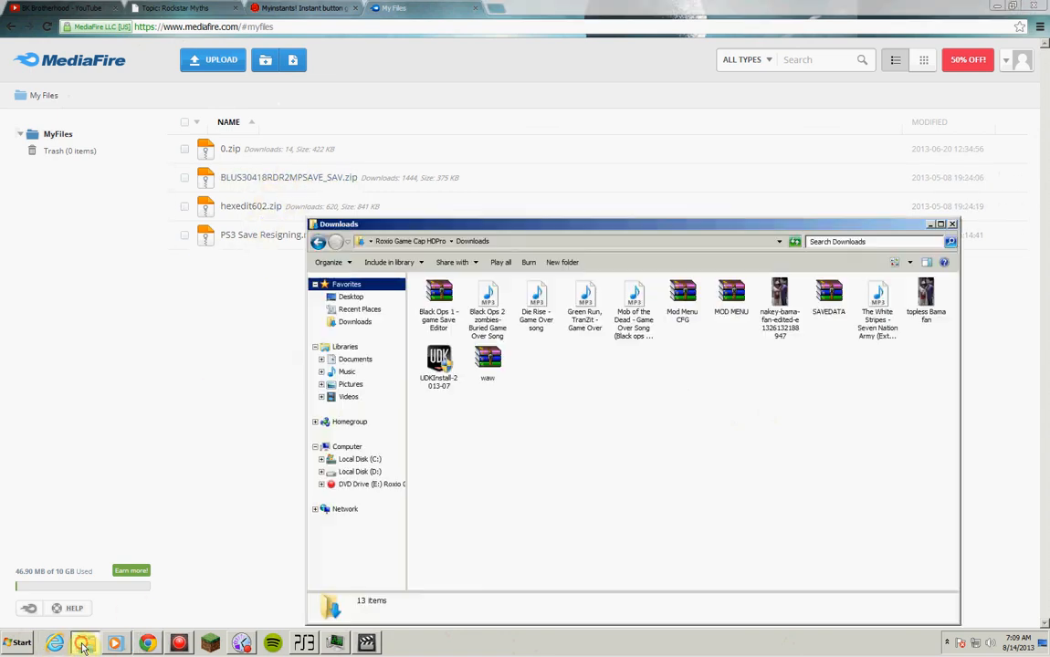
Zip the BLUS30418RDR2MPSAVE_SAV folder in Desktop > PS3 MOD FILES, then return to the forum tab.
click(350, 296)
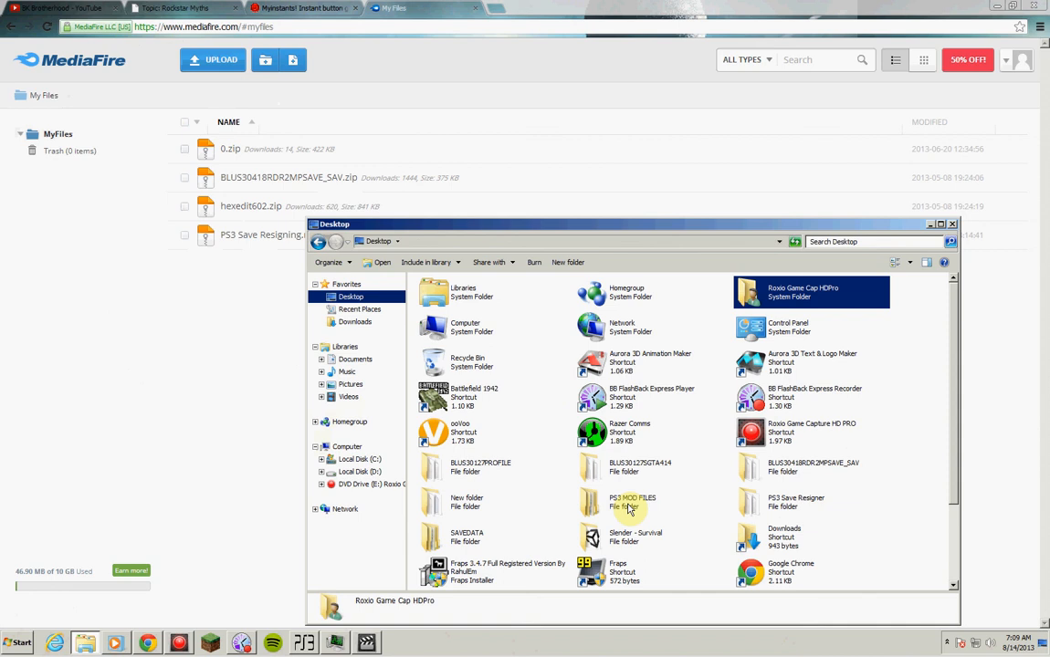
double_click(631, 502)
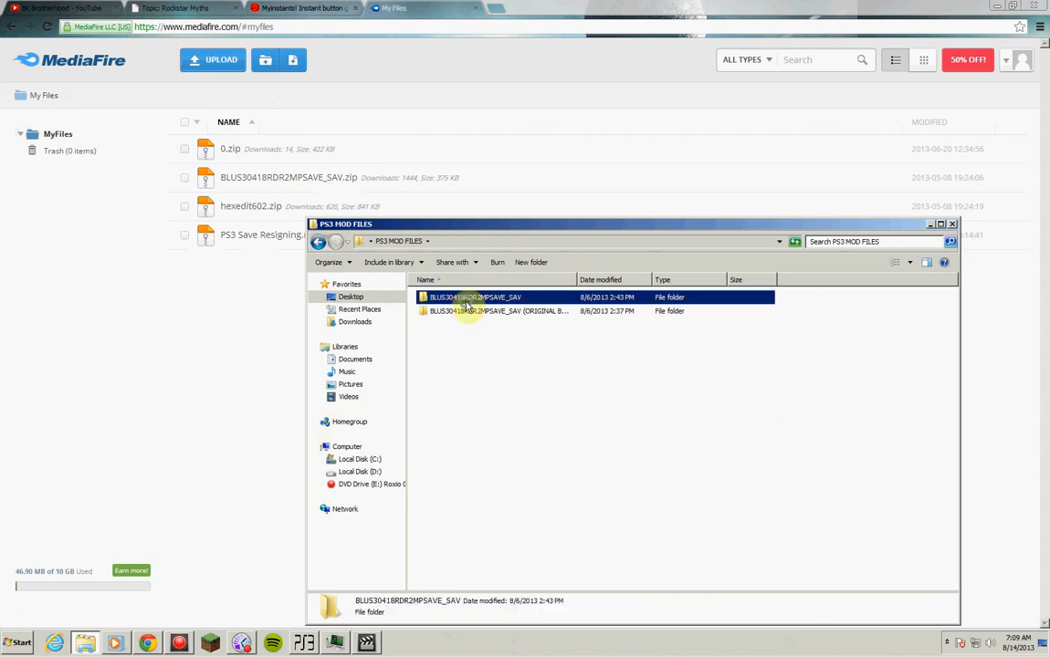
right_click(474, 295)
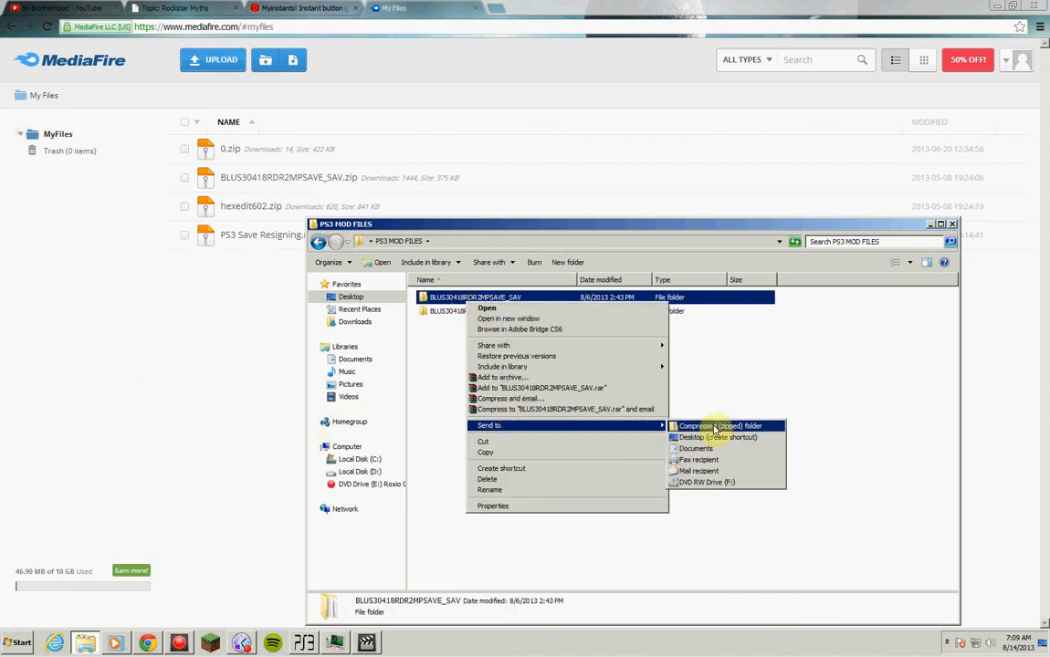
click(722, 427)
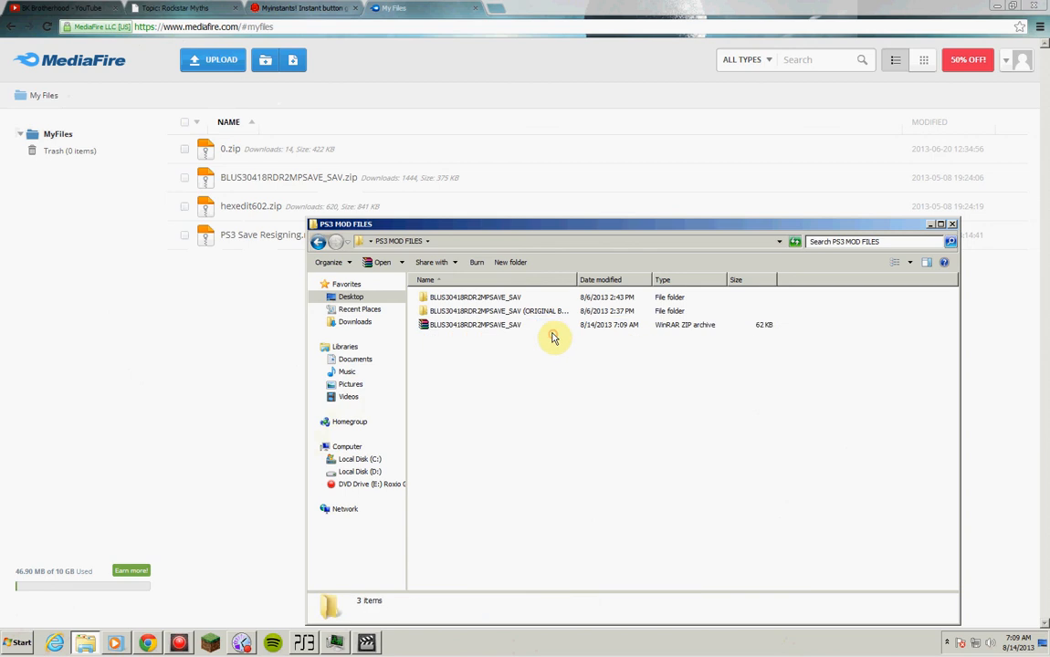
click(475, 324)
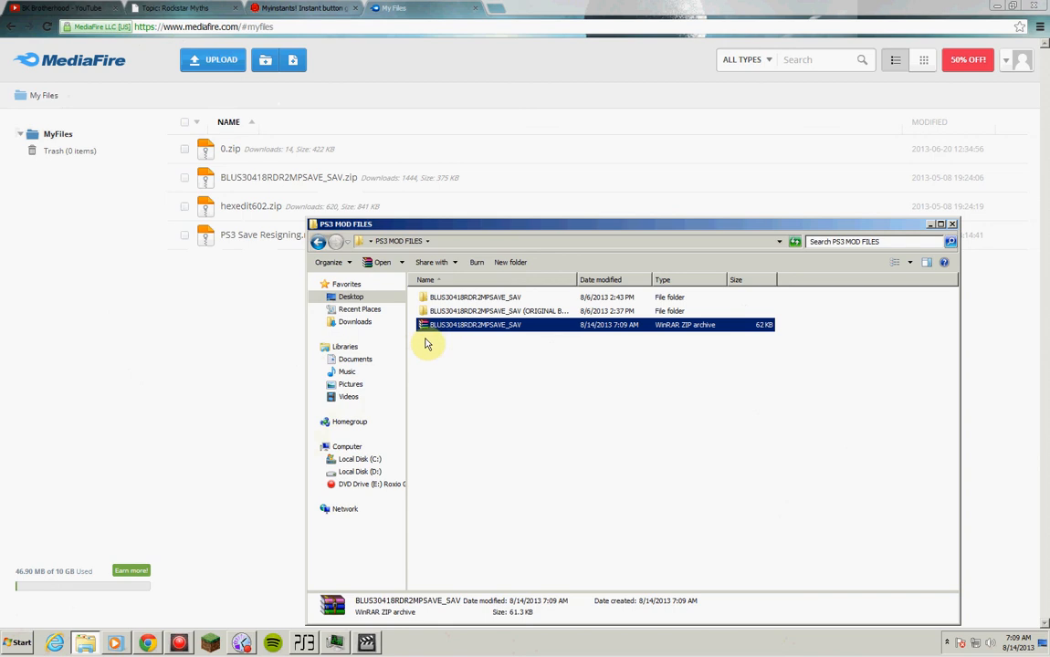
mouse_move(204, 365)
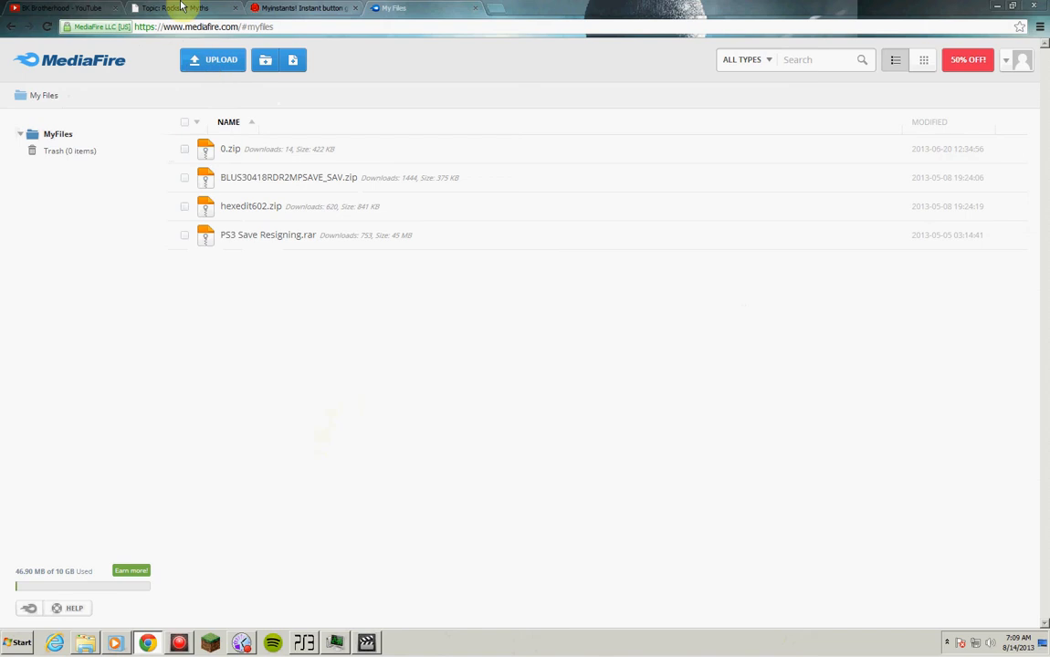
click(182, 7)
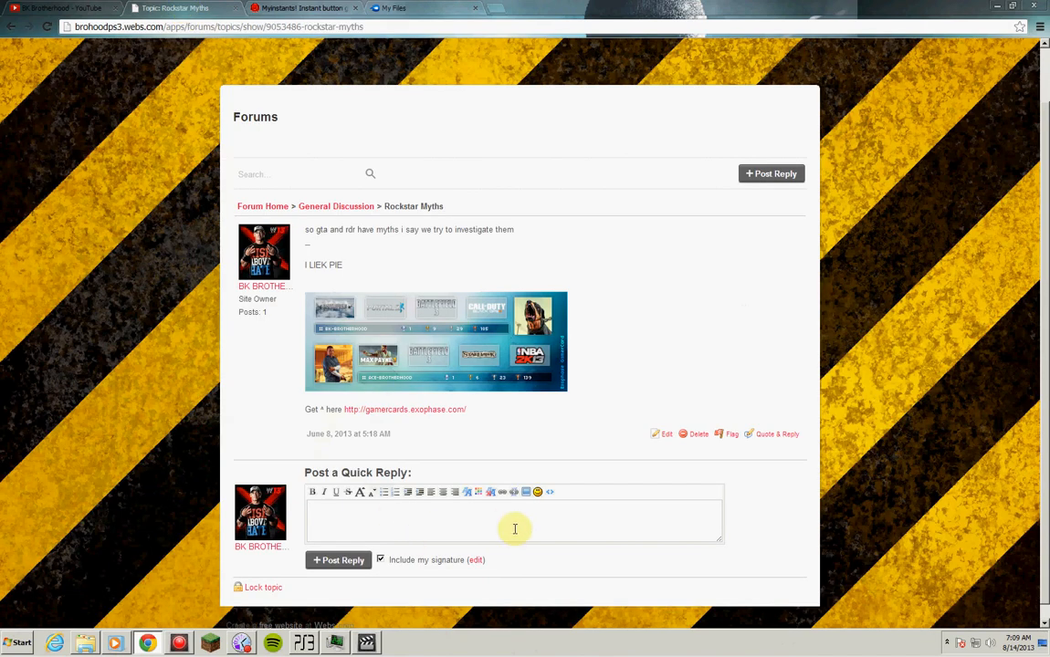
mouse_move(350, 339)
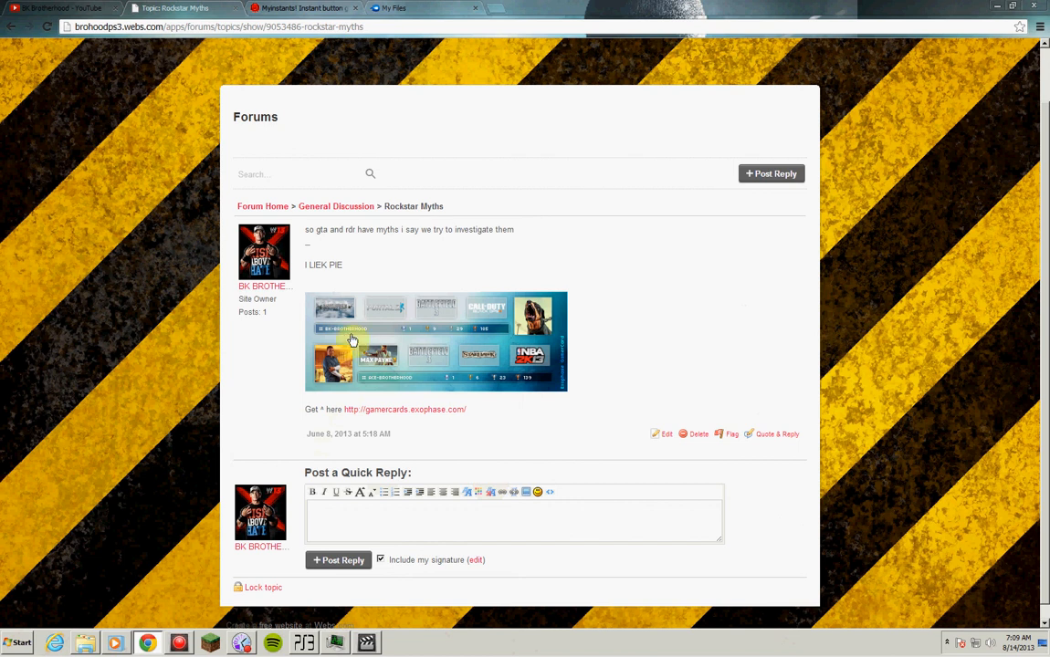
mouse_move(294, 241)
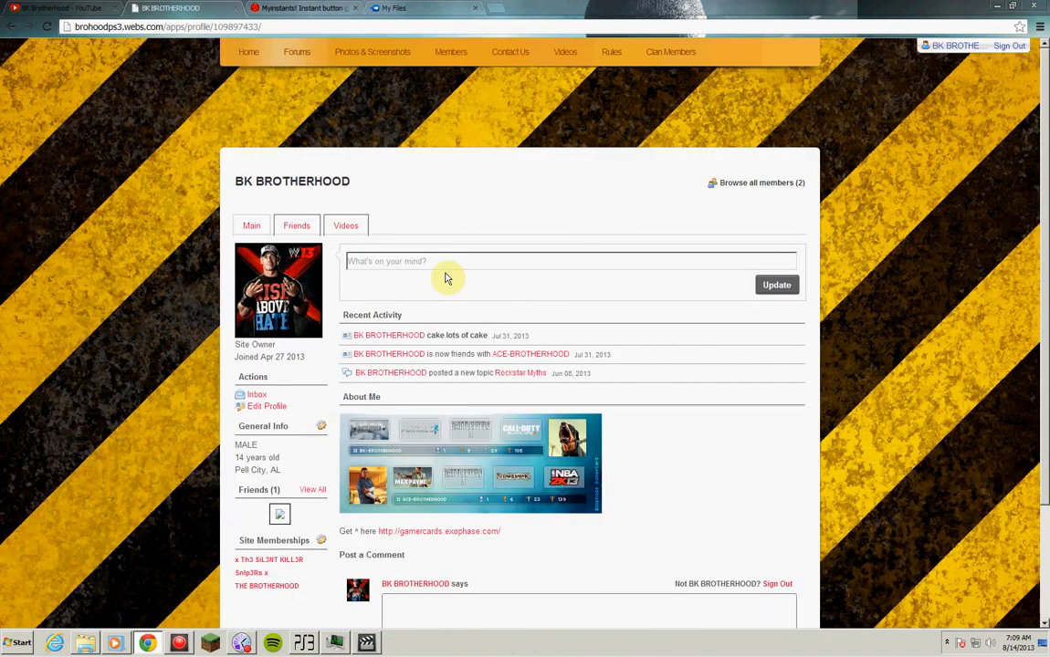
Look over the BK BROTHERHOOD forum and profile, then switch to the Brotherhood Films Facebook tab.
scroll(down, 3)
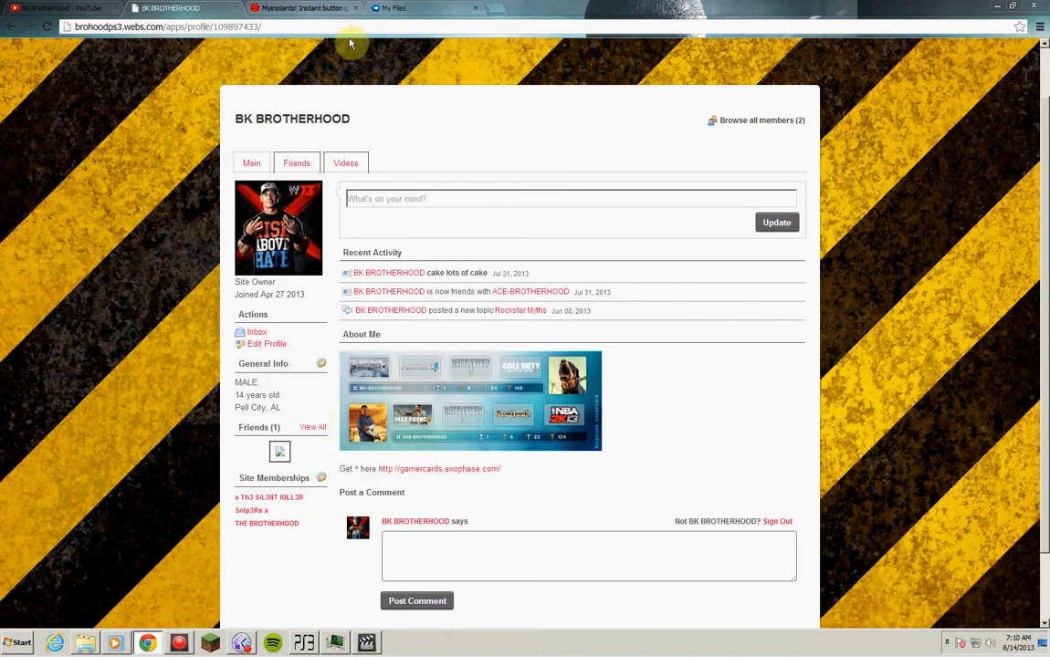
mouse_move(361, 55)
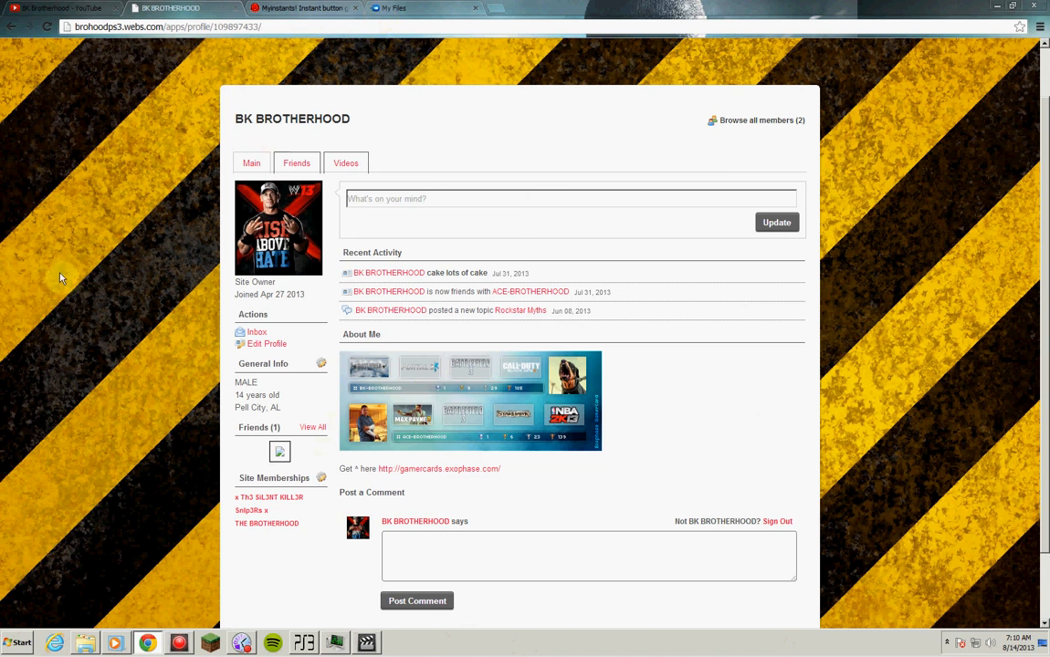
click(16, 642)
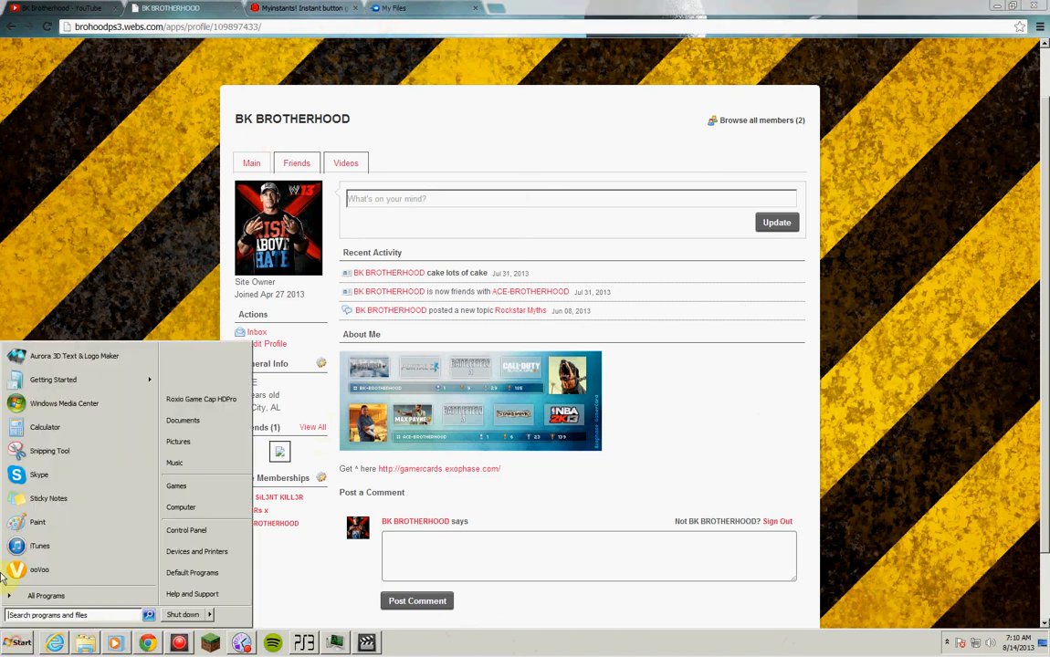
mouse_move(118, 230)
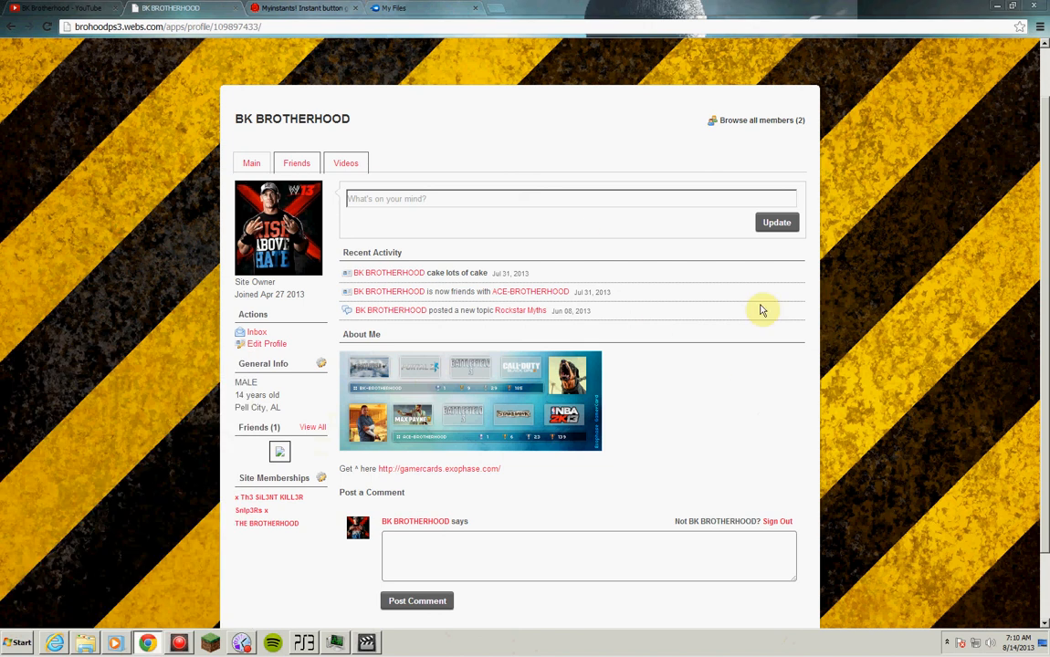
mouse_move(931, 449)
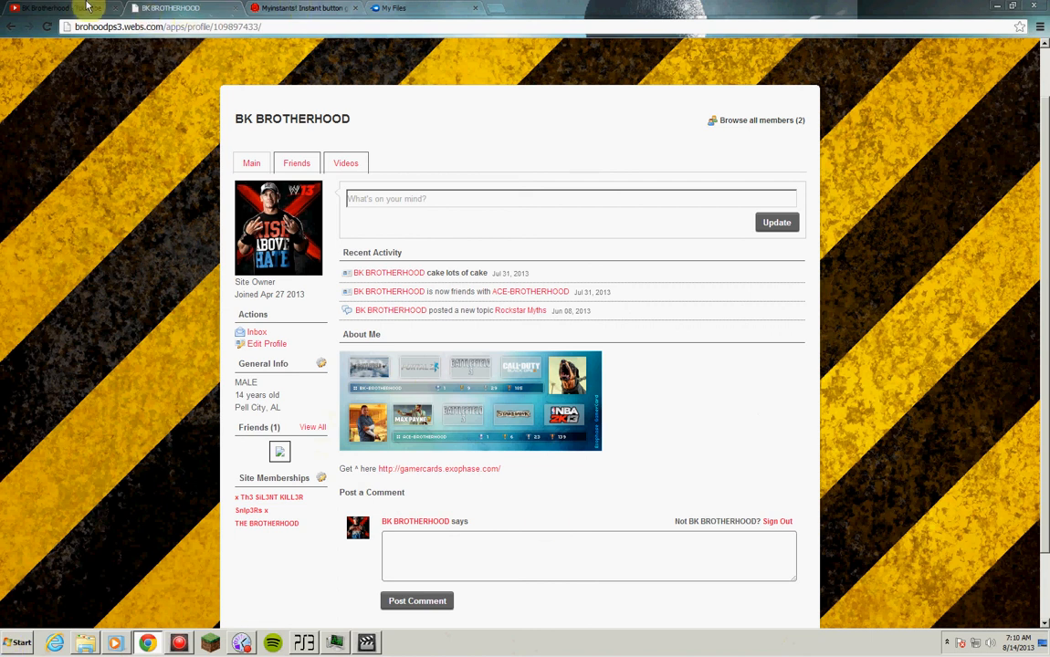
click(40, 8)
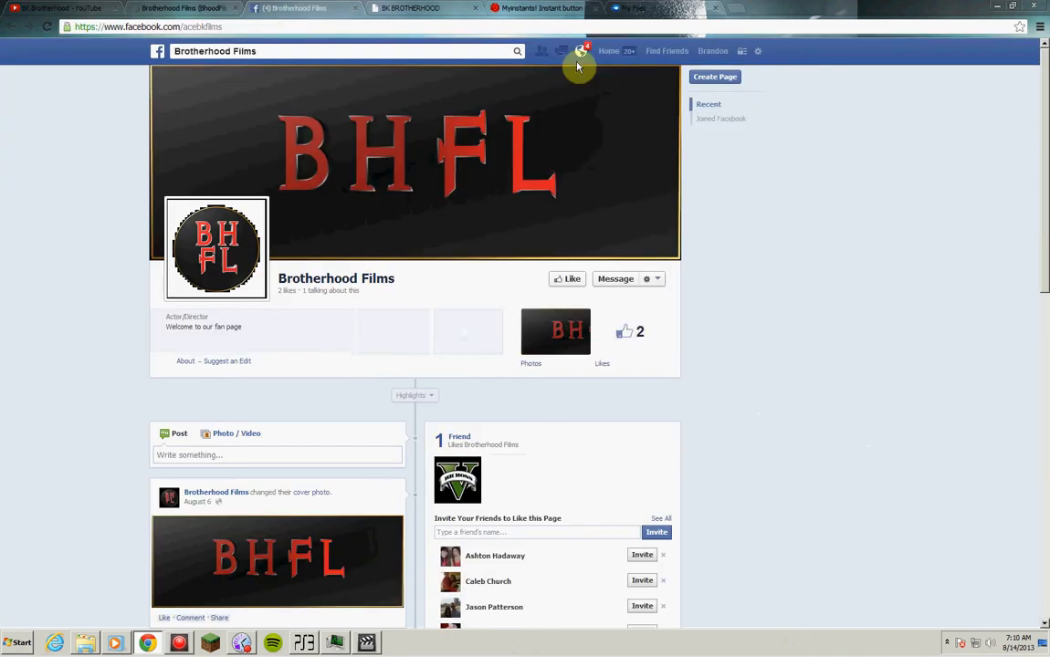
Check notifications, browse the Brotherhood Films timeline, and like the page.
click(581, 51)
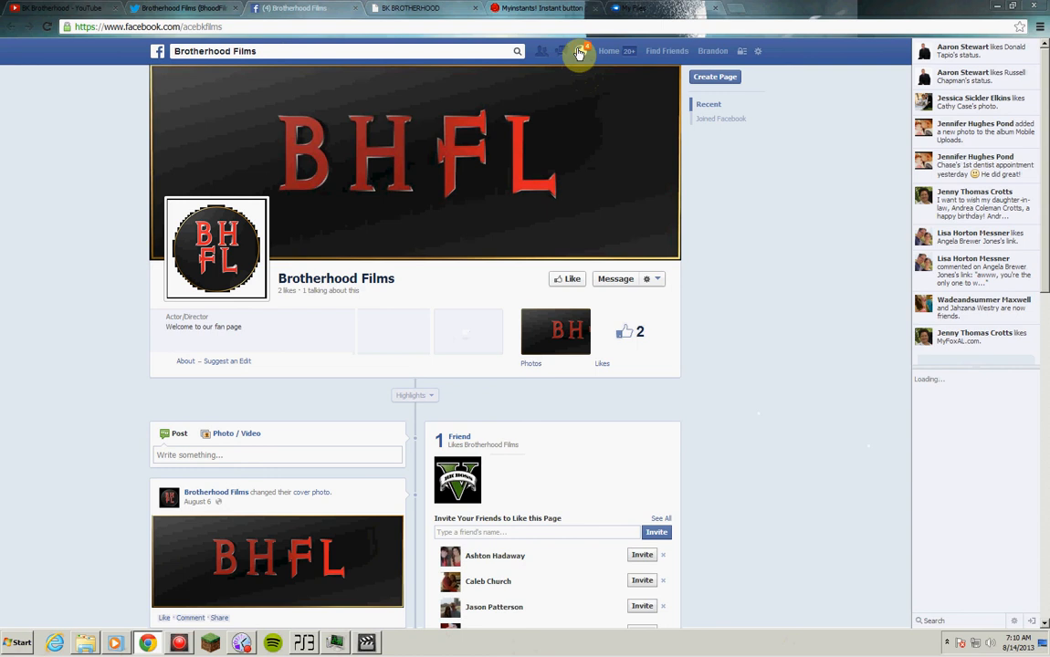
click(581, 51)
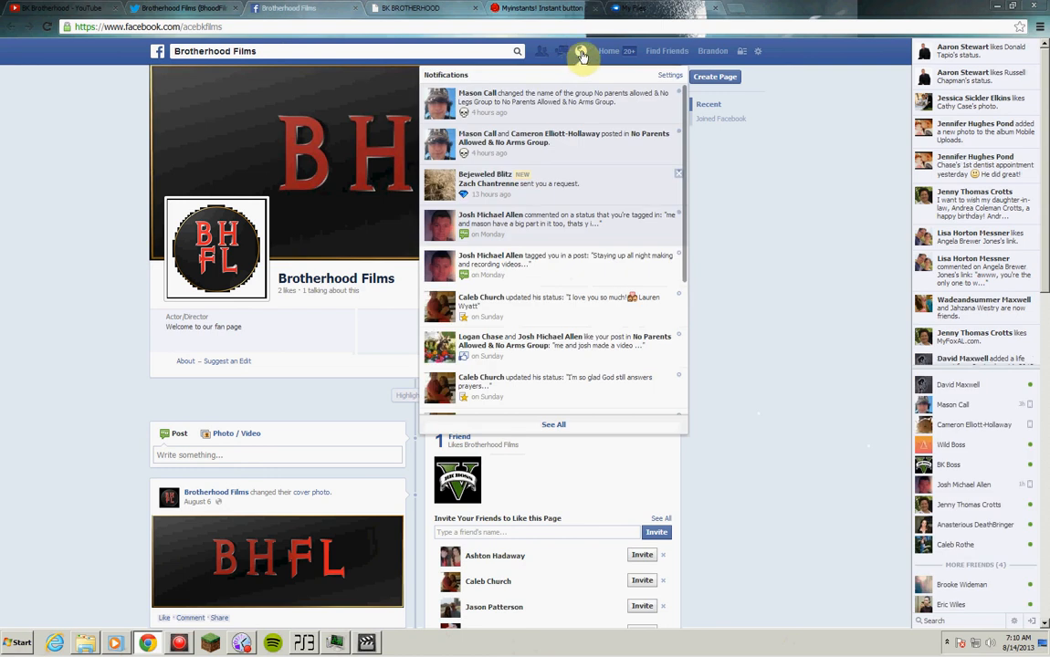
click(581, 51)
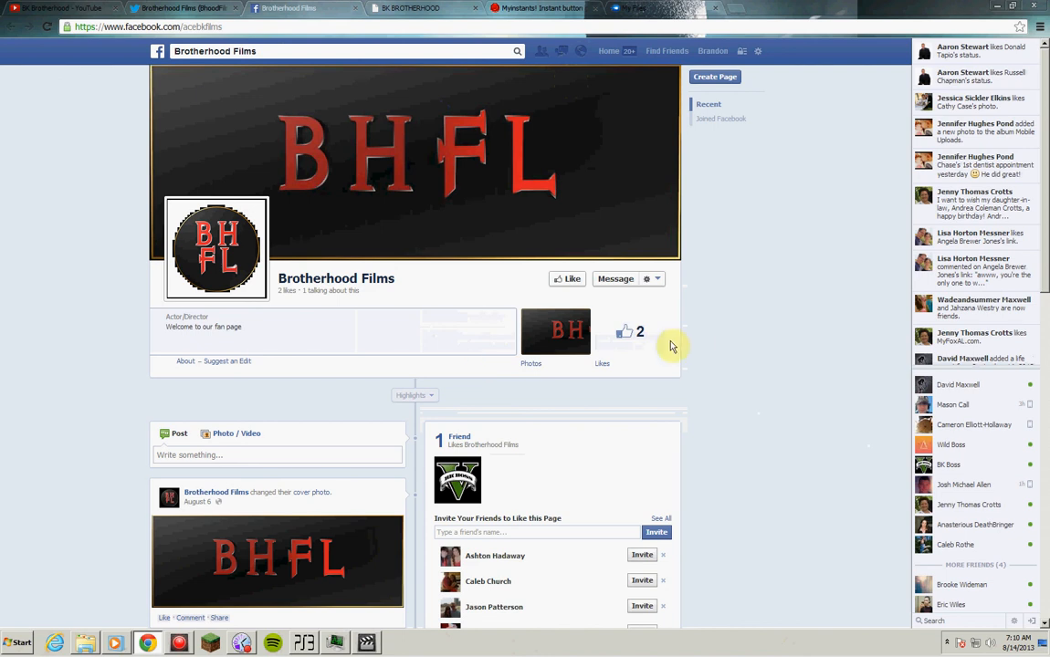
scroll(down, 3)
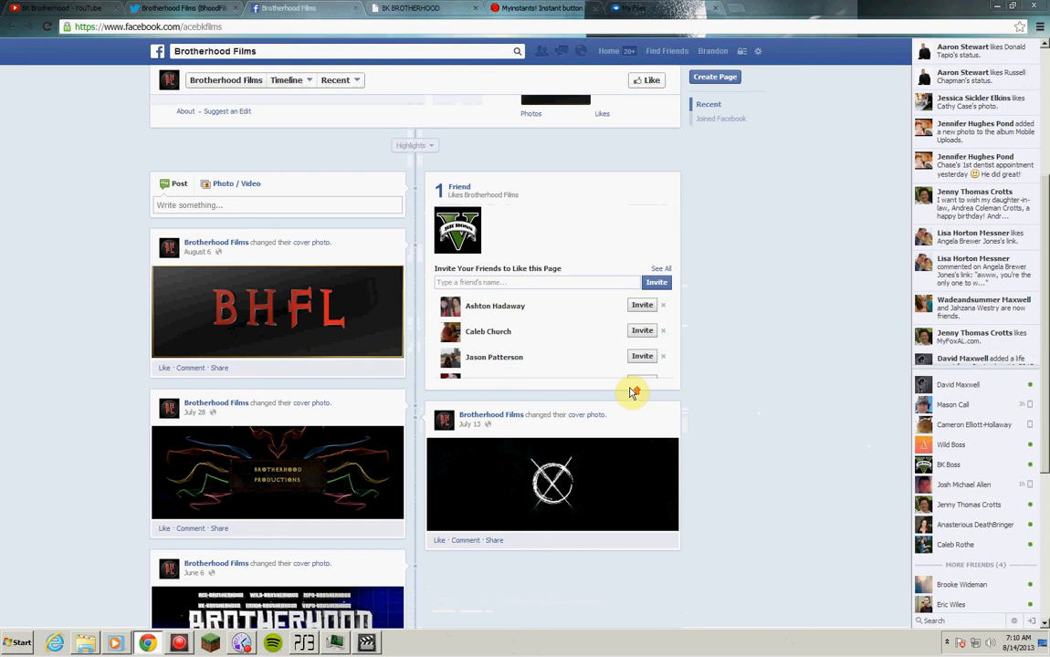
scroll(down, 3)
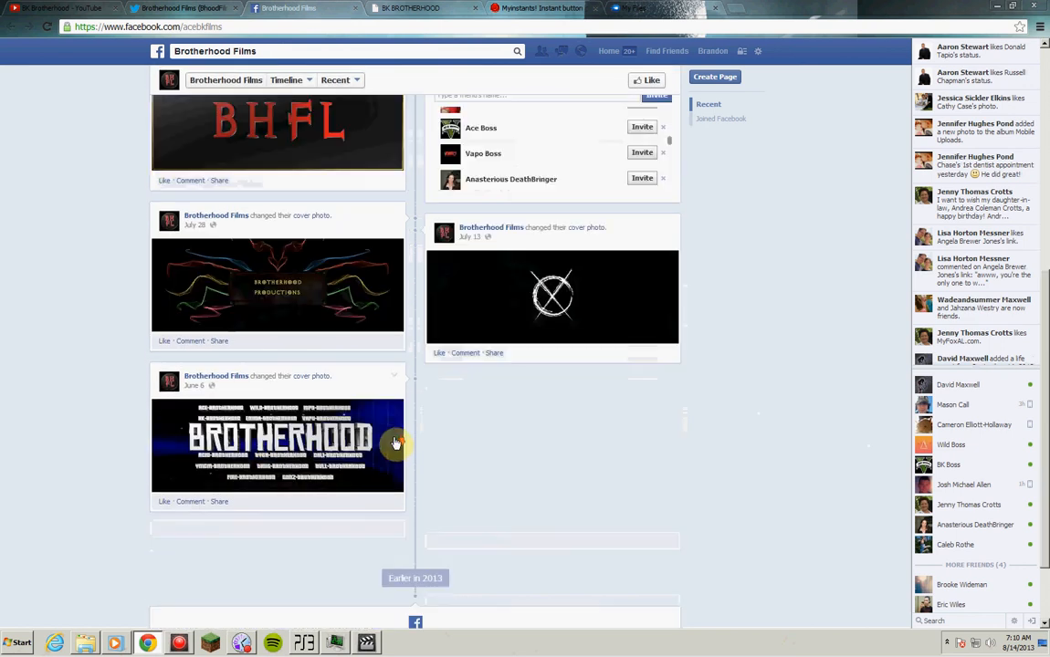
scroll(up, 3)
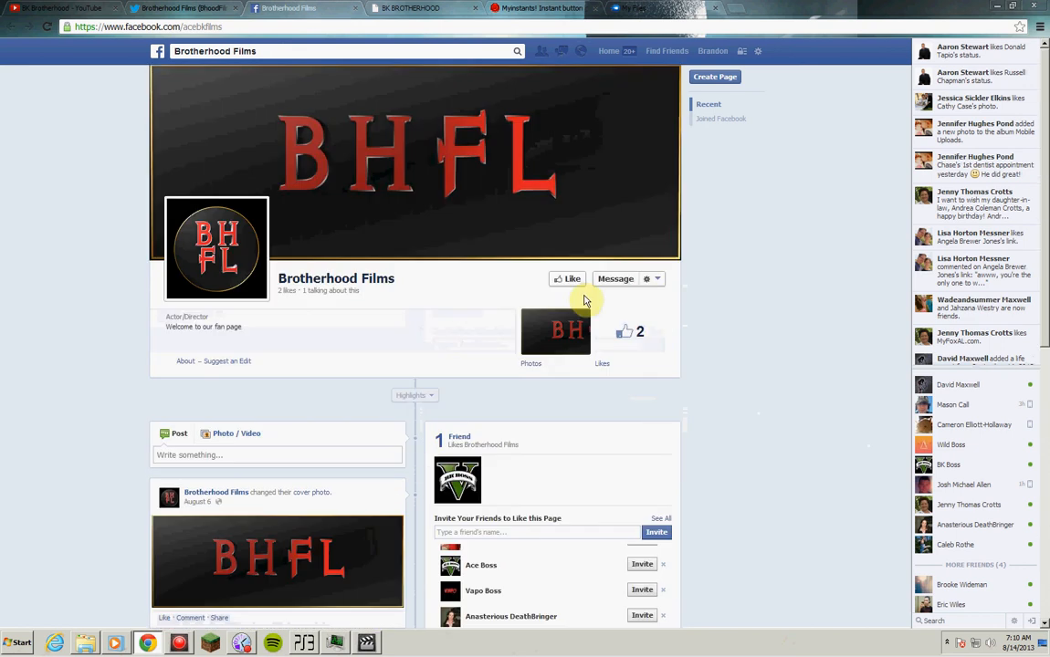
click(566, 277)
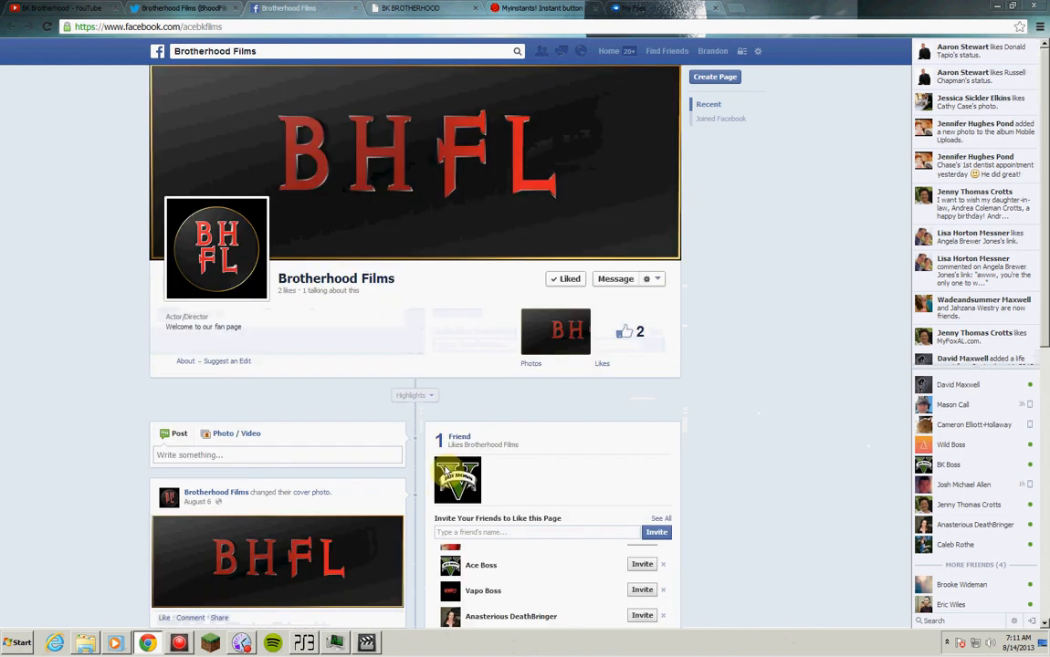
mouse_move(419, 416)
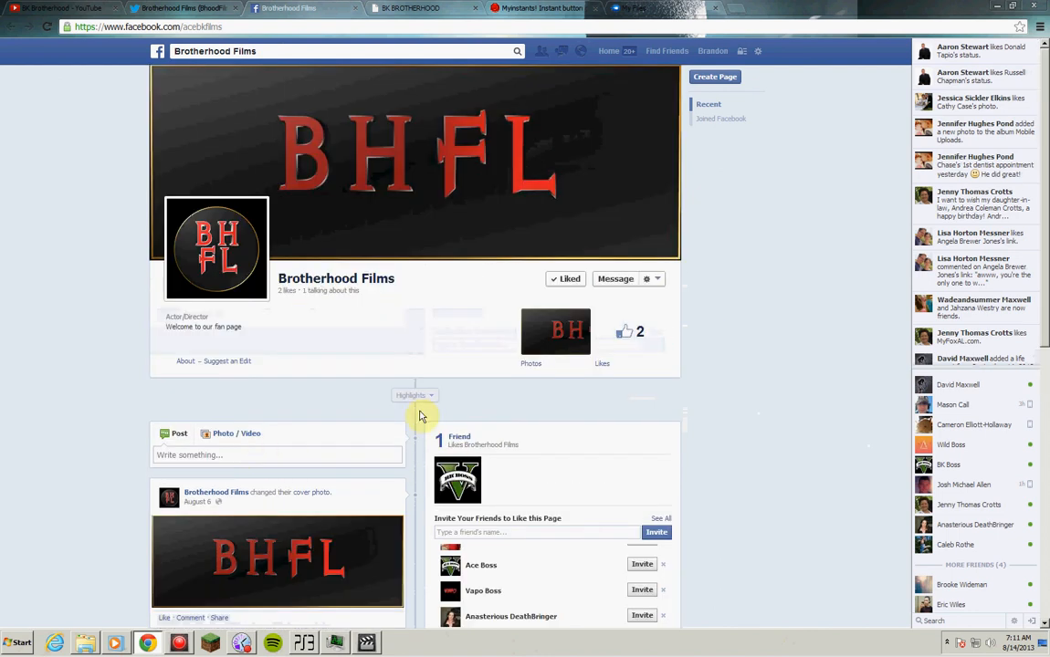
mouse_move(294, 468)
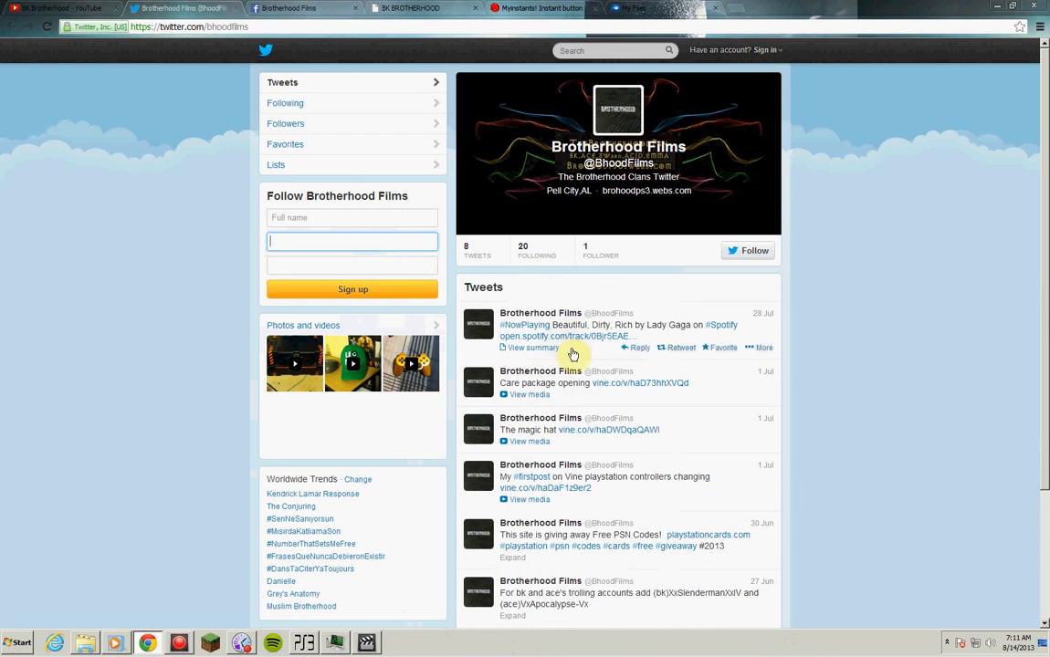
mouse_move(598, 381)
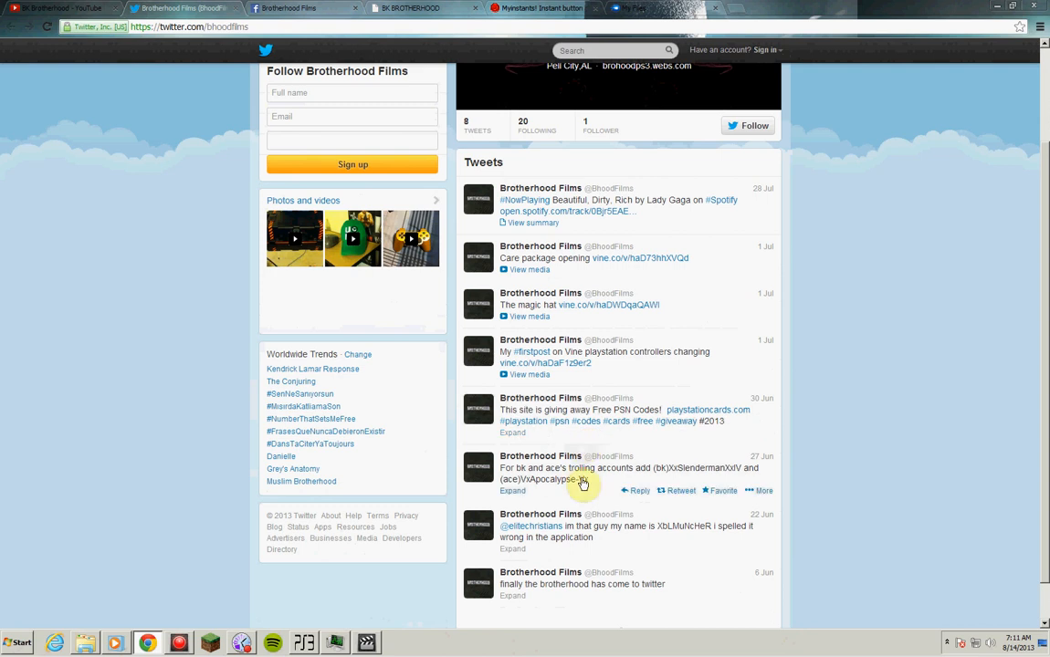
Scroll the Brotherhood Films tweets and request the Followers list, landing on Twitter sign-in.
scroll(up, 3)
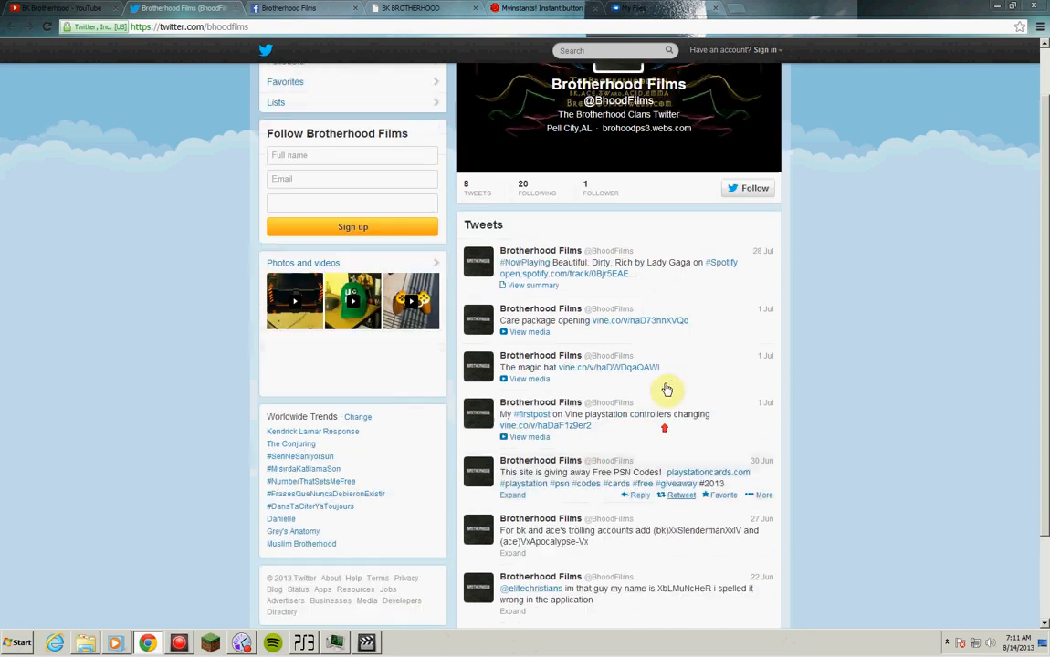
scroll(up, 3)
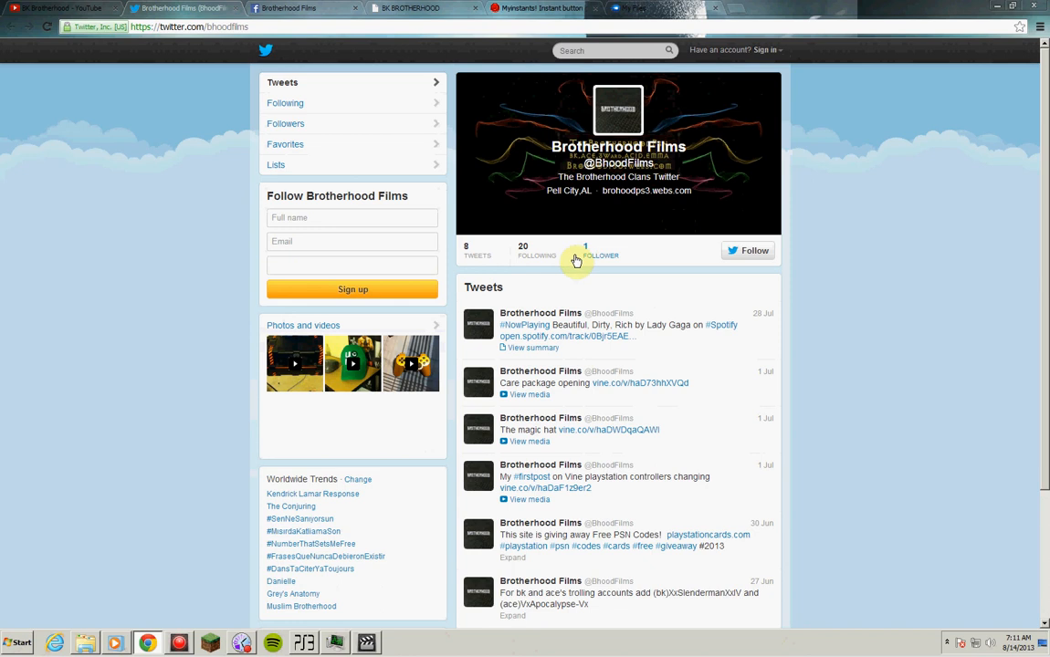
click(585, 252)
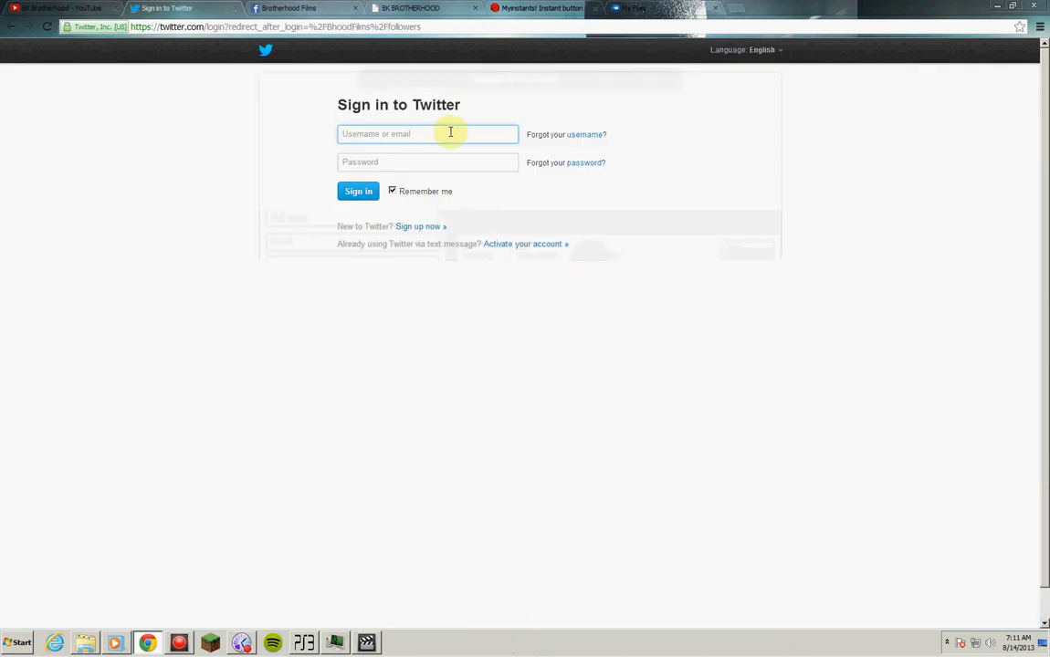
Enter the 'bkoodfilm' username and password and submit the first sign-in attempt.
text(bk)
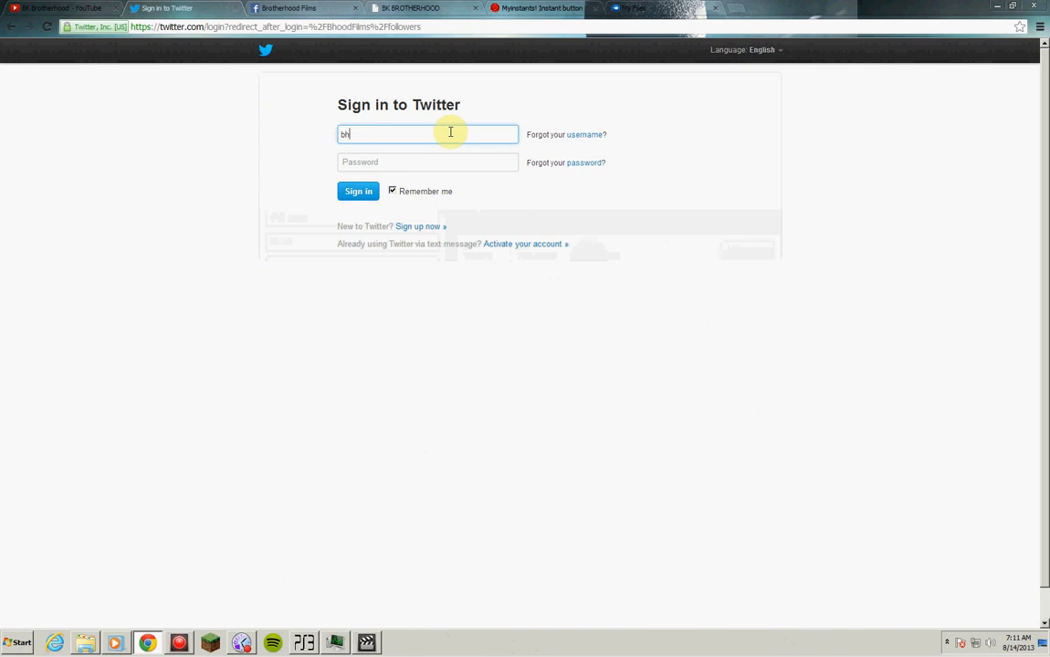
text(oodfilms)
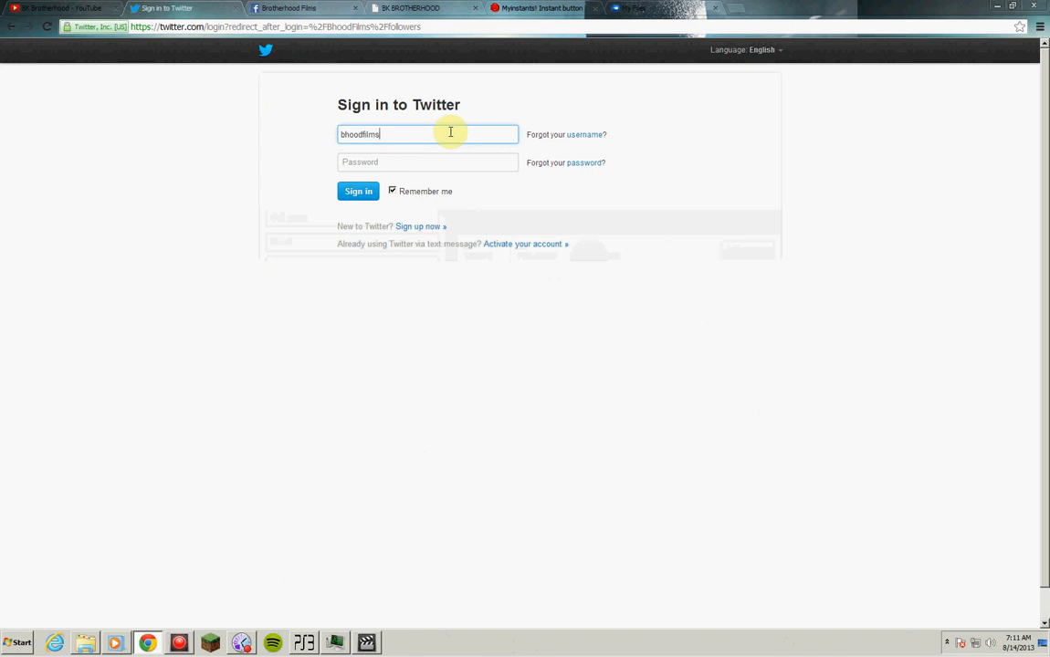
click(427, 161)
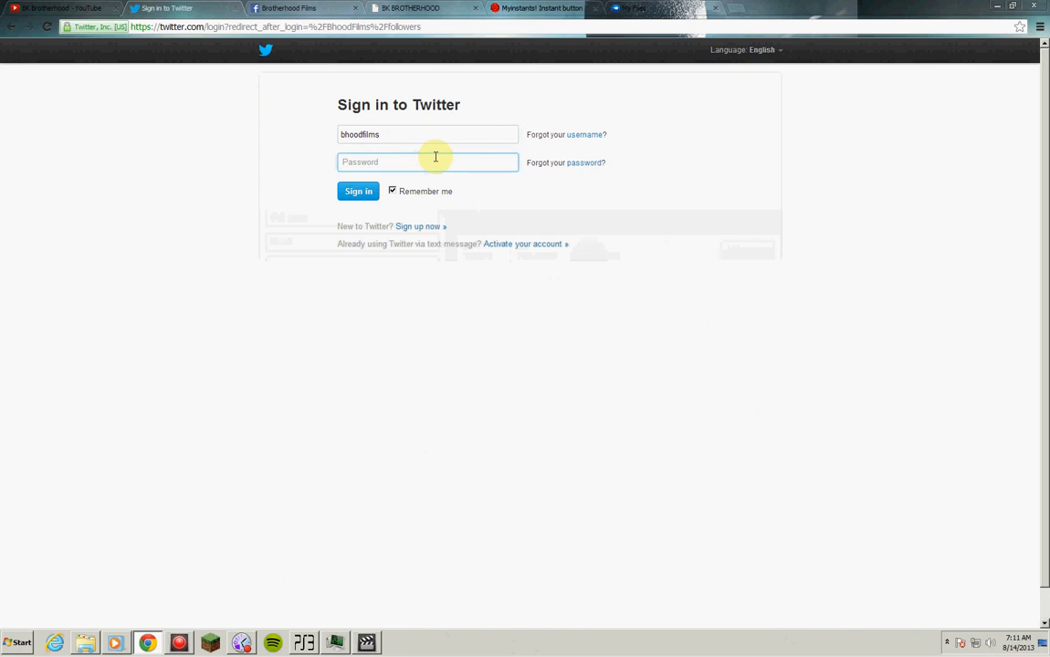
text(••••)
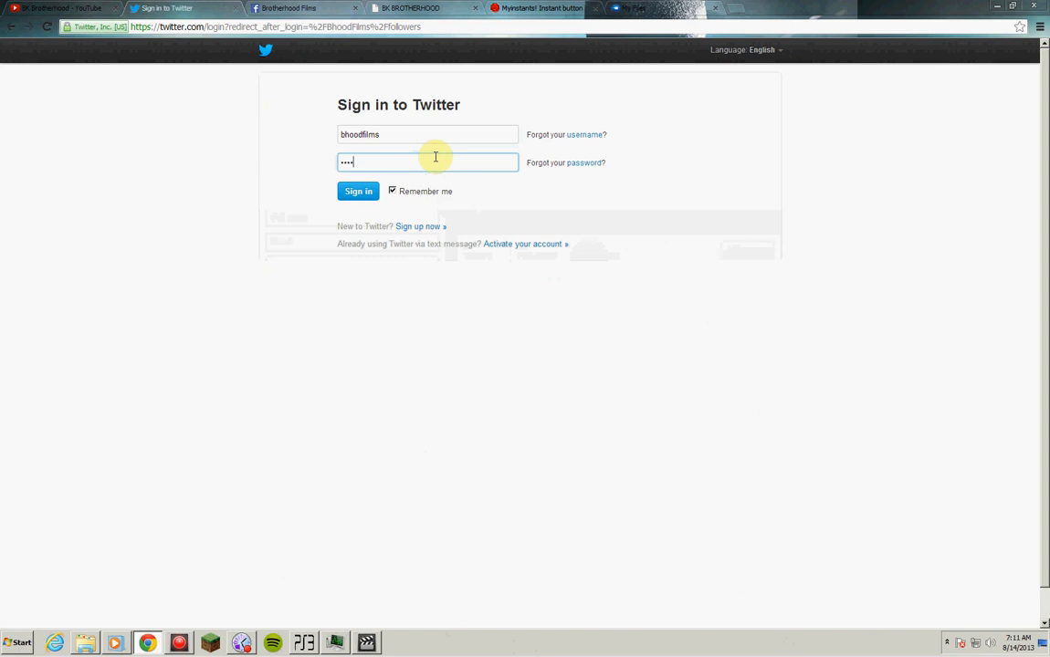
text(•)
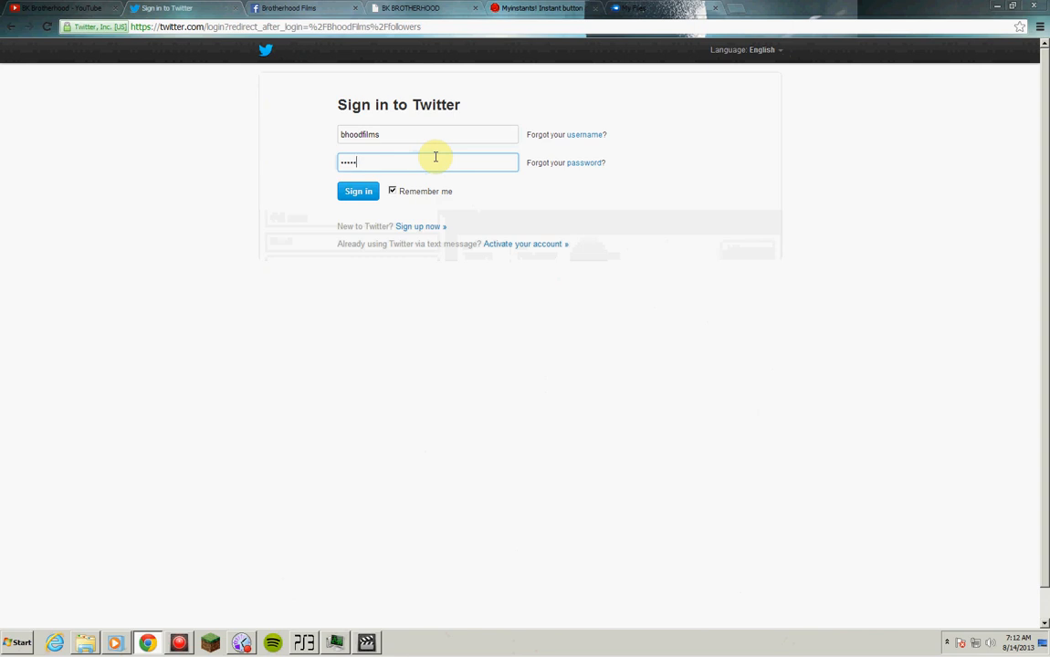
click(358, 192)
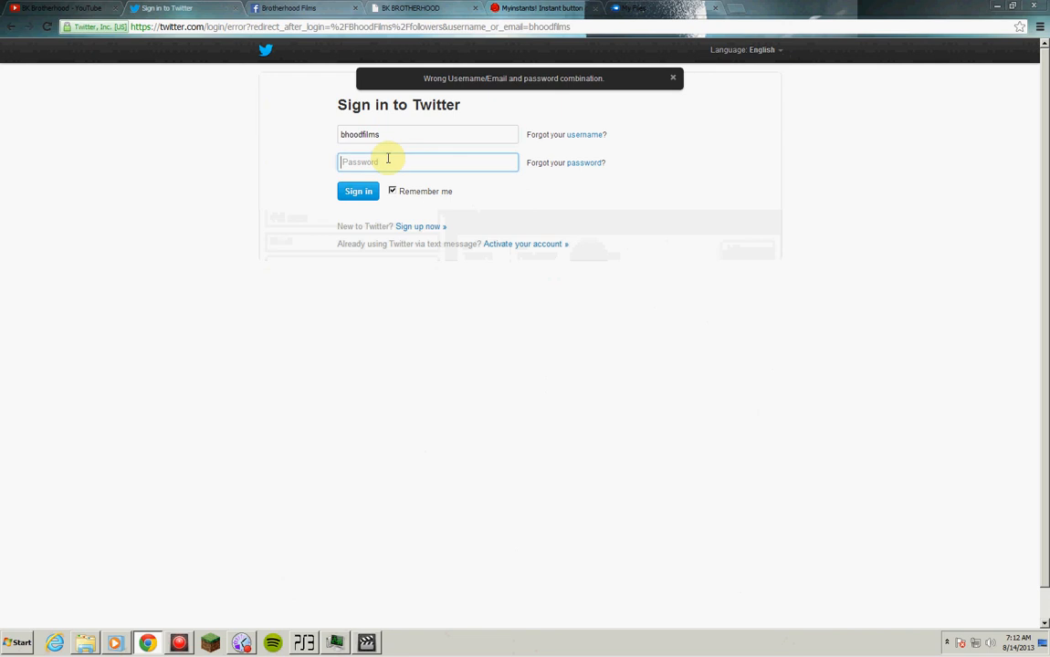
Retype the password after the error and sign in to reach the Followers page.
text(password)
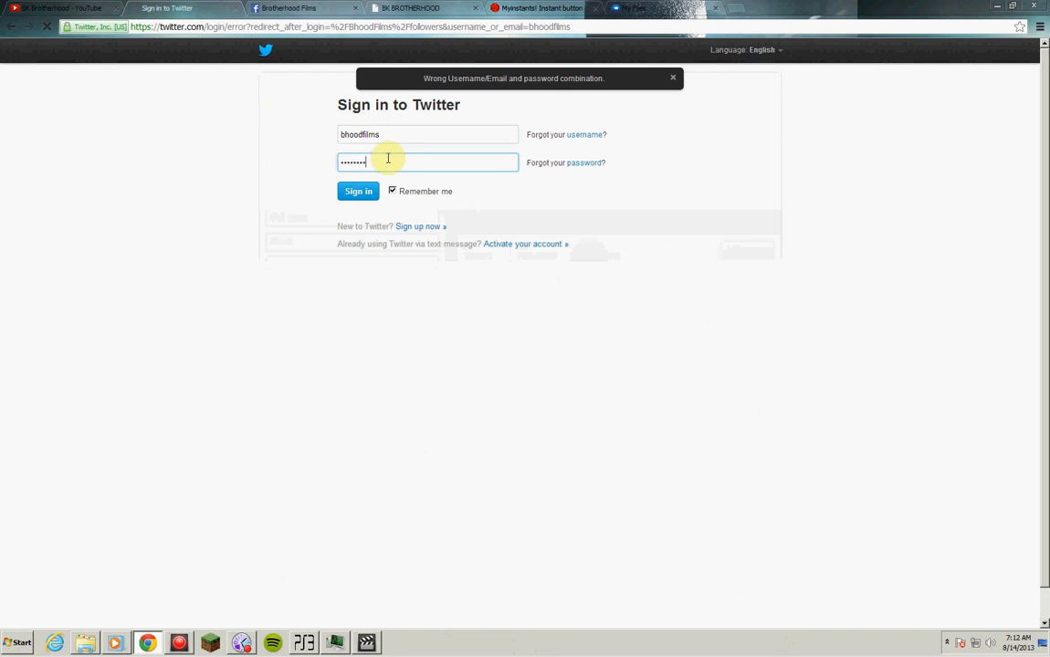
click(357, 192)
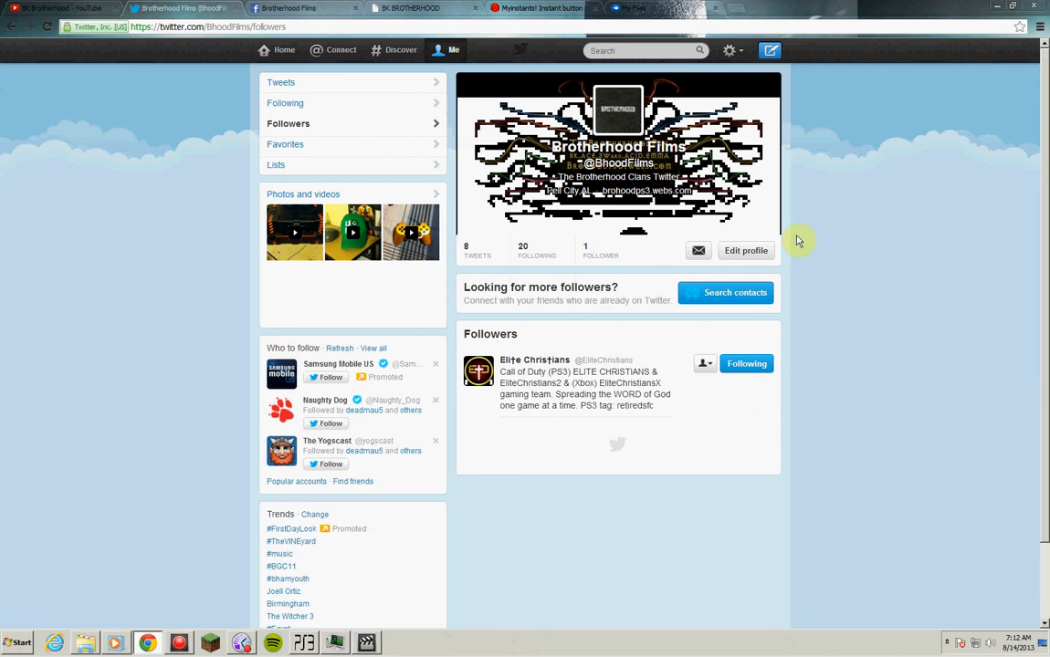
mouse_move(613, 263)
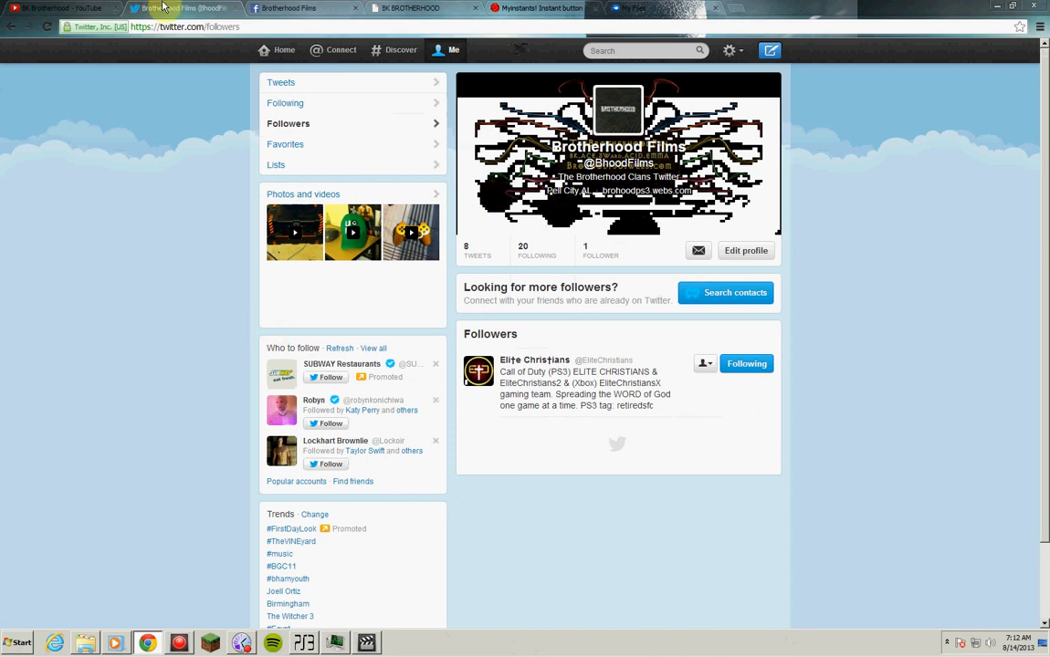
mouse_move(748, 335)
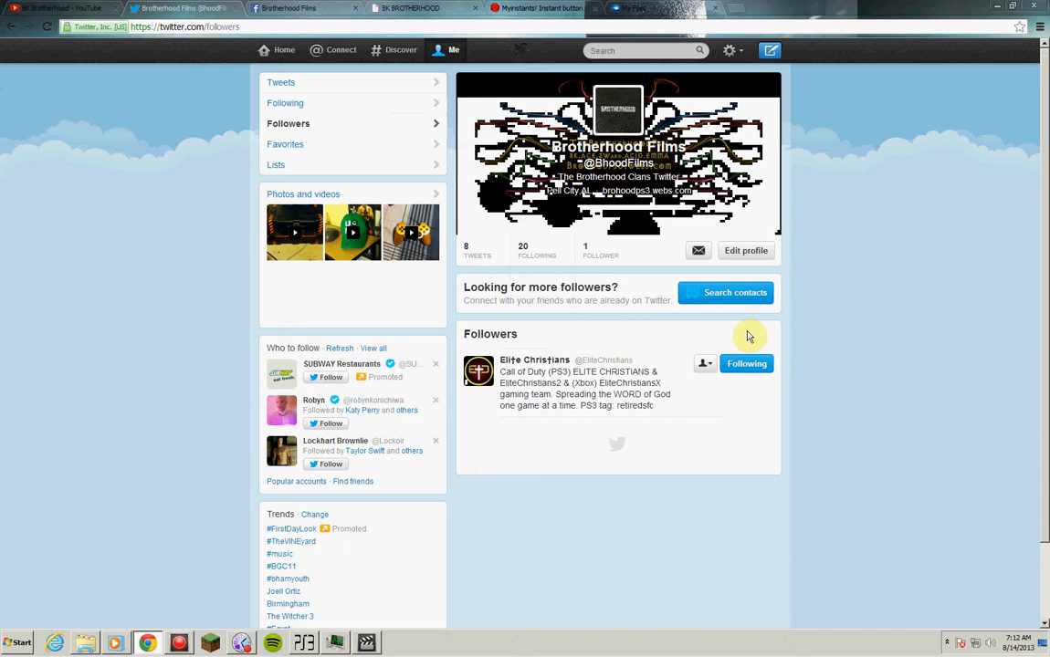
mouse_move(84, 113)
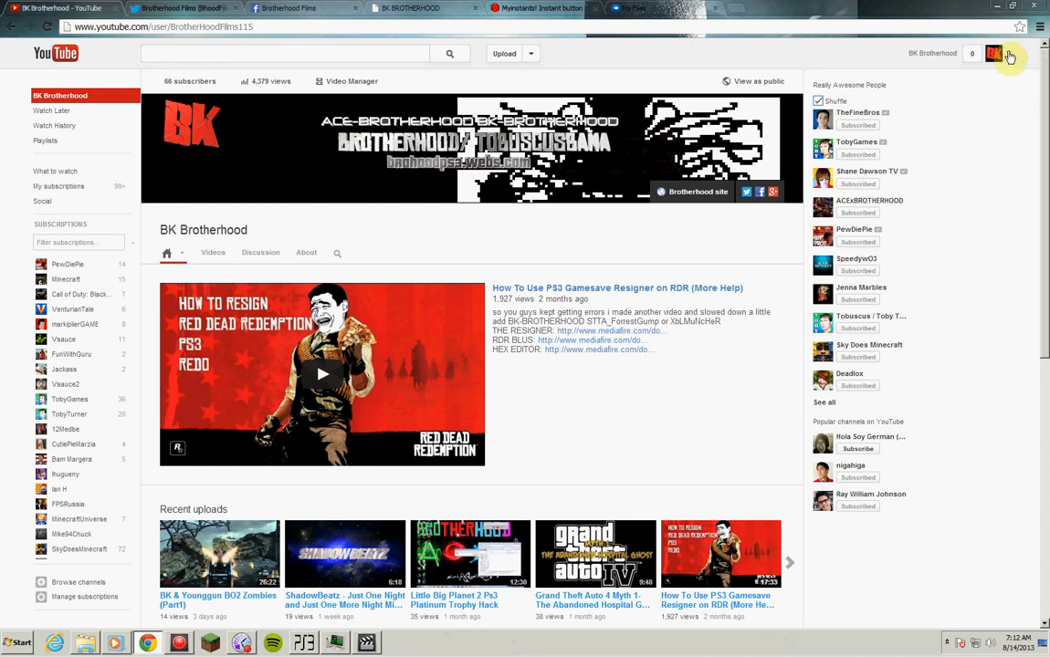
click(993, 53)
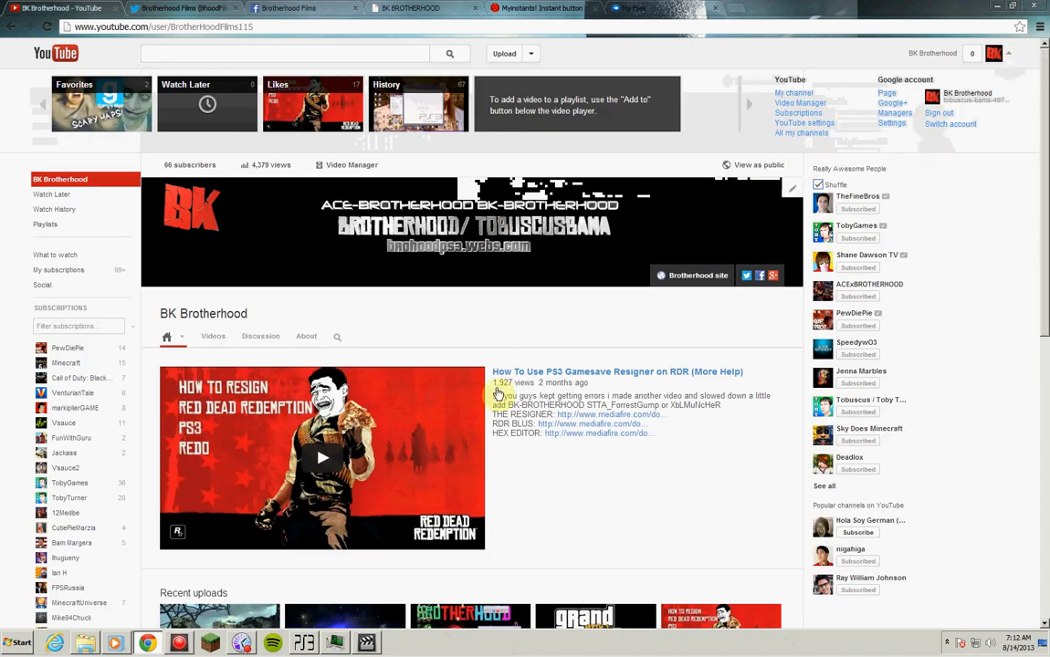
click(77, 325)
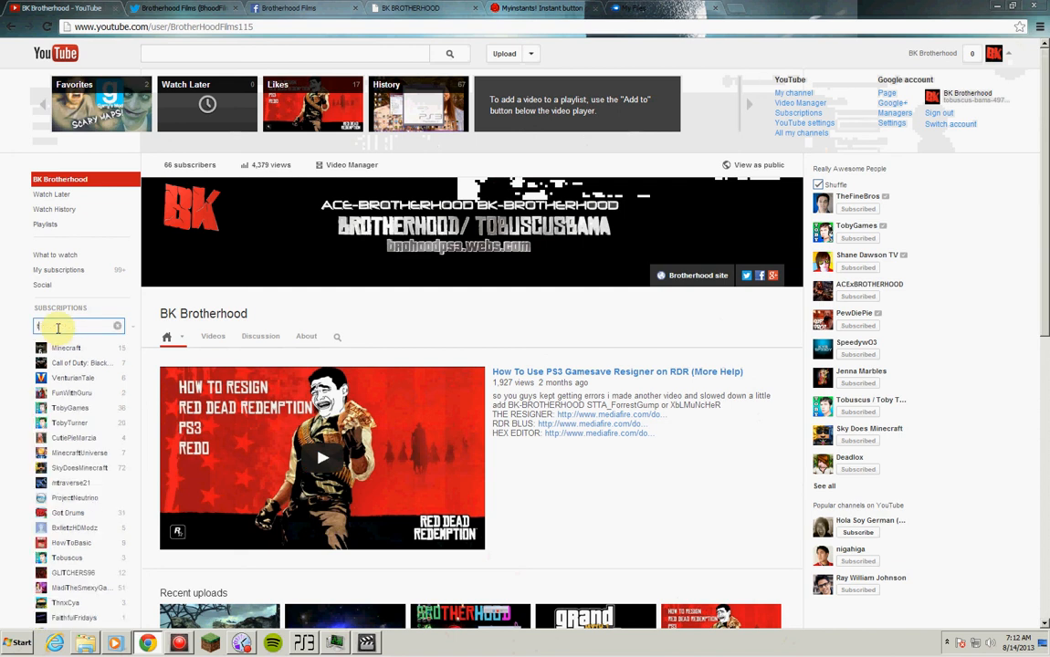
text(the)
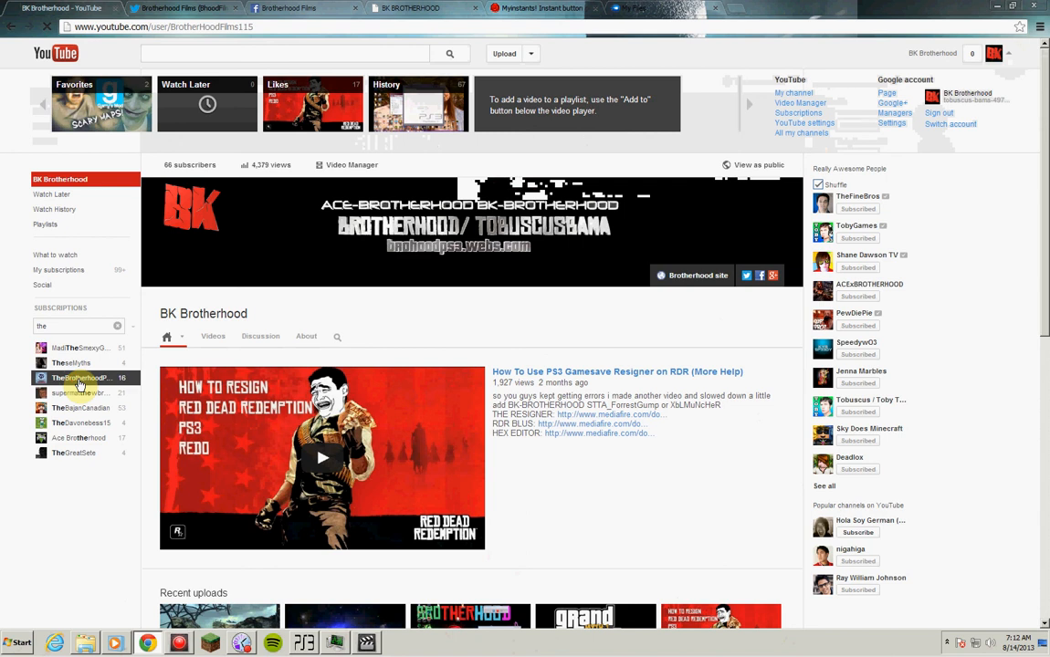
click(80, 378)
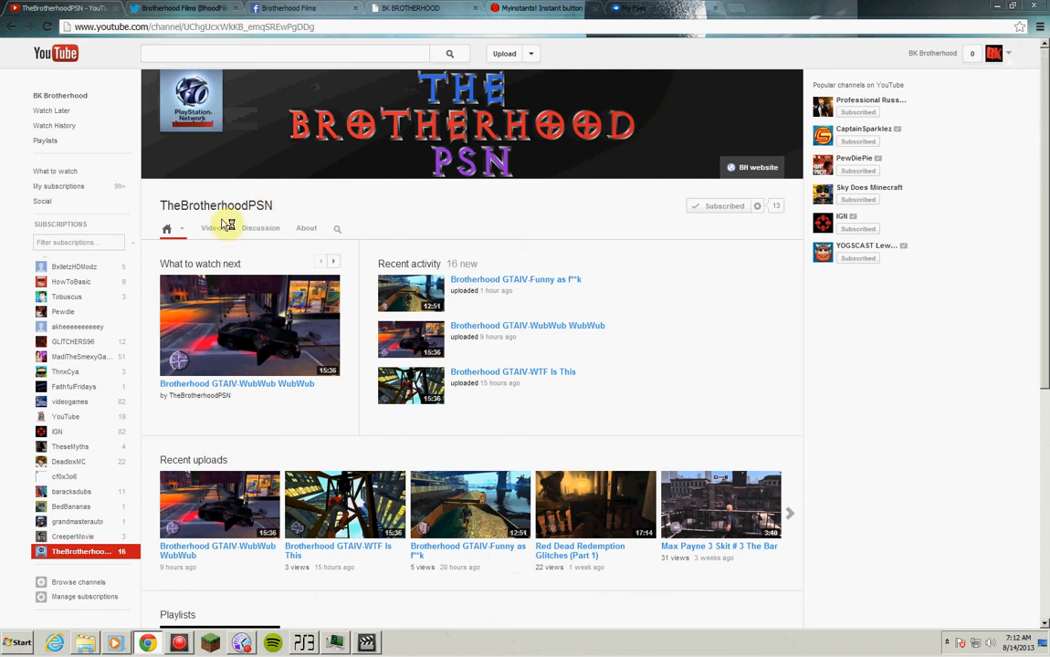
mouse_move(606, 453)
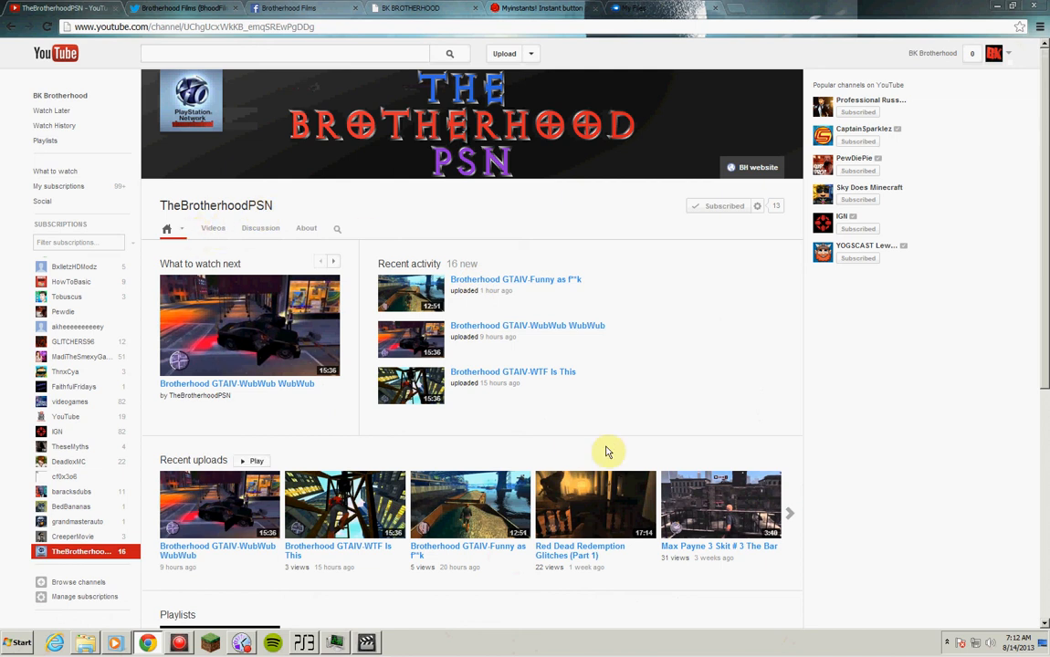
mouse_move(610, 447)
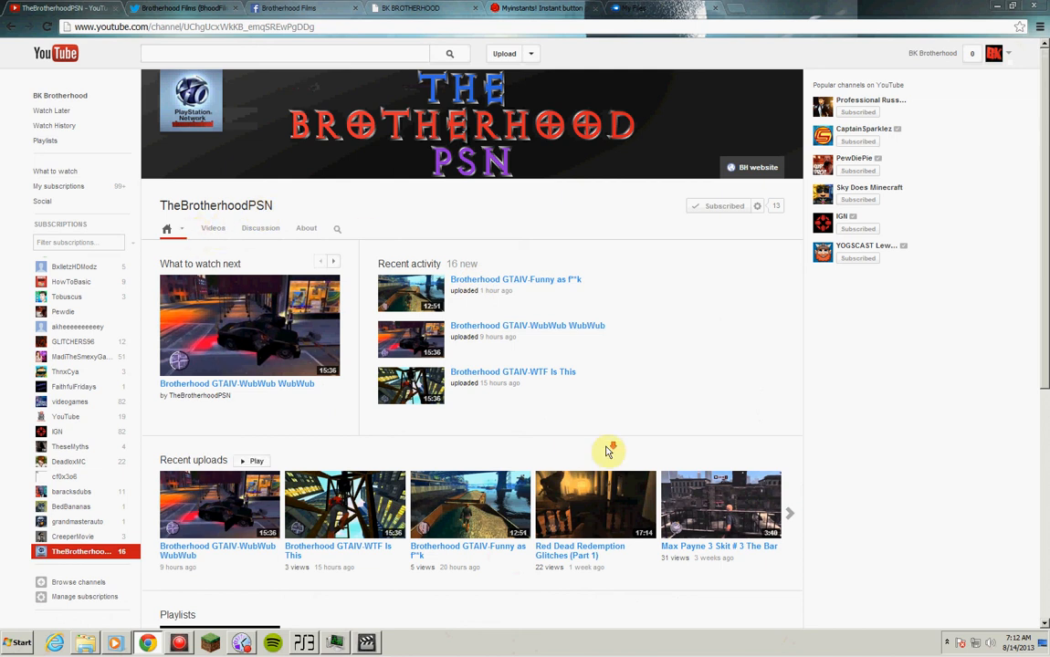
scroll(down, 3)
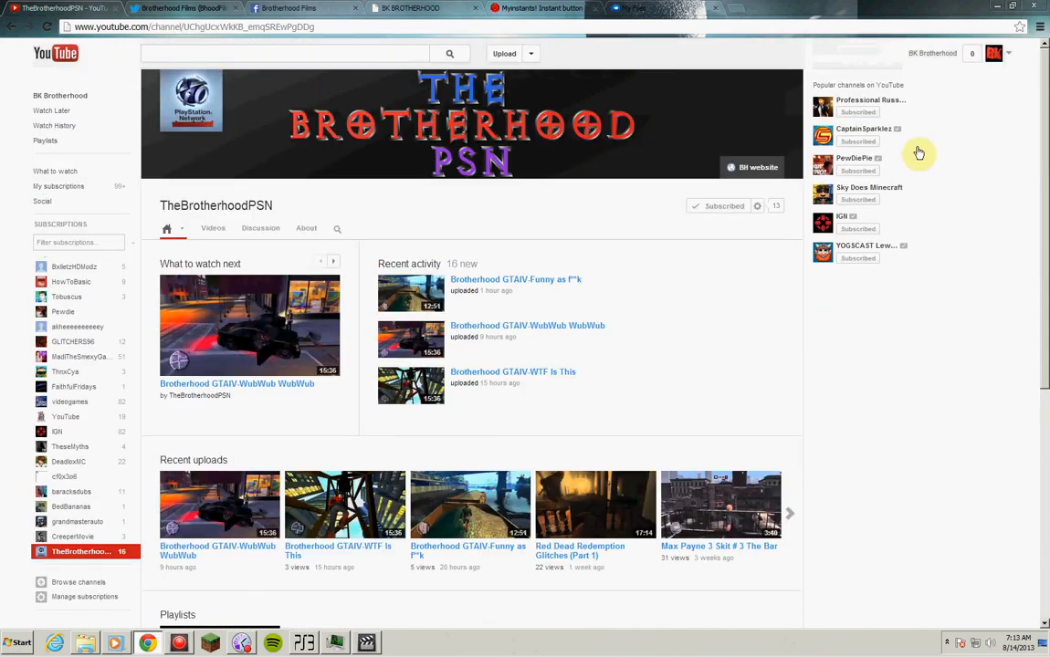
mouse_move(661, 241)
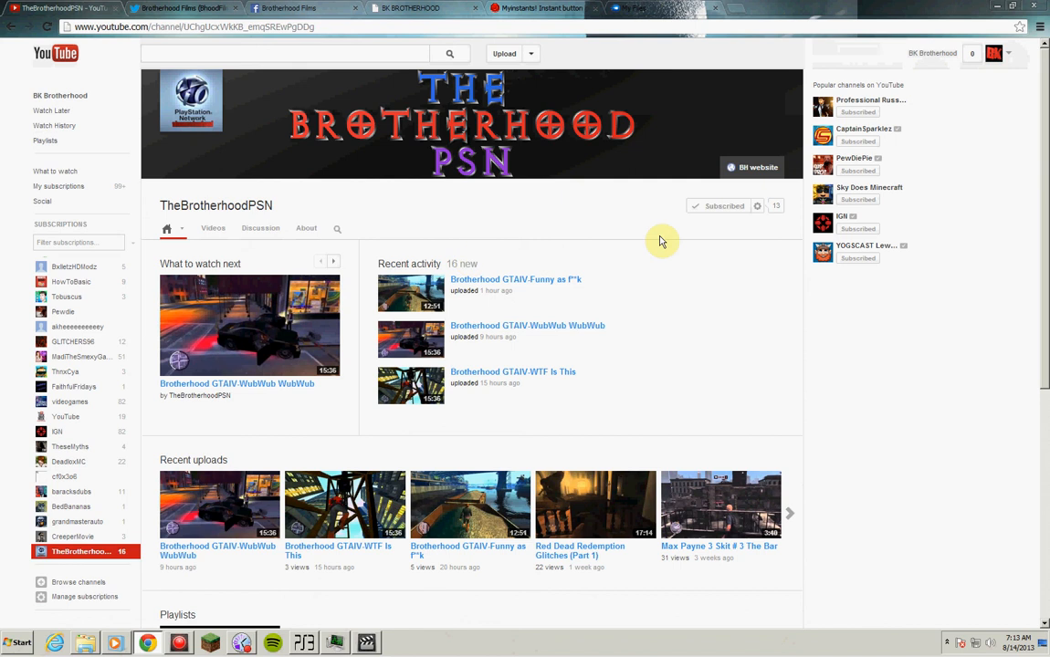
mouse_move(670, 351)
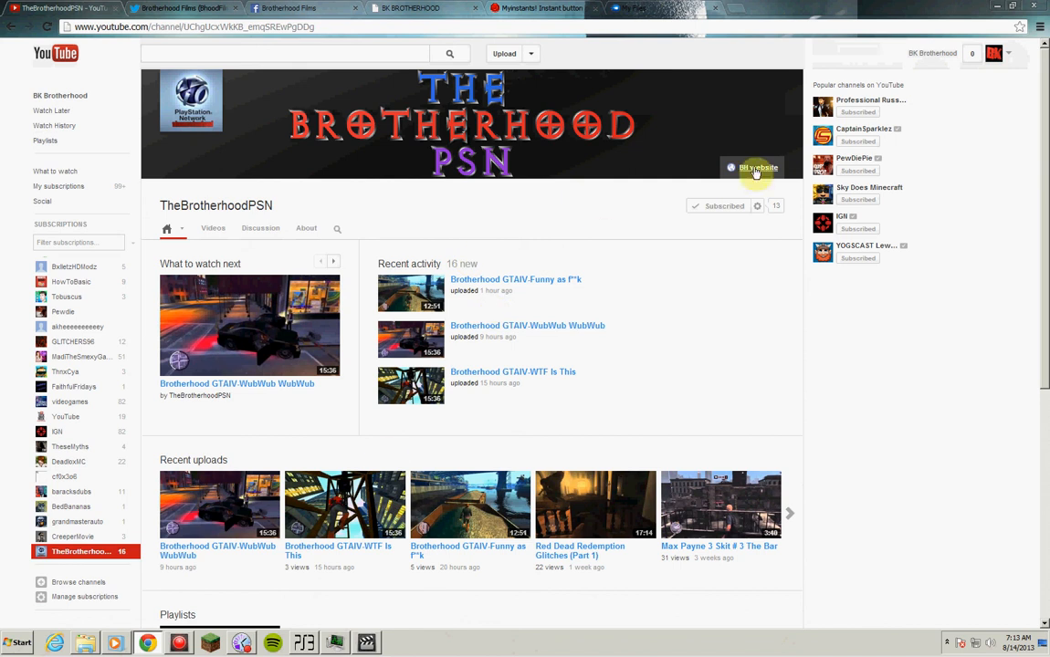
mouse_move(730, 181)
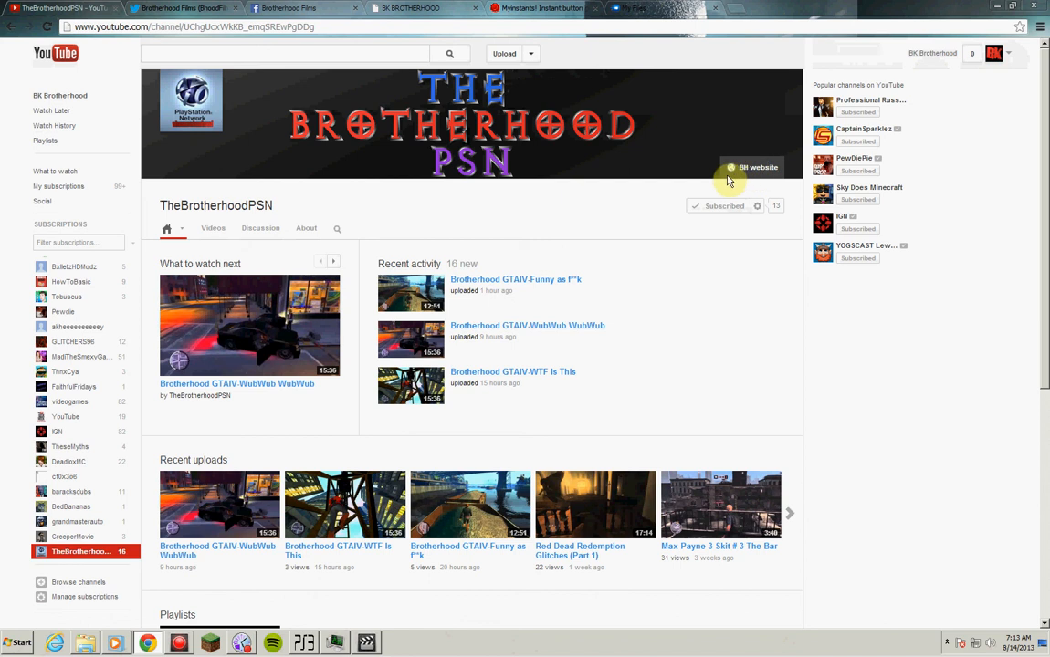
mouse_move(299, 614)
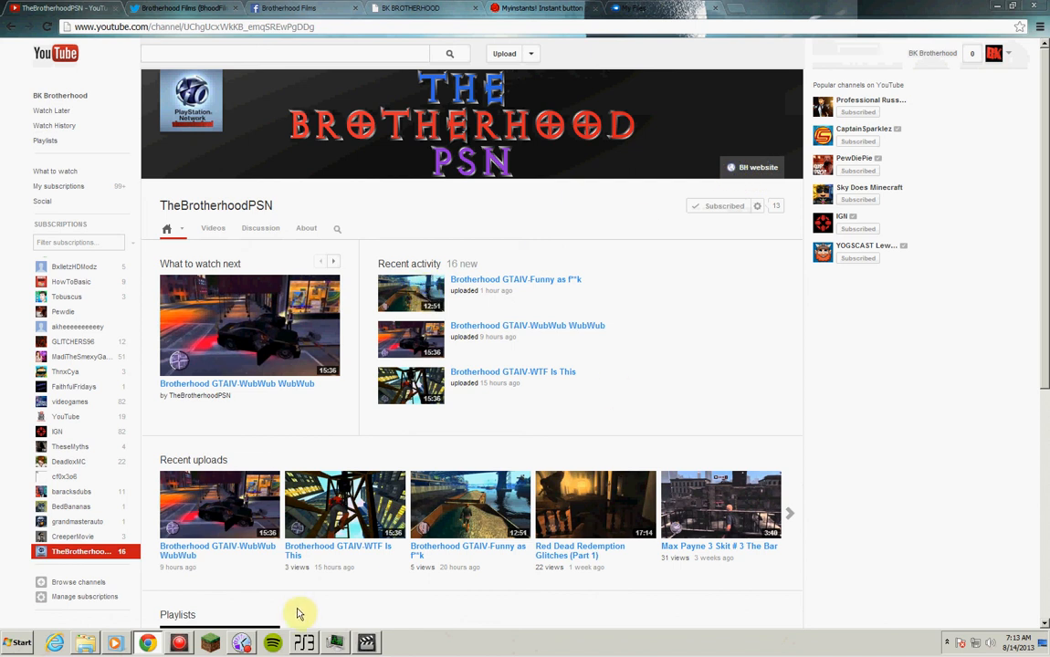
mouse_move(372, 19)
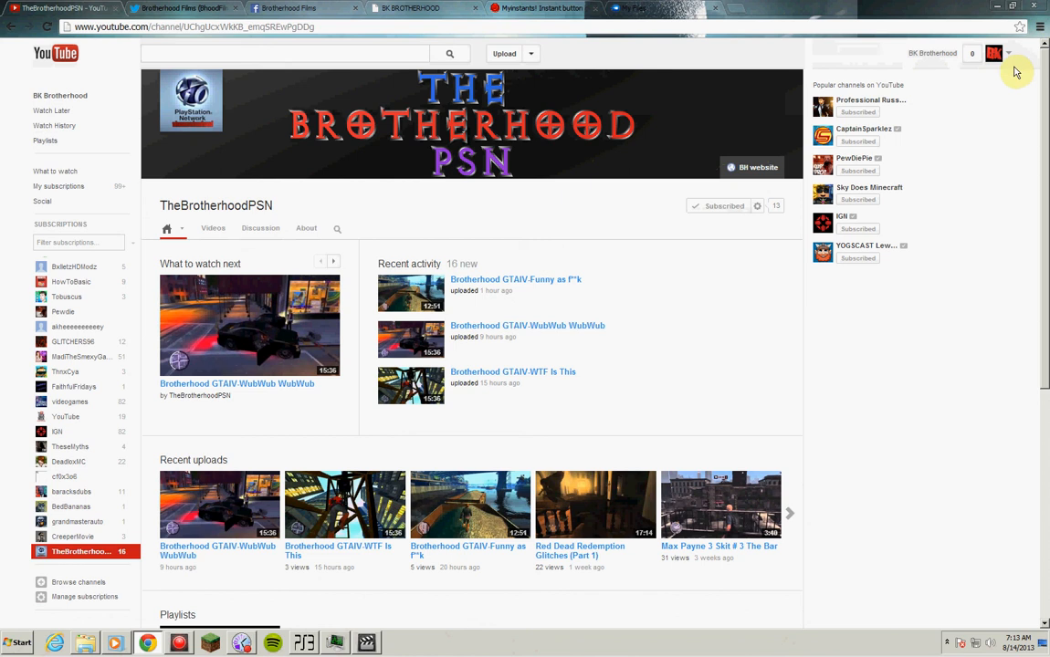
Reach the Video Manager Uploads list for BK Brotherhood via the account avatar menu.
click(993, 53)
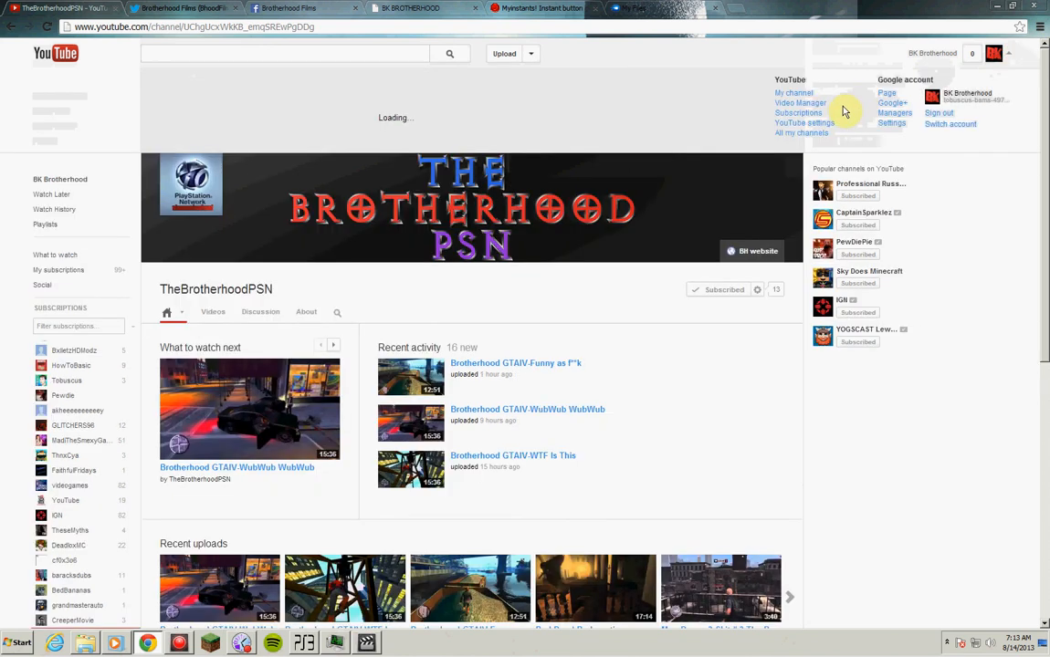
click(799, 102)
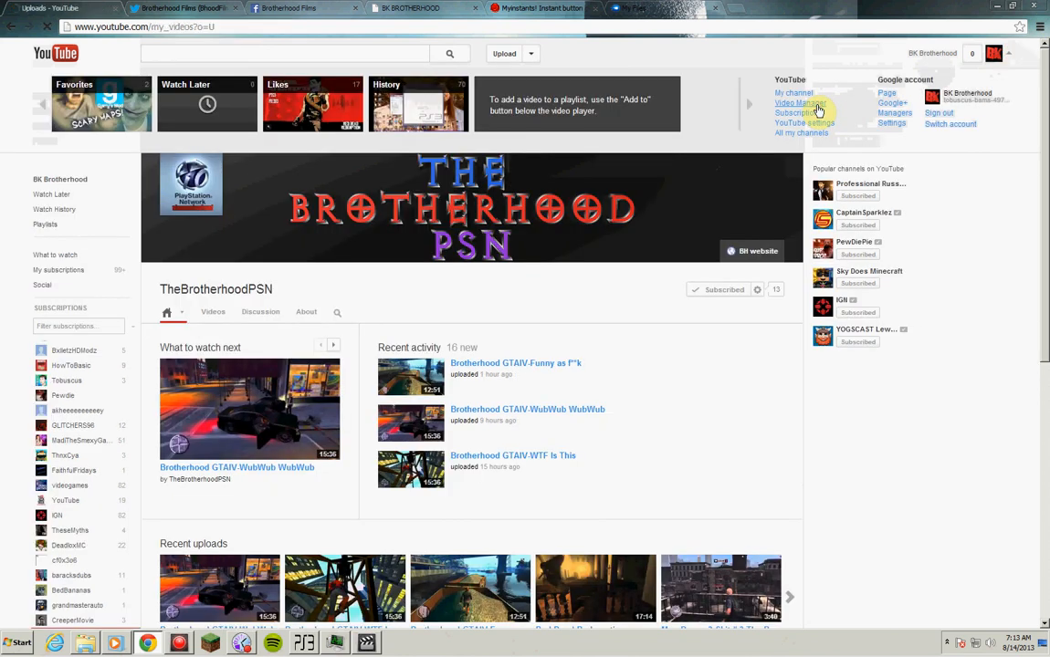
click(796, 102)
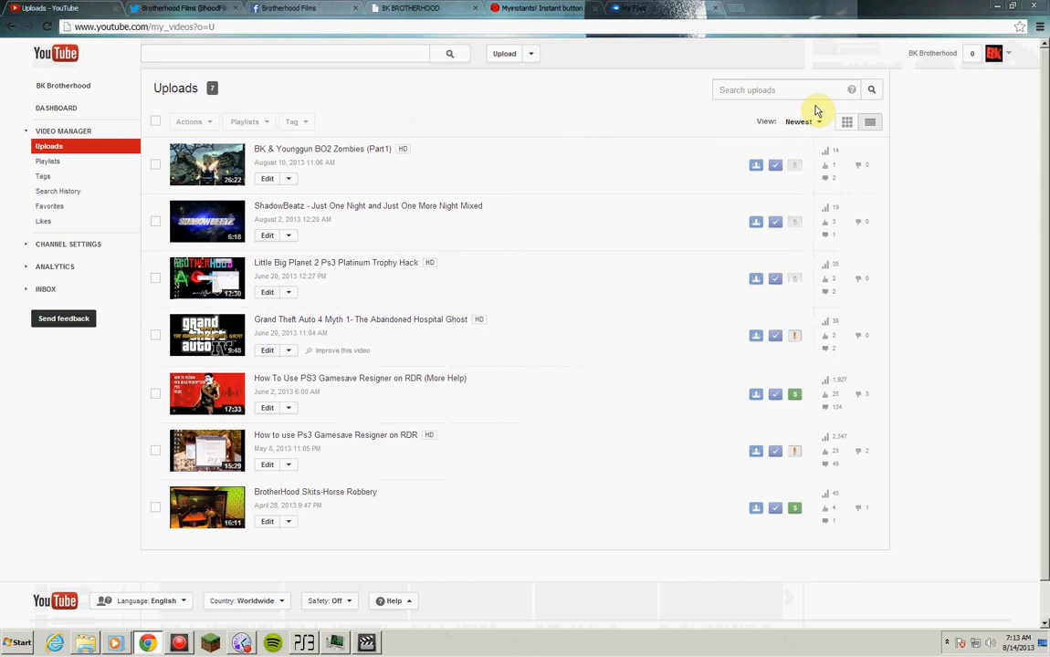
mouse_move(679, 215)
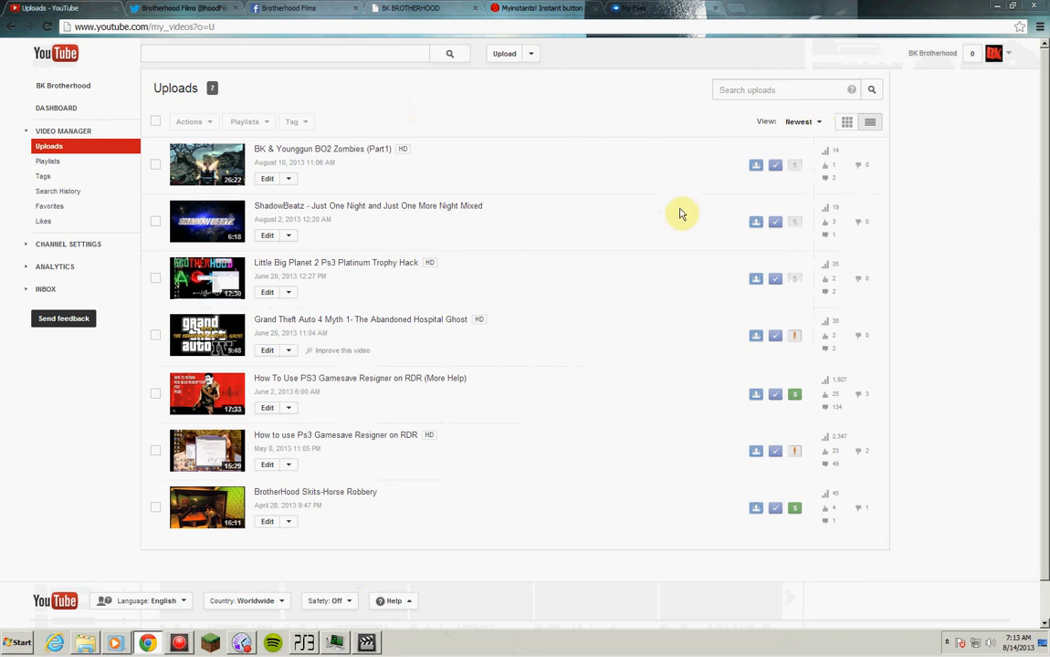
mouse_move(807, 489)
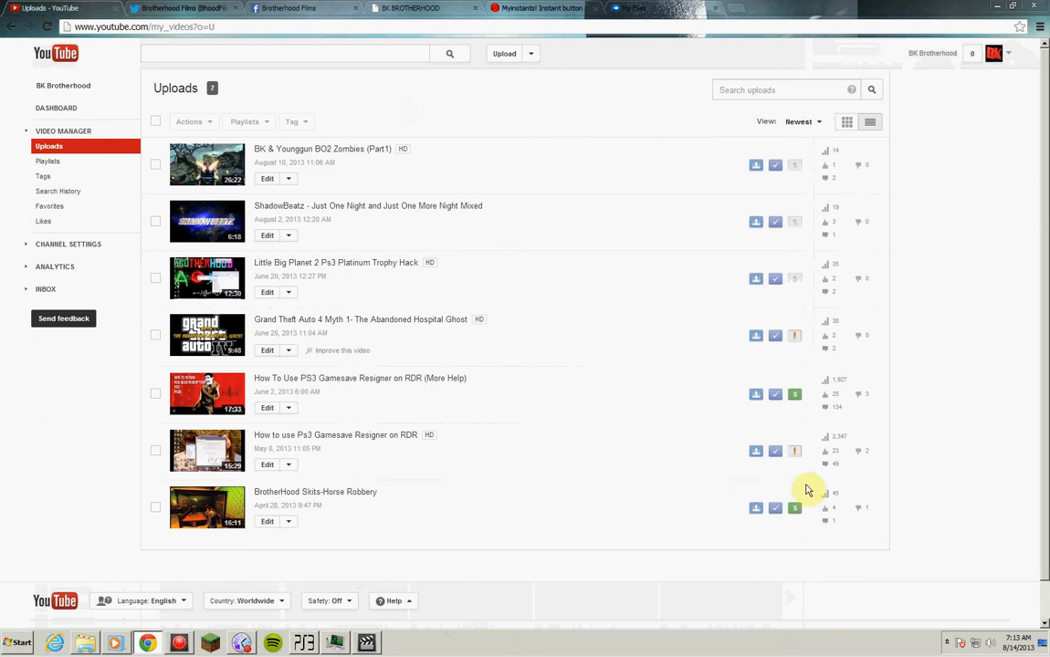
mouse_move(774, 489)
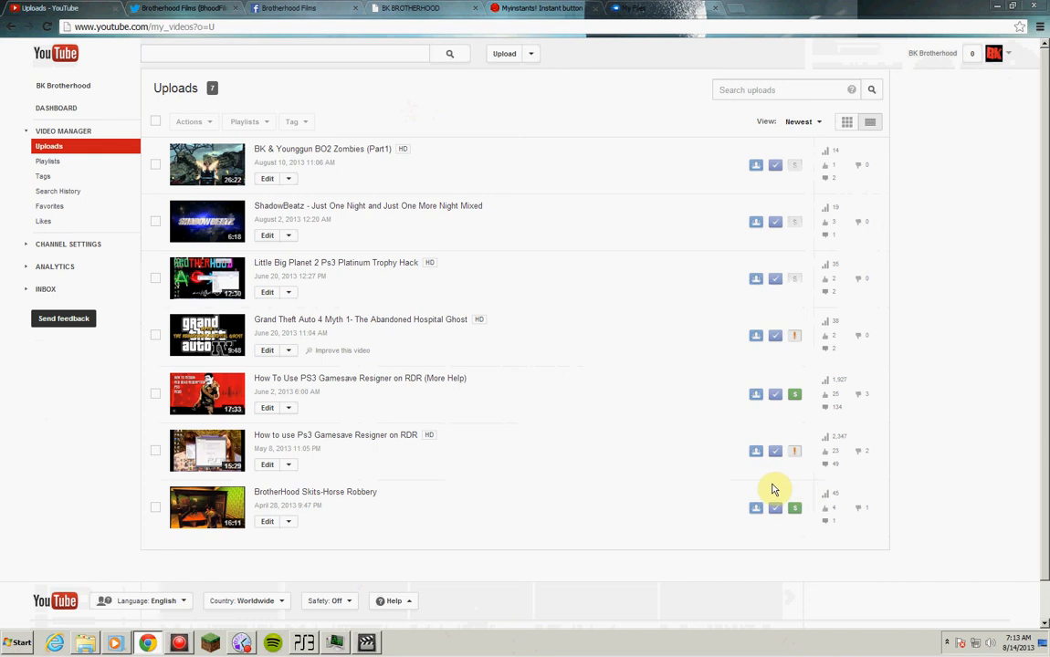
mouse_move(738, 500)
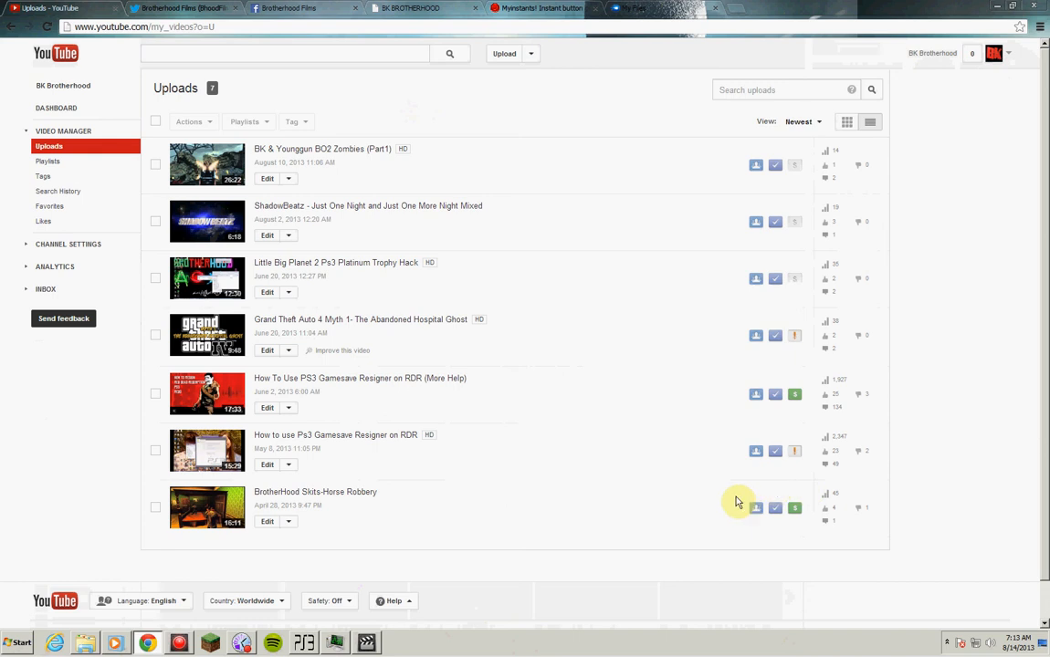
mouse_move(418, 382)
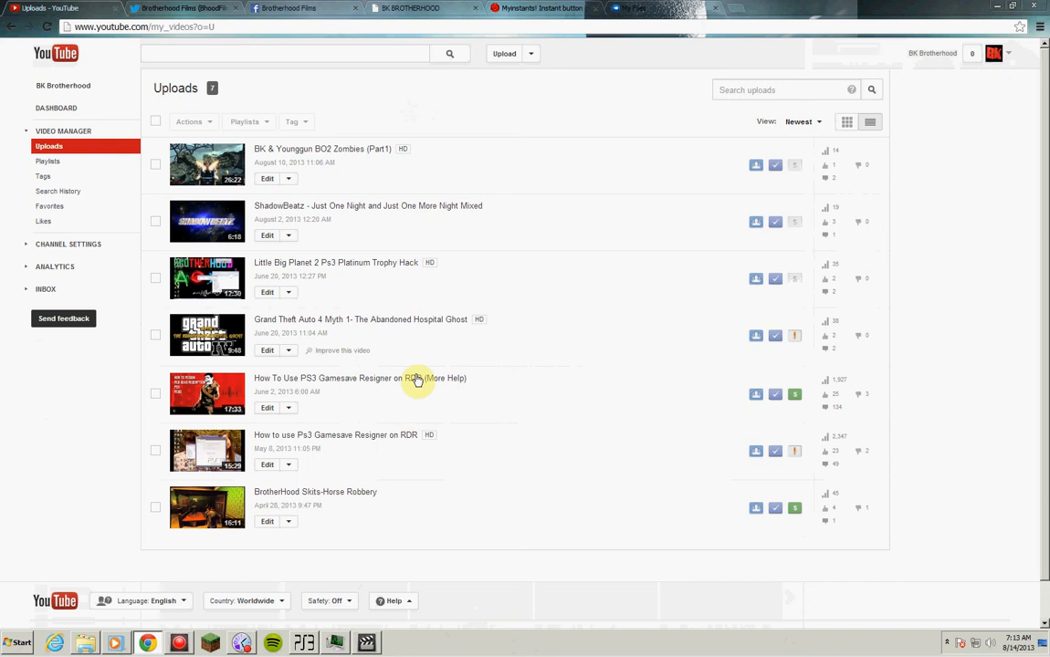
mouse_move(406, 383)
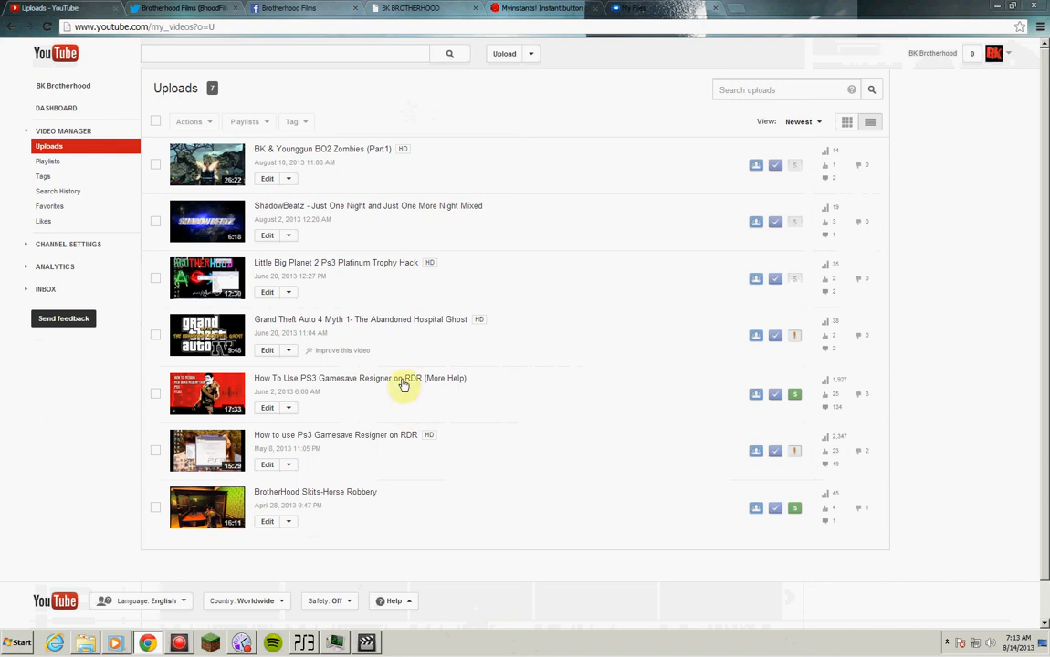
mouse_move(552, 350)
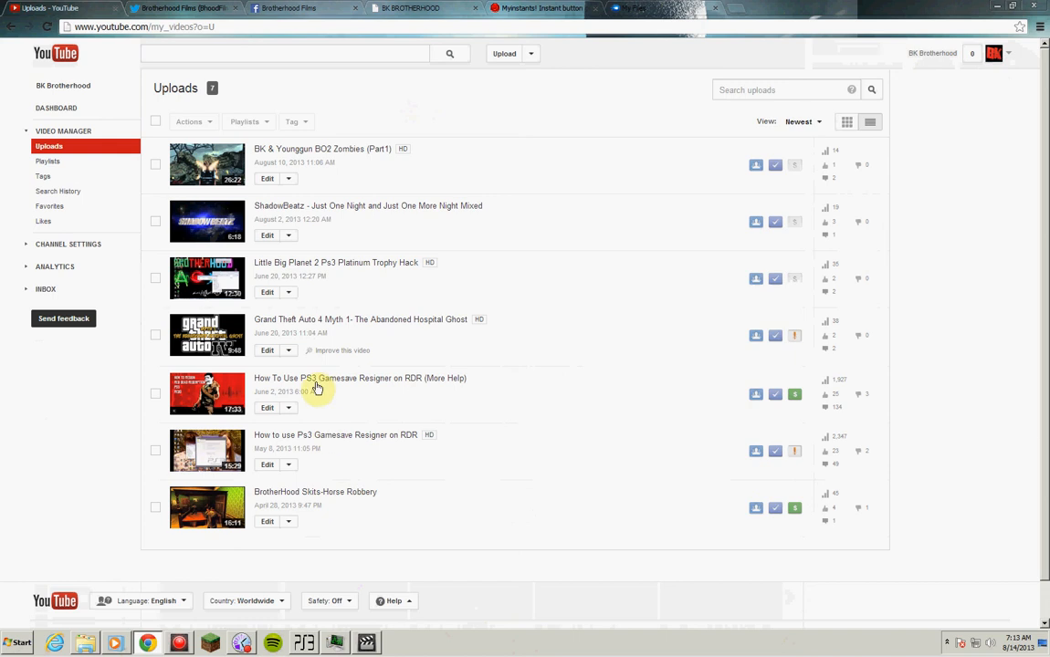
mouse_move(364, 409)
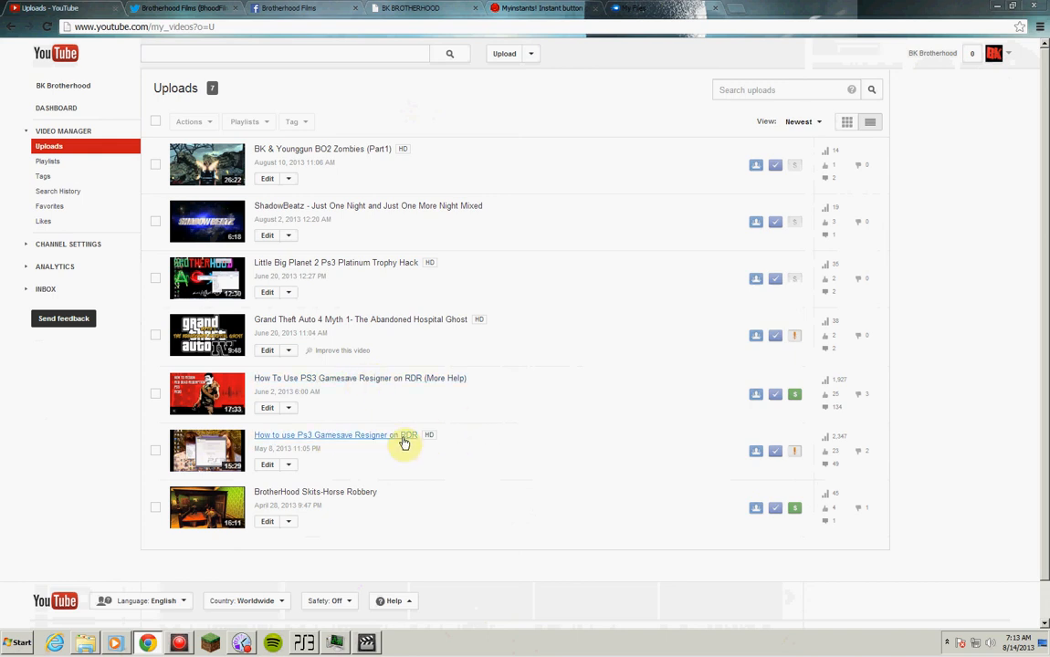
mouse_move(347, 395)
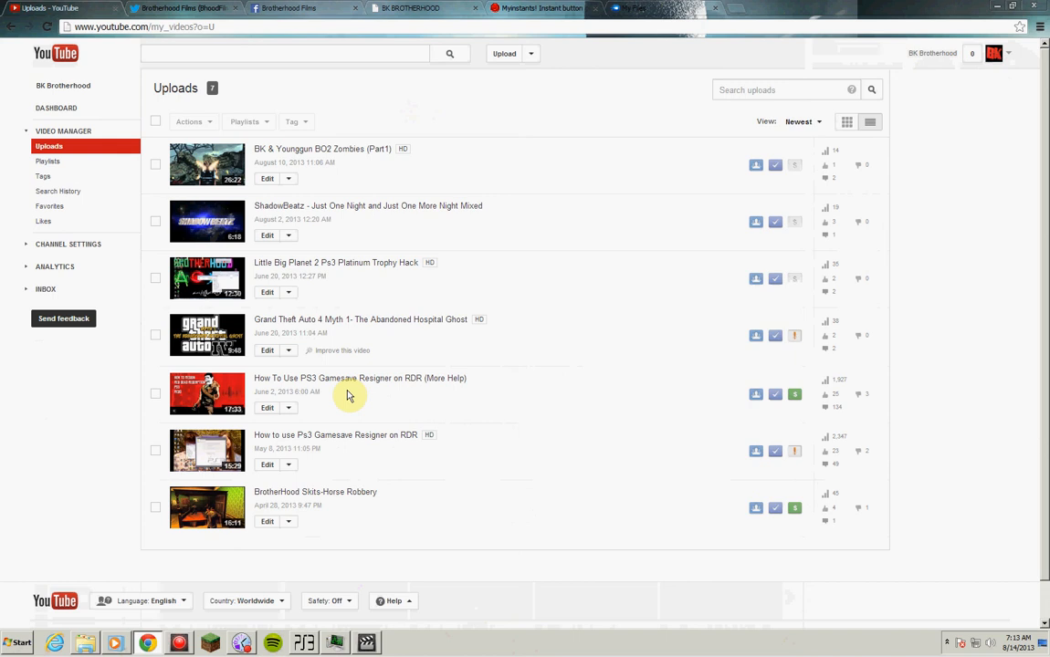
mouse_move(378, 416)
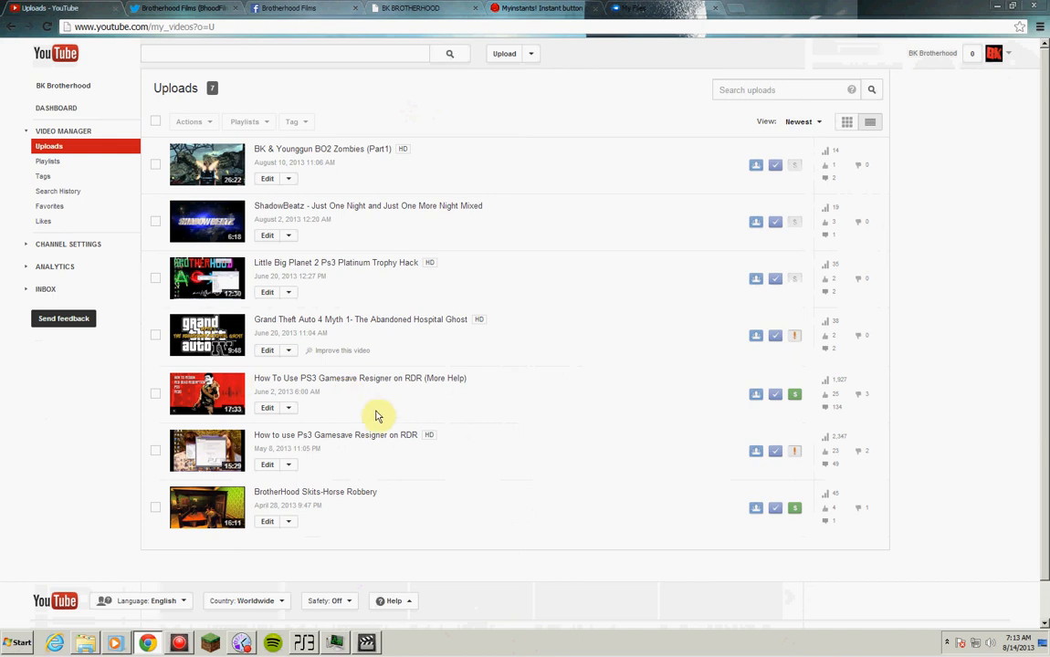
mouse_move(405, 387)
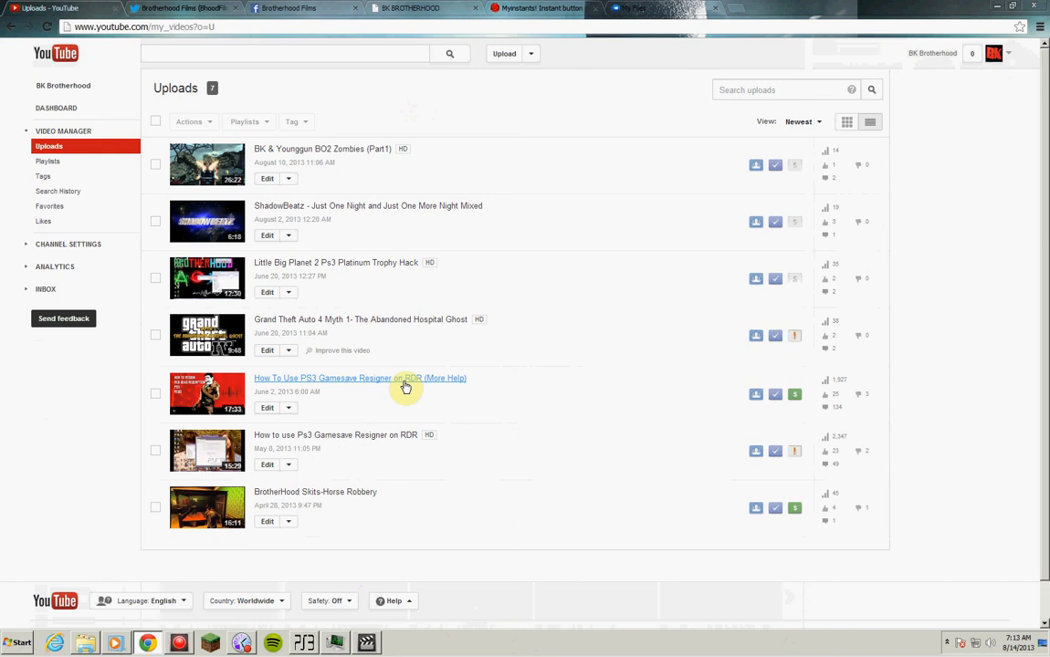
mouse_move(272, 204)
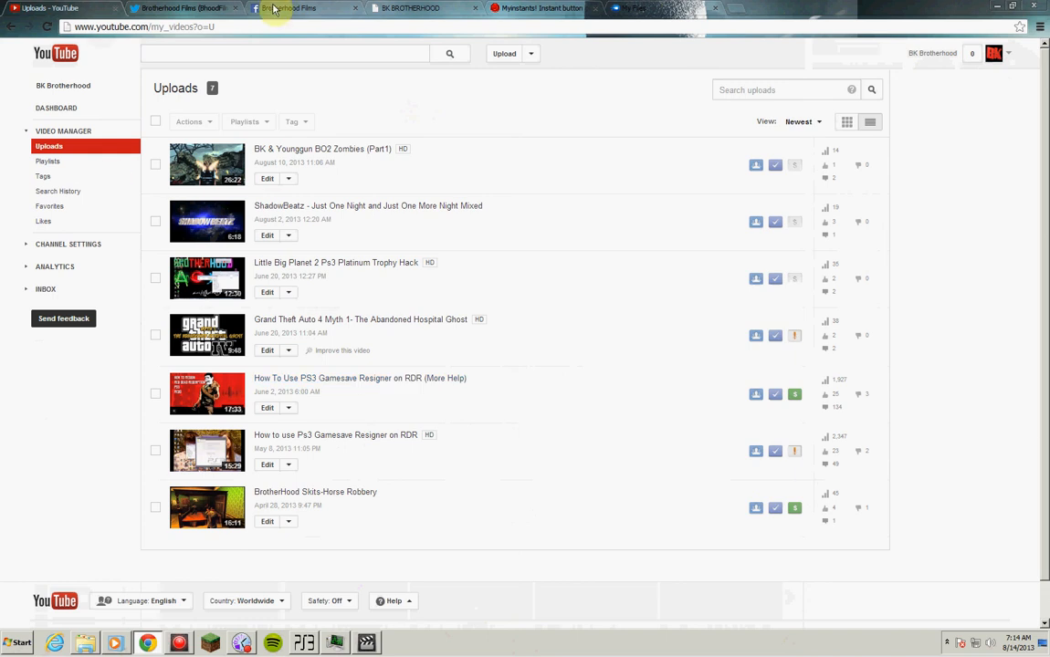
click(17, 642)
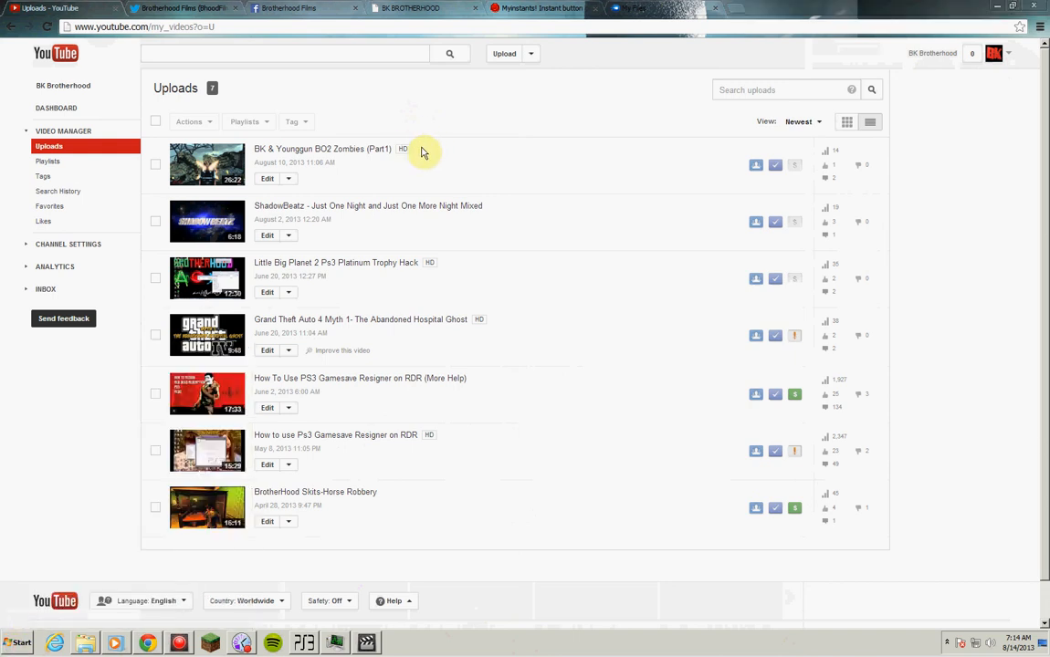
mouse_move(416, 159)
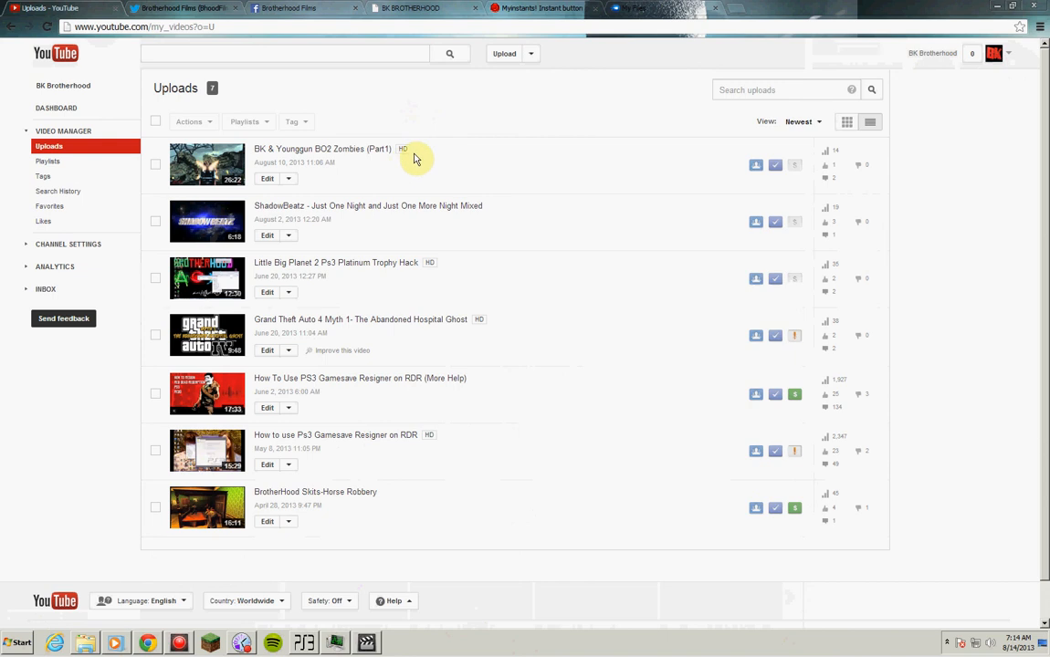
mouse_move(365, 176)
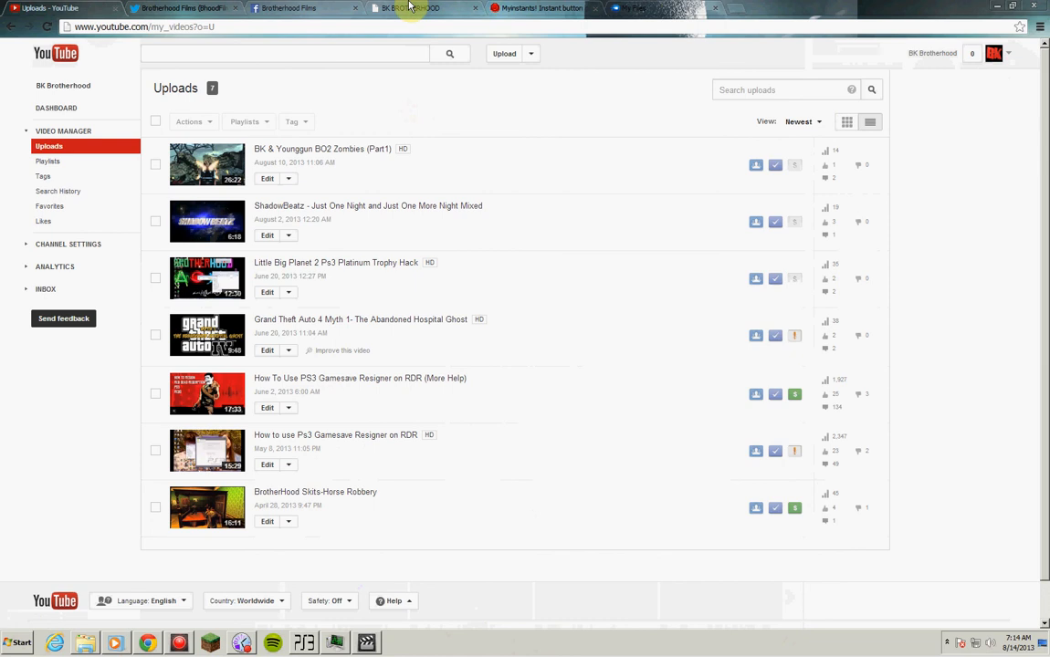
Show the join.me start page briefly, then return to the Twitter followers page.
click(289, 8)
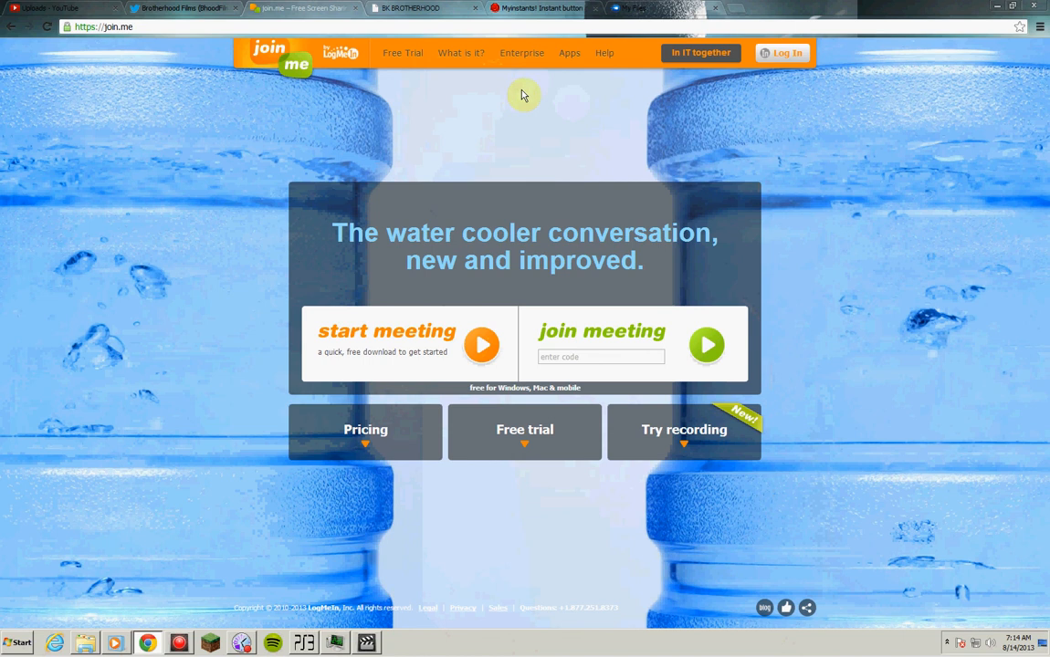
click(600, 356)
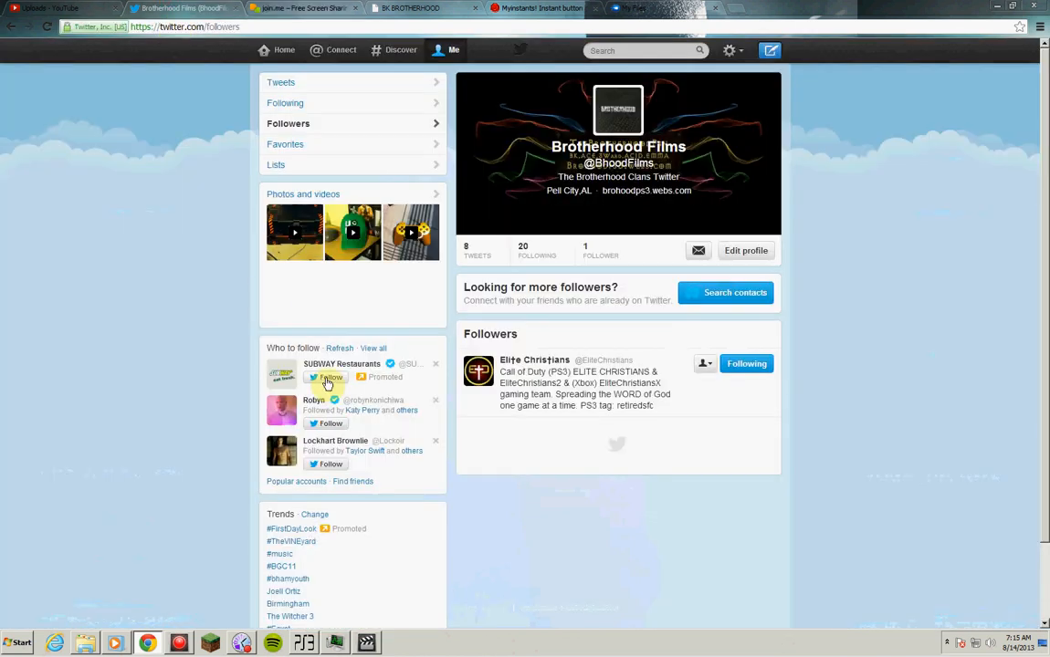
mouse_move(19, 241)
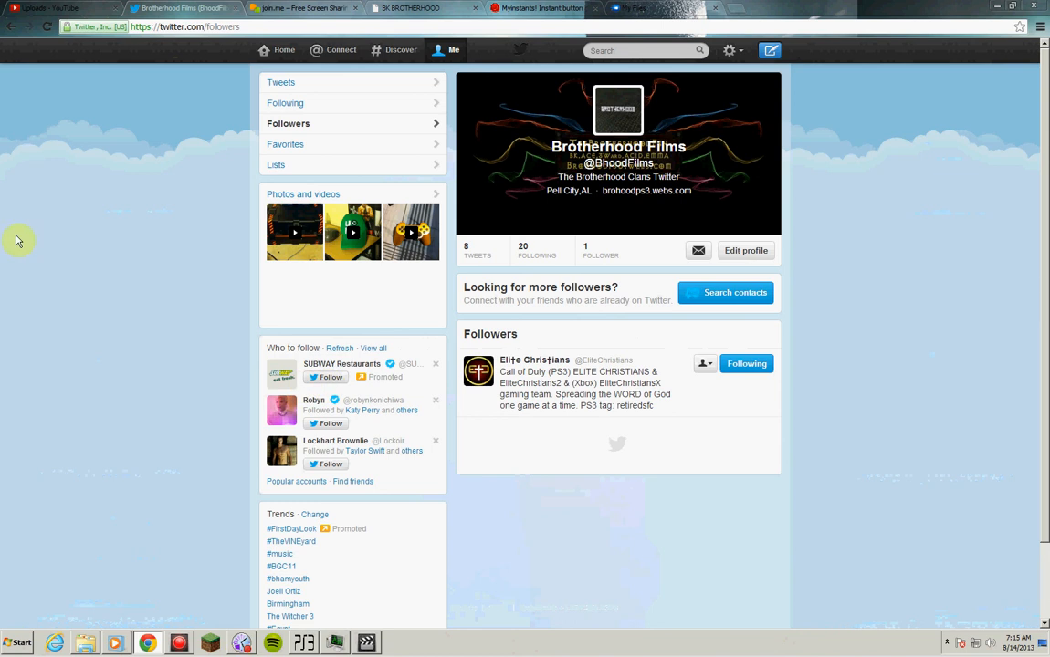